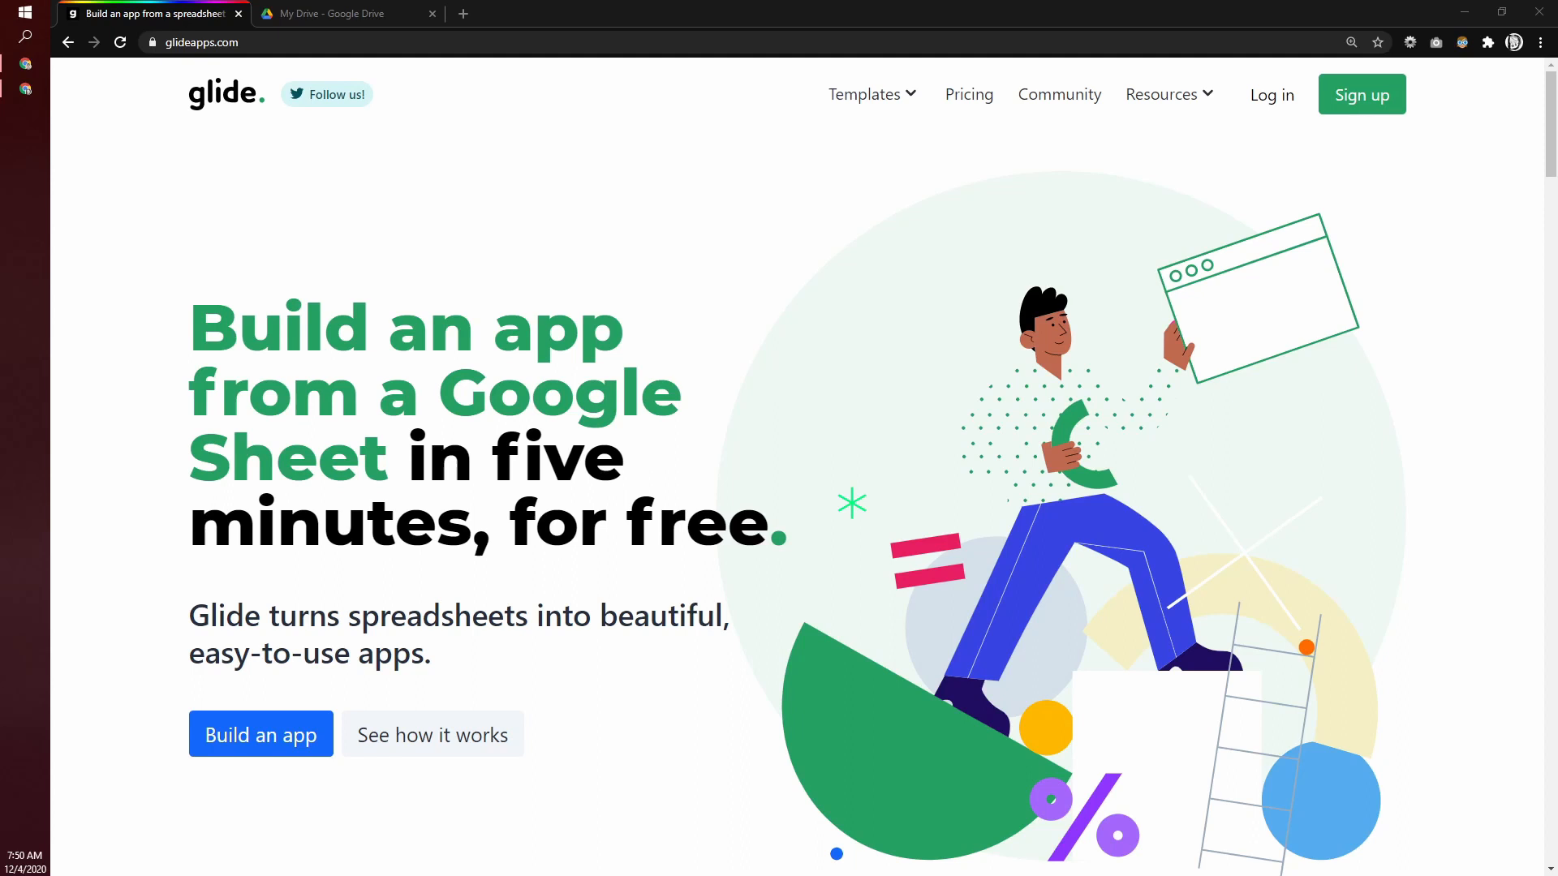
mouse_move(198, 288)
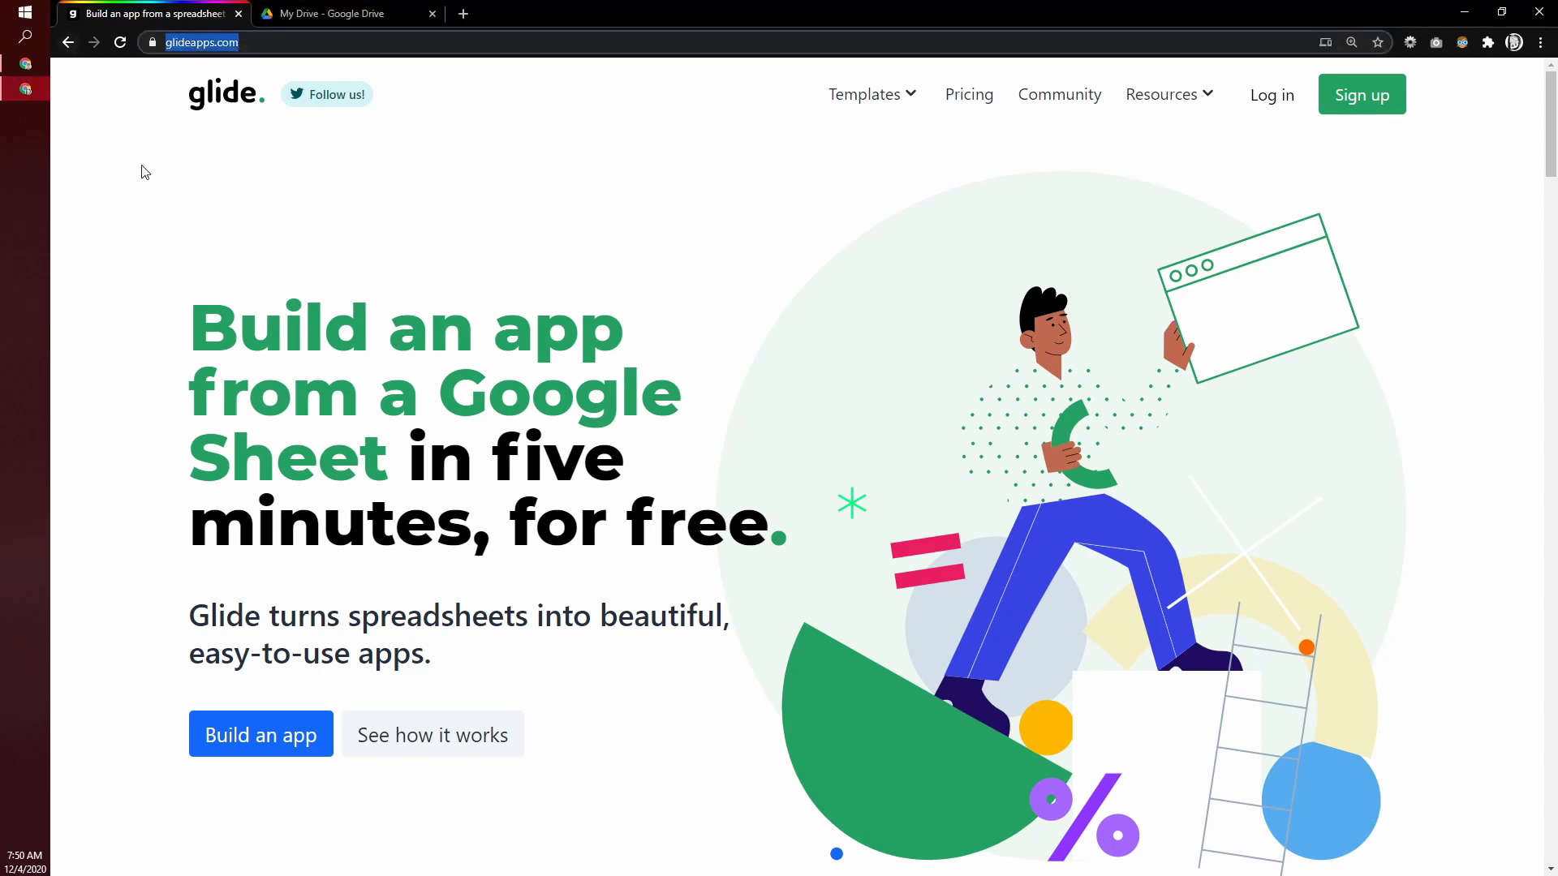
mouse_move(327, 365)
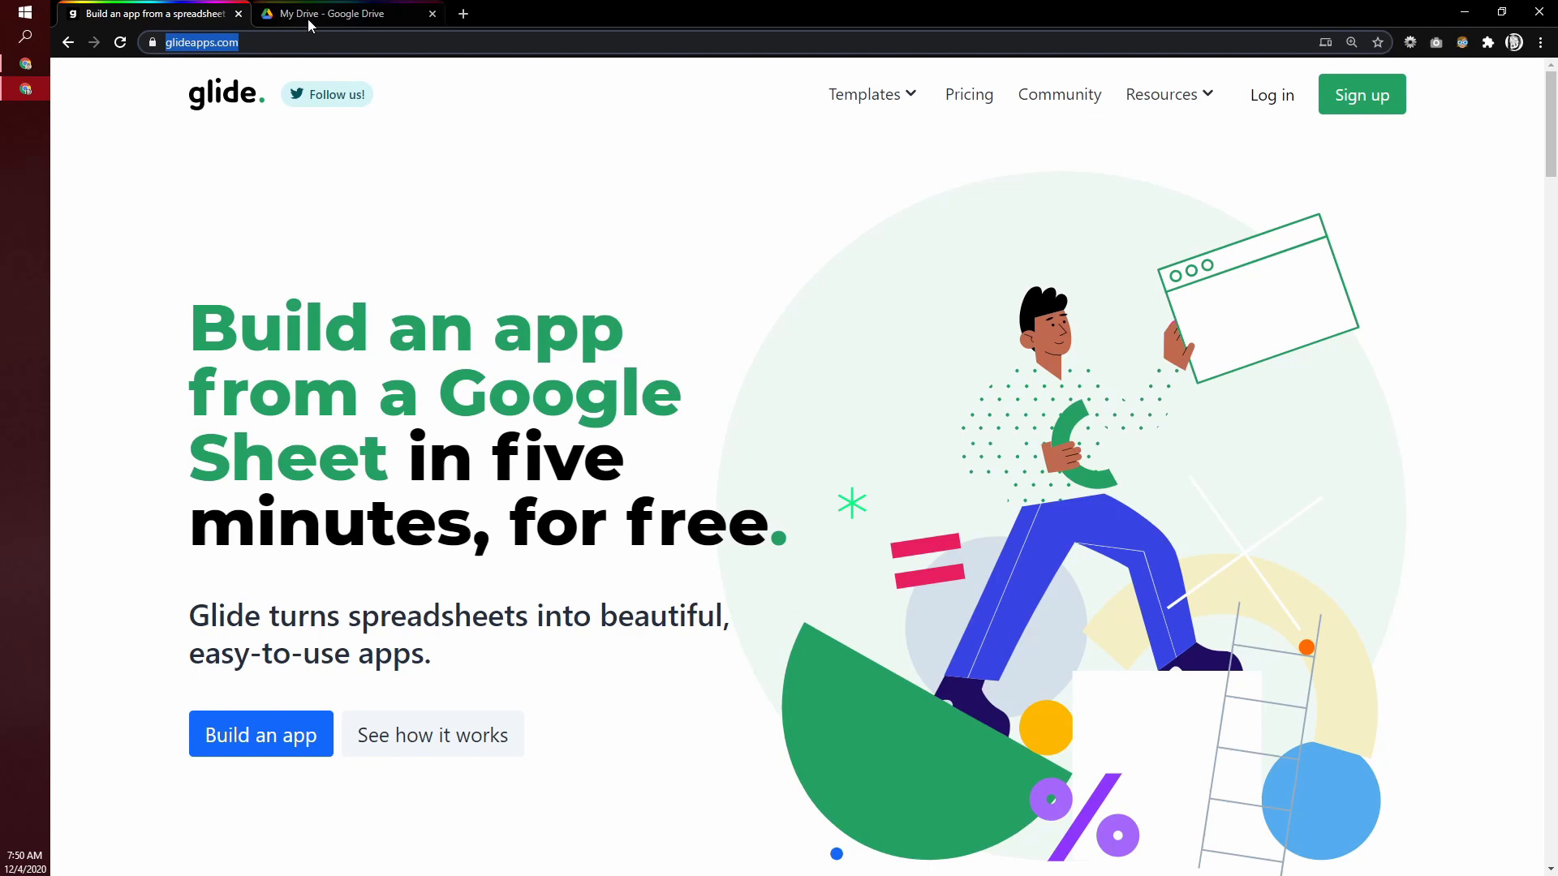
- From My Drive's New menu, cancel the folder dialog and create a blank Google Sheets spreadsheet
left_click(342, 13)
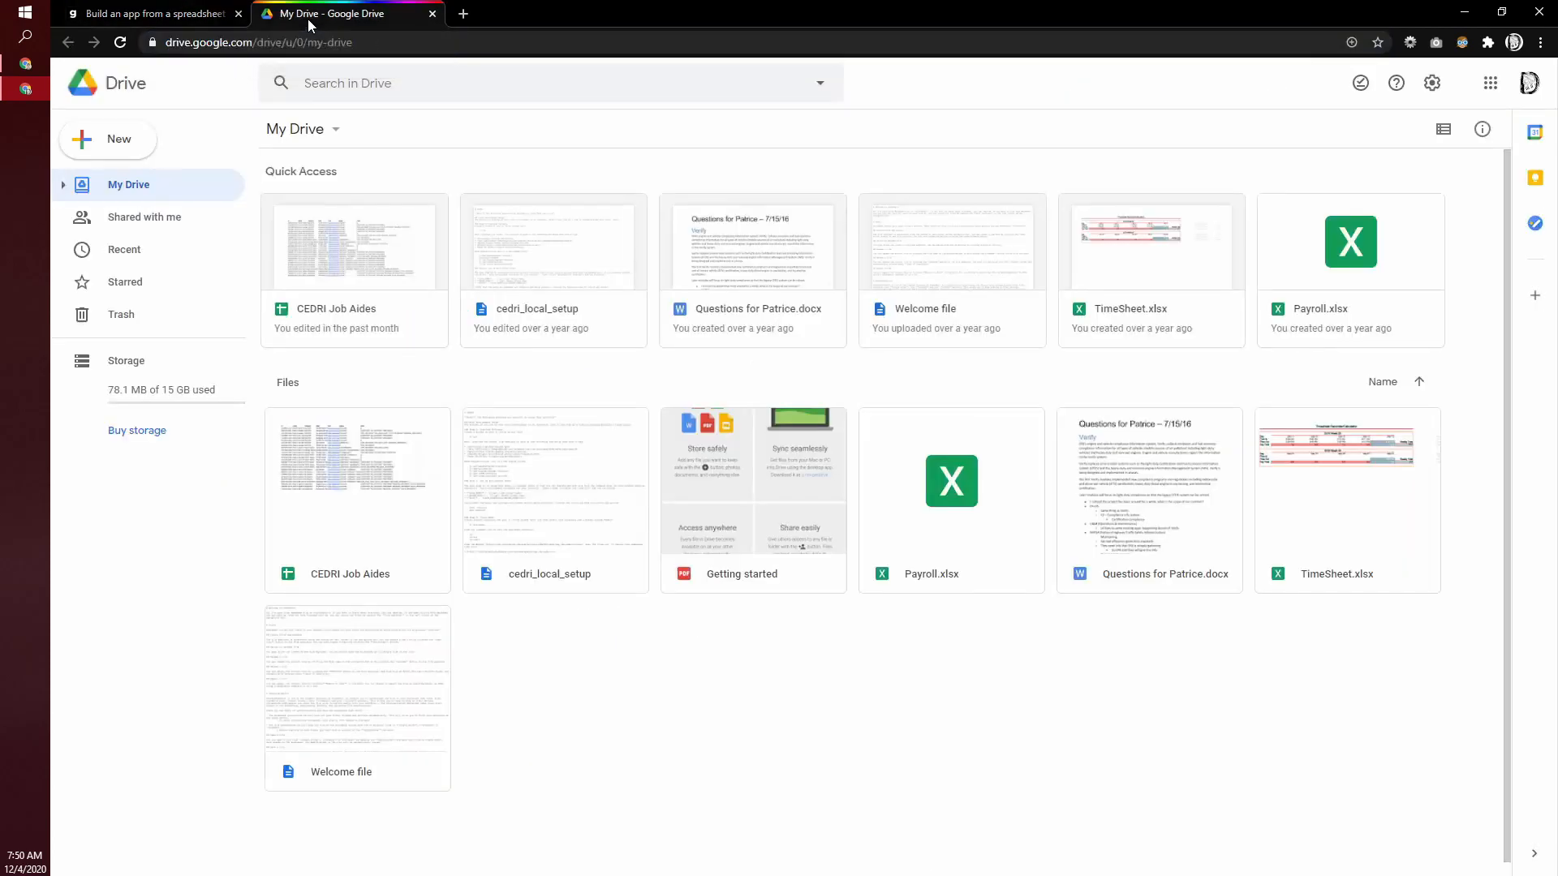
mouse_move(107, 138)
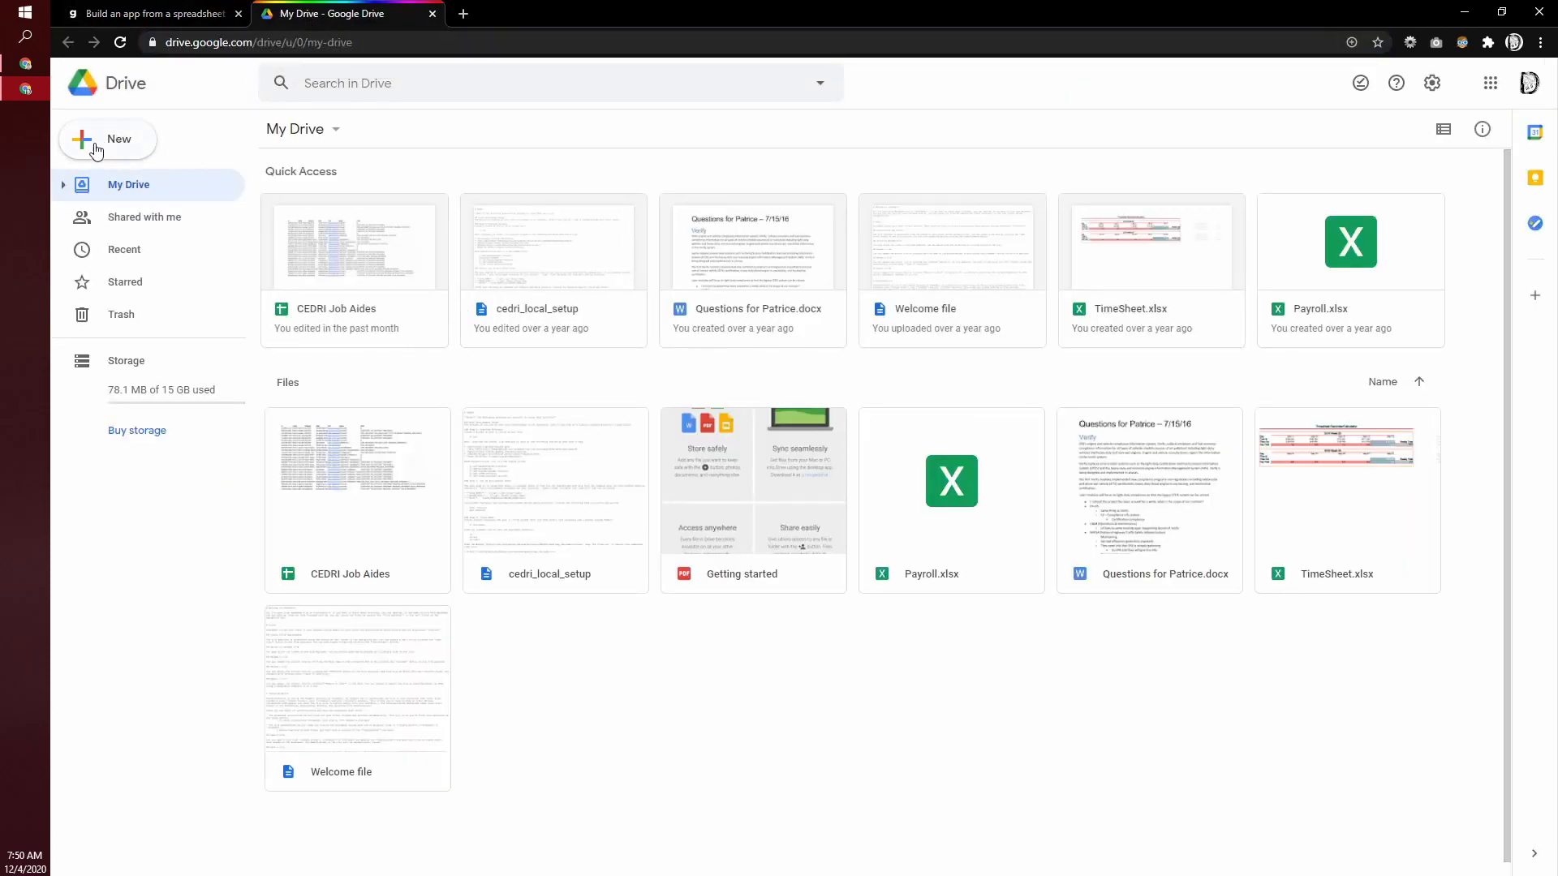
left_click(107, 140)
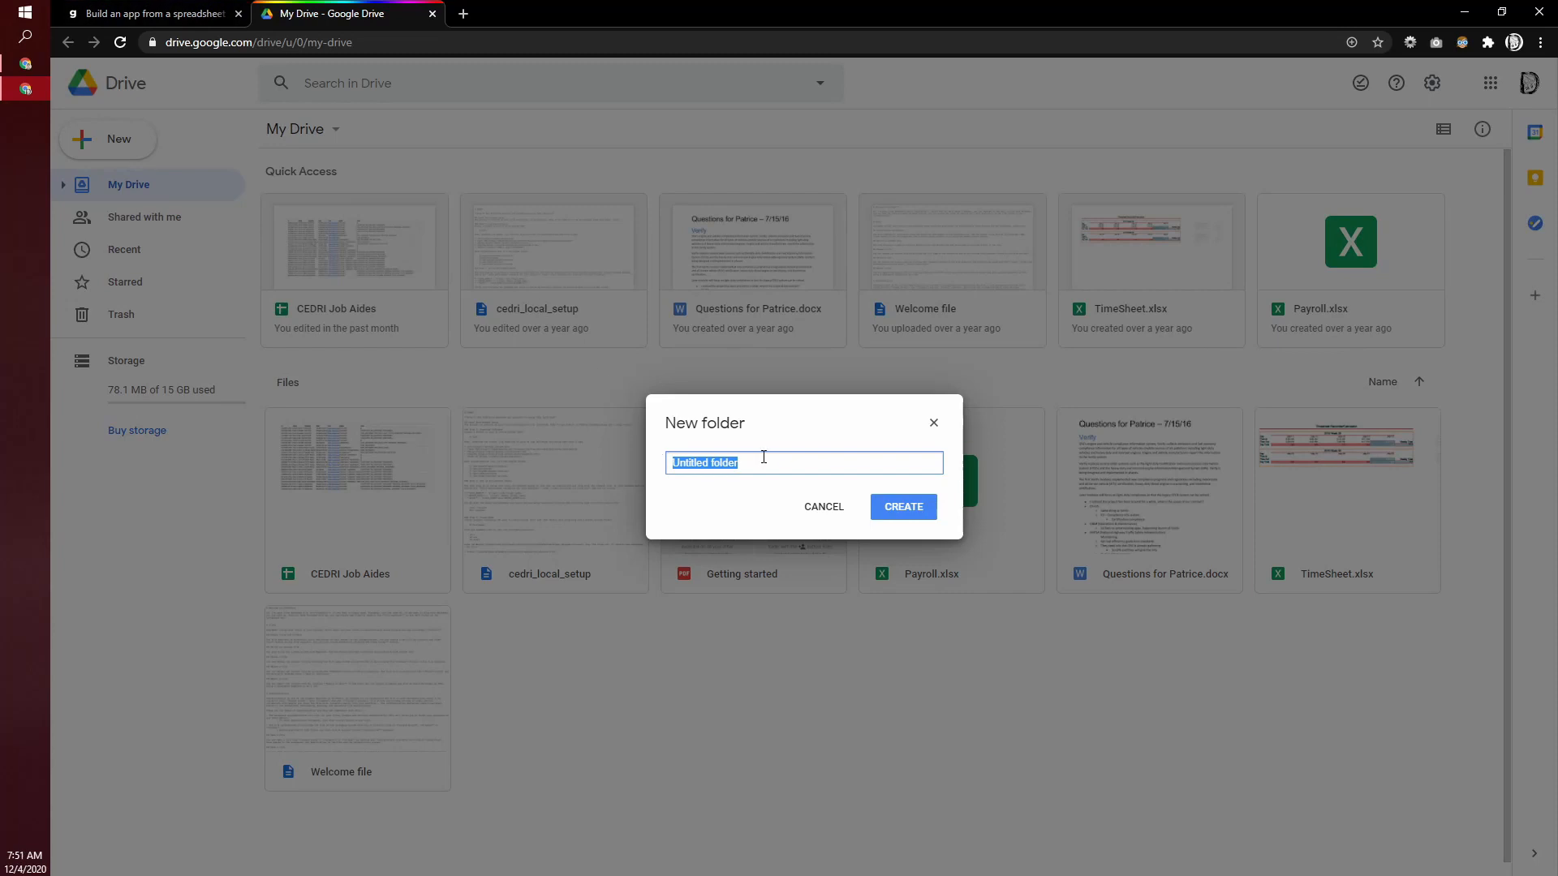
left_click(822, 506)
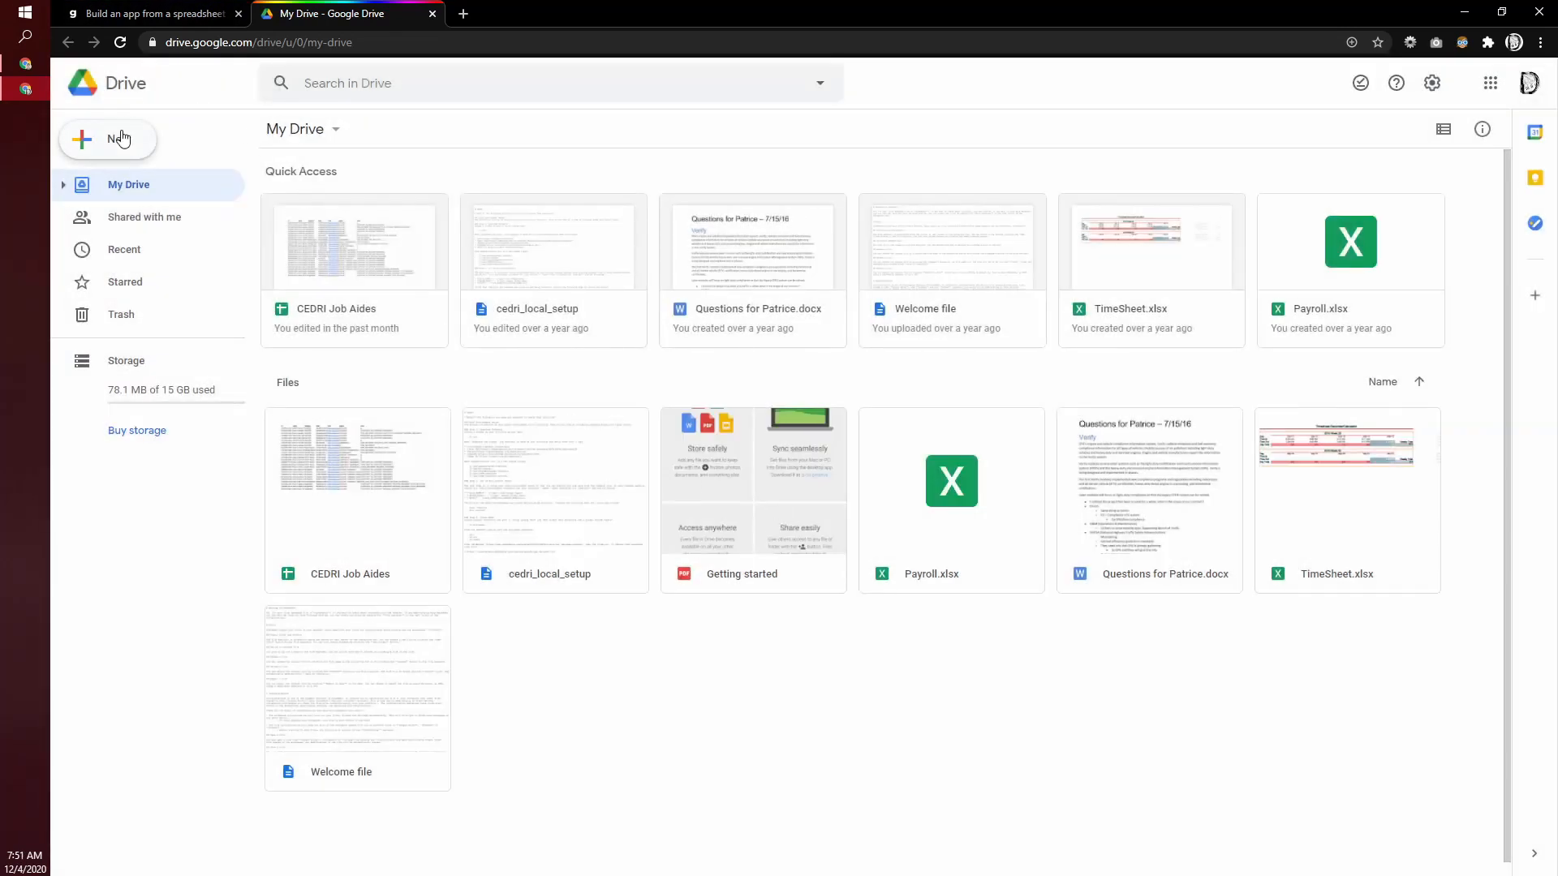
left_click(107, 140)
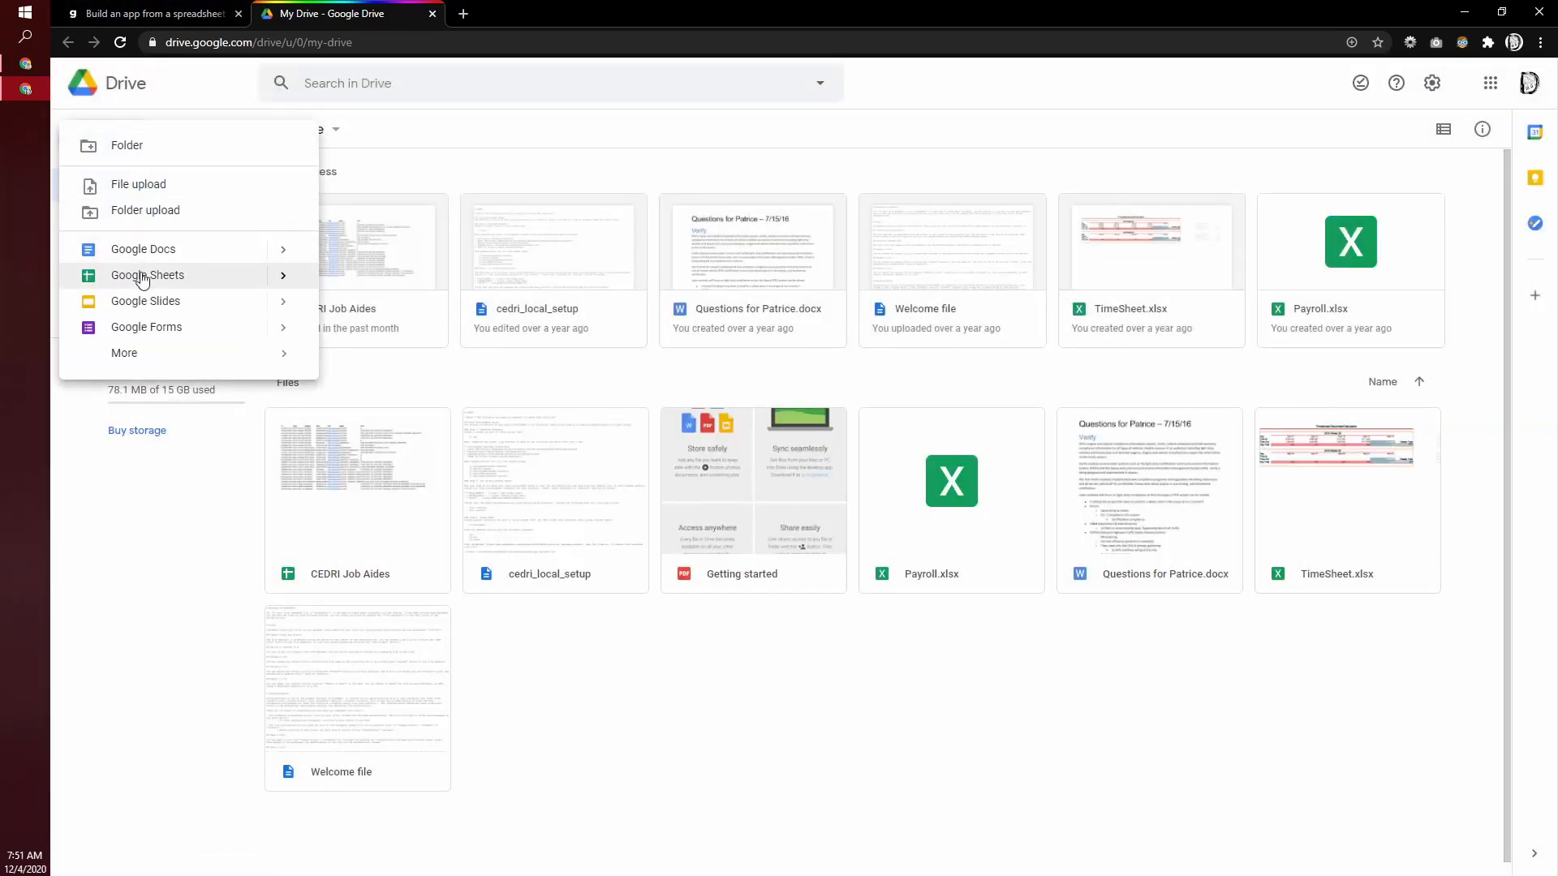
left_click(148, 276)
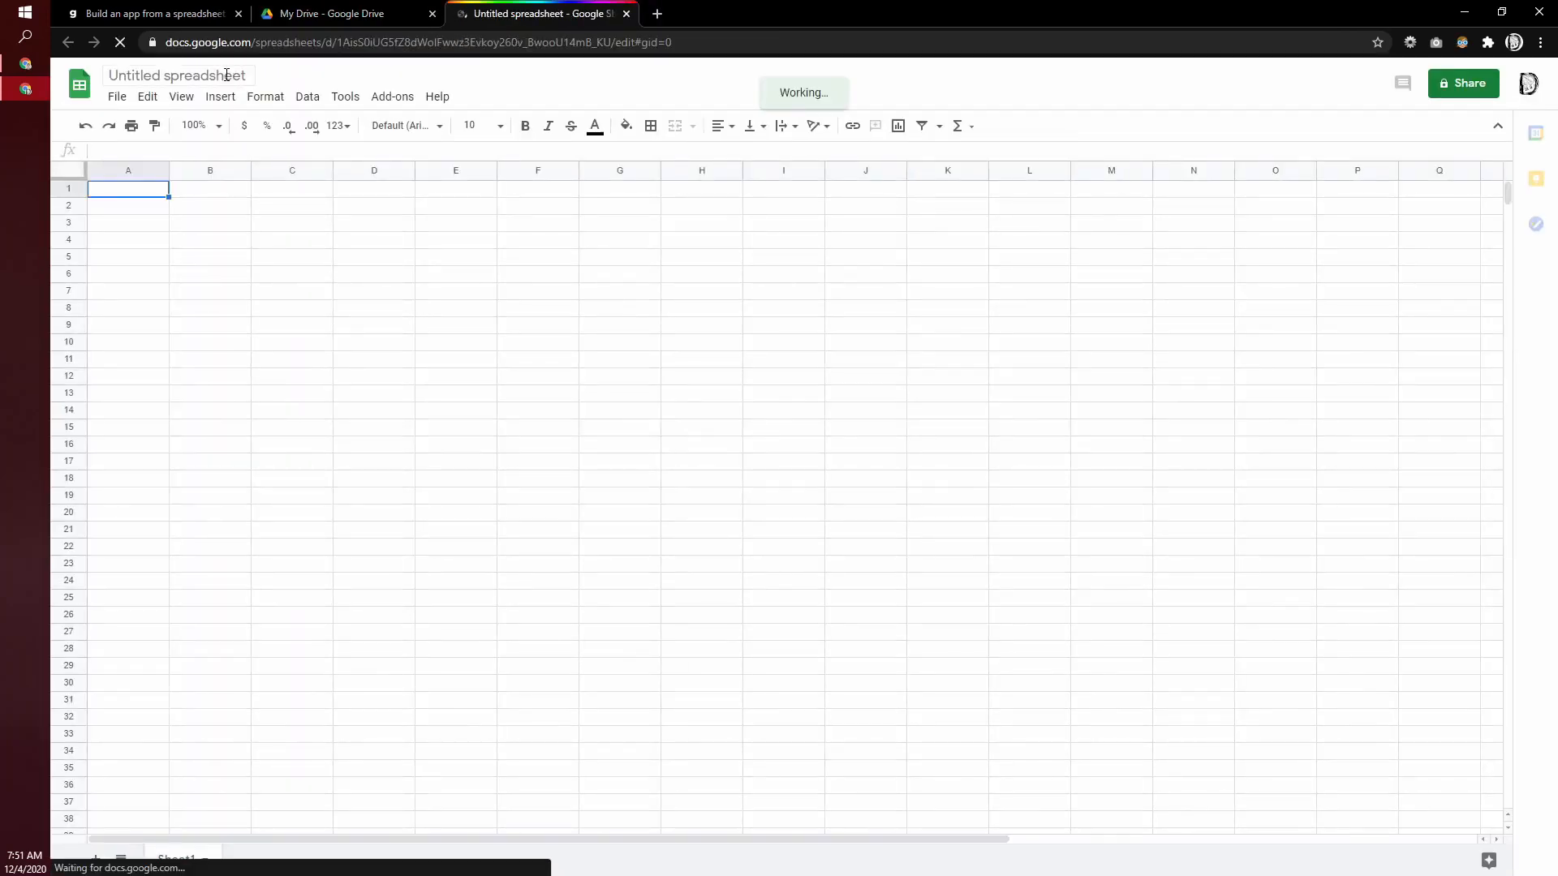
- Rename the spreadsheet 'Test Sheet' and enter 'A Value' in cell A1
left_click(175, 75)
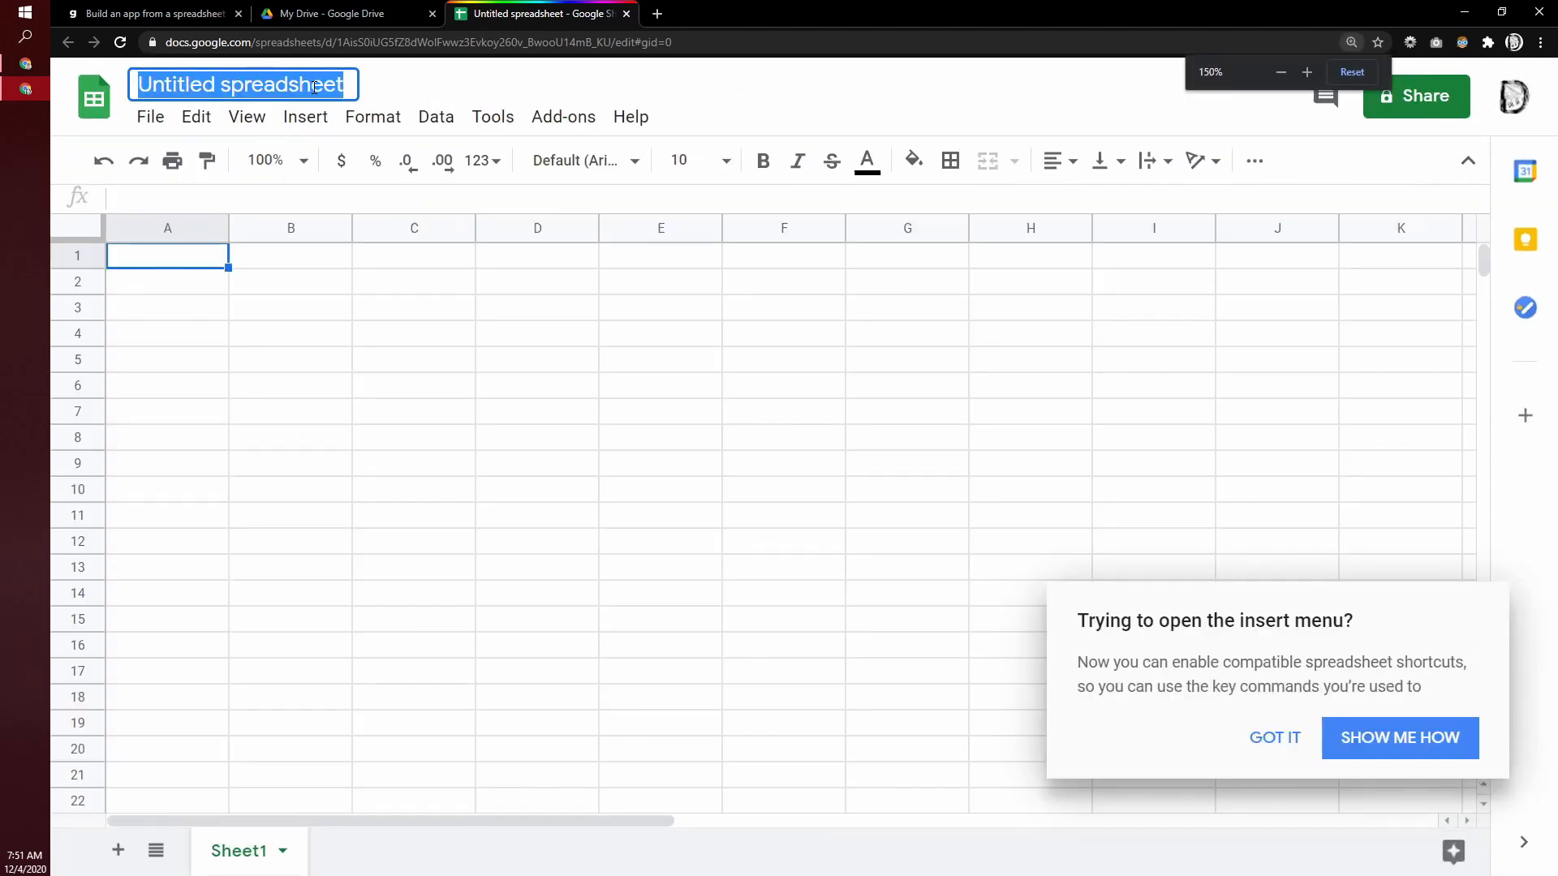
type("Test")
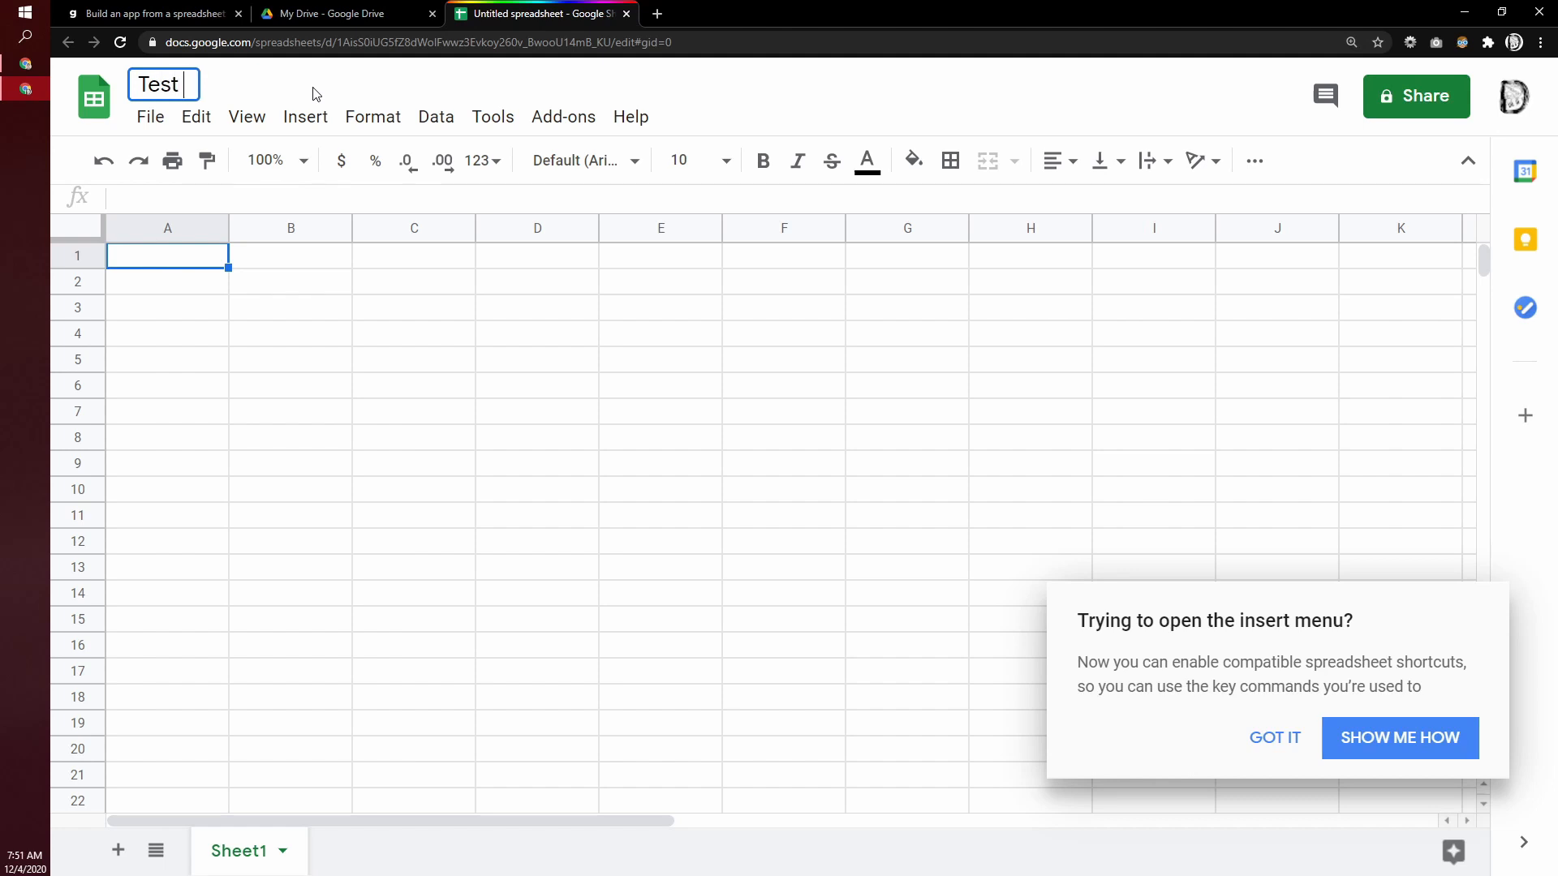
type("Sheet")
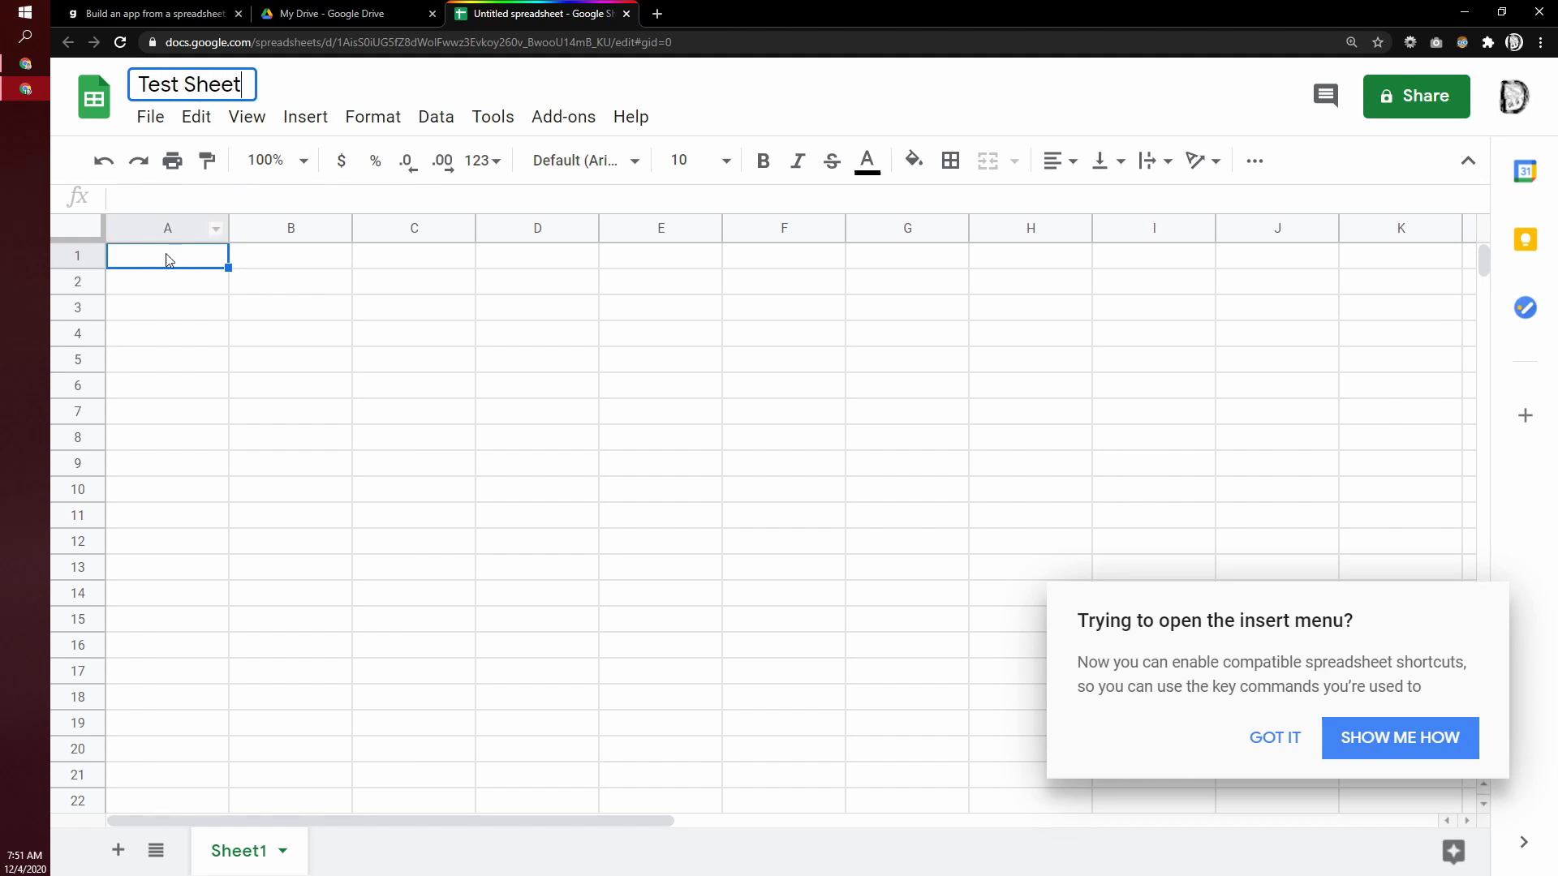
key("Return")
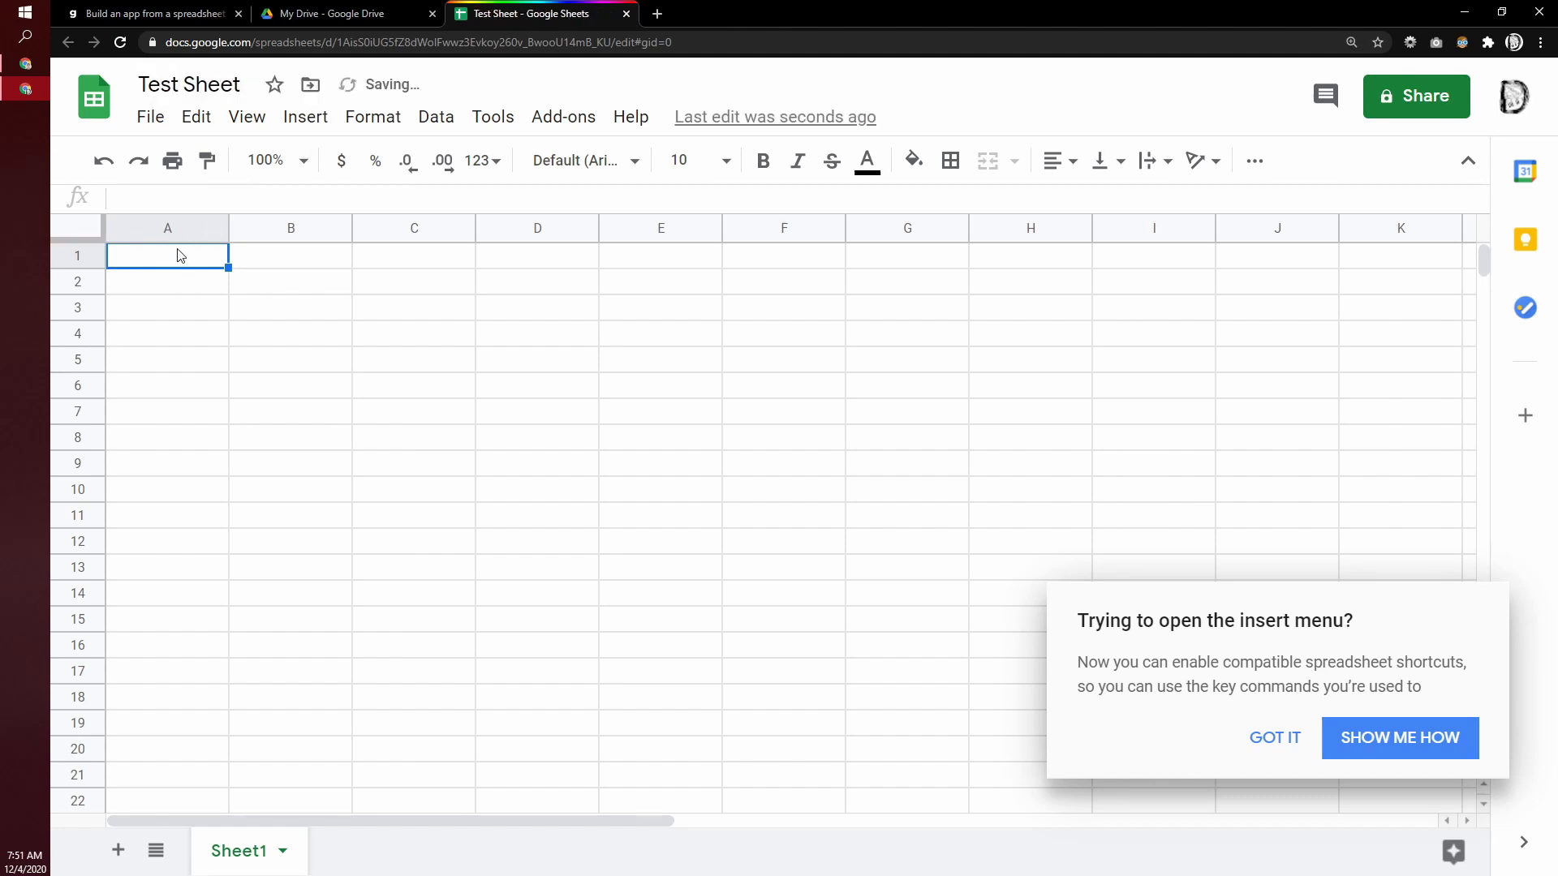
type("A Value")
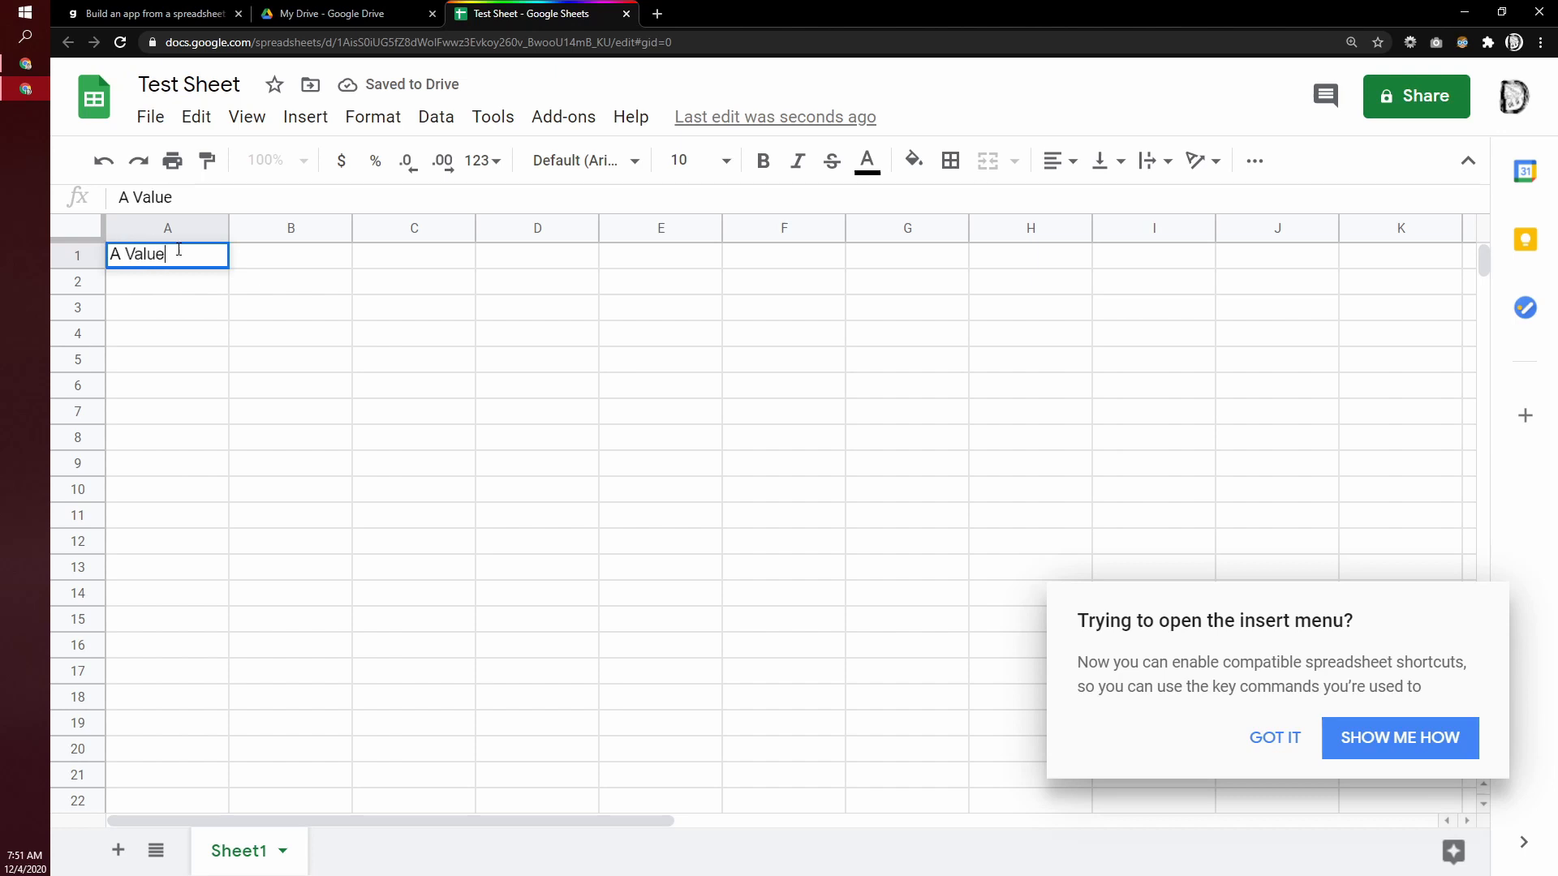
left_click(1275, 736)
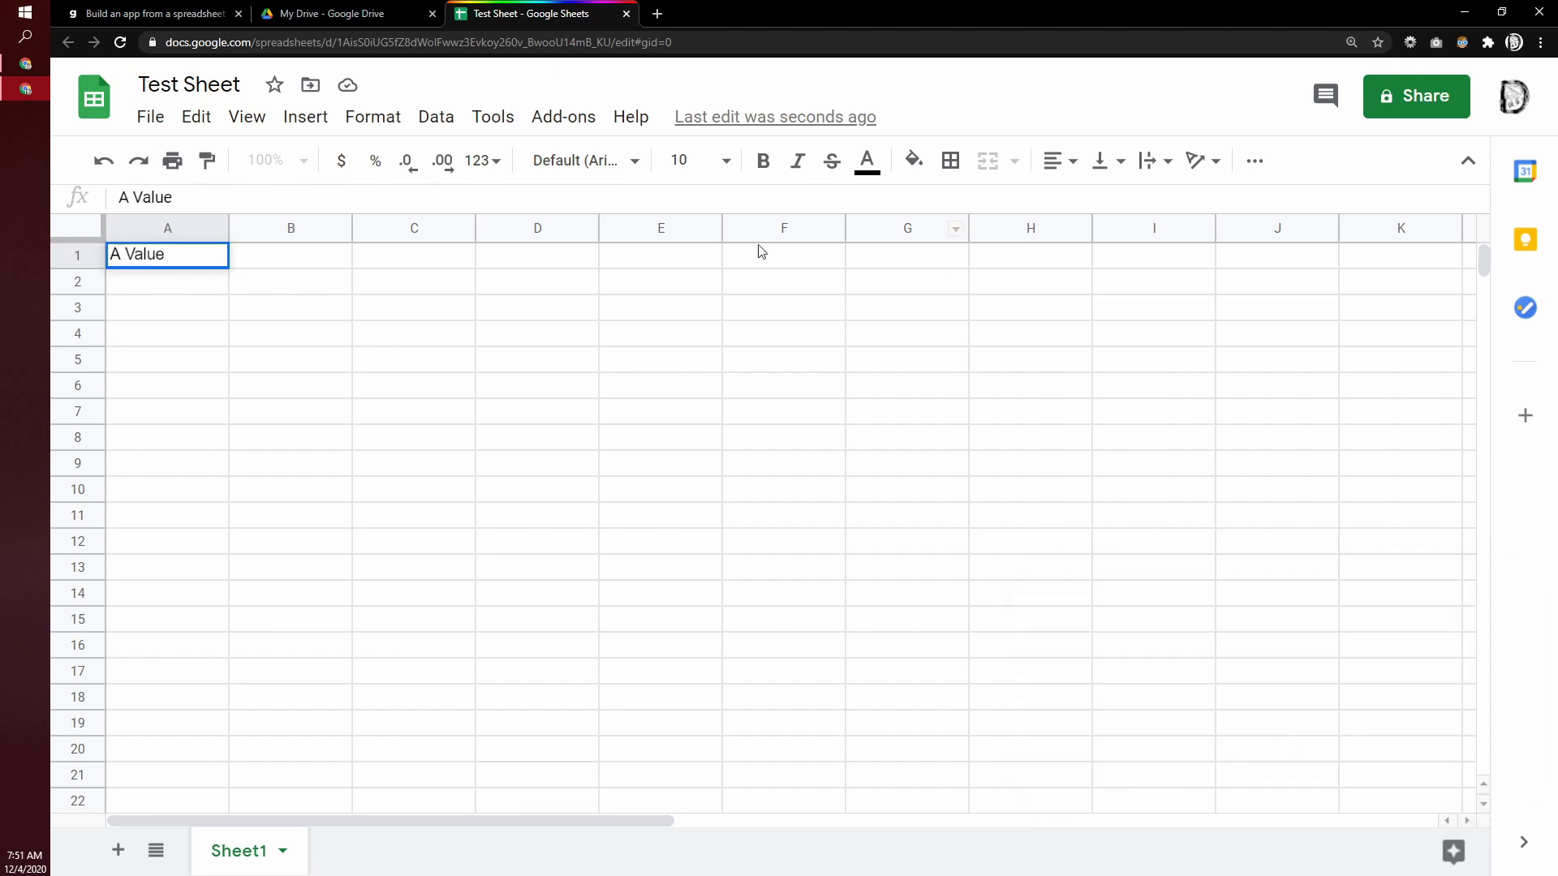
mouse_move(149, 117)
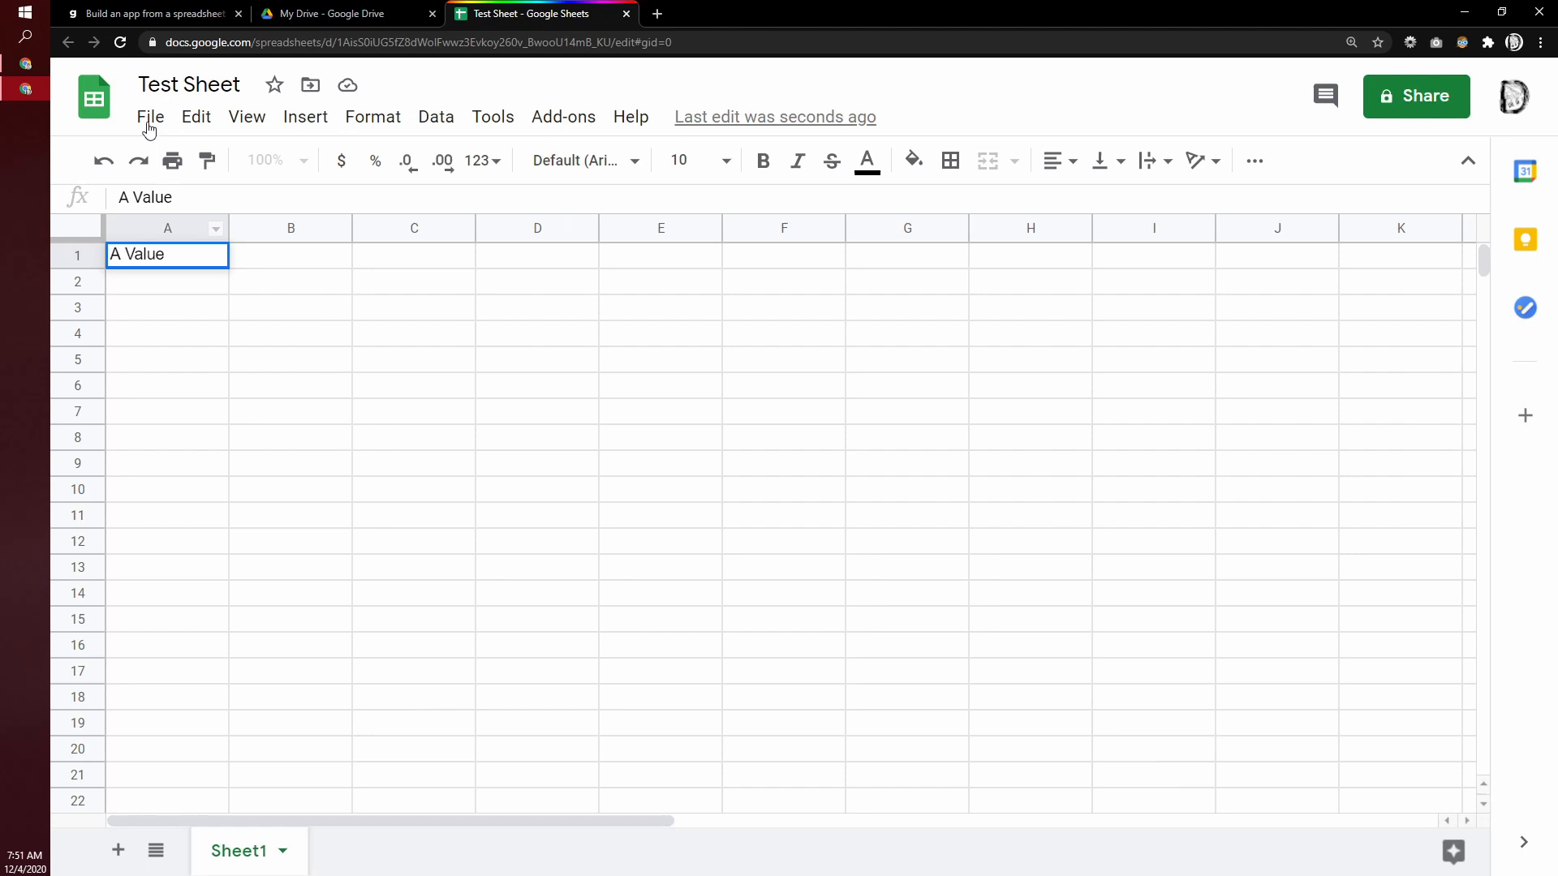
mouse_move(144, 13)
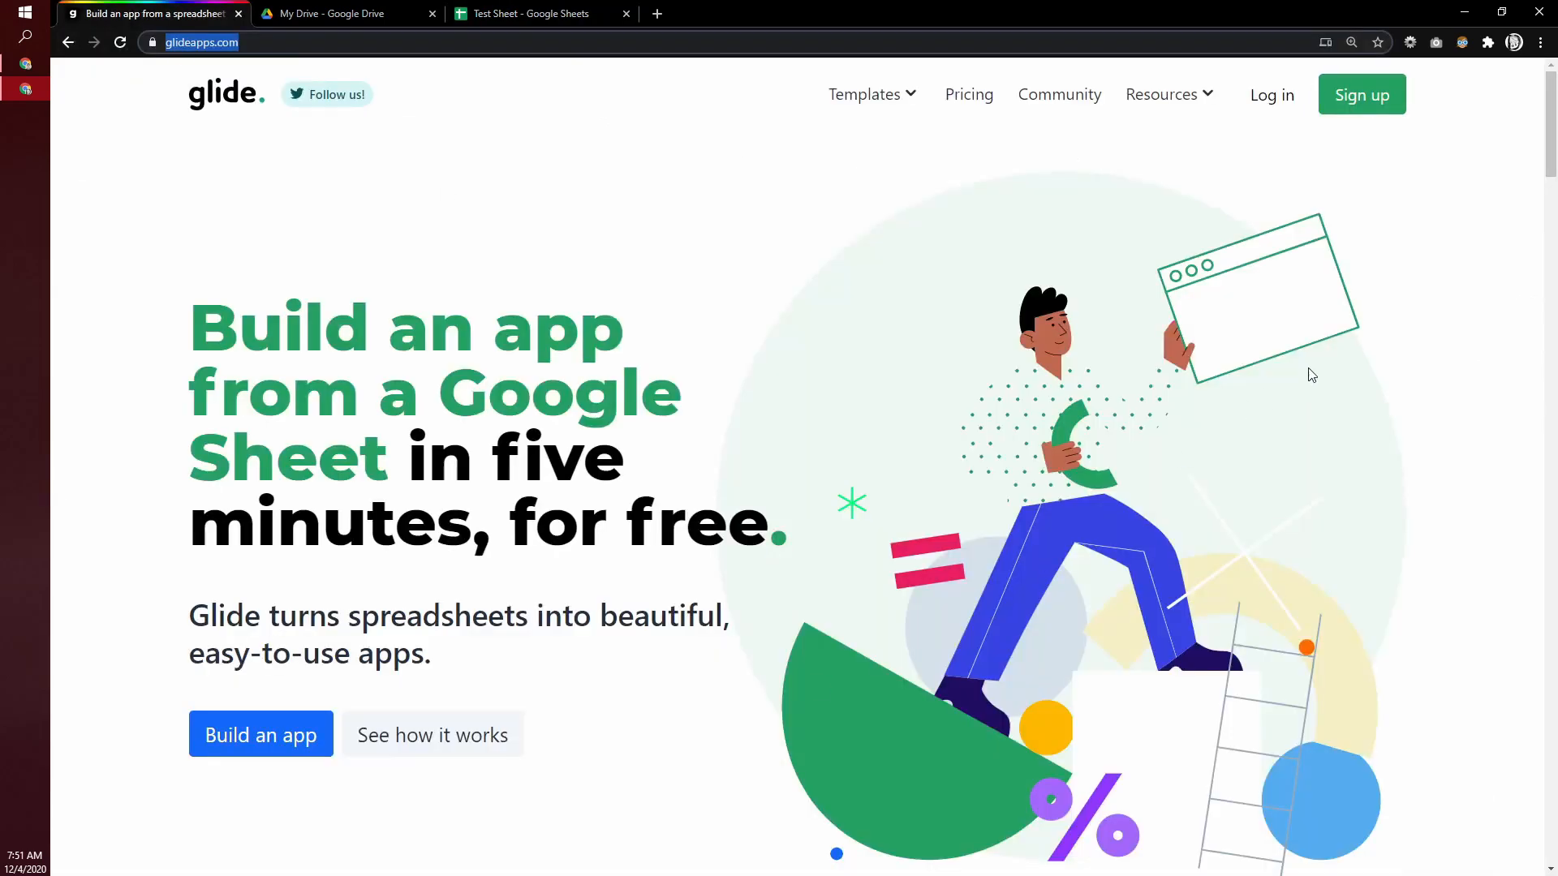
- Sign up for Glide with a Google account and allow it access to Drive files
left_click(260, 734)
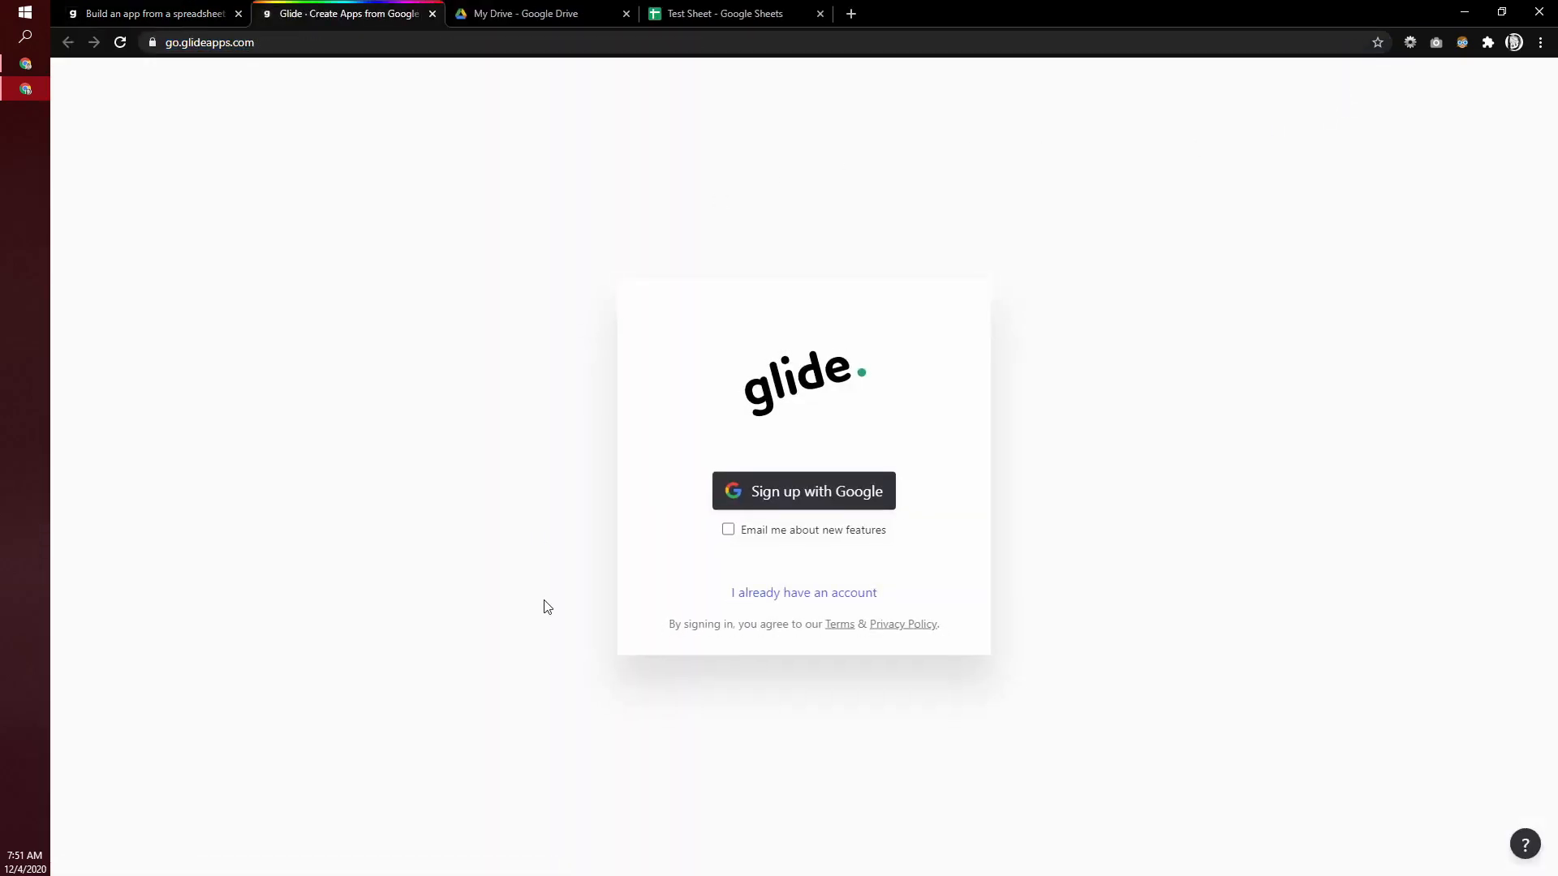
left_click(803, 490)
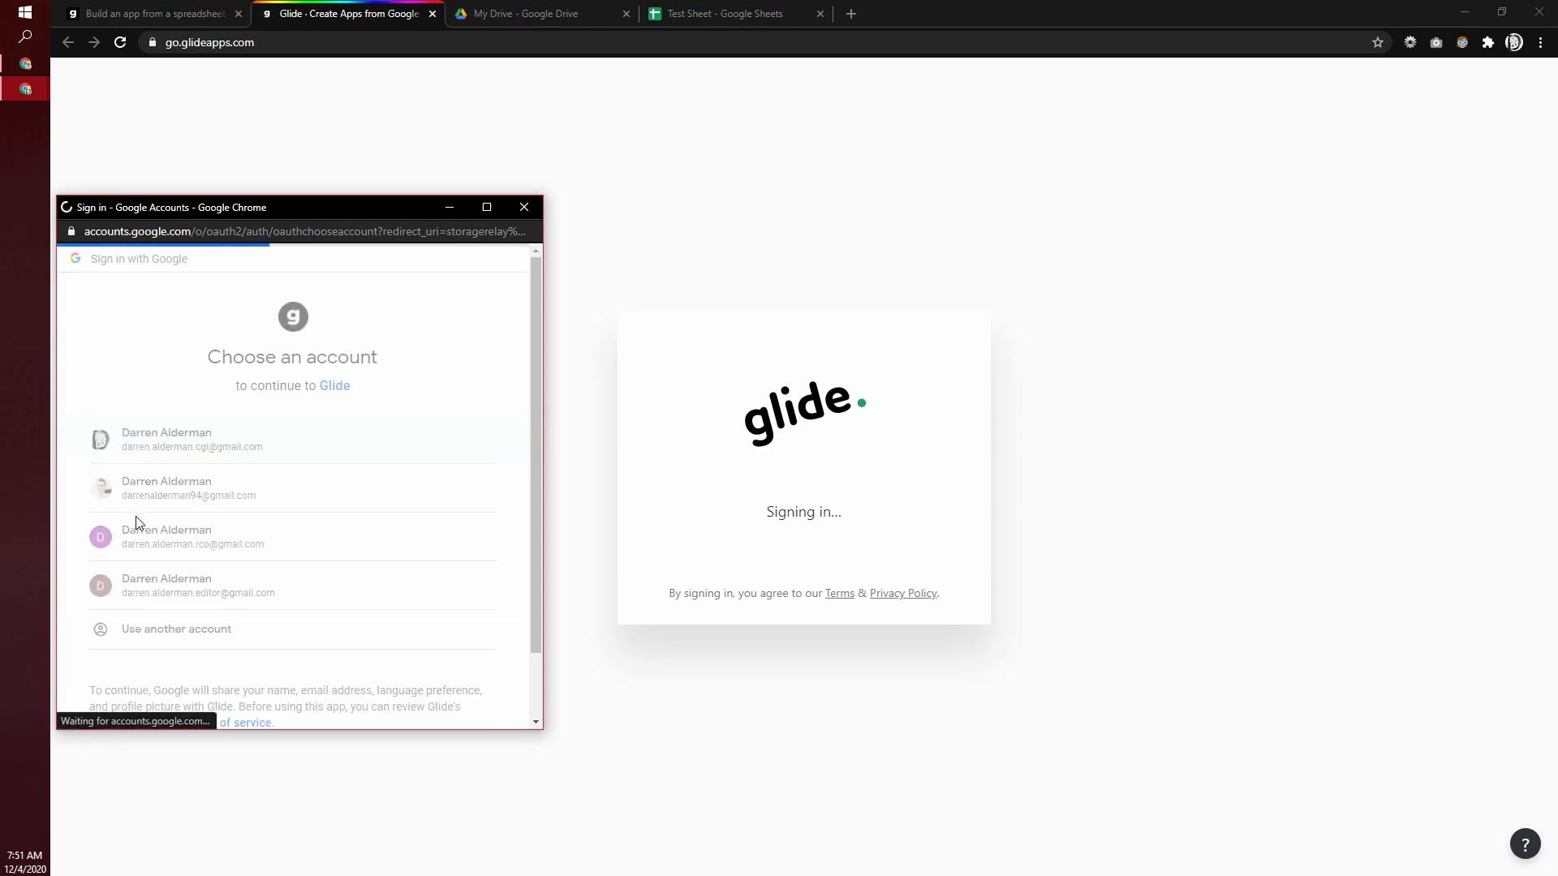
left_click(192, 440)
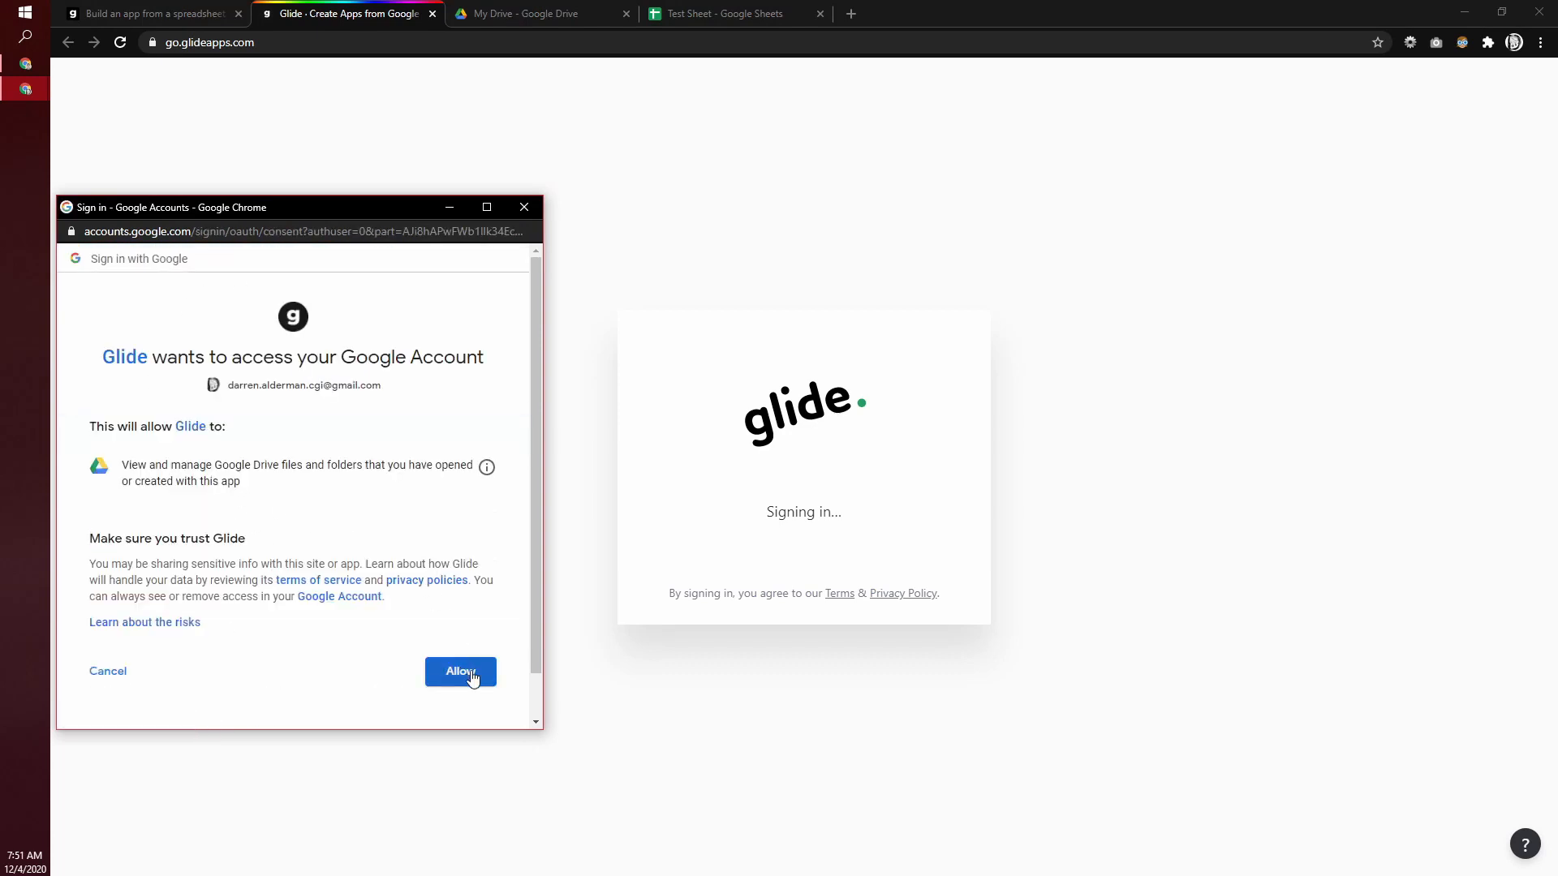
left_click(459, 672)
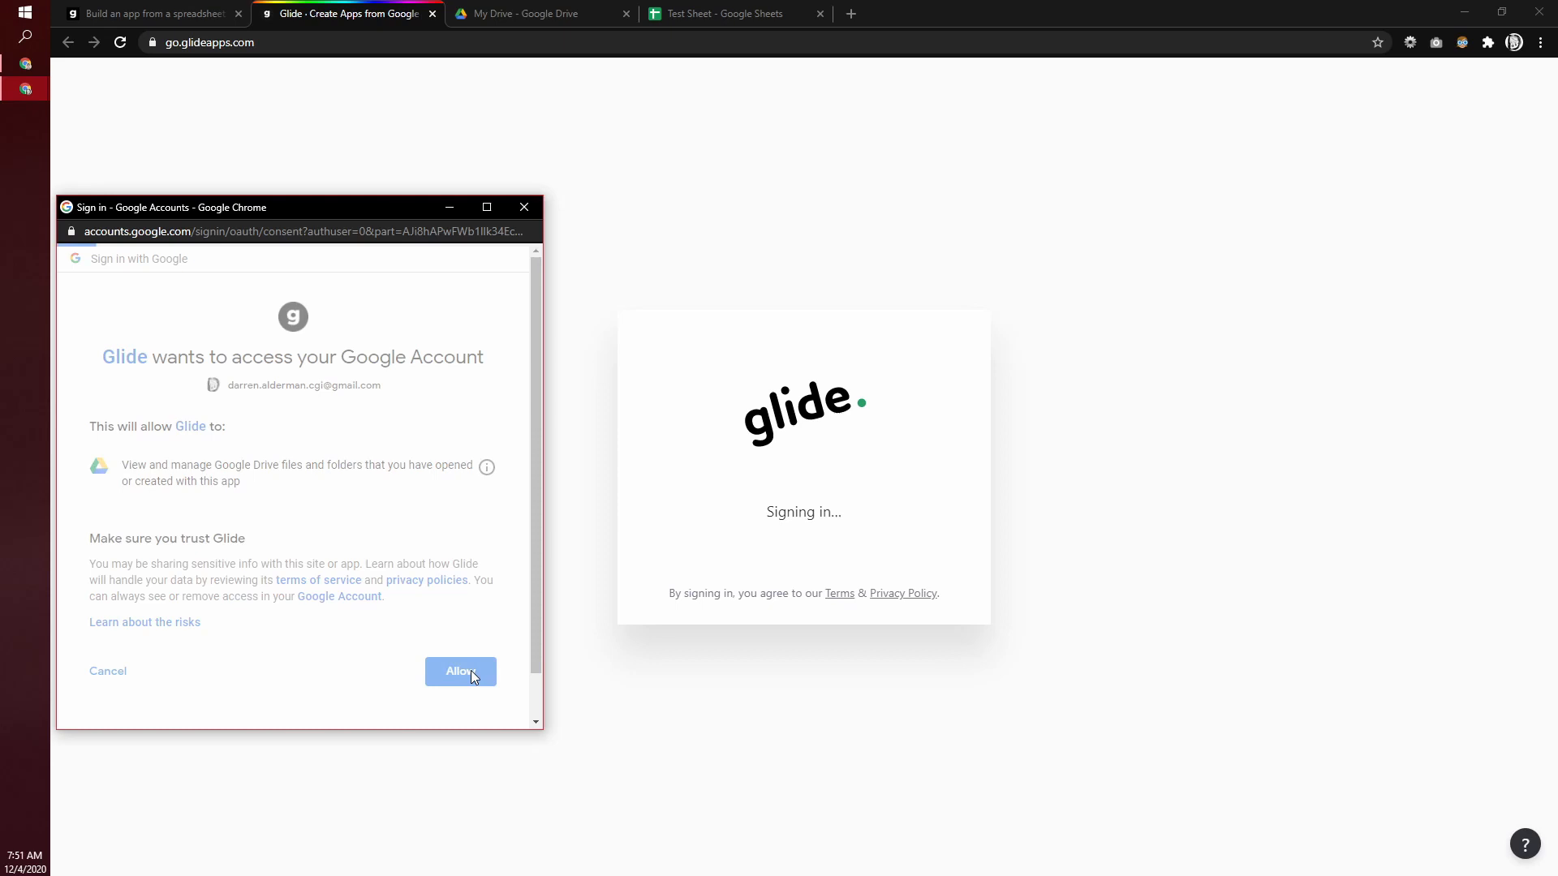
left_click(459, 672)
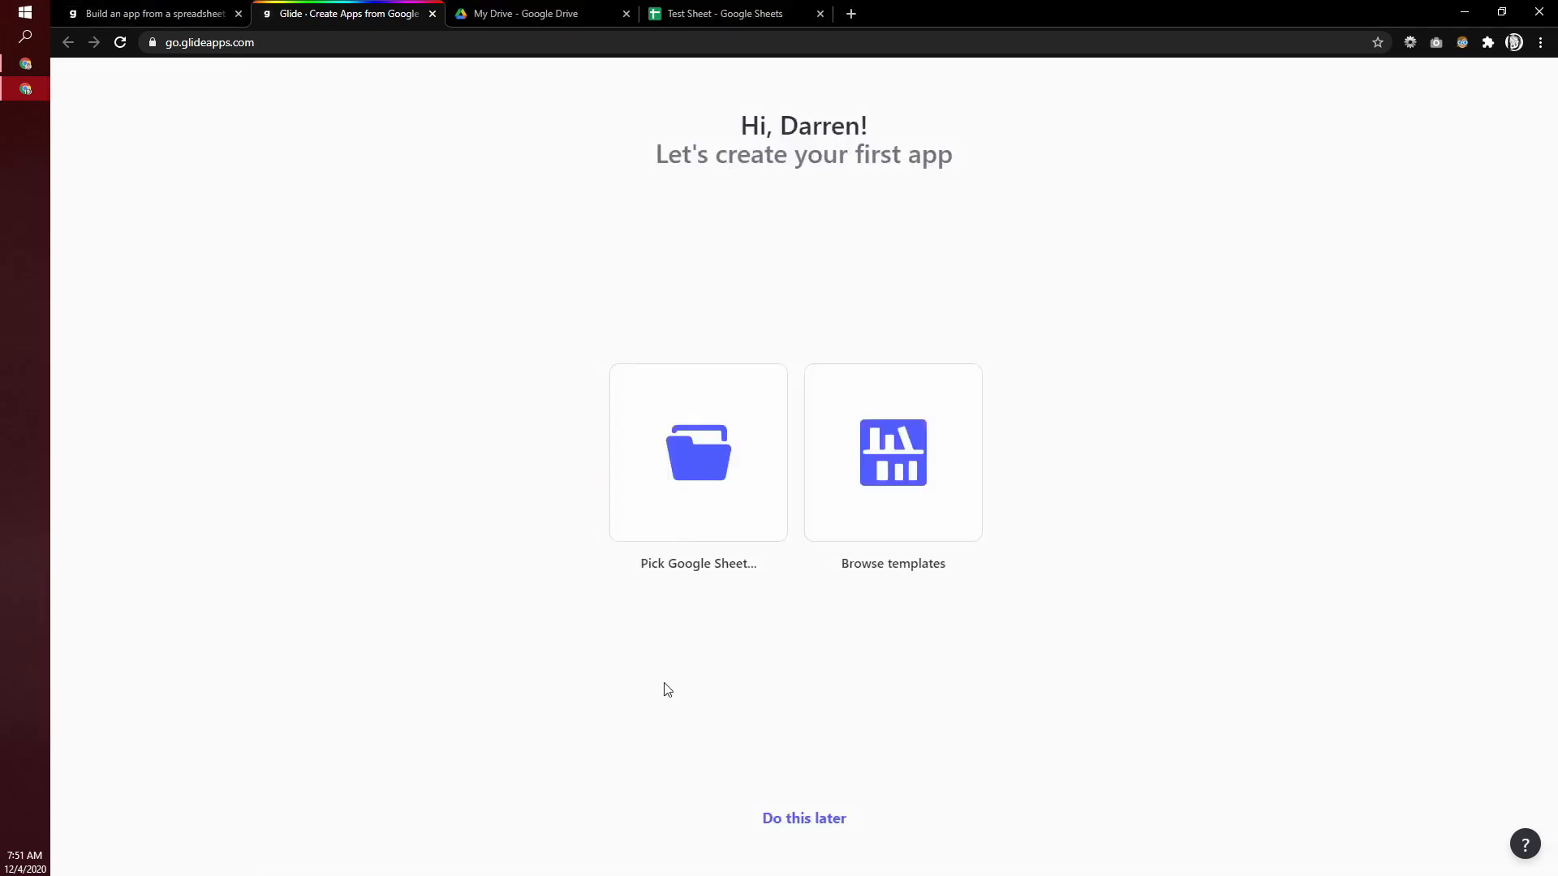
mouse_move(524, 413)
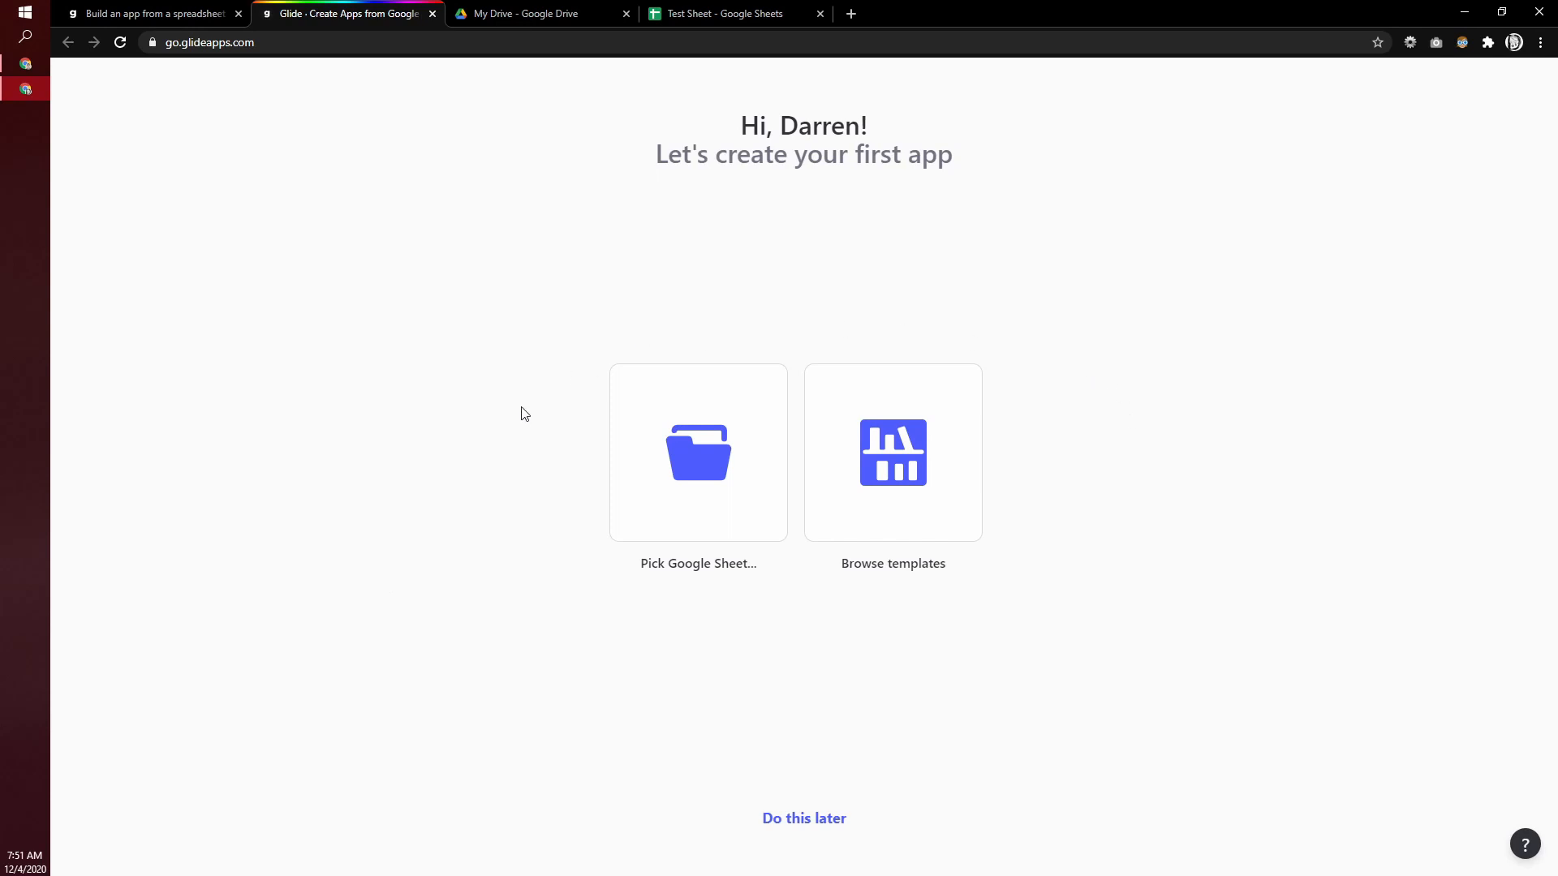
mouse_move(769, 858)
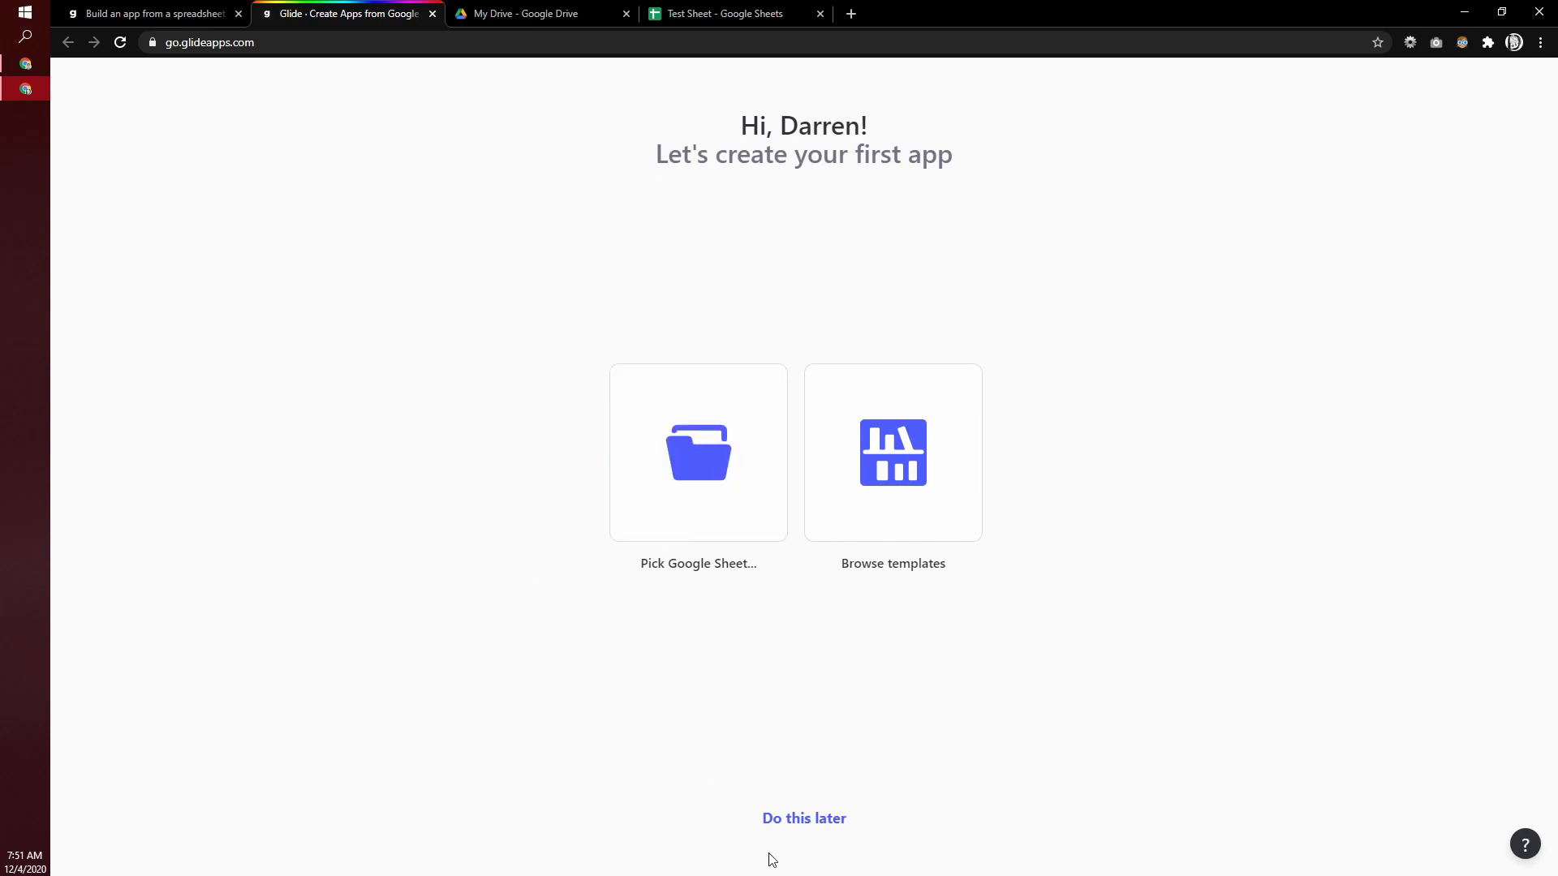
mouse_move(816, 829)
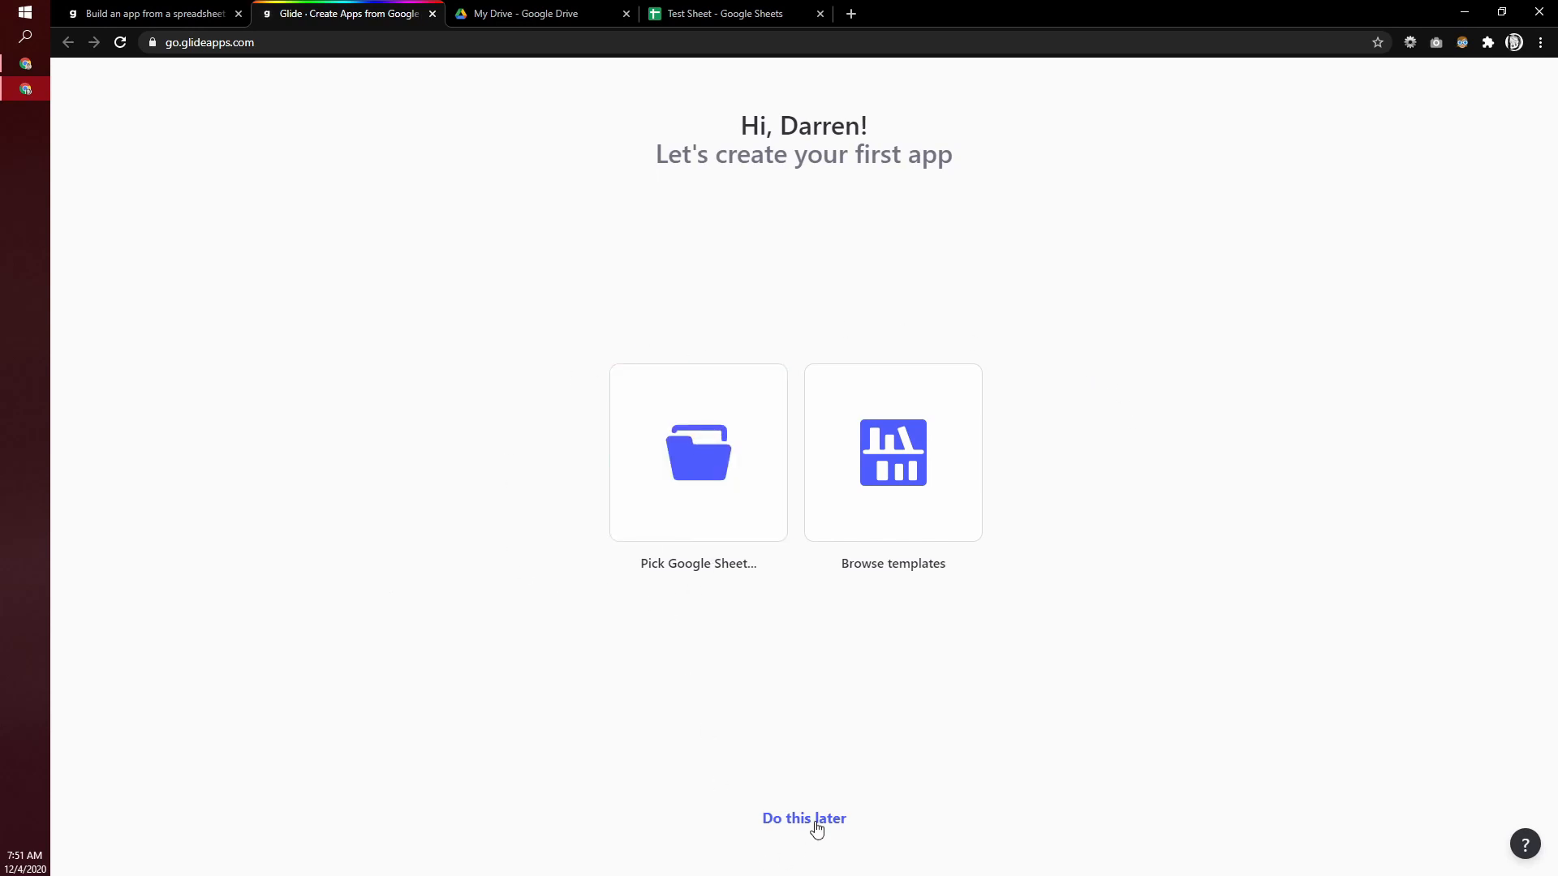
- Skip the first-app prompt and start adding a new organization from the sidebar
left_click(803, 818)
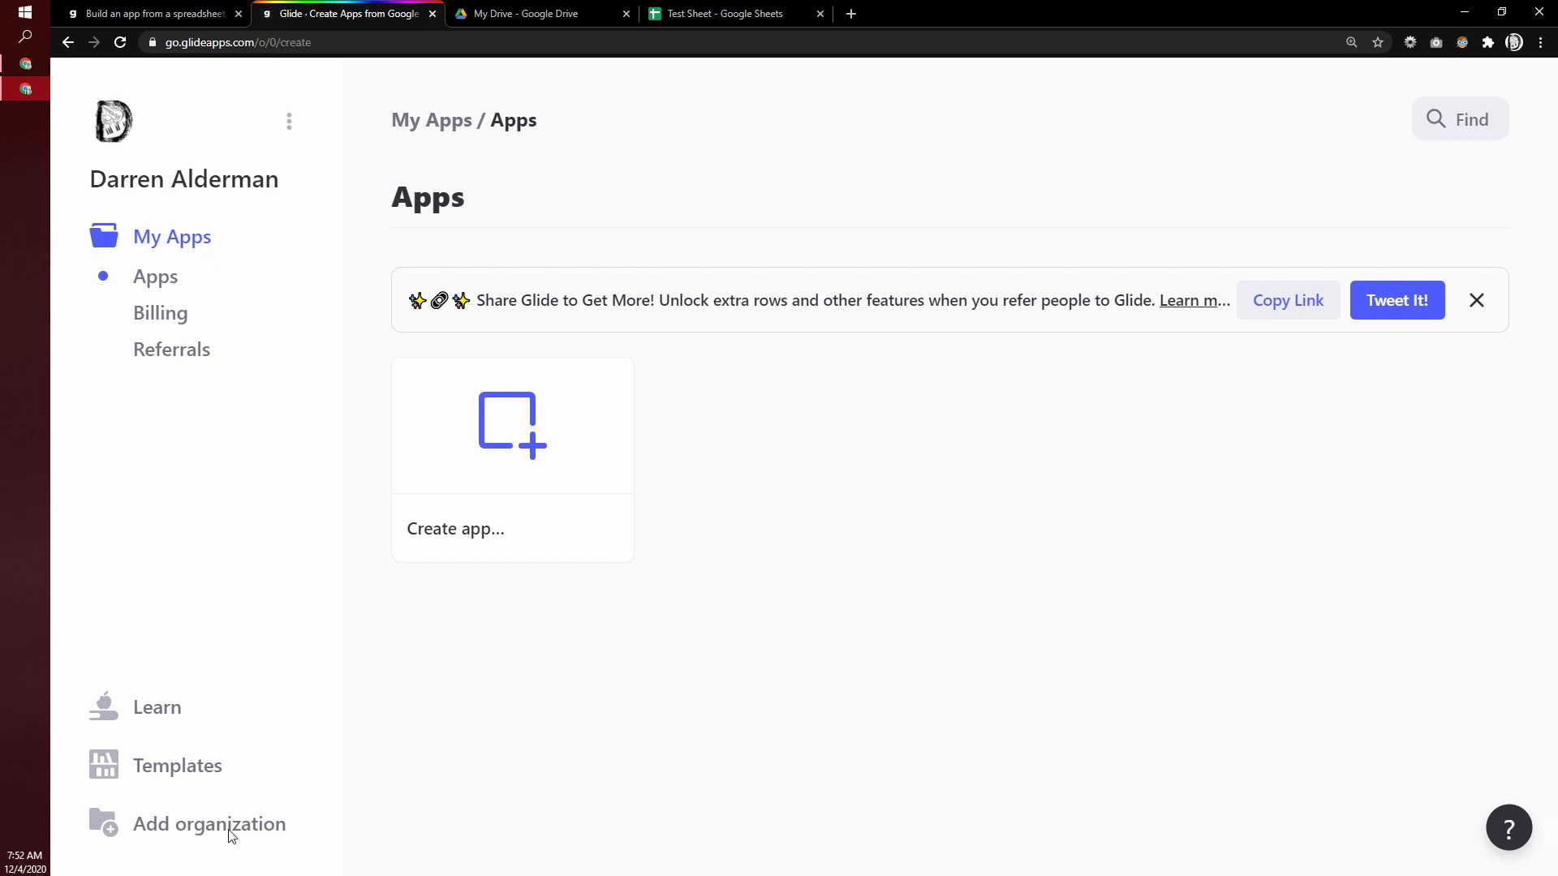
left_click(210, 825)
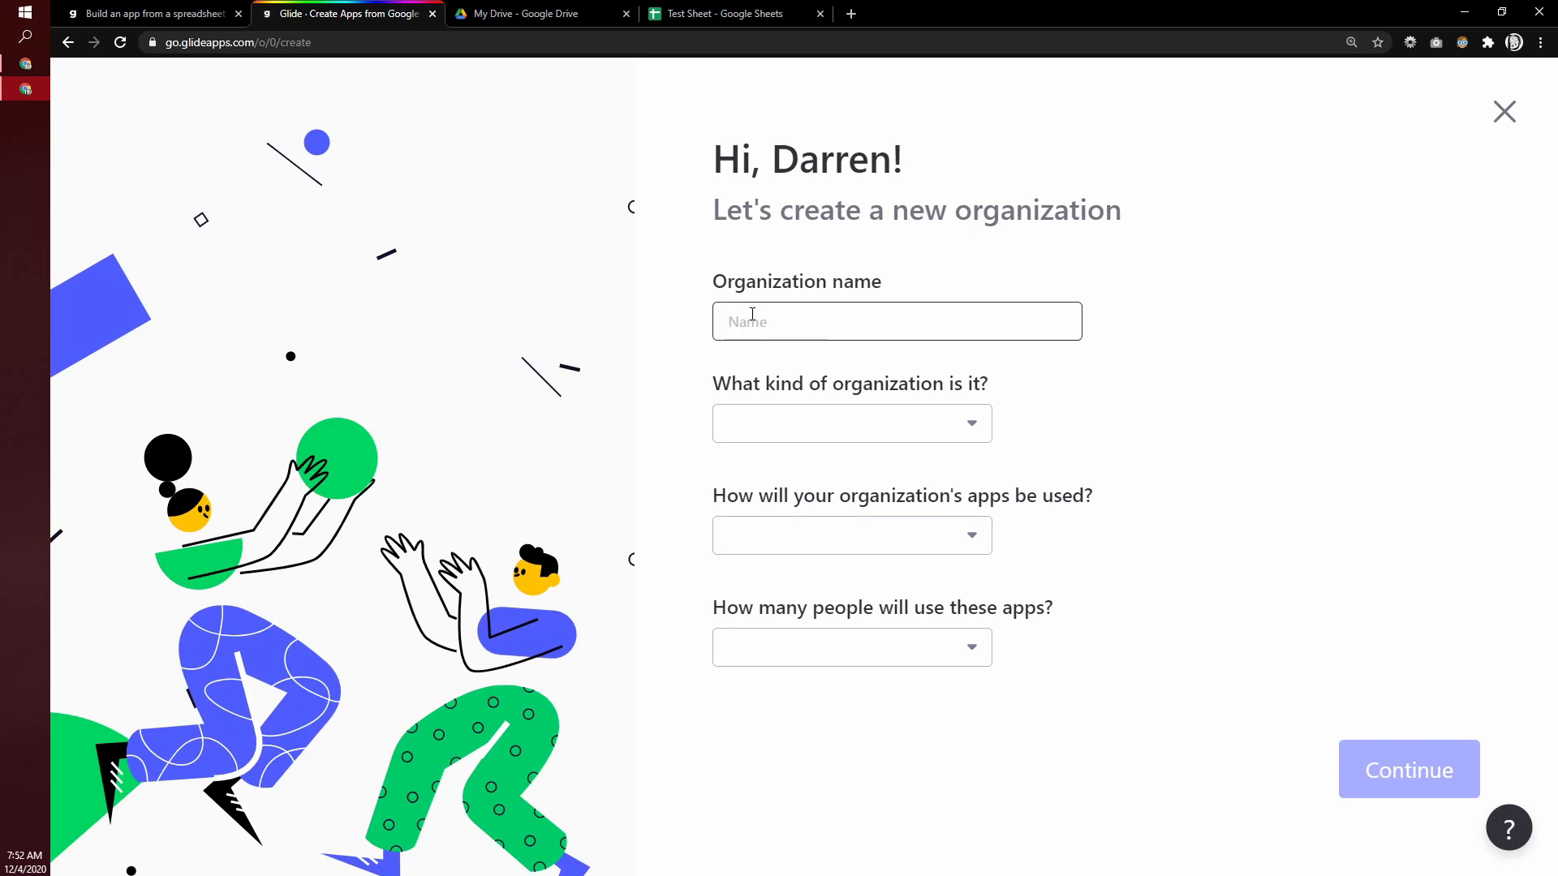
- Name the organization 'Test Org' with apps for public use by anyone and 10,000+ people
type("Test")
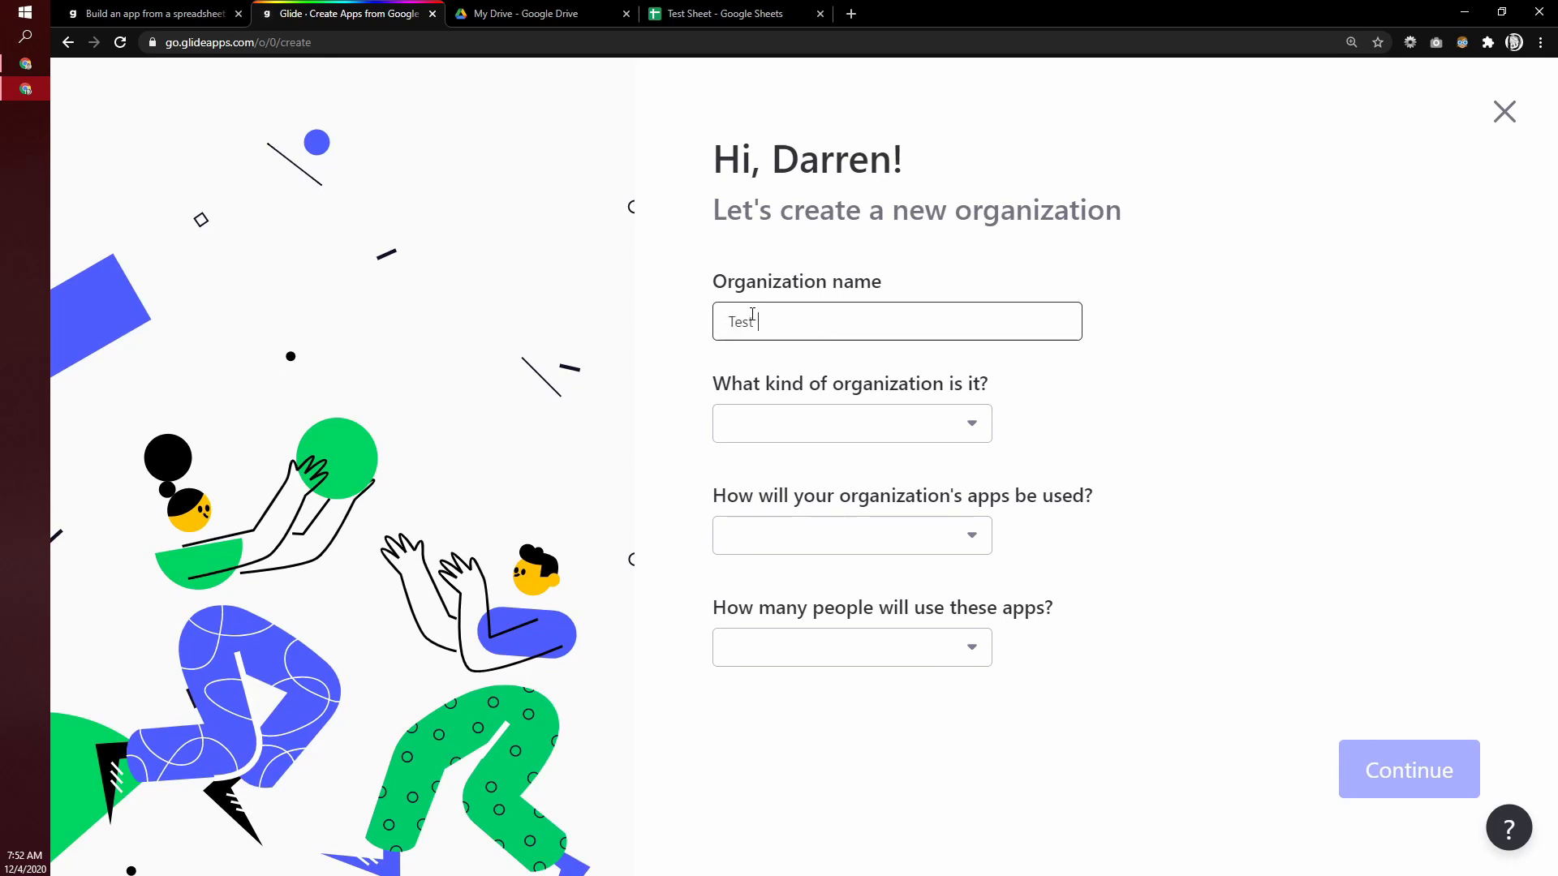
type("Org")
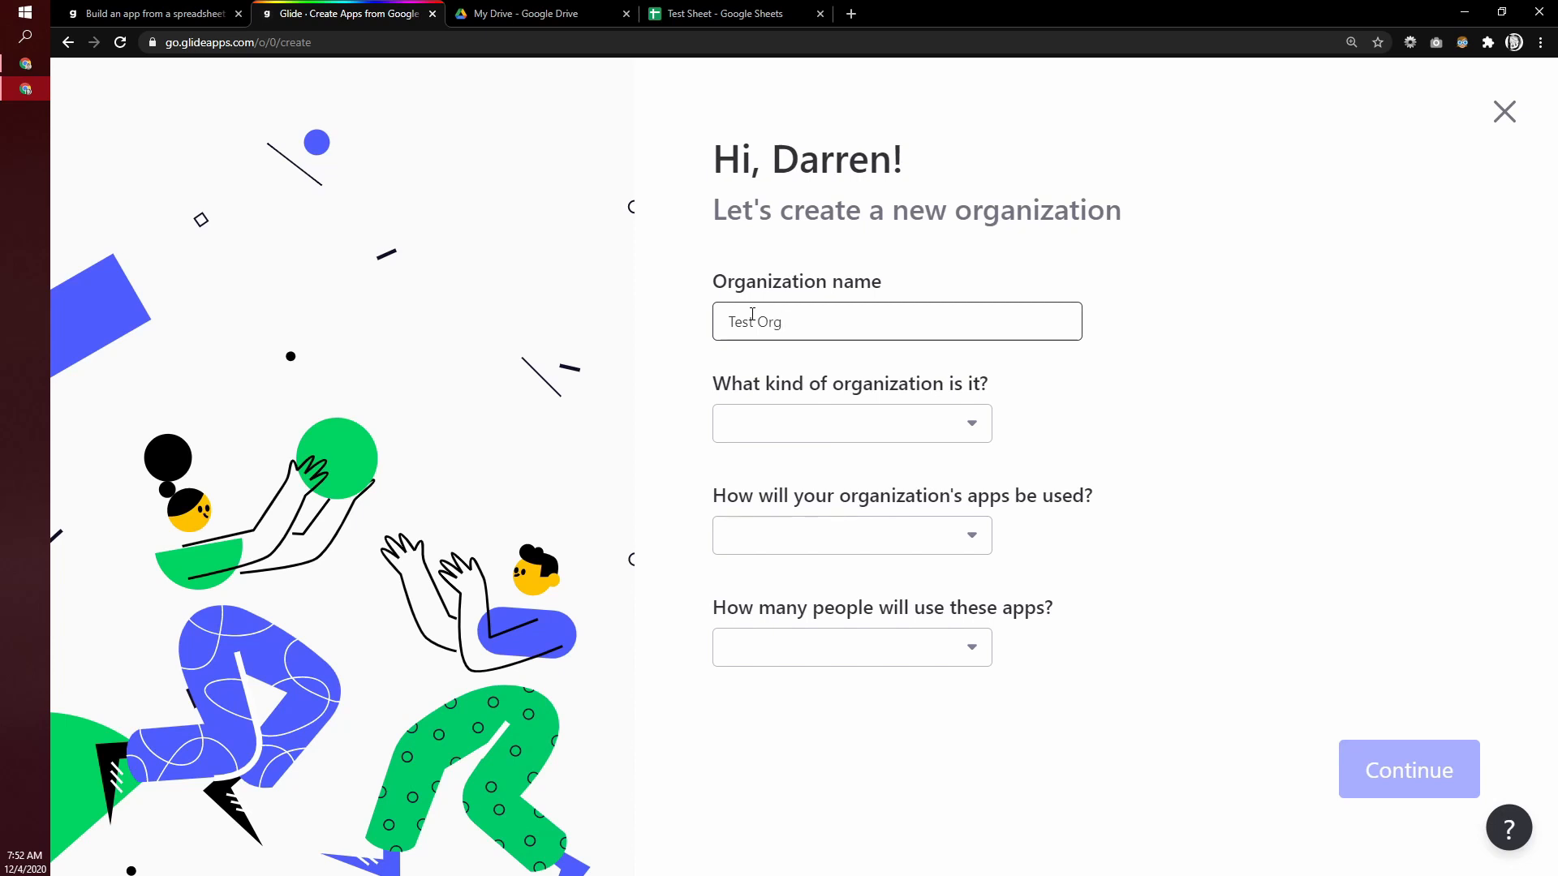
left_click(849, 424)
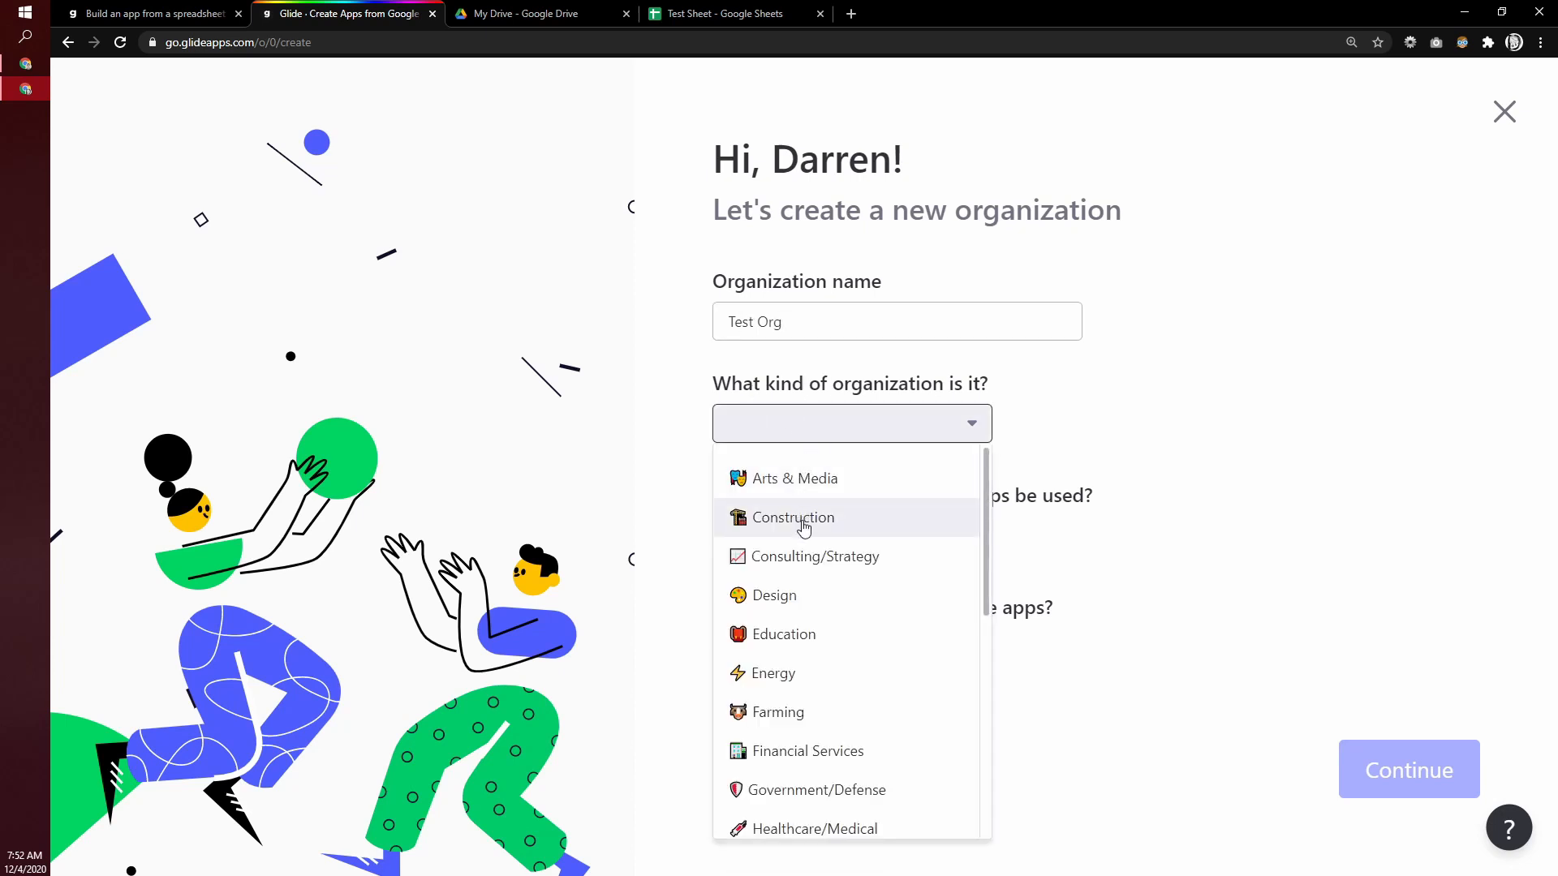
left_click(814, 556)
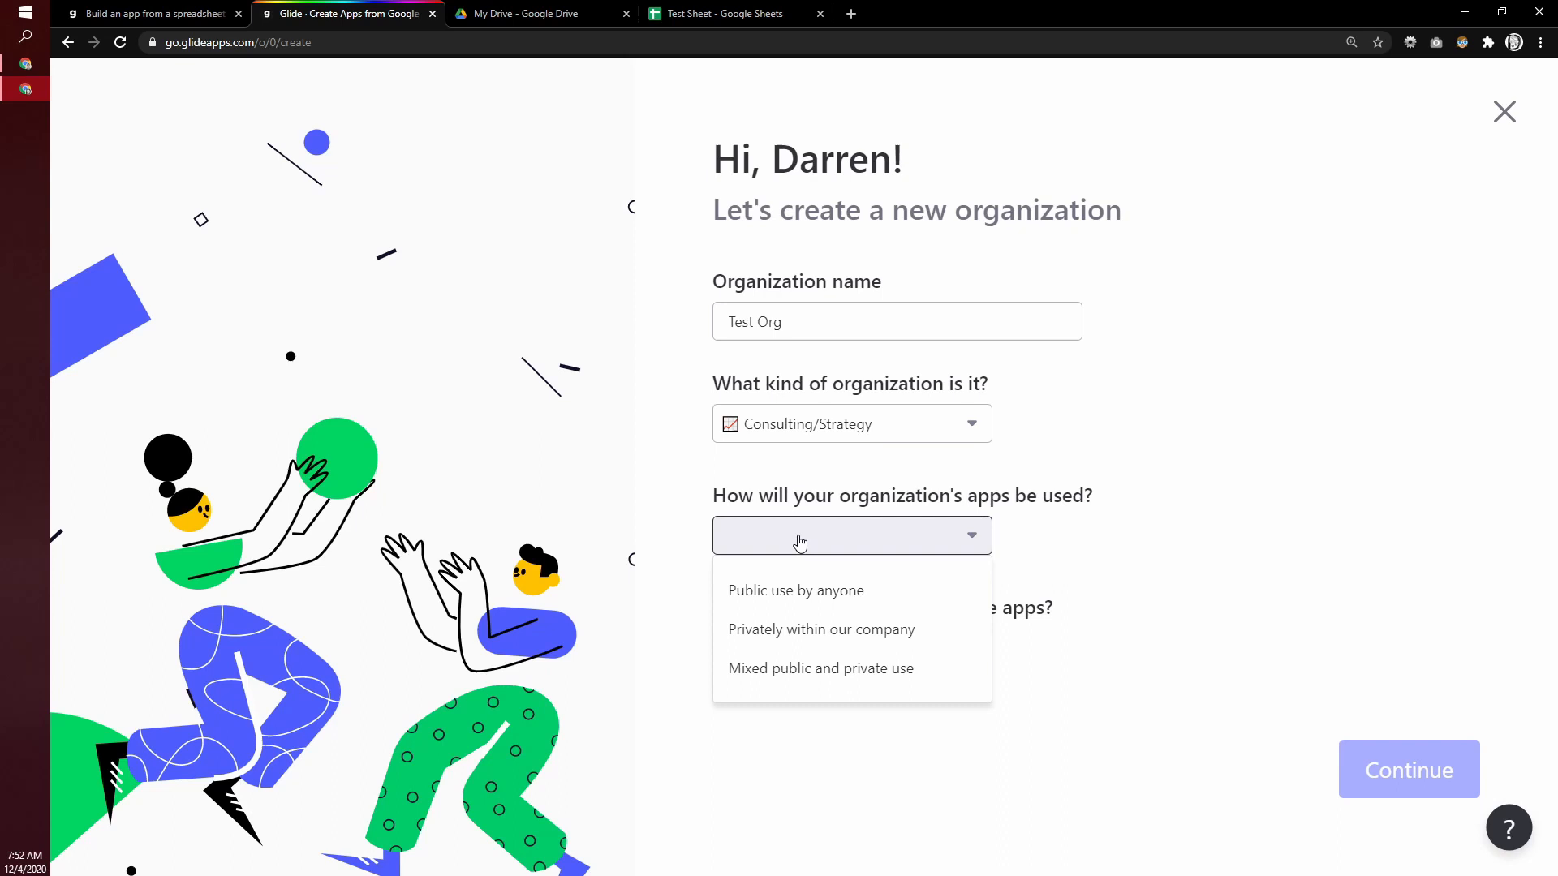
mouse_move(854, 529)
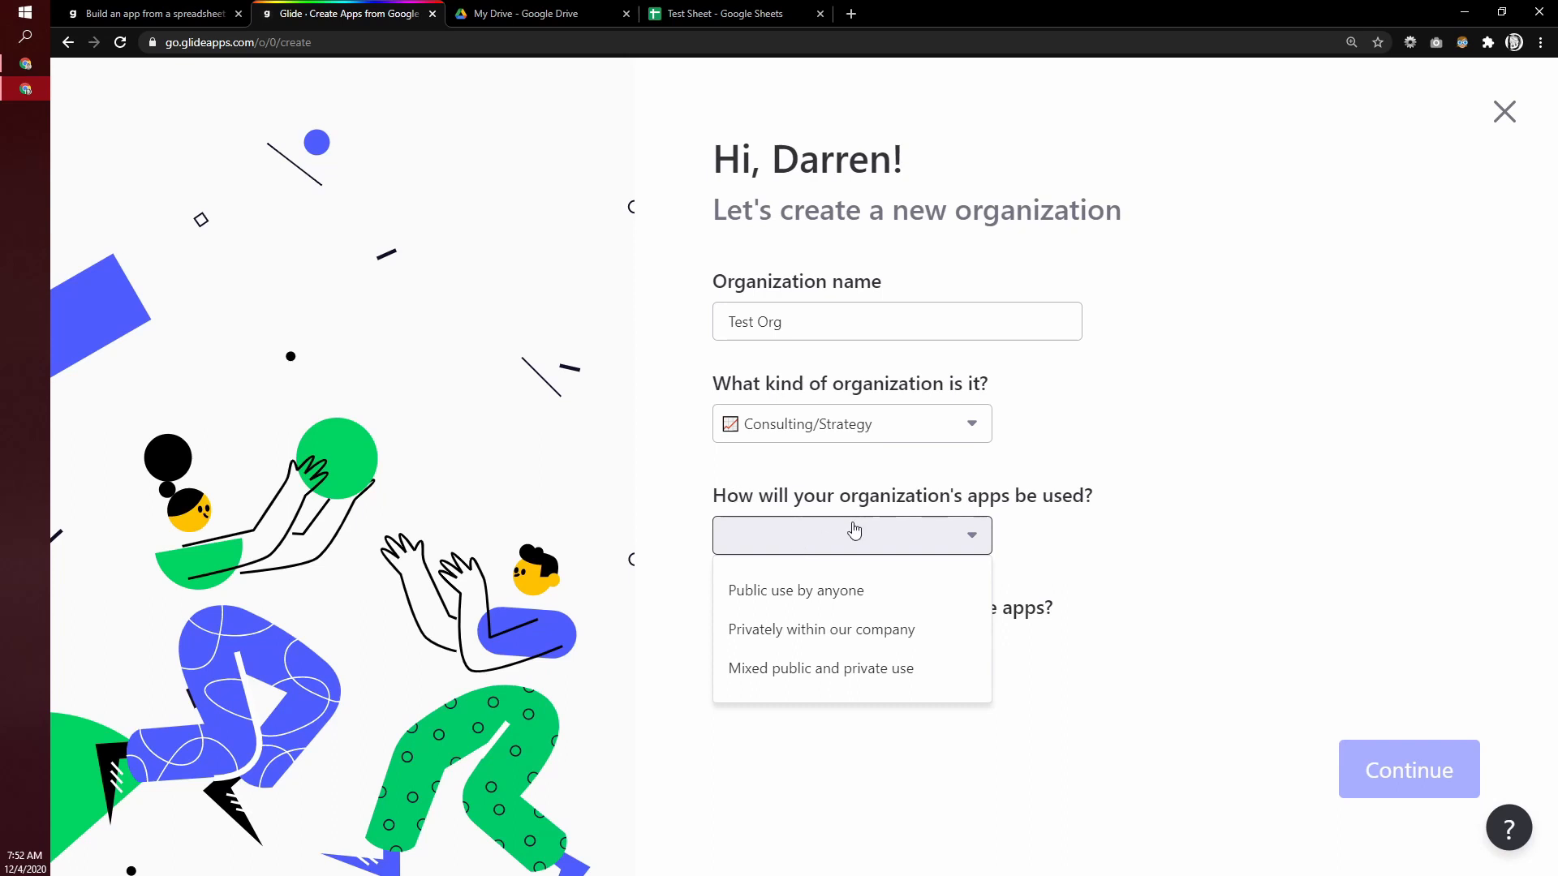
left_click(796, 591)
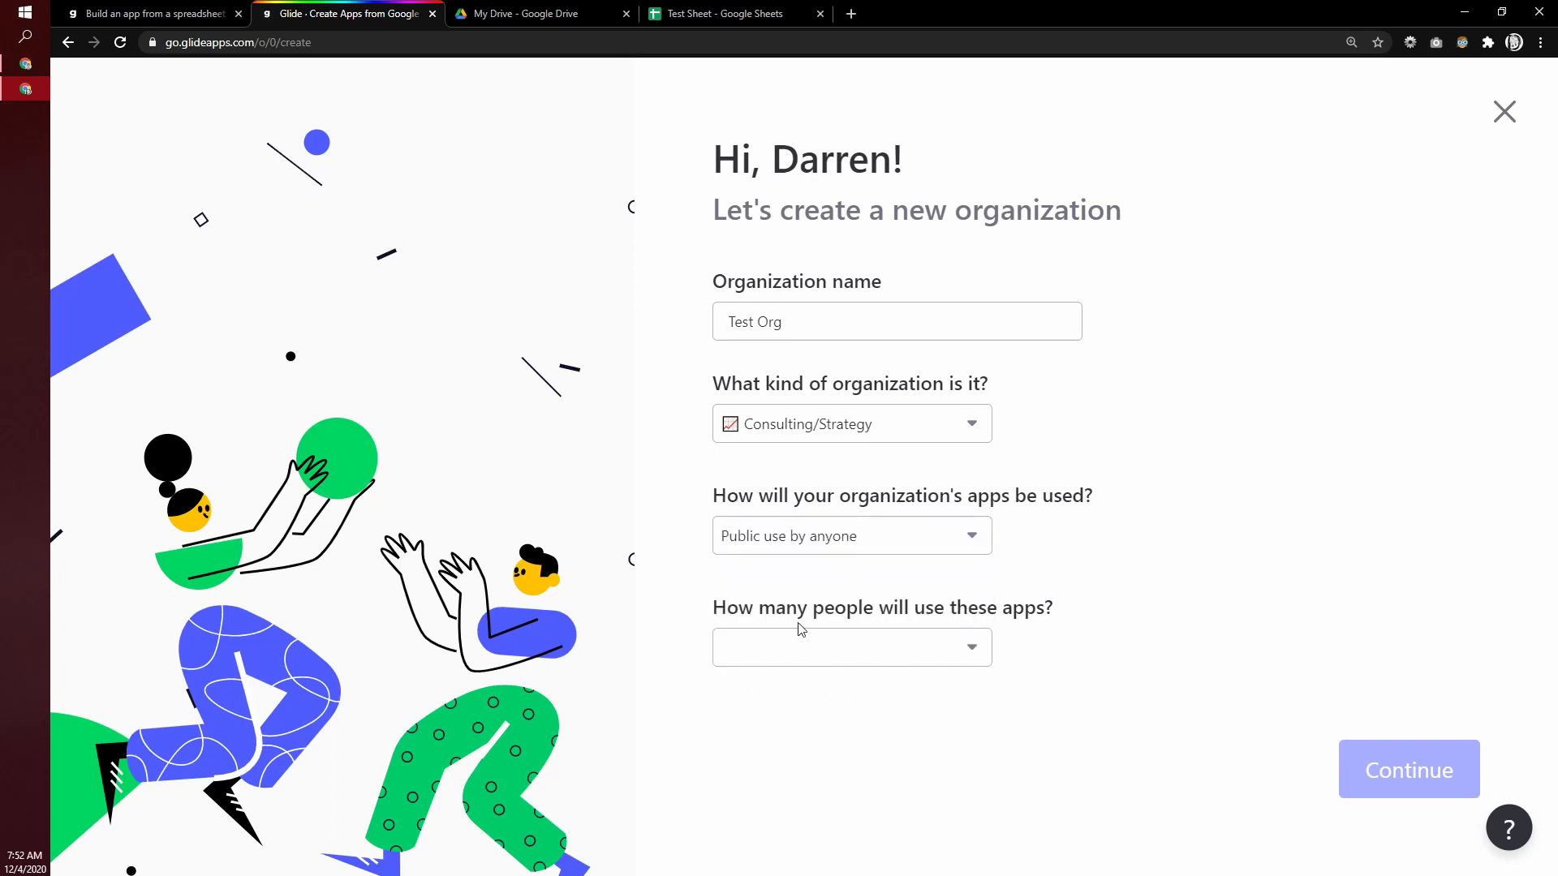
left_click(851, 647)
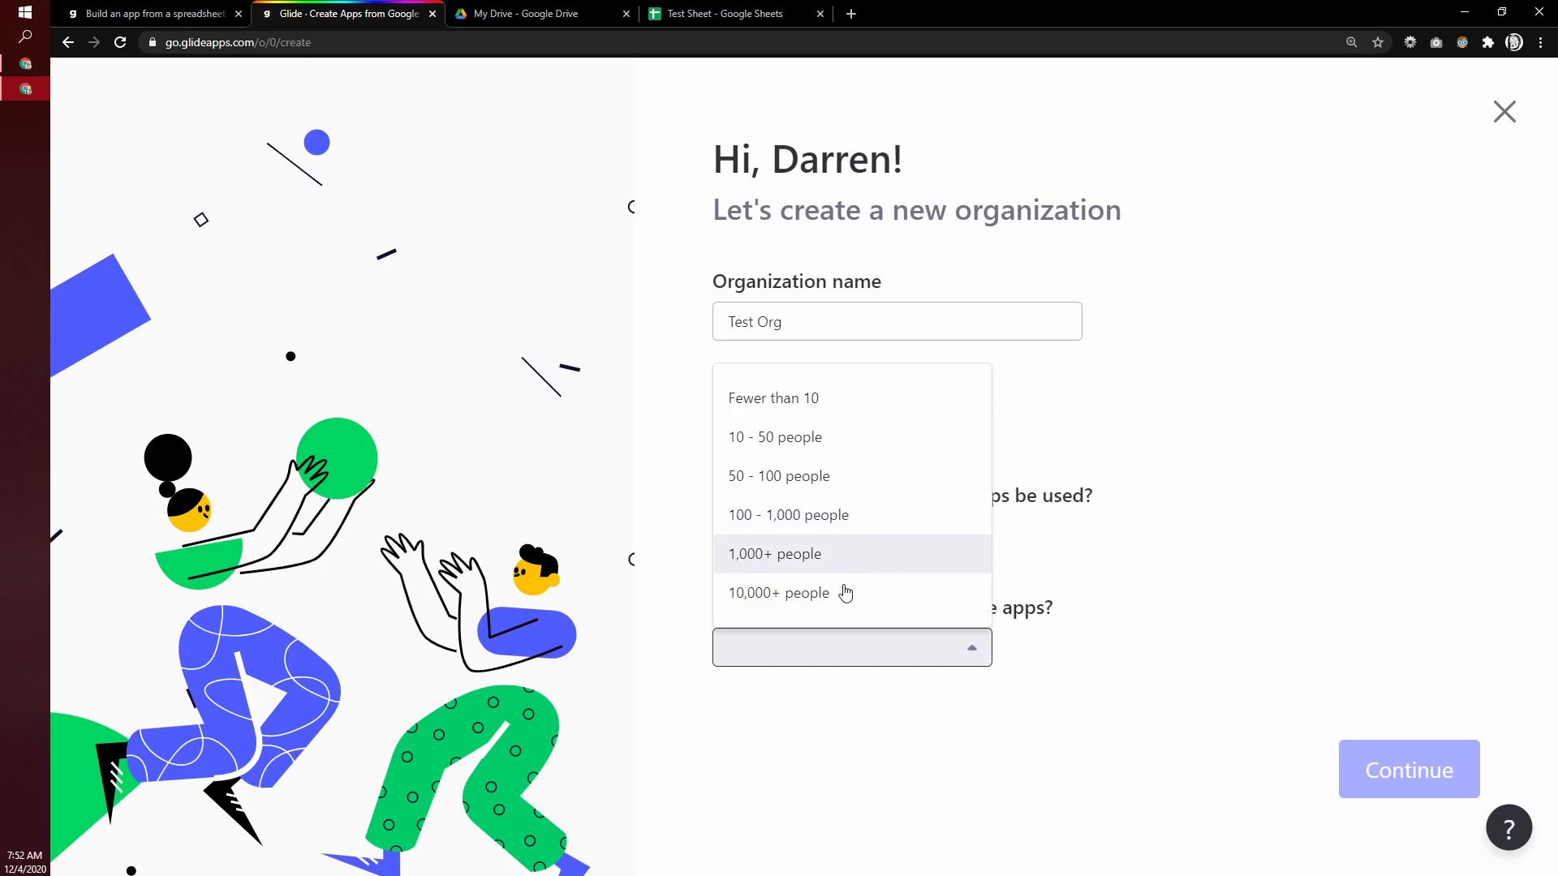
left_click(777, 593)
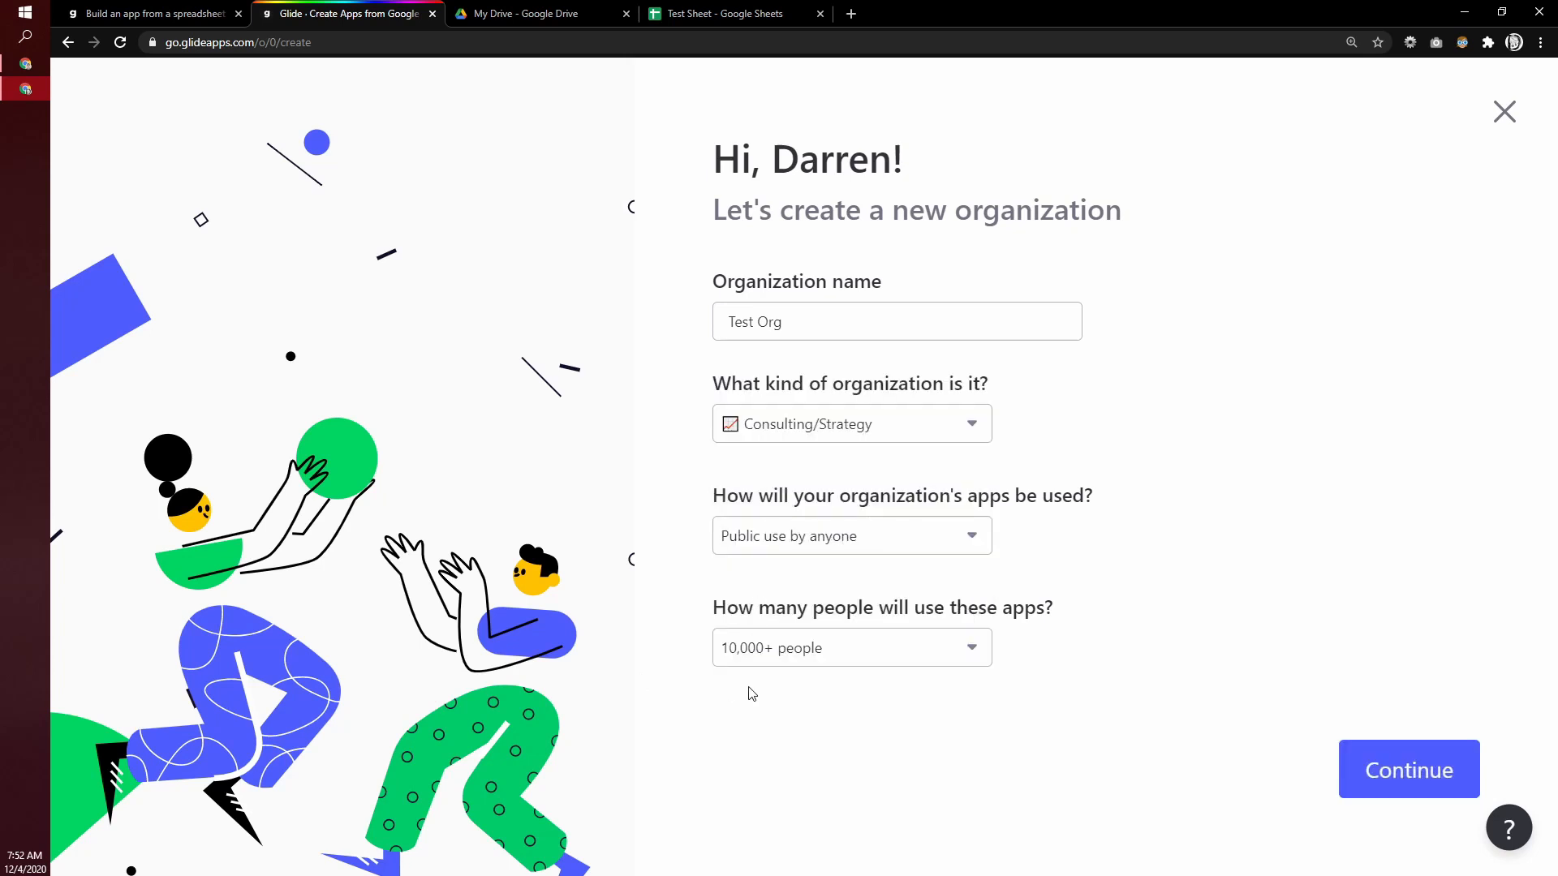
mouse_move(1410, 792)
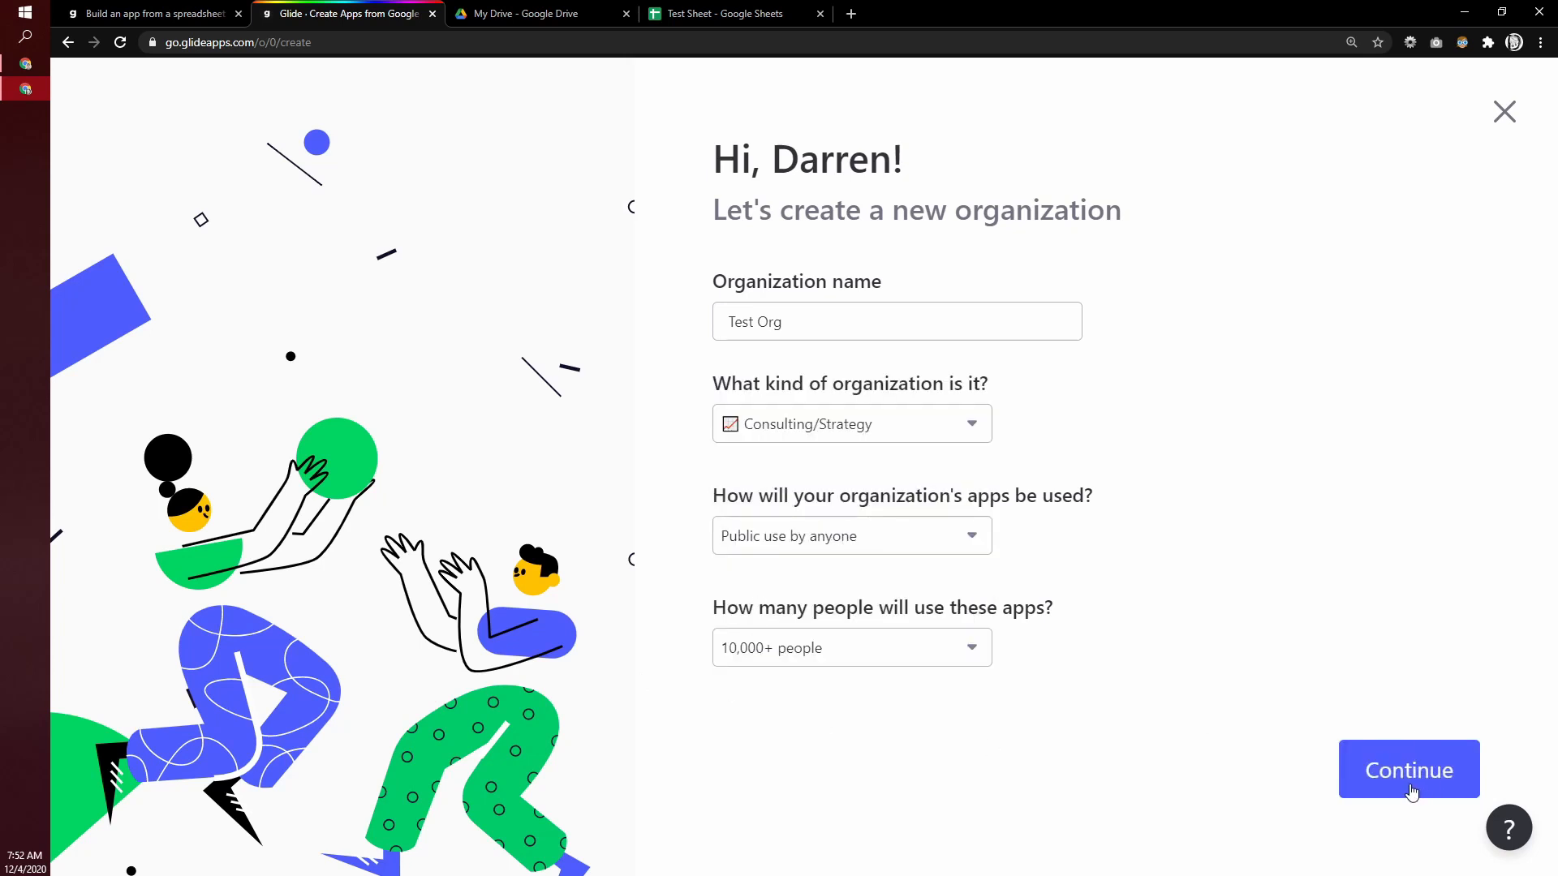
- Continue to create Test Org and land on its empty Apps page
left_click(1408, 769)
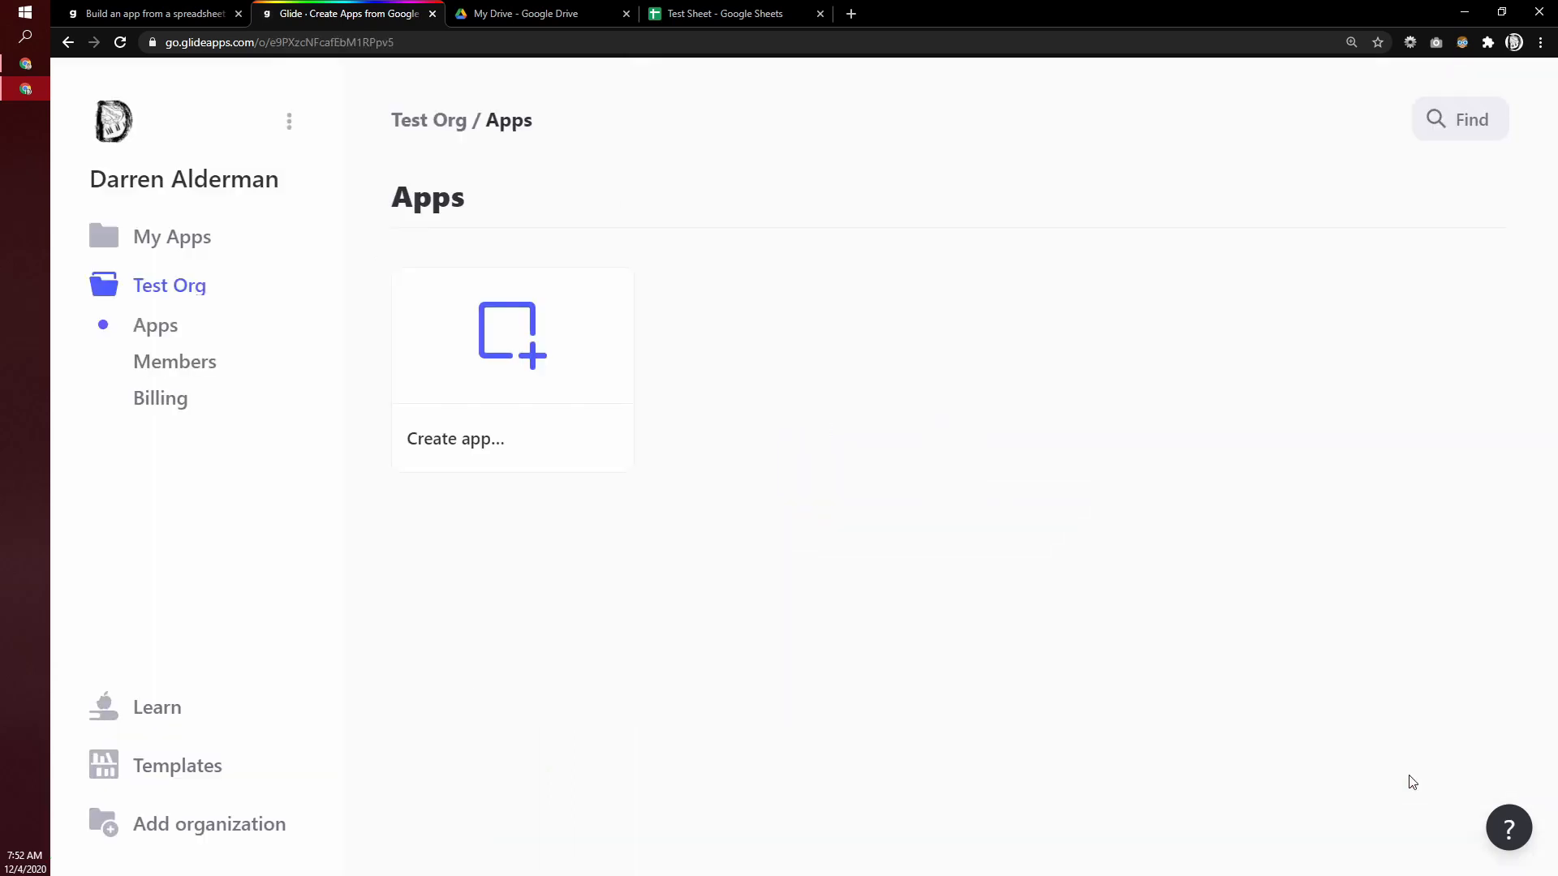
mouse_move(158, 297)
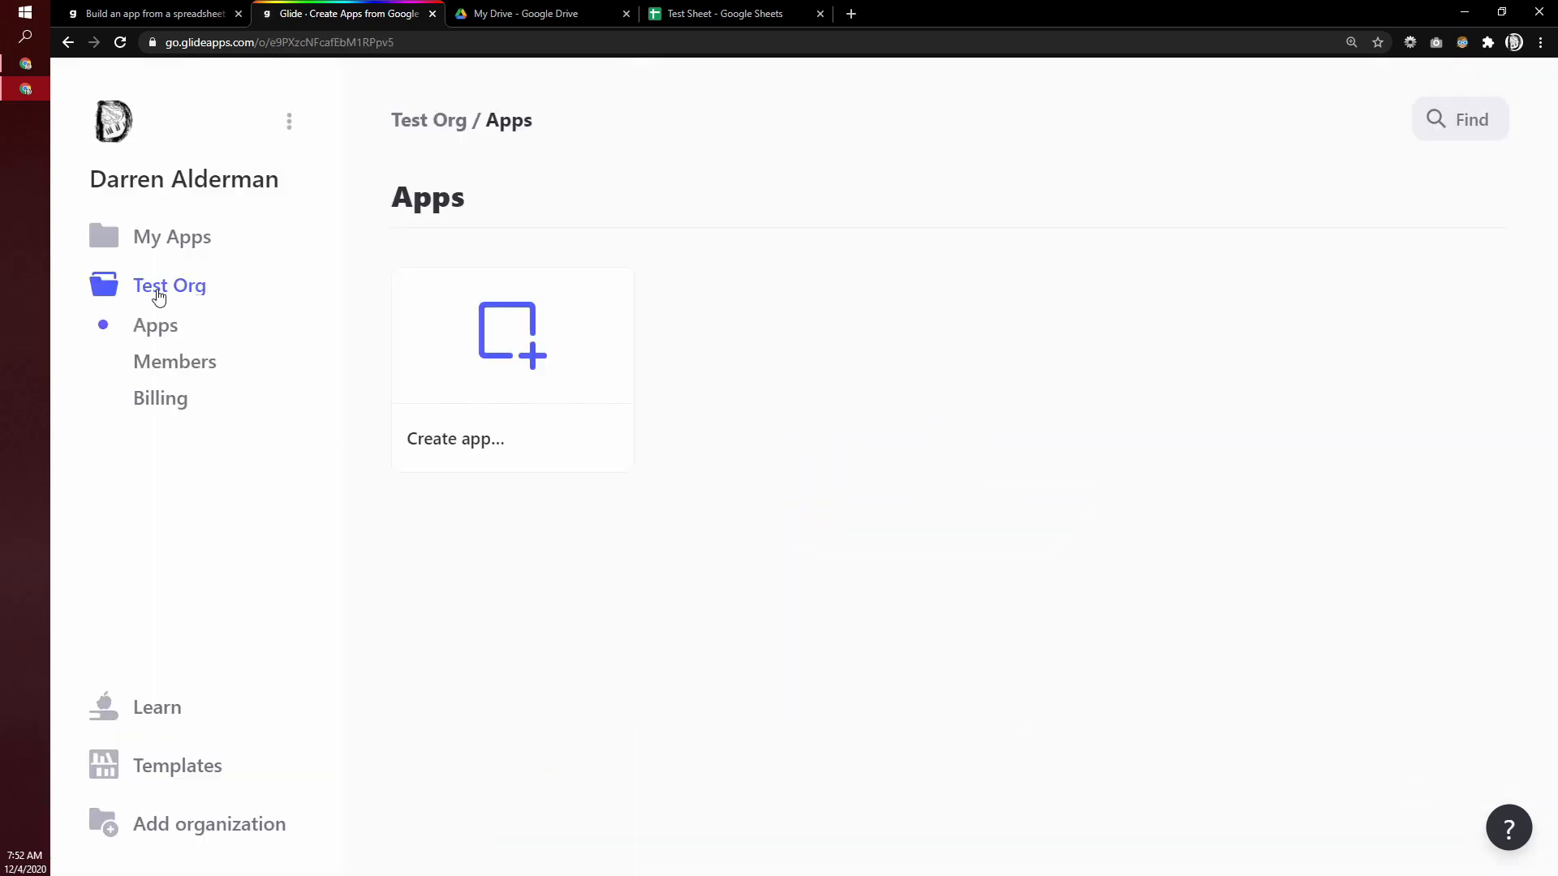
mouse_move(166, 303)
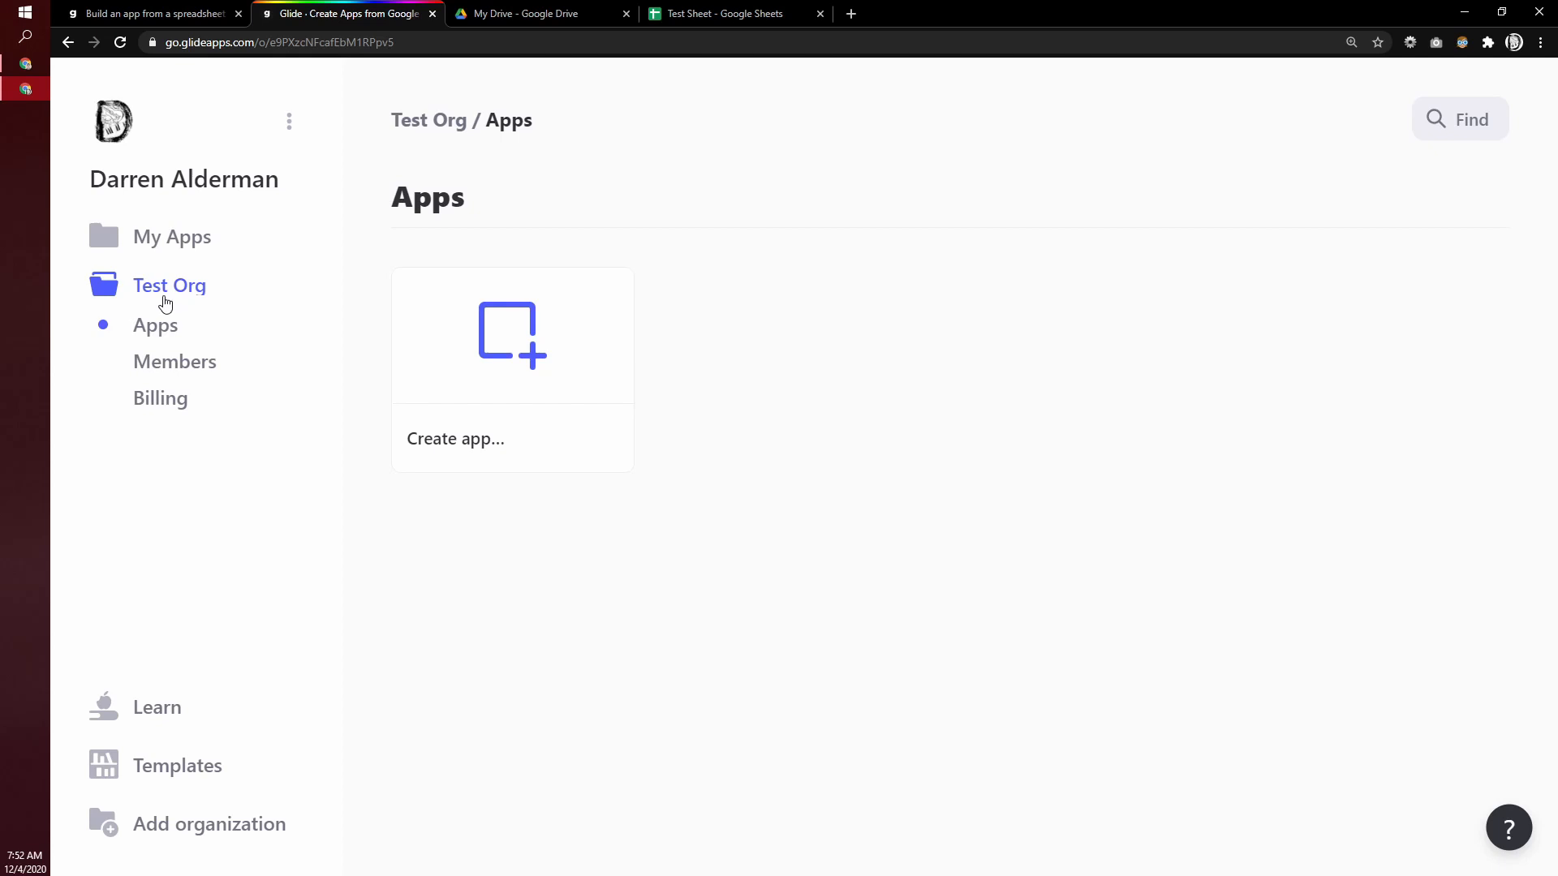
mouse_move(162, 370)
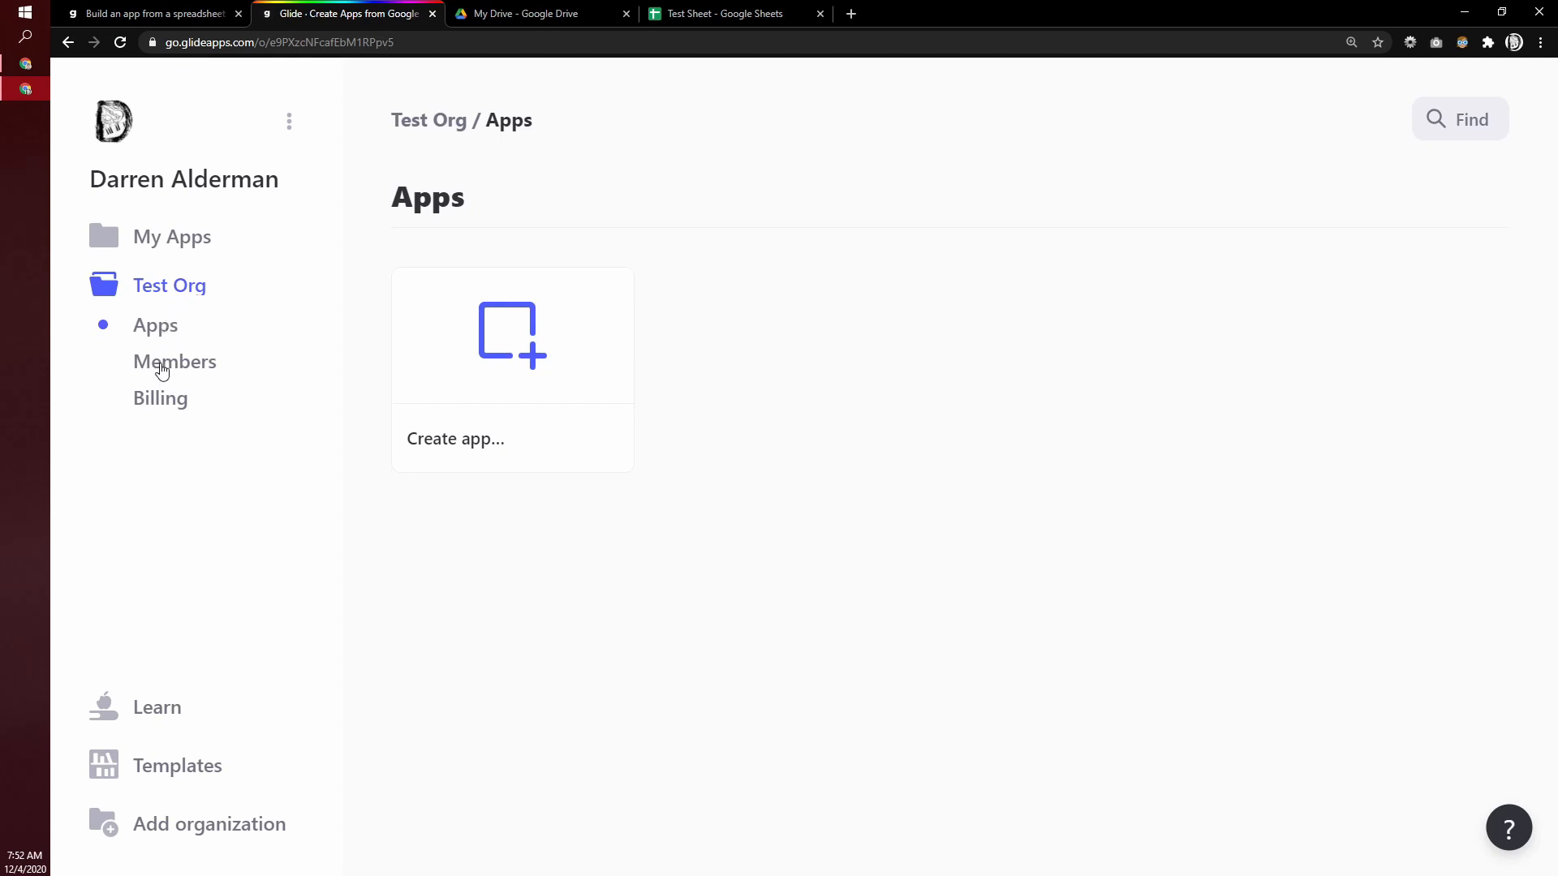
left_click(175, 360)
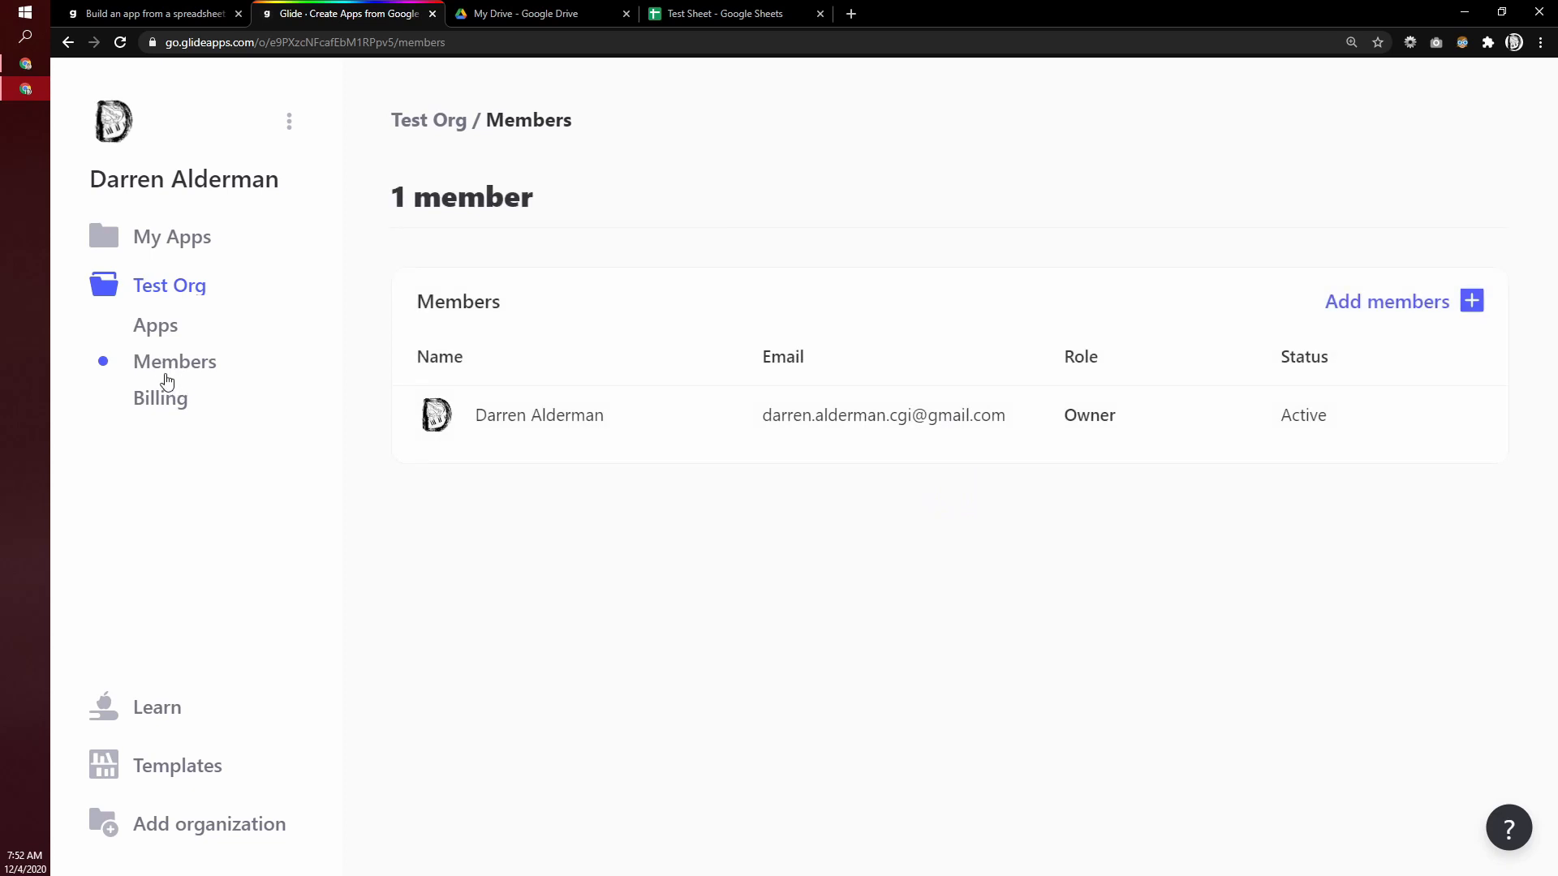
mouse_move(1386, 308)
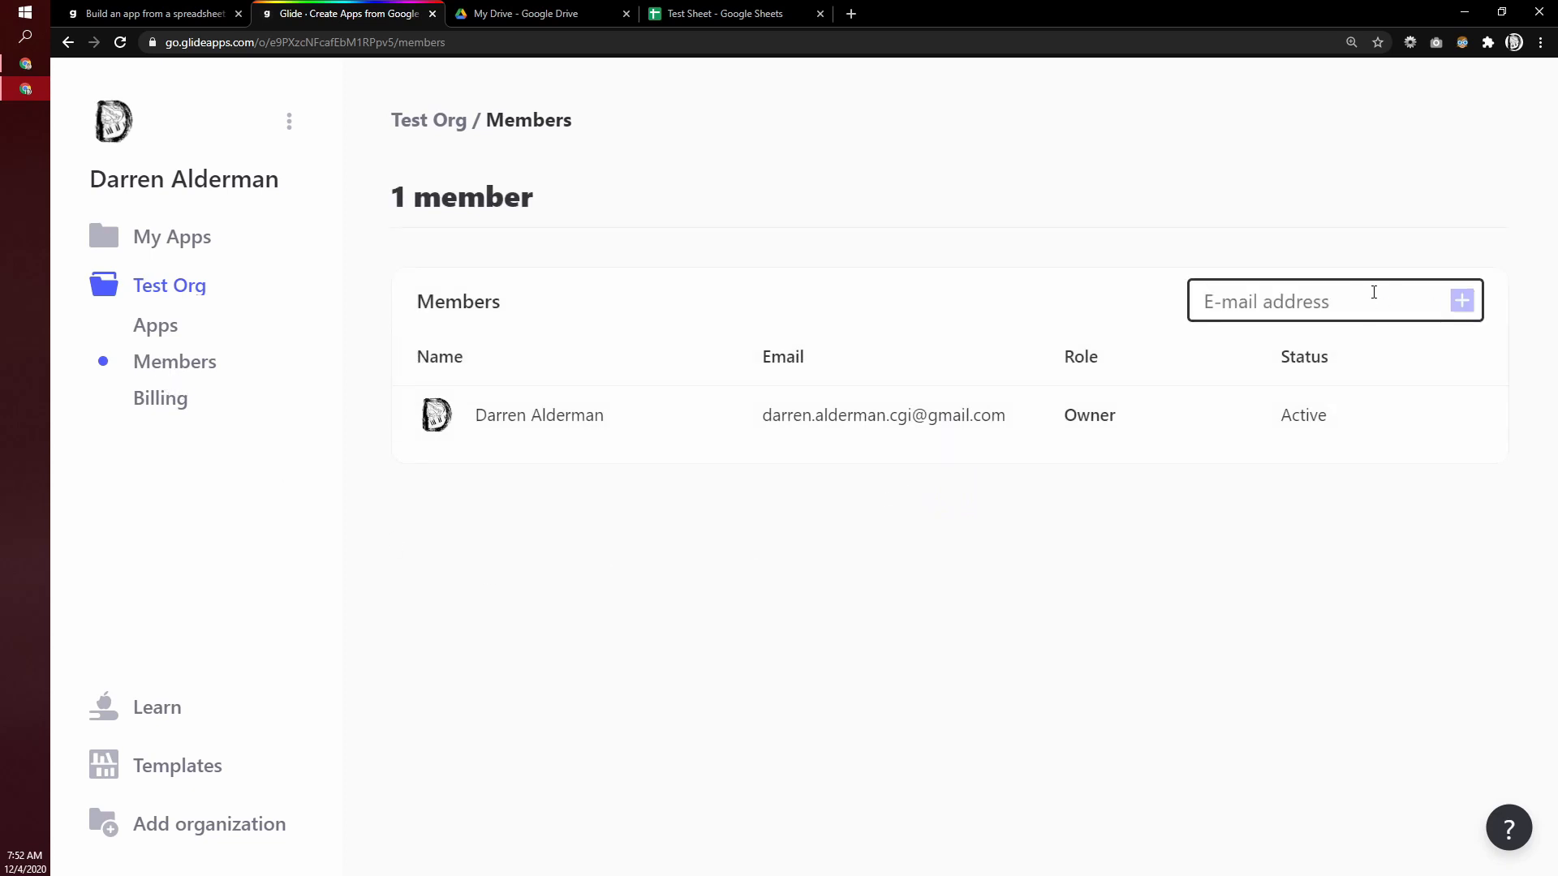
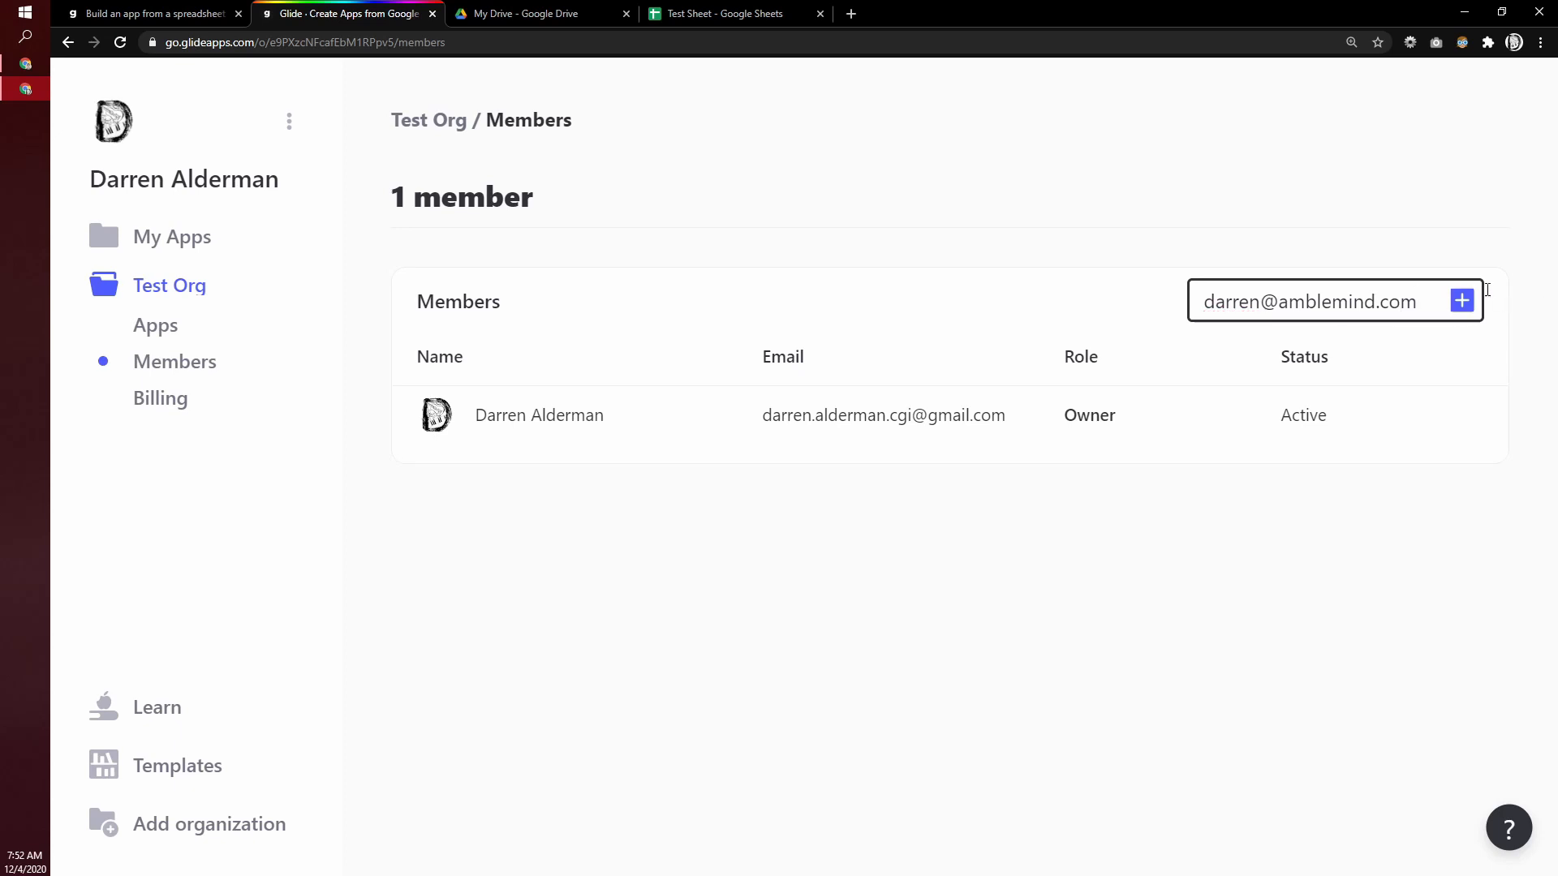
left_click(1462, 301)
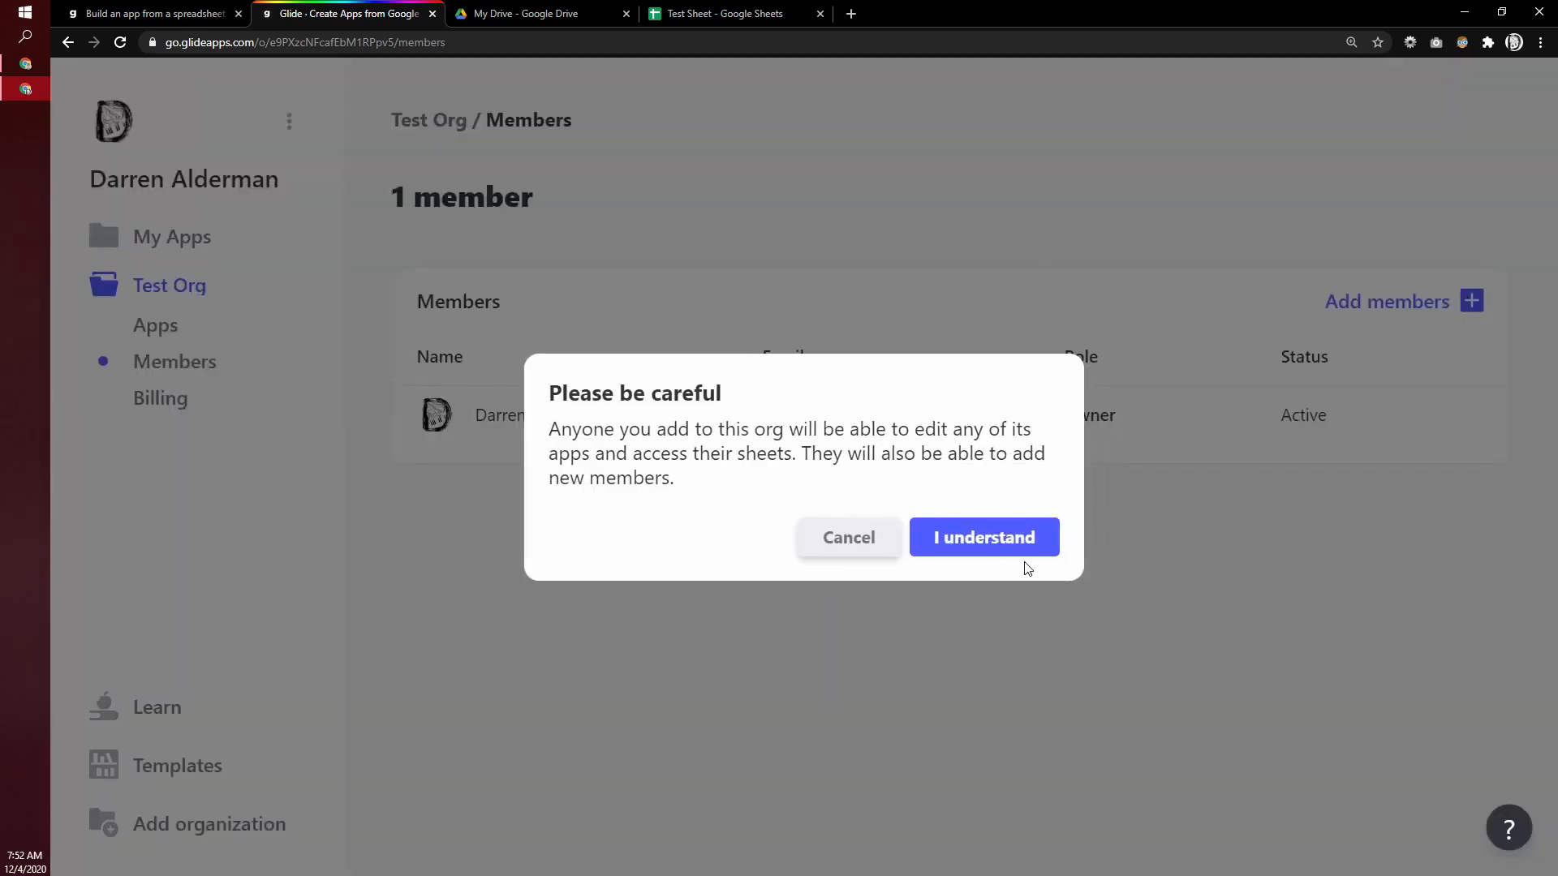
double_click(581, 428)
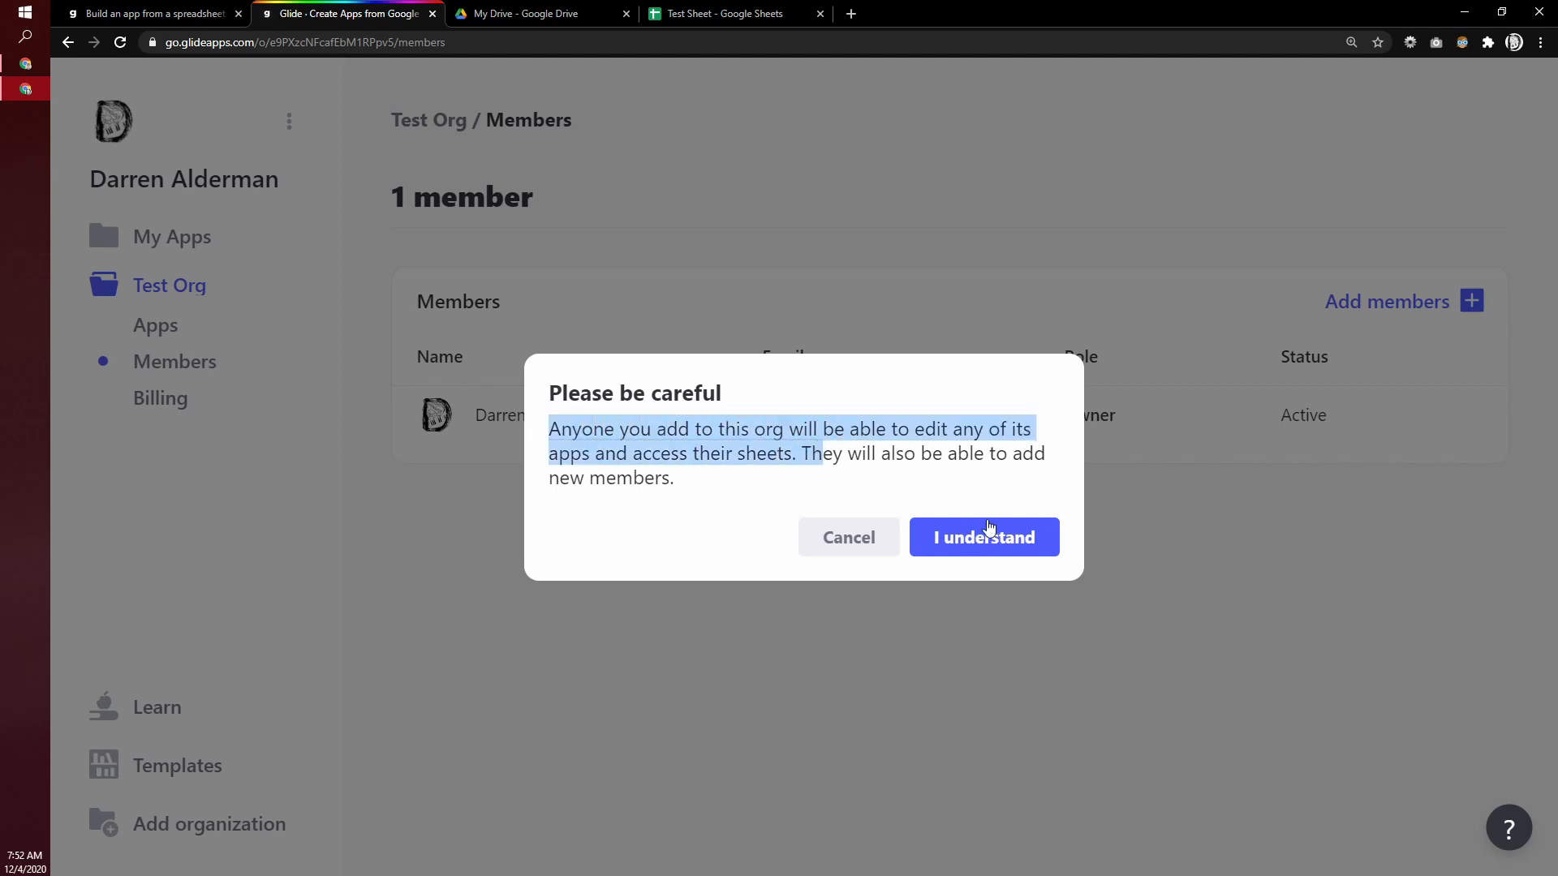
left_click(983, 537)
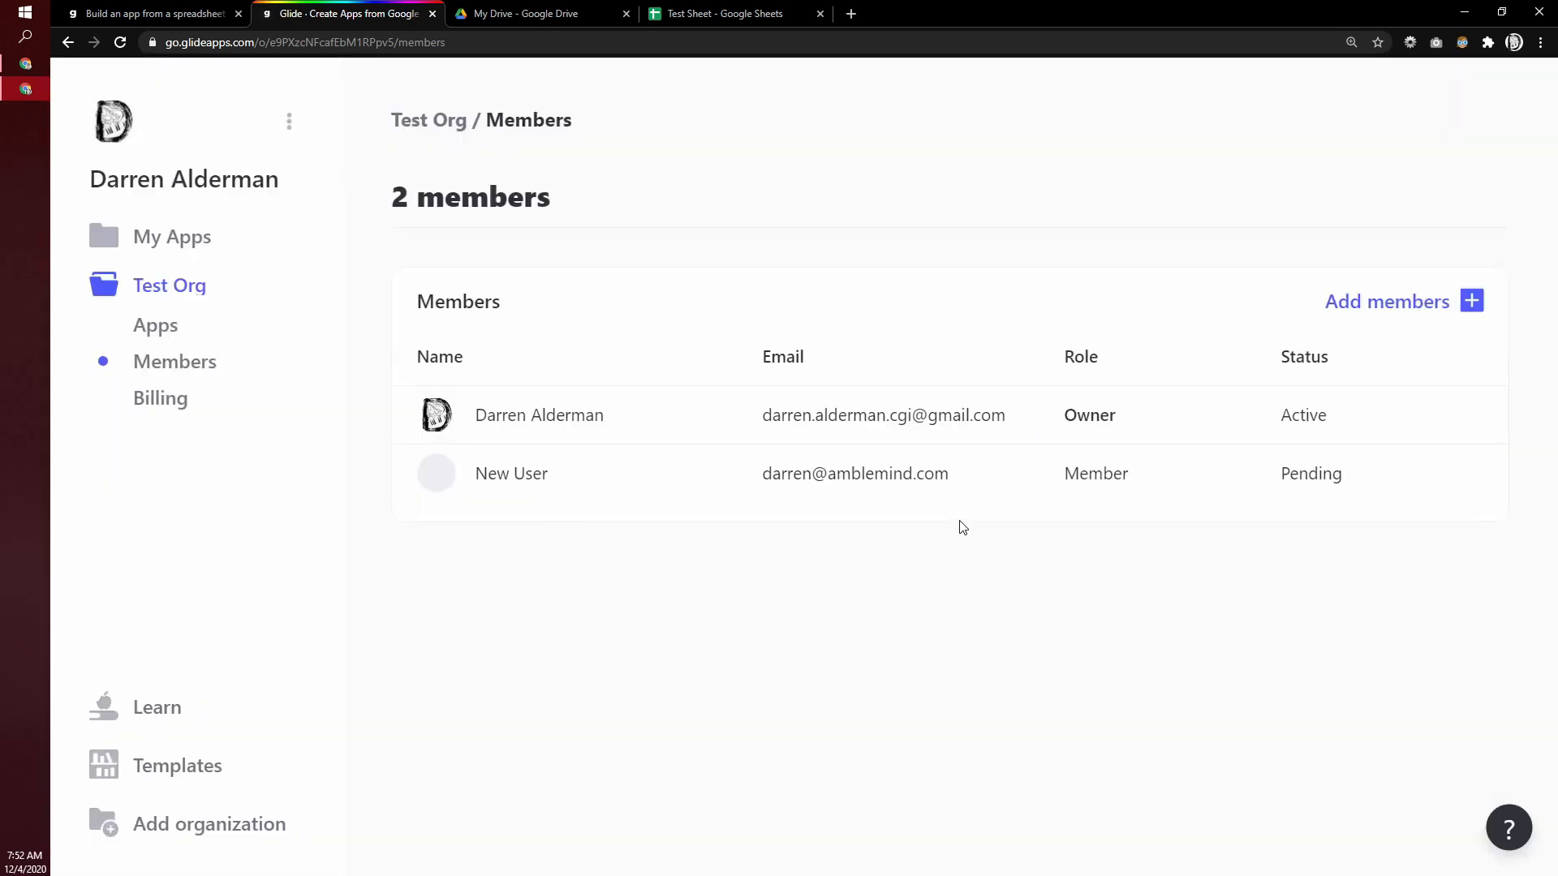
mouse_move(140, 158)
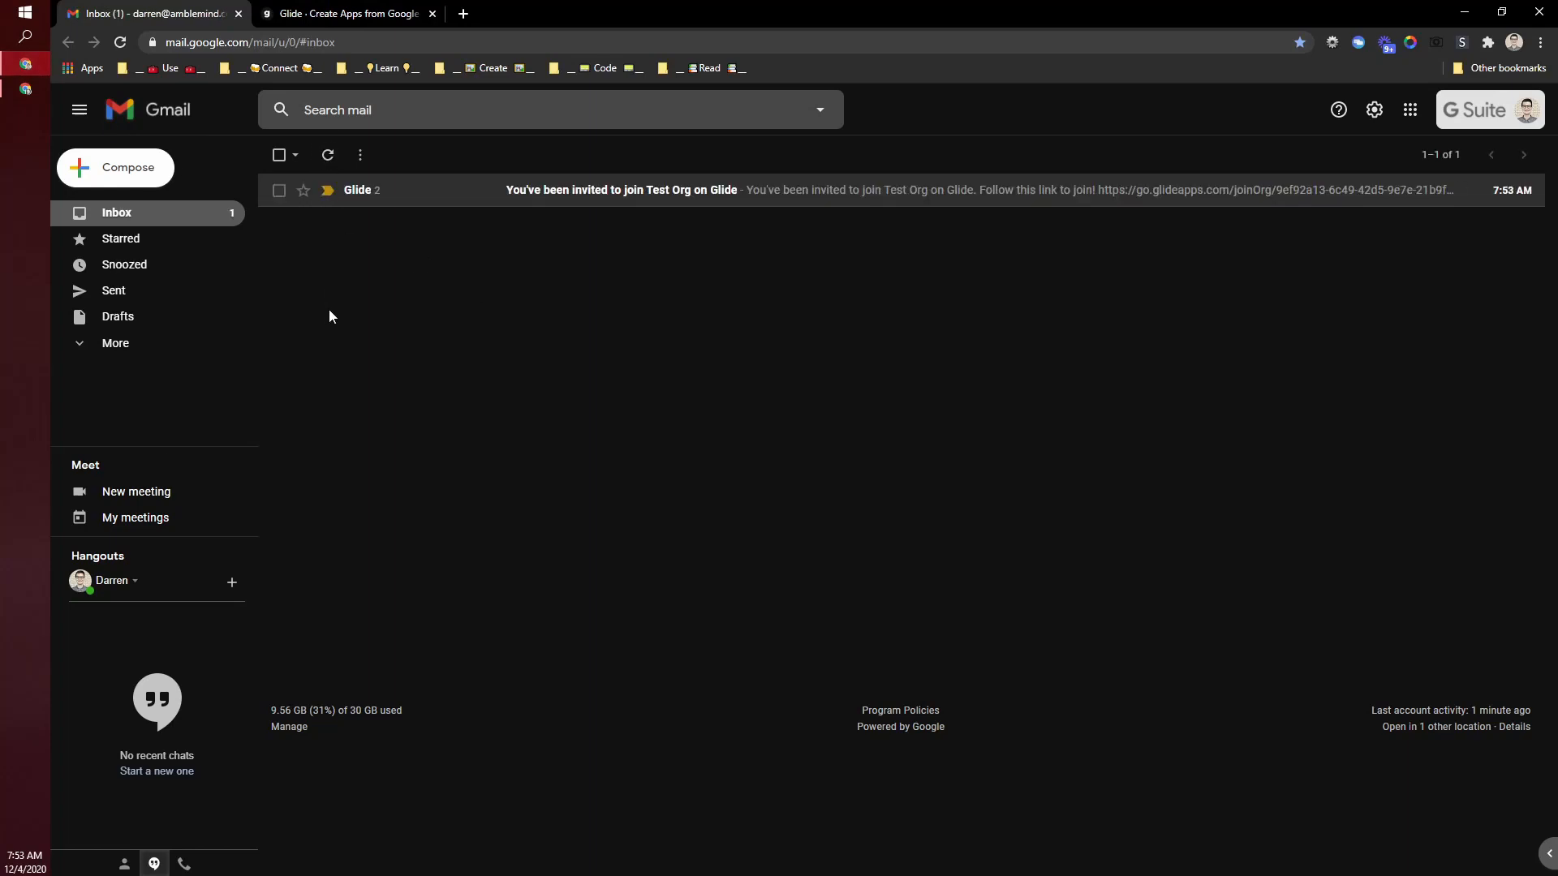
mouse_move(578, 198)
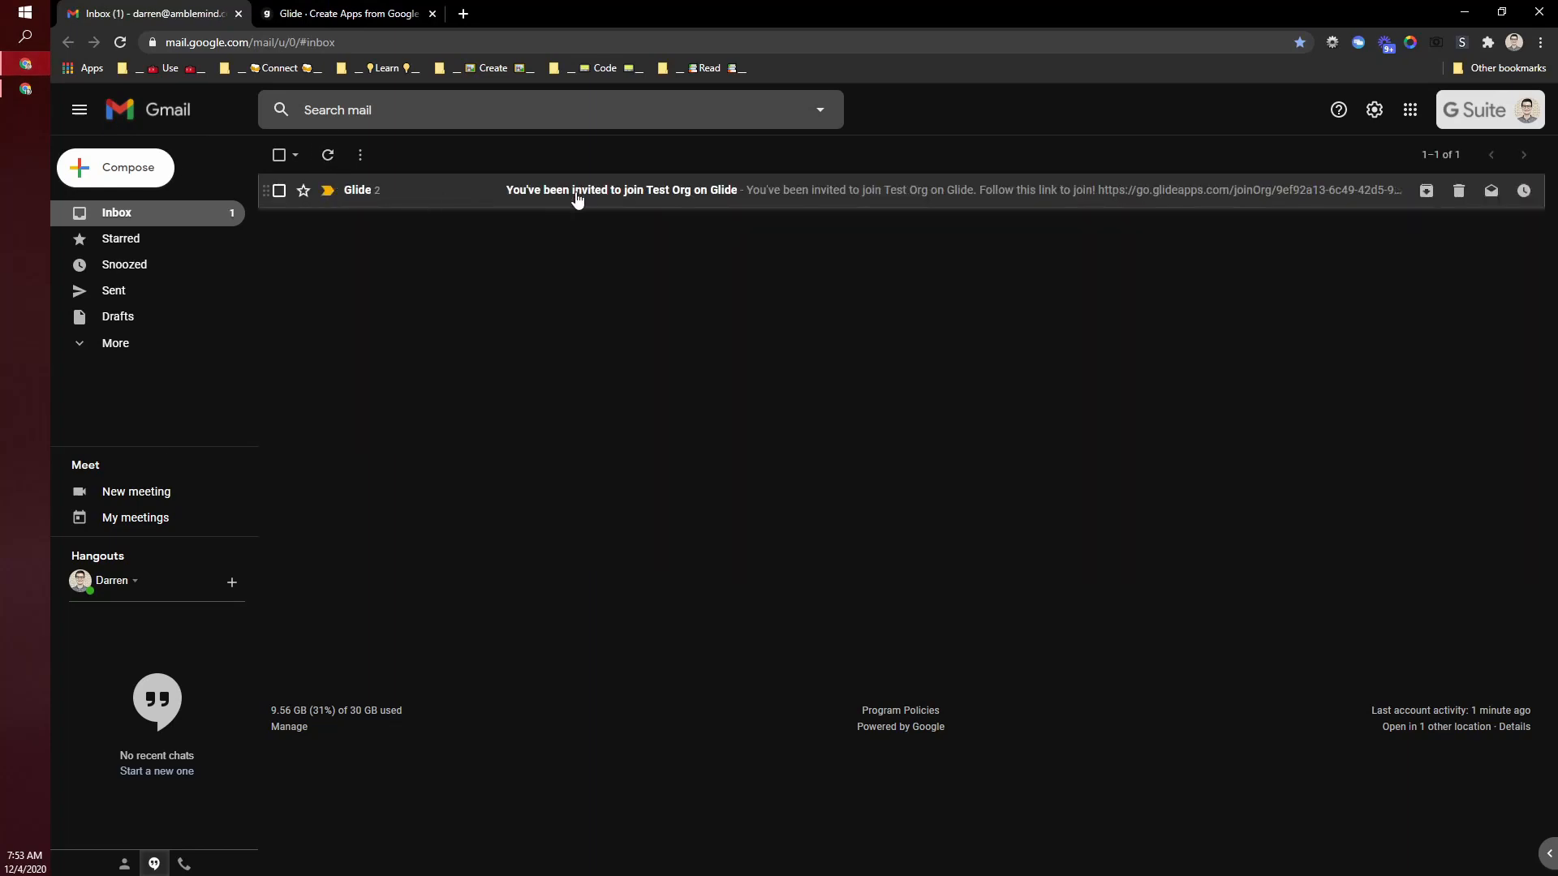
- Open the Test Org invitation e-mail in Gmail and follow its join link
left_click(621, 190)
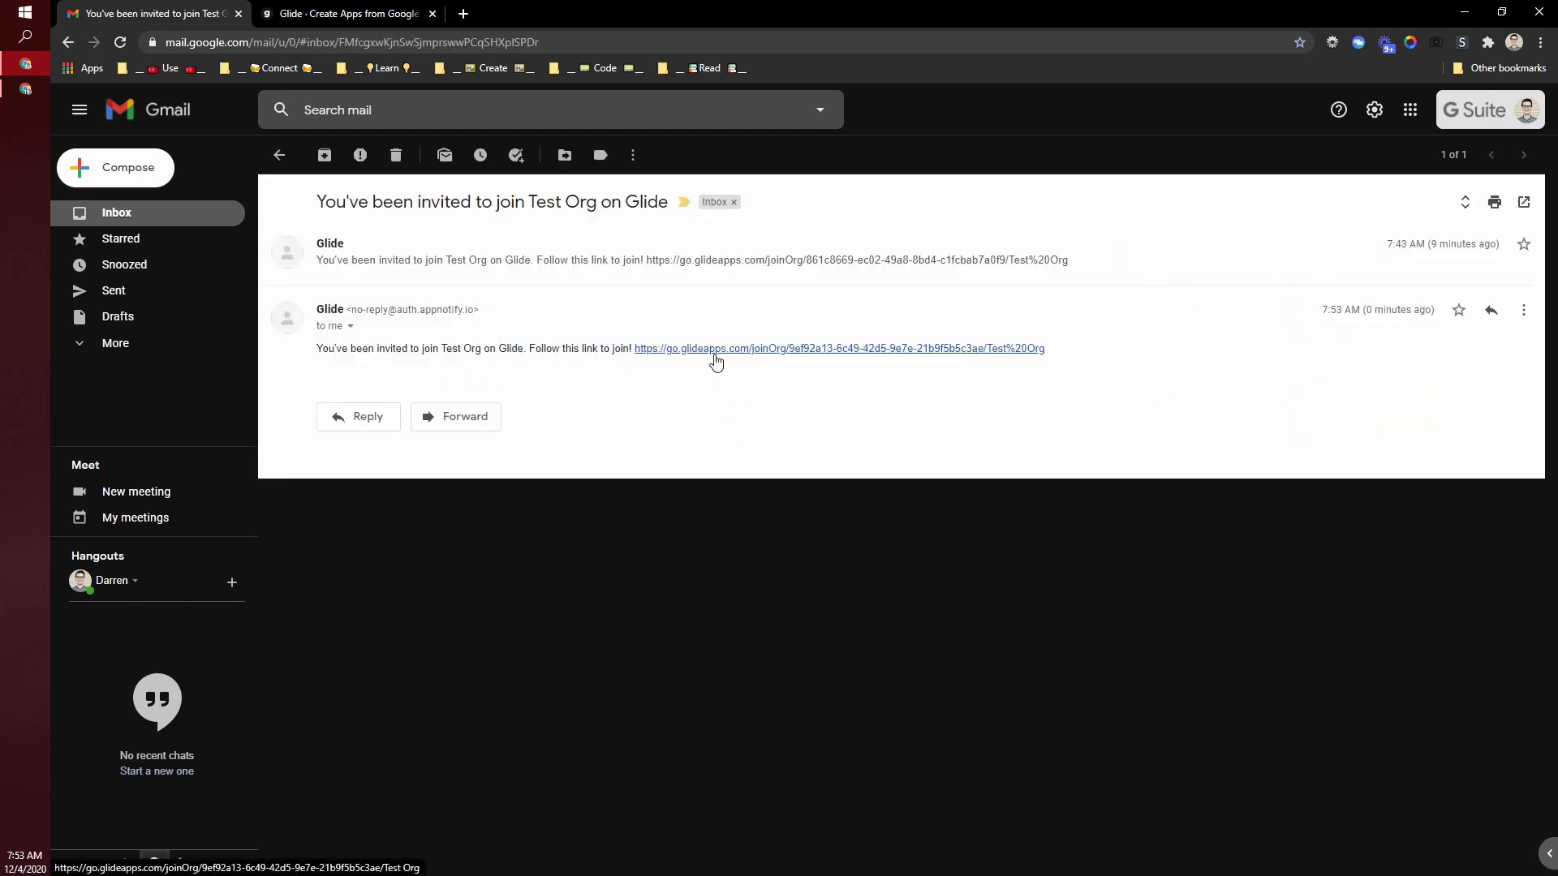
left_click(837, 347)
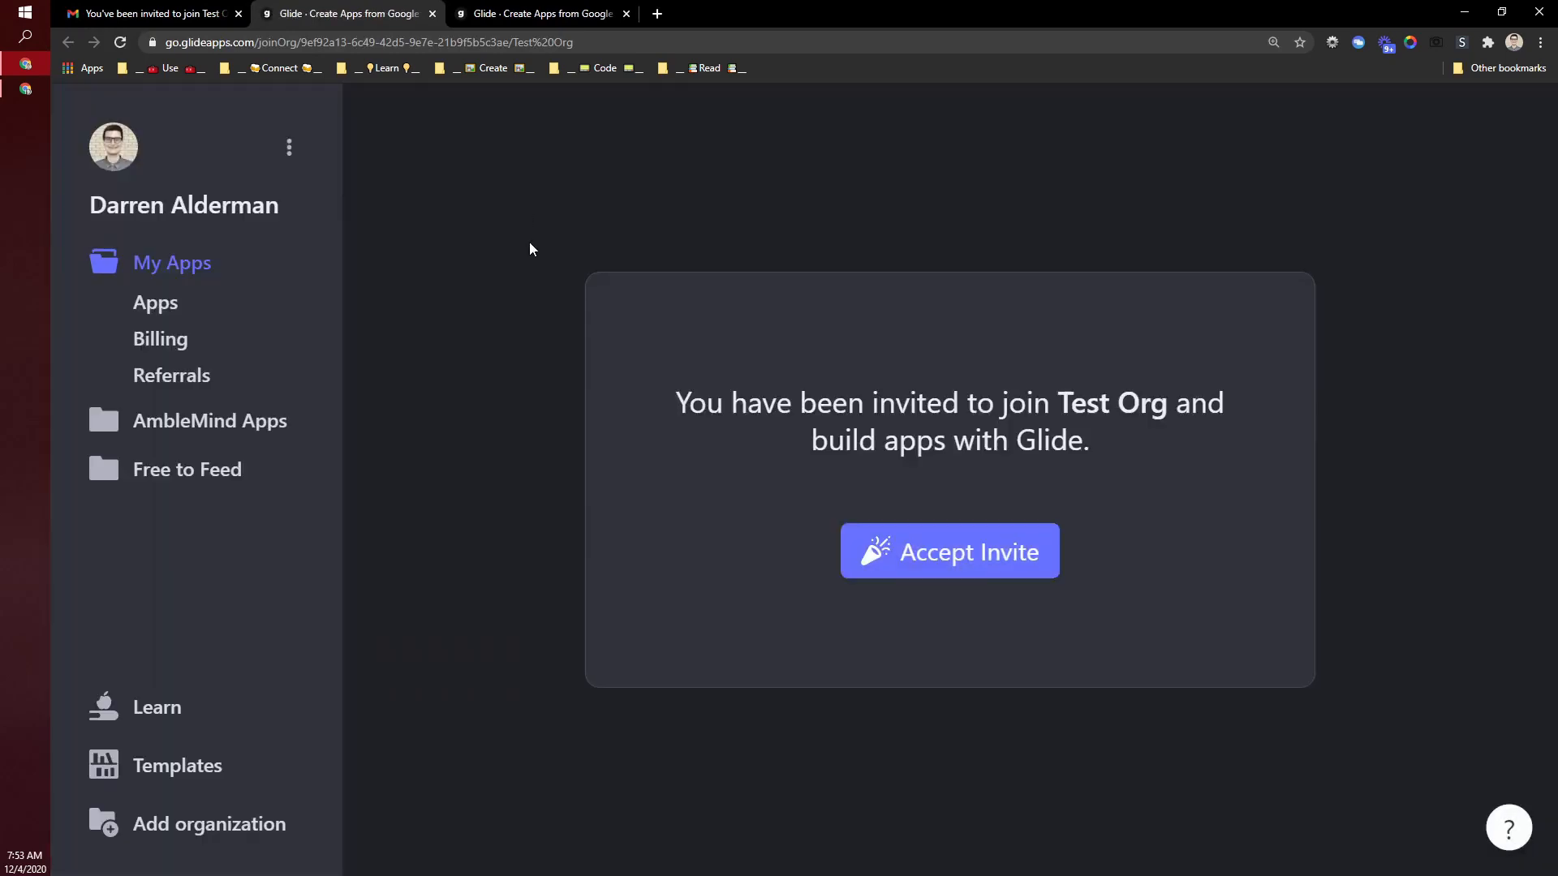
mouse_move(935, 570)
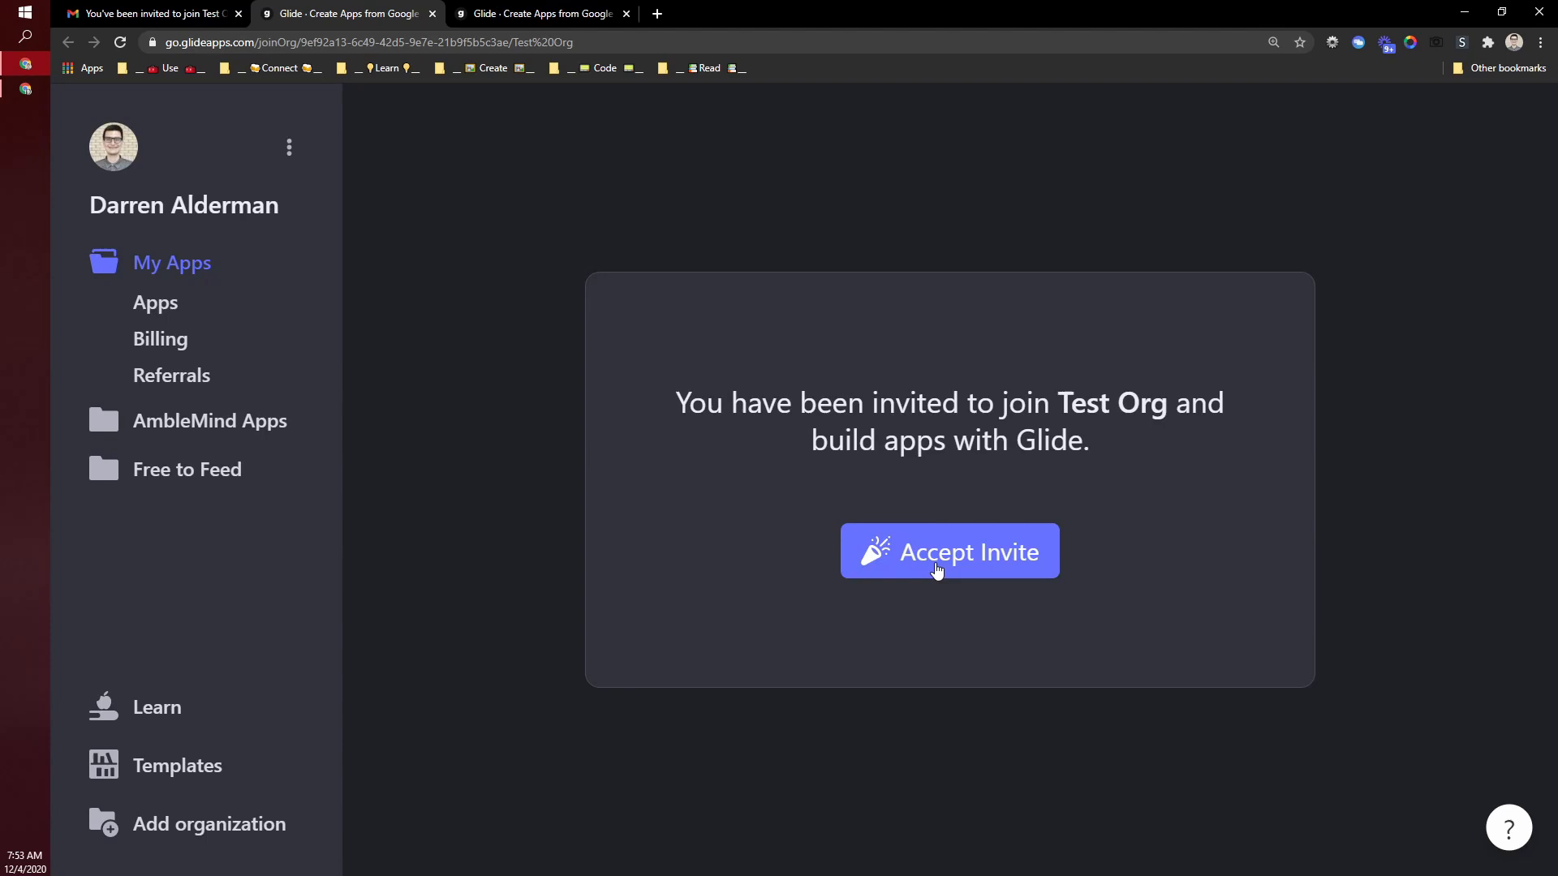
- Accept the Test Org invite, then return to the owner's browser window
left_click(948, 551)
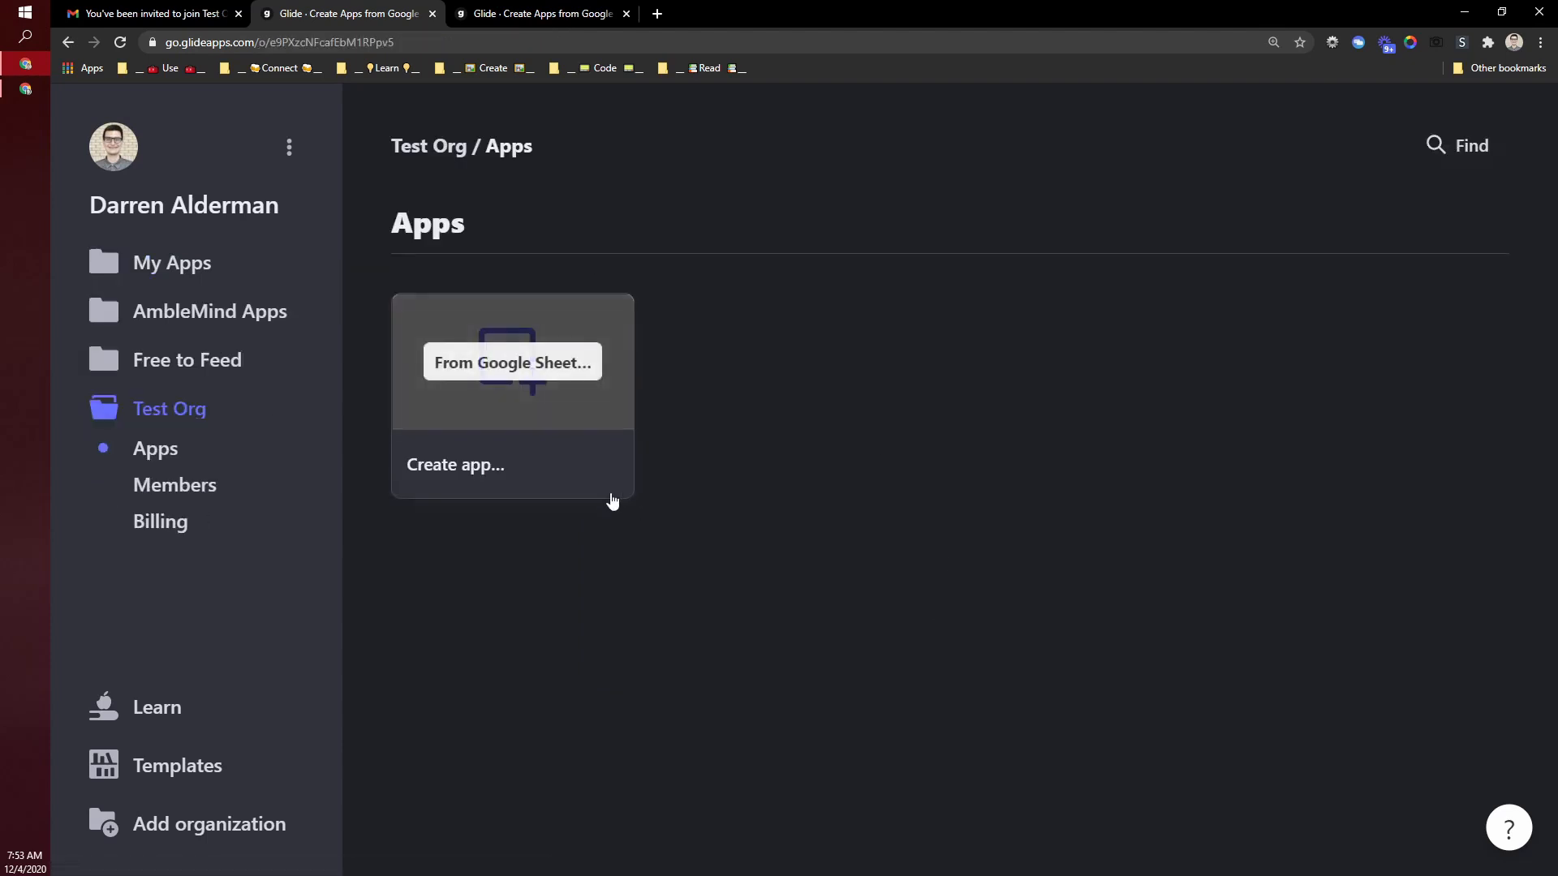
mouse_move(214, 425)
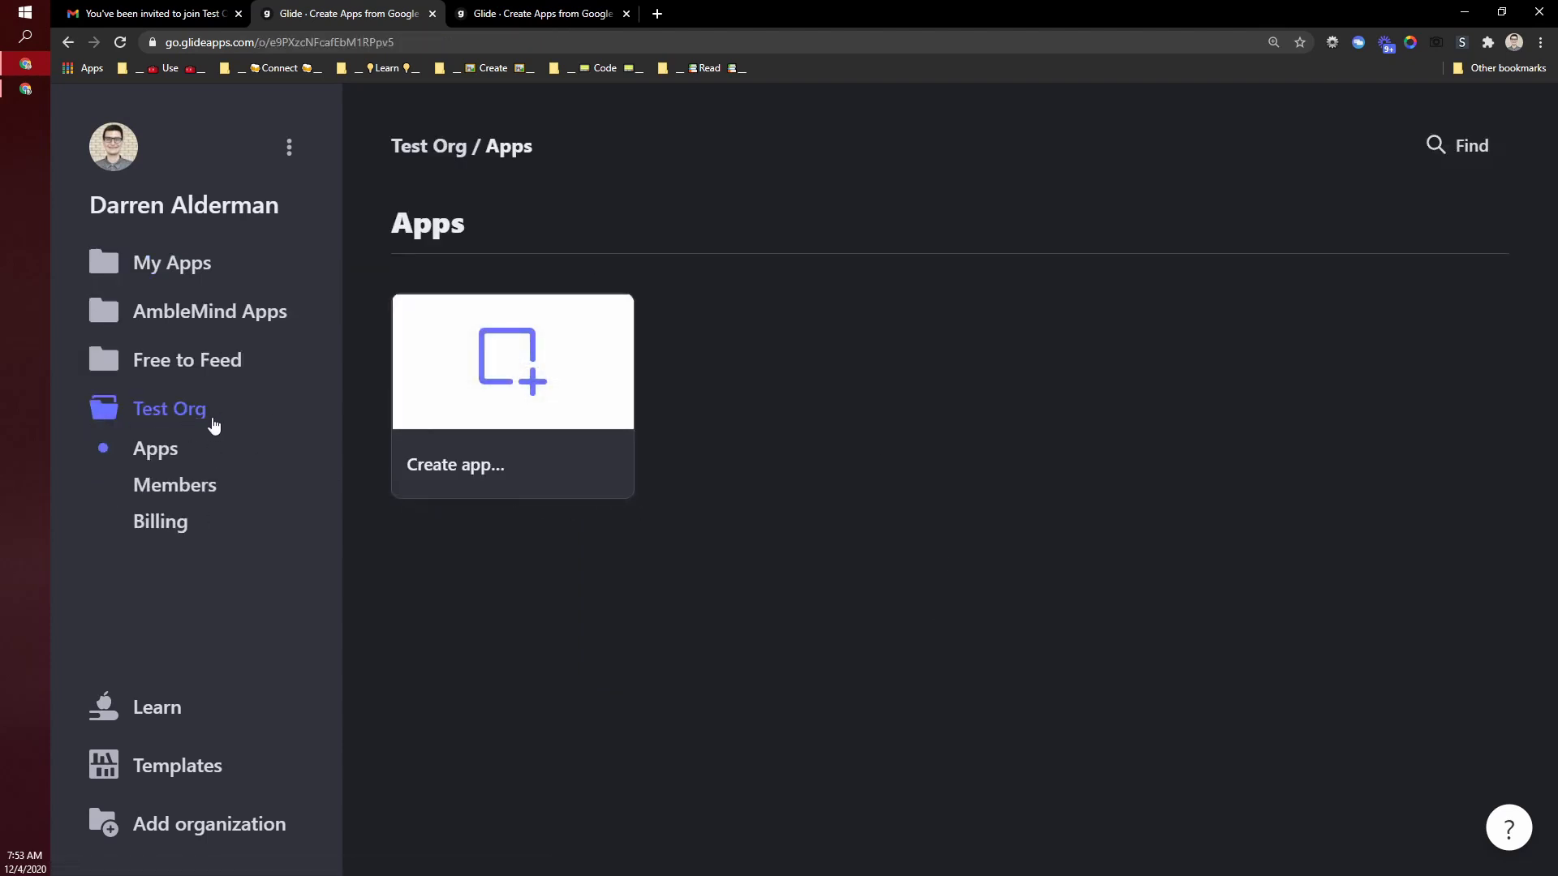
mouse_move(19, 94)
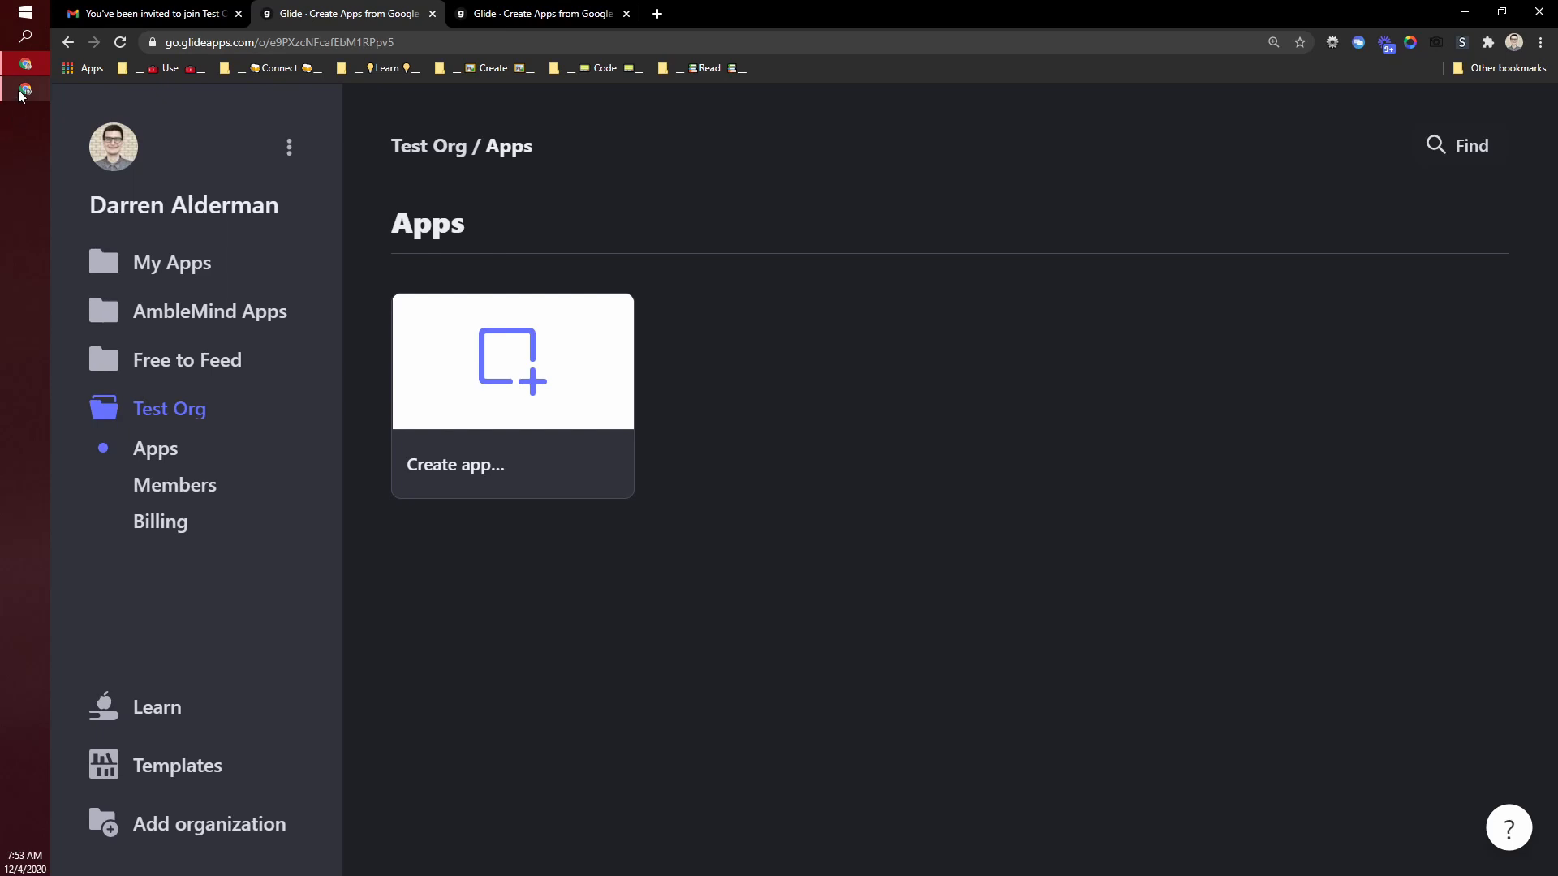
left_click(176, 483)
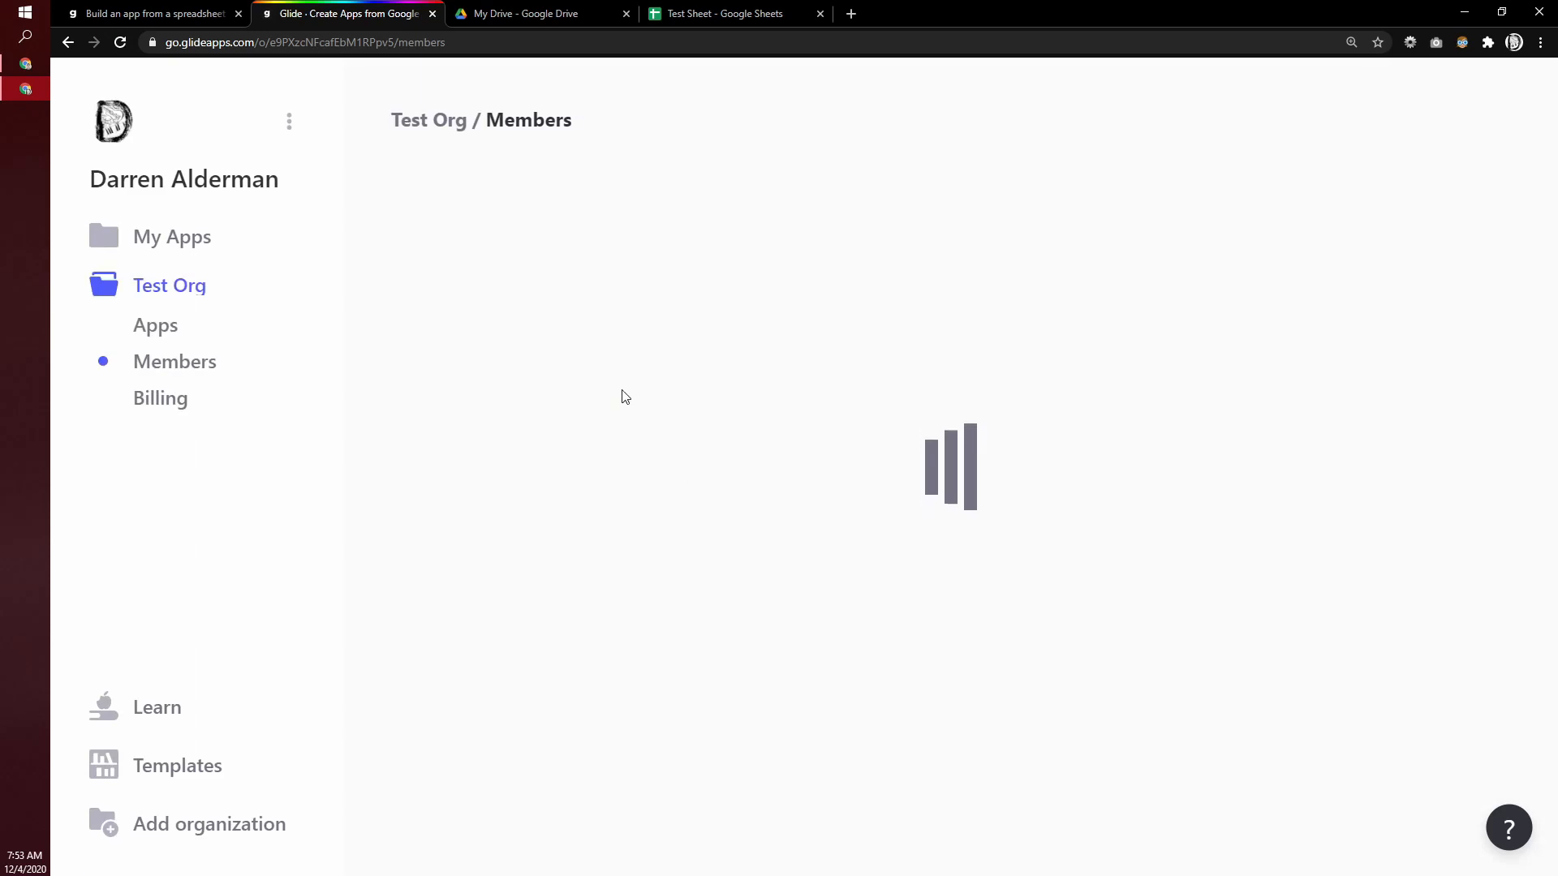
mouse_move(183, 380)
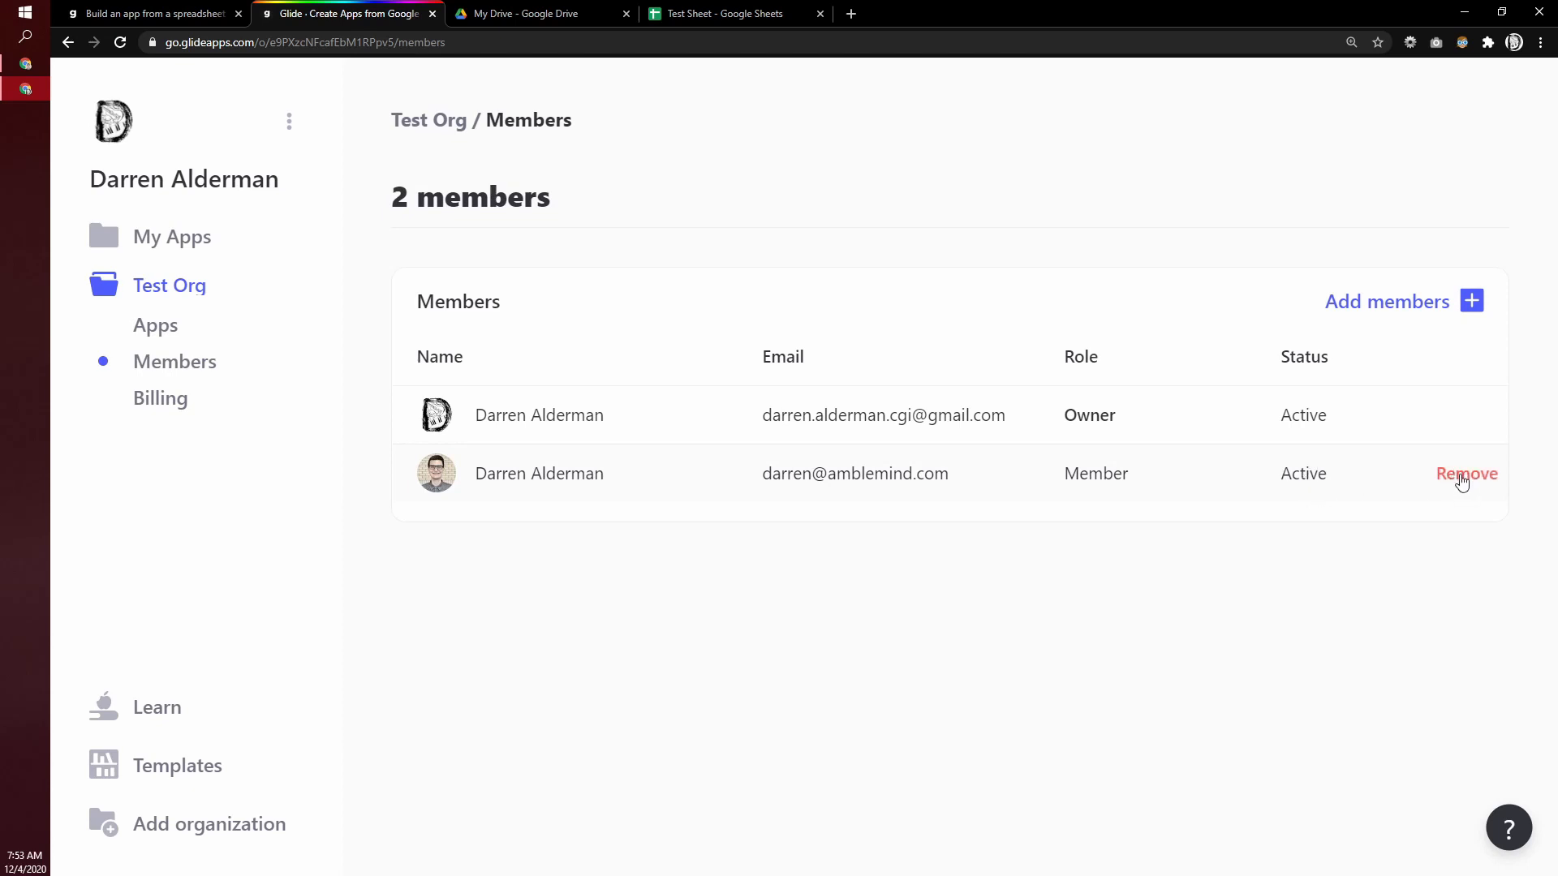
mouse_move(162, 333)
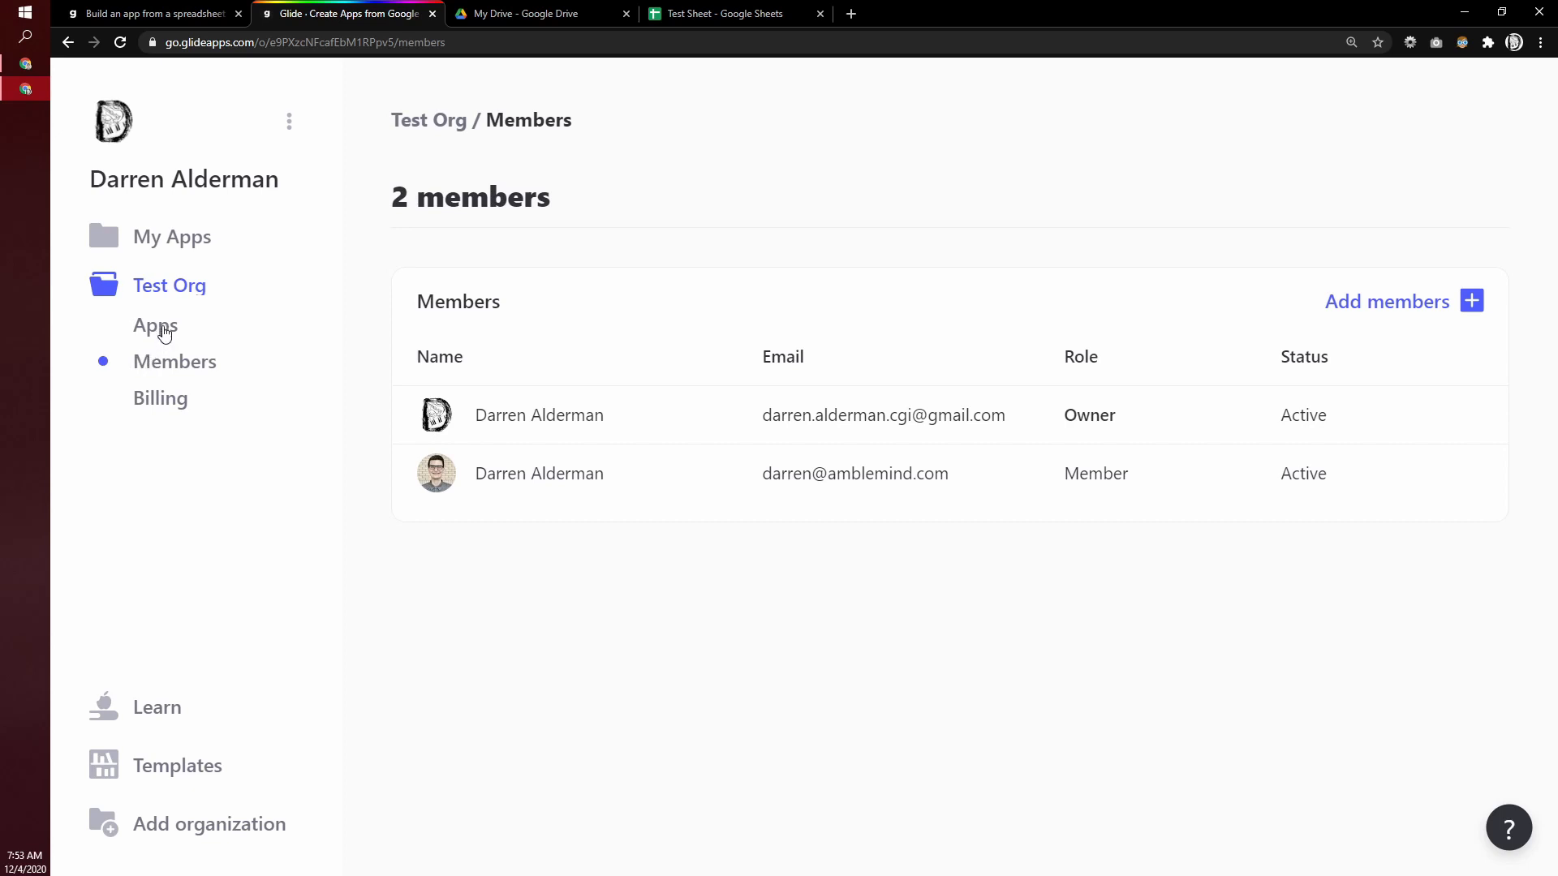
- From Test Org's Apps page, start an app from a Google Sheet and acknowledge the org-editing warning
left_click(154, 326)
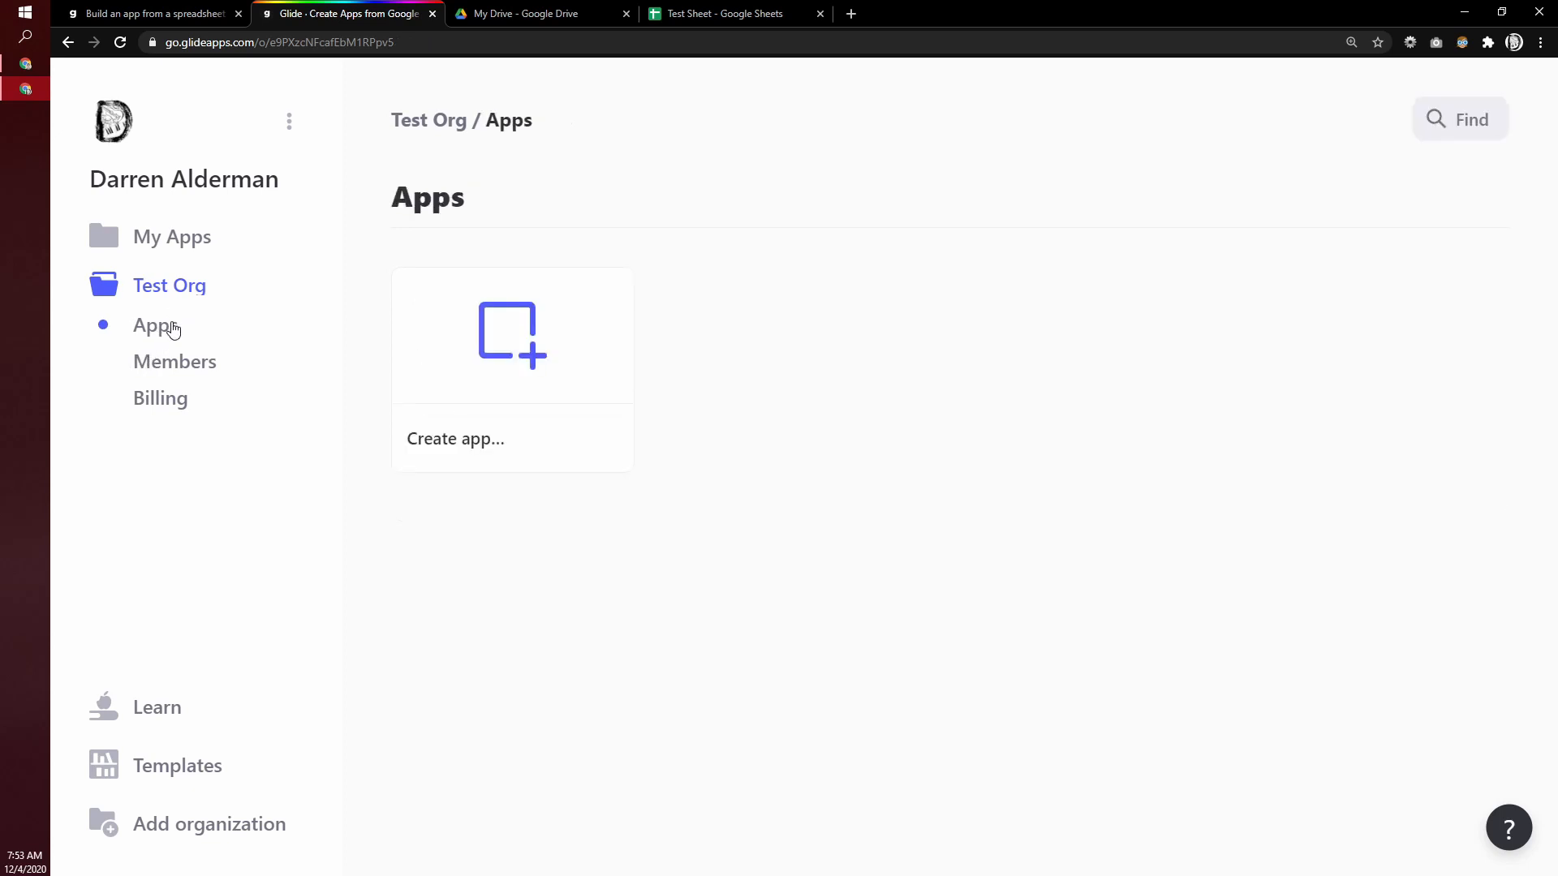
mouse_move(511, 334)
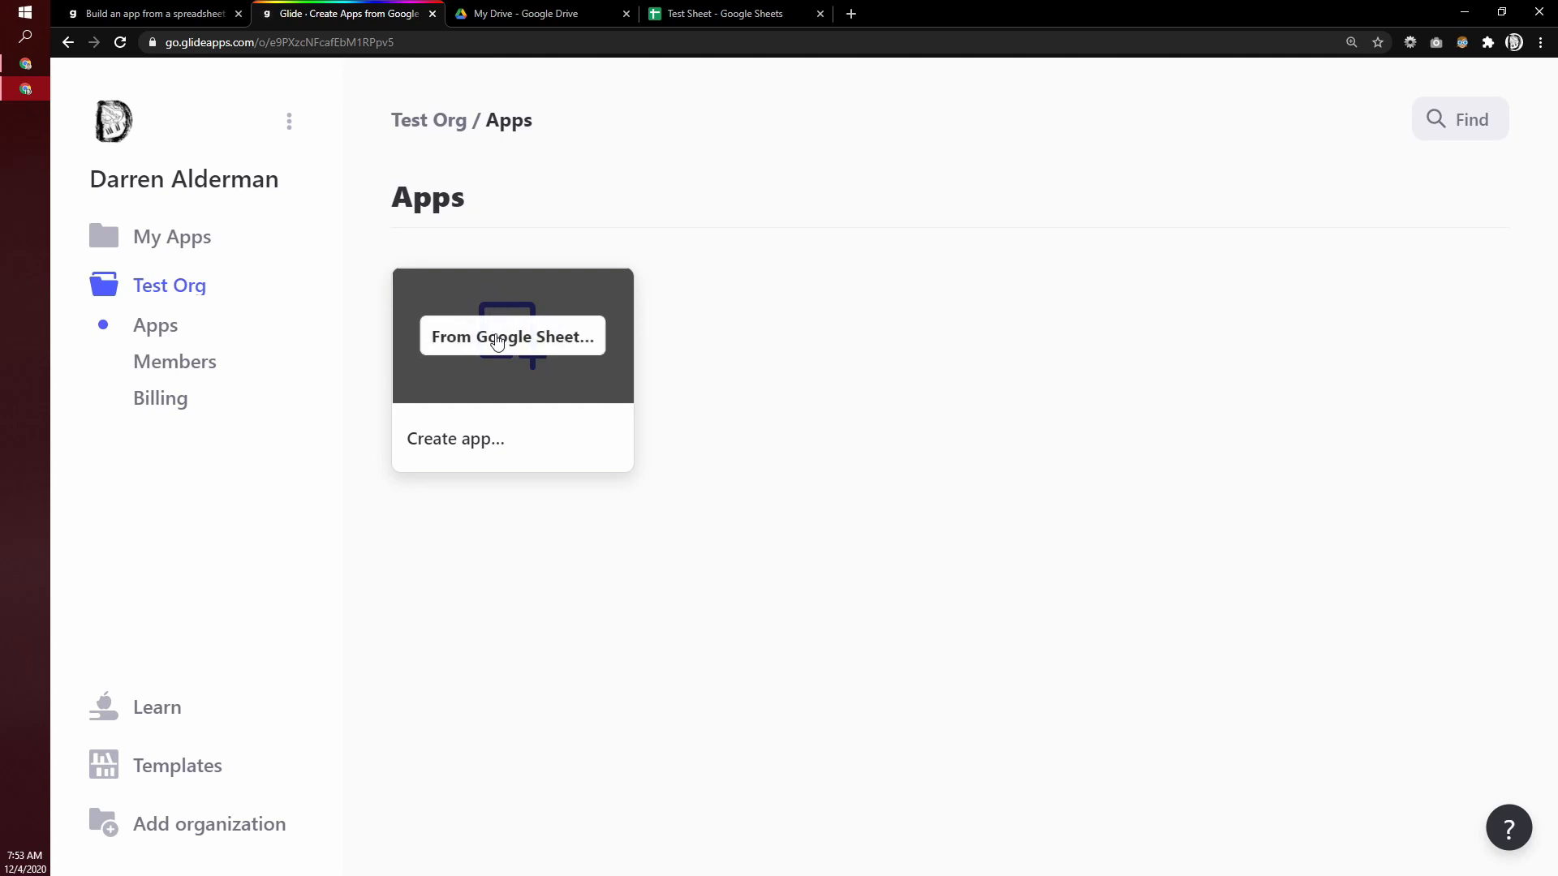
mouse_move(529, 497)
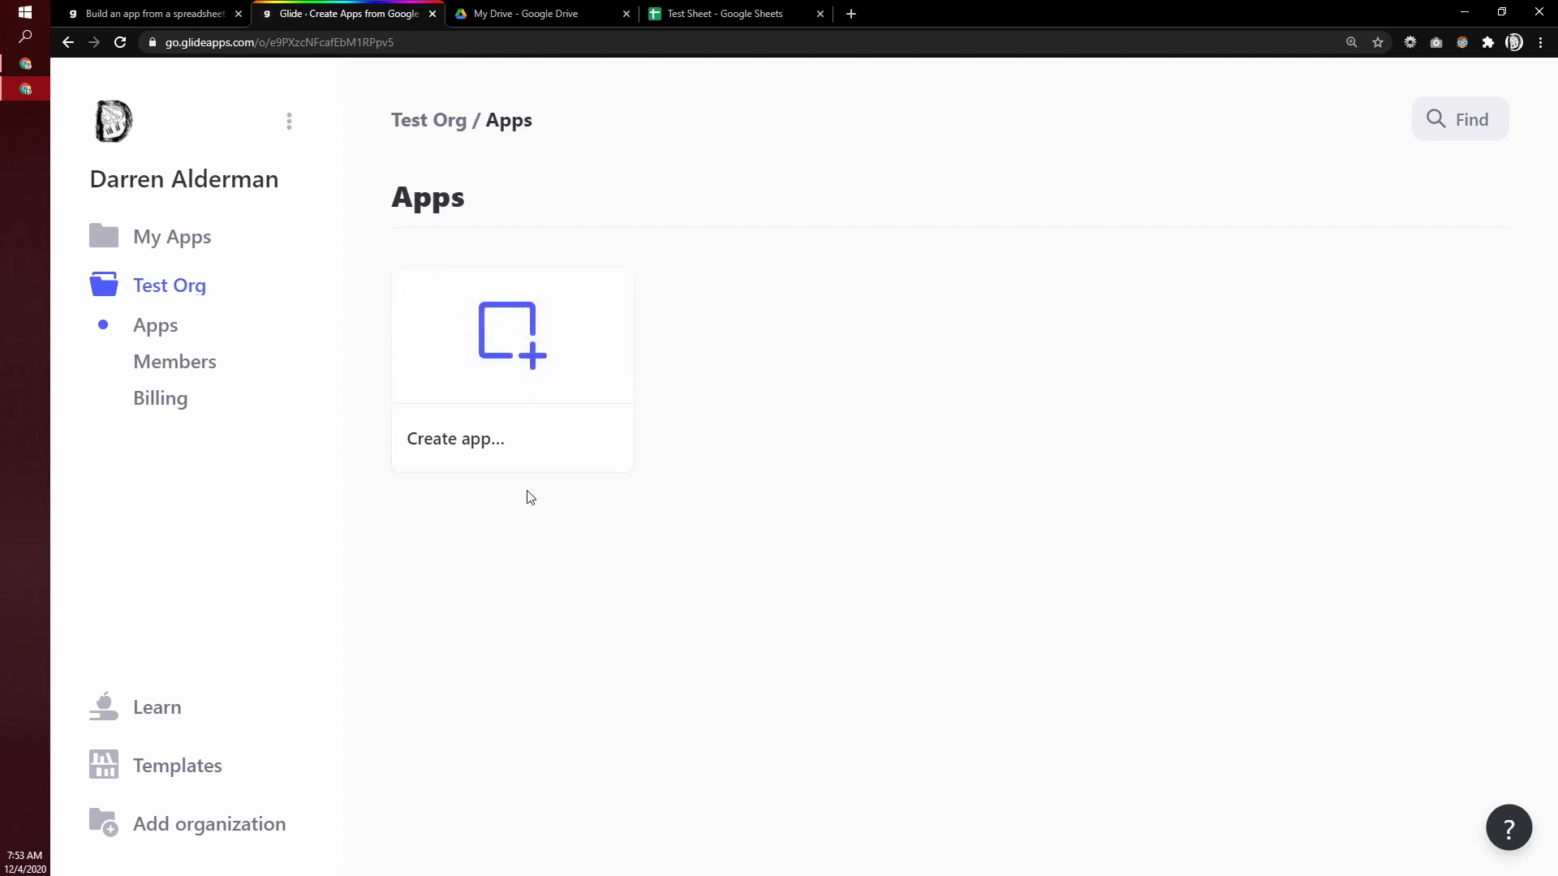
mouse_move(511, 335)
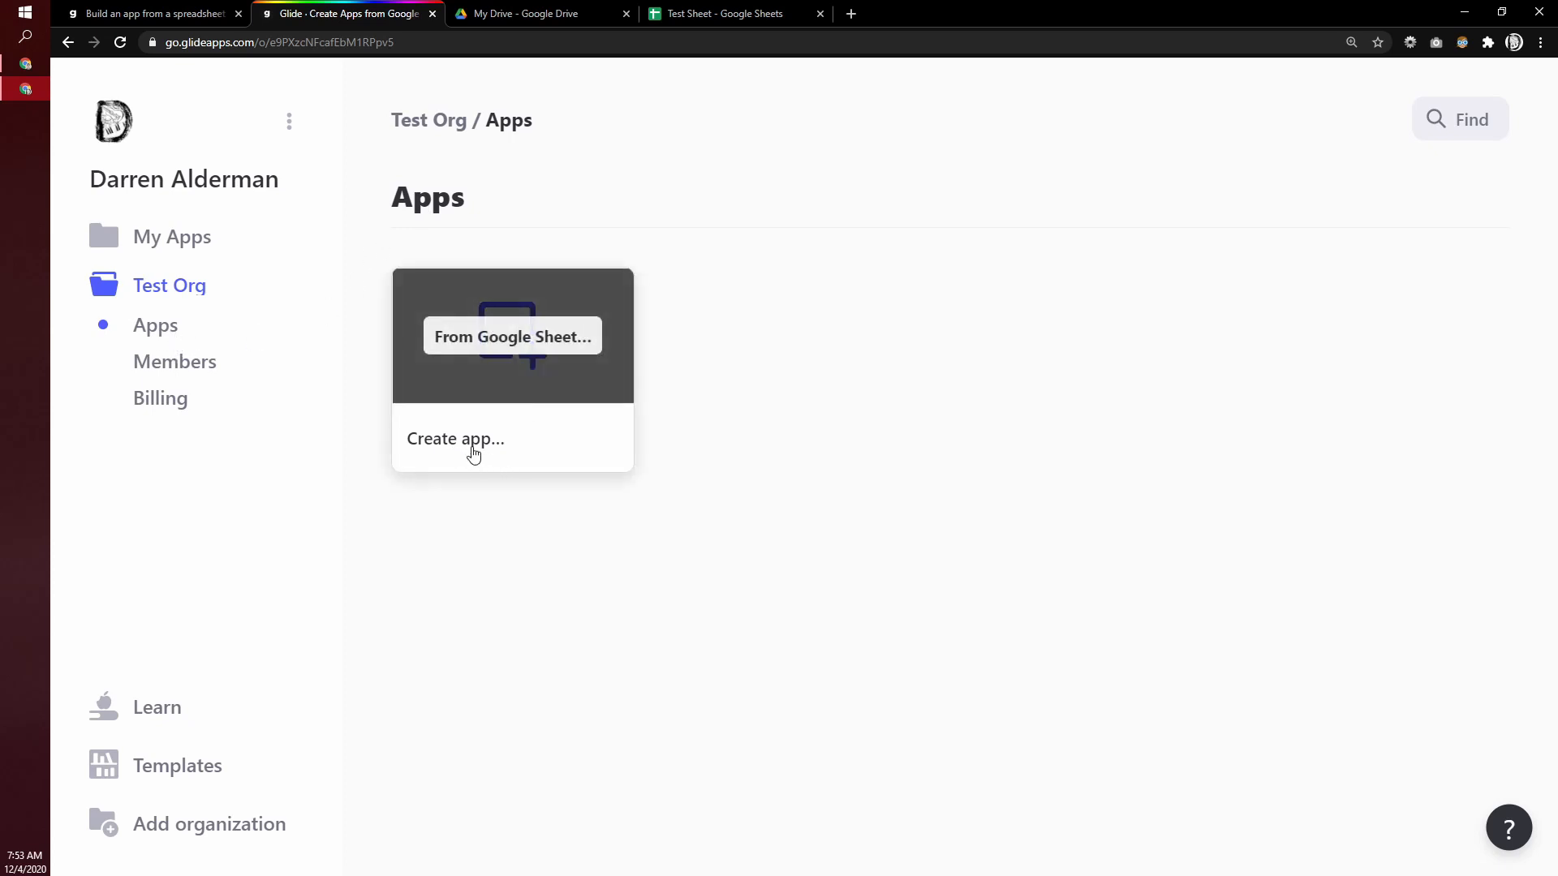
left_click(172, 237)
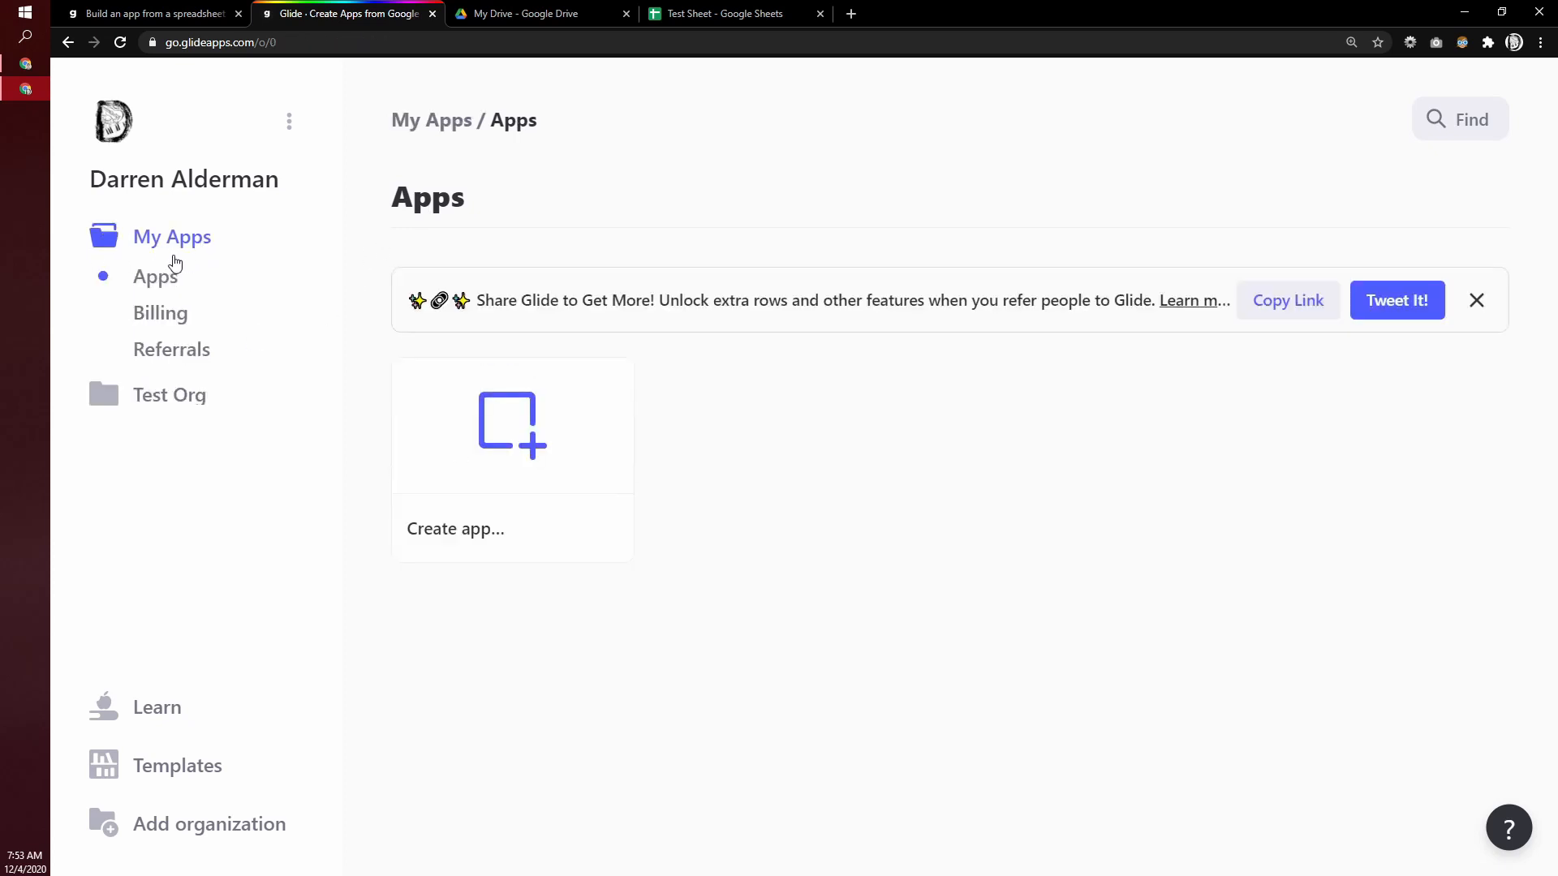
left_click(169, 394)
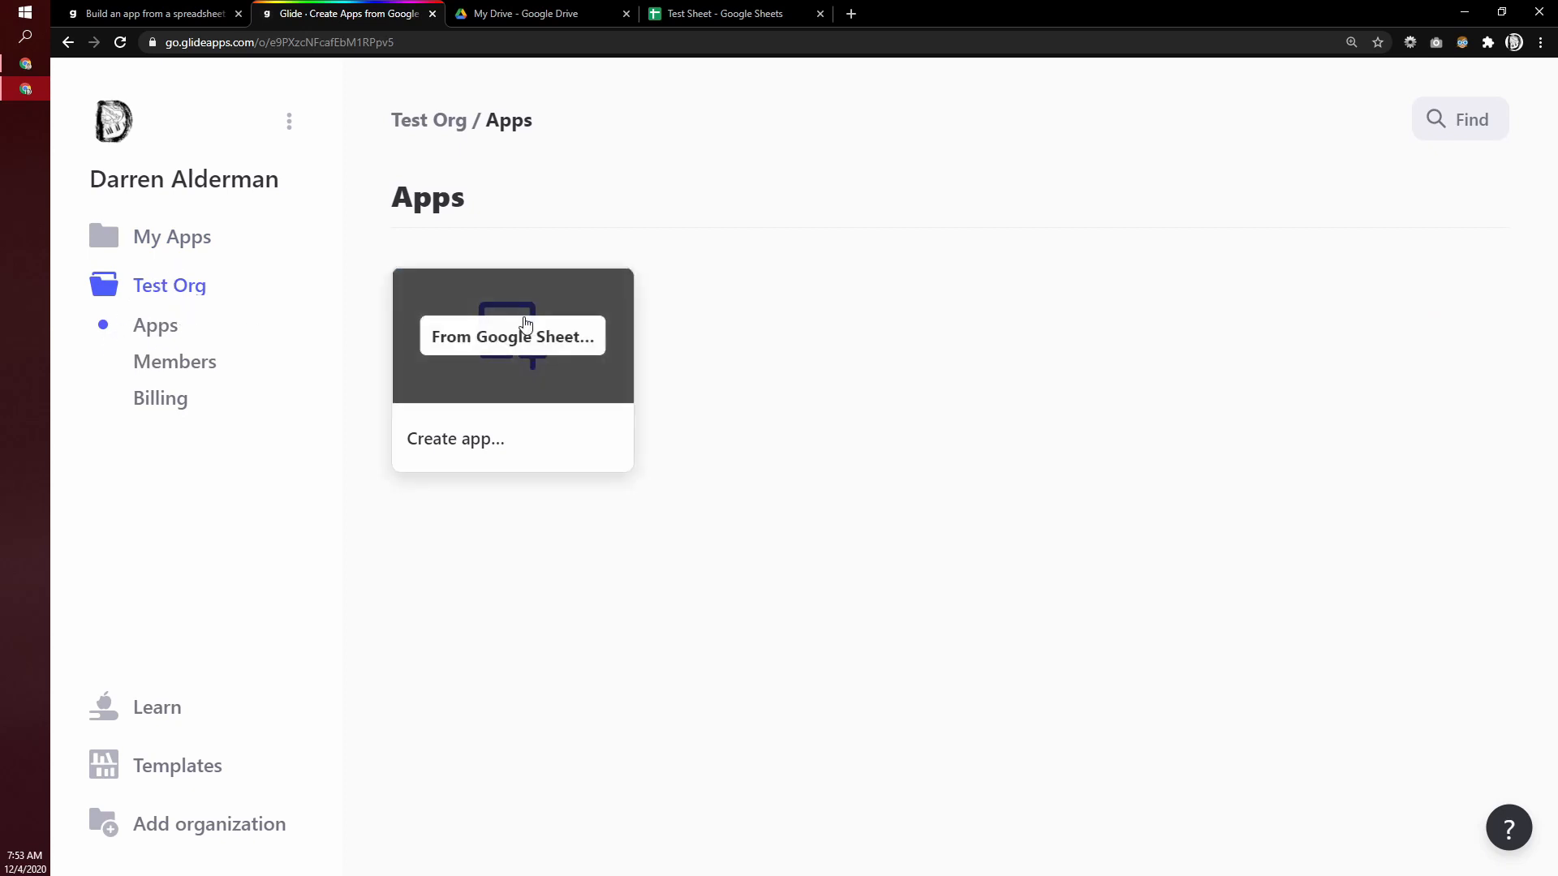
left_click(511, 336)
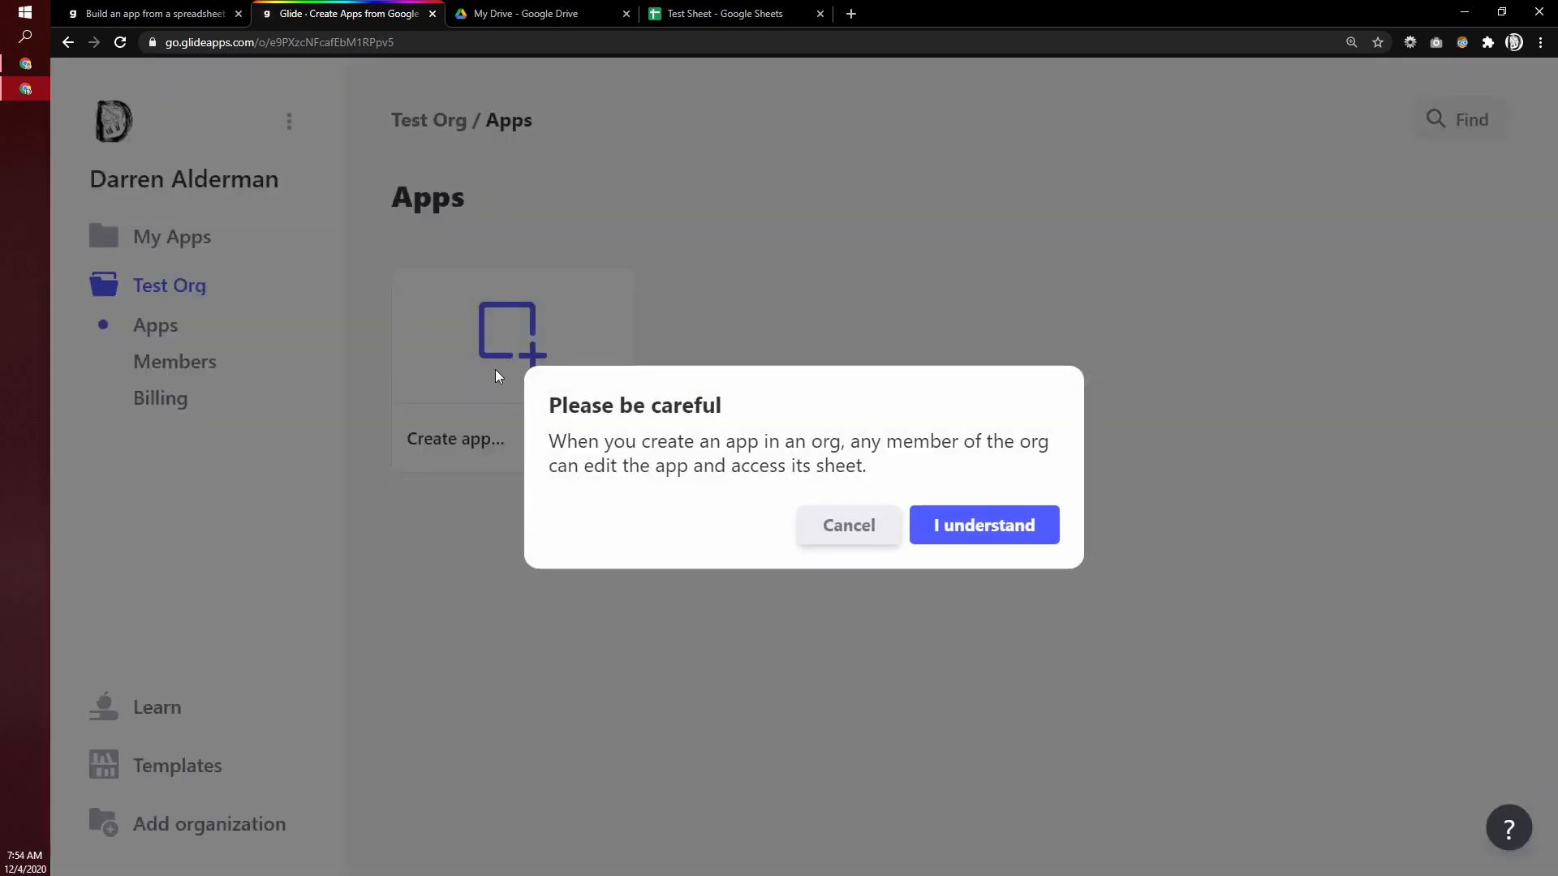
mouse_move(524, 365)
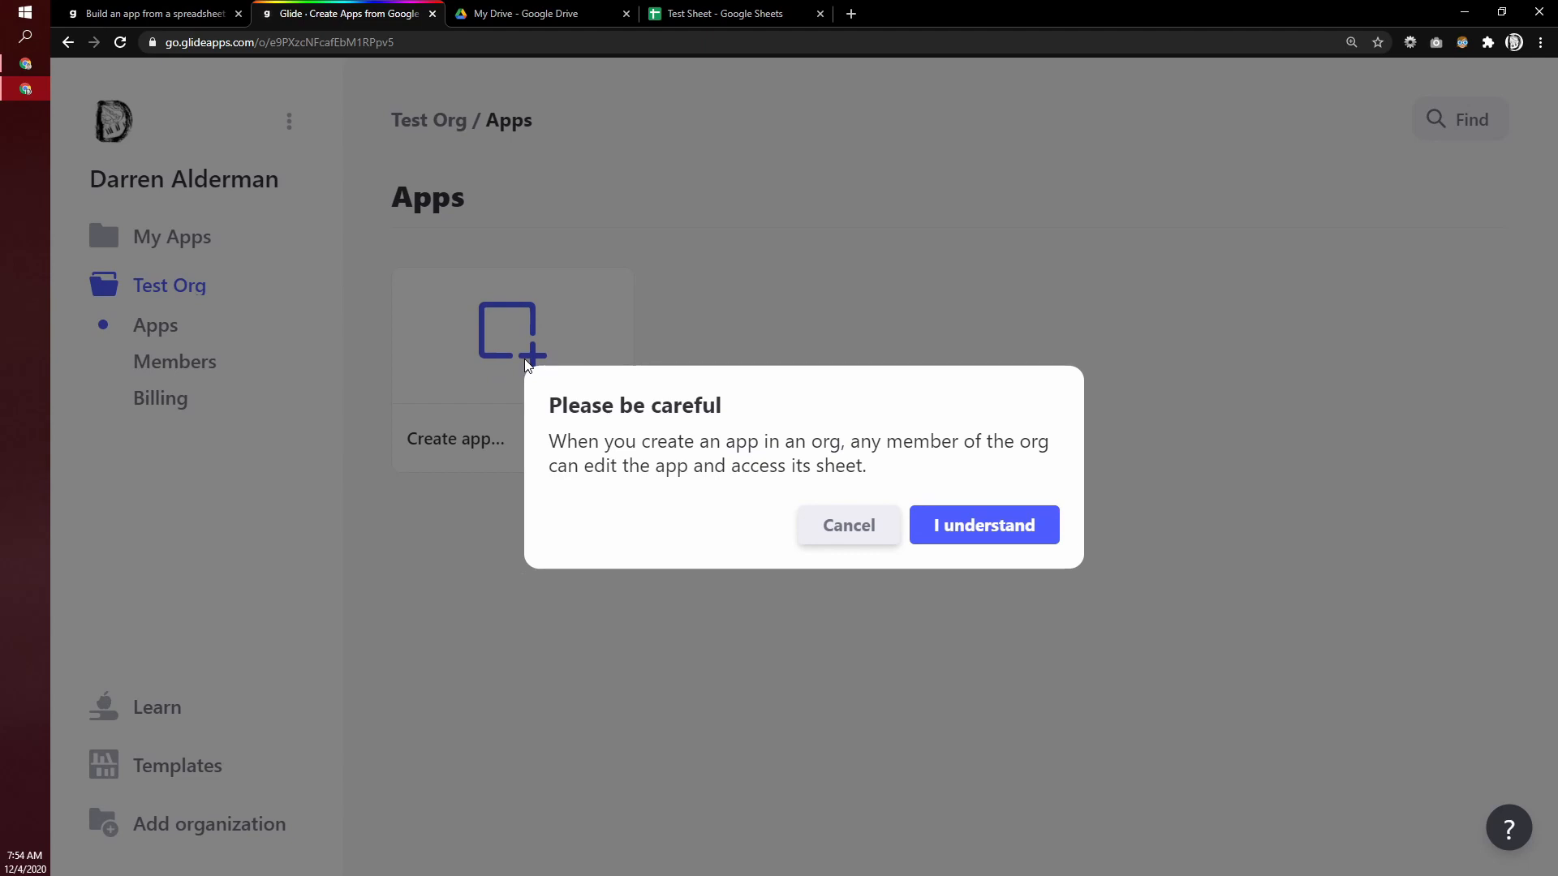
mouse_move(634, 472)
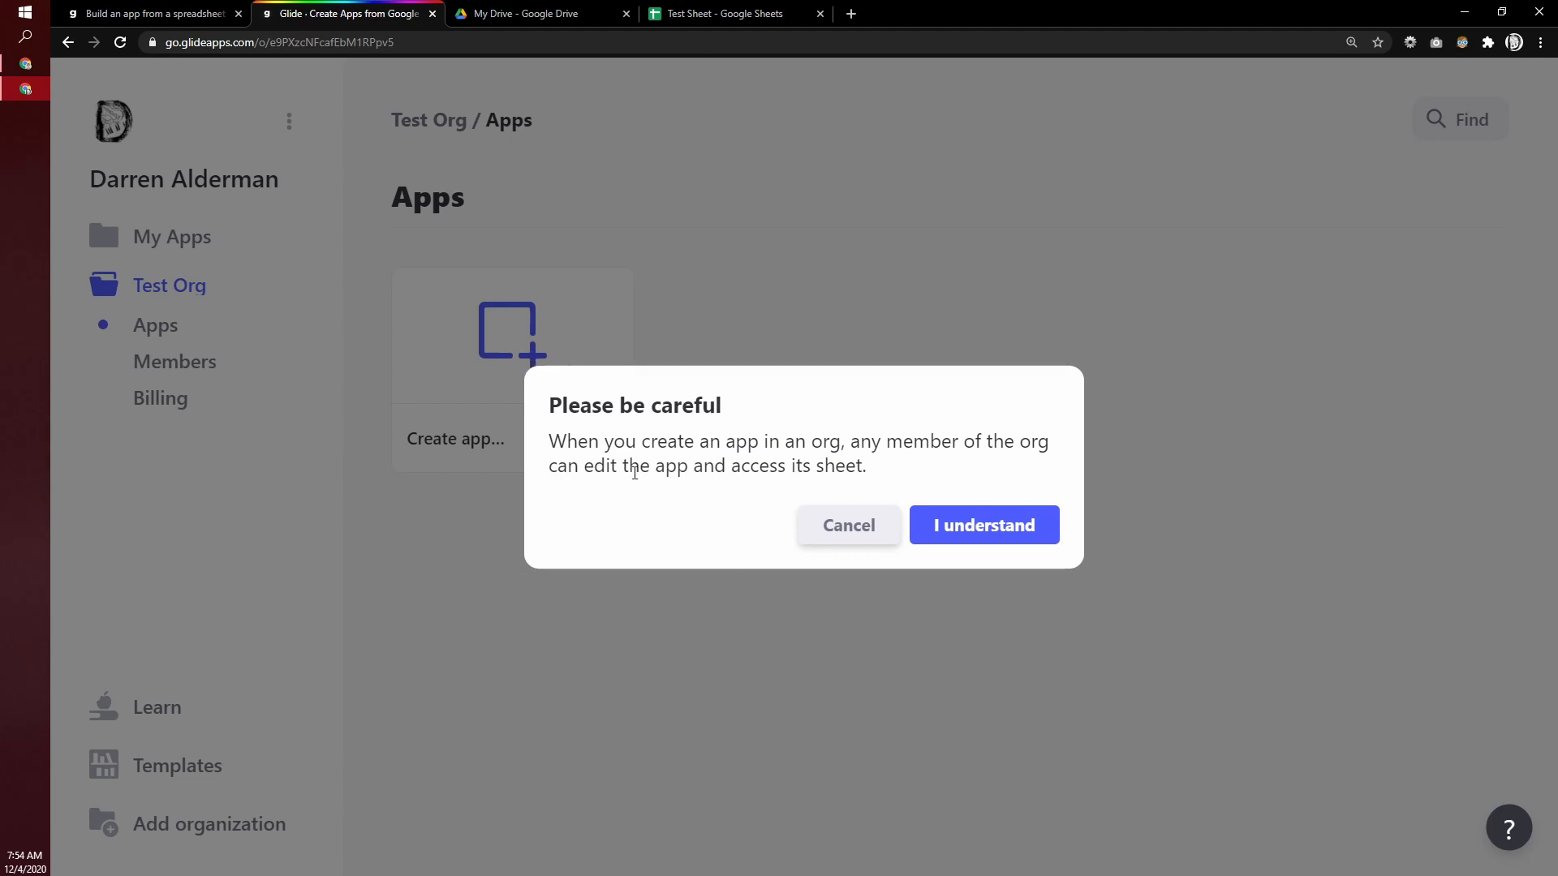
mouse_move(926, 482)
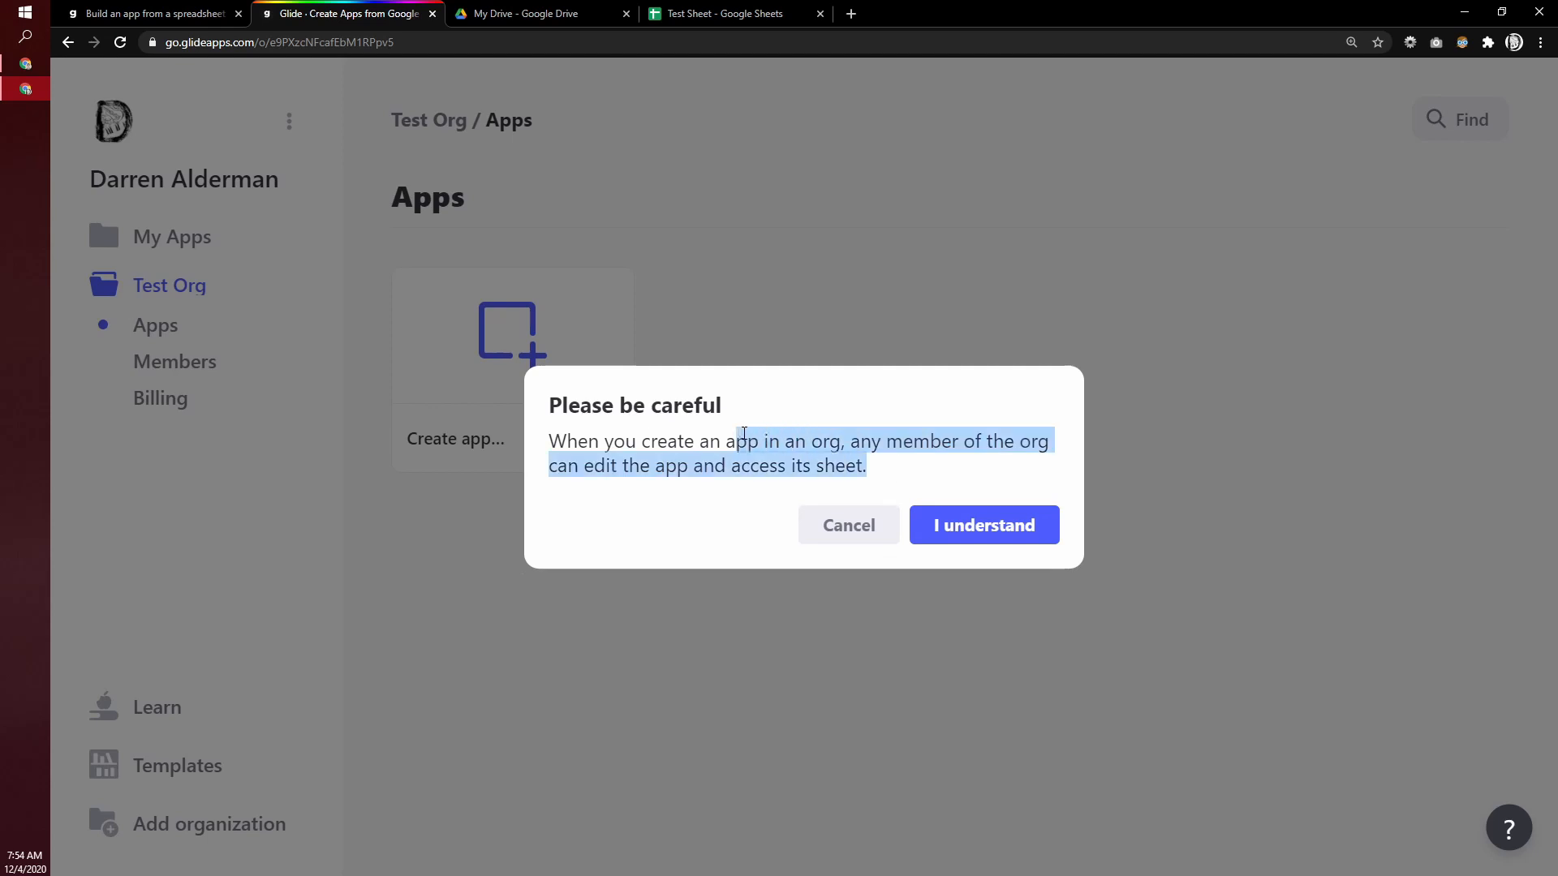
mouse_move(909, 528)
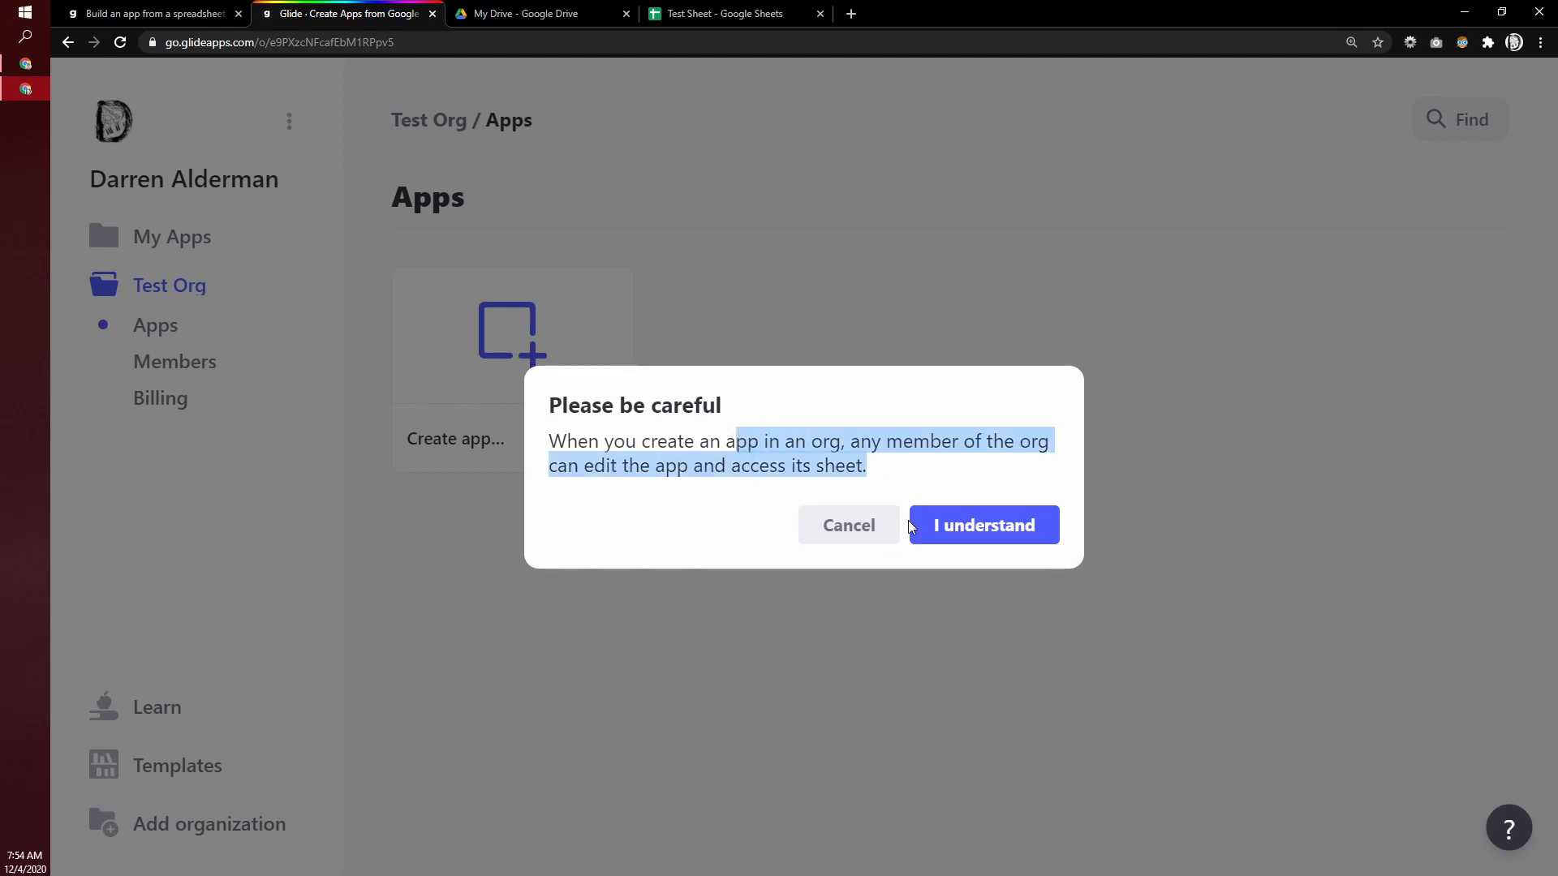
left_click(983, 524)
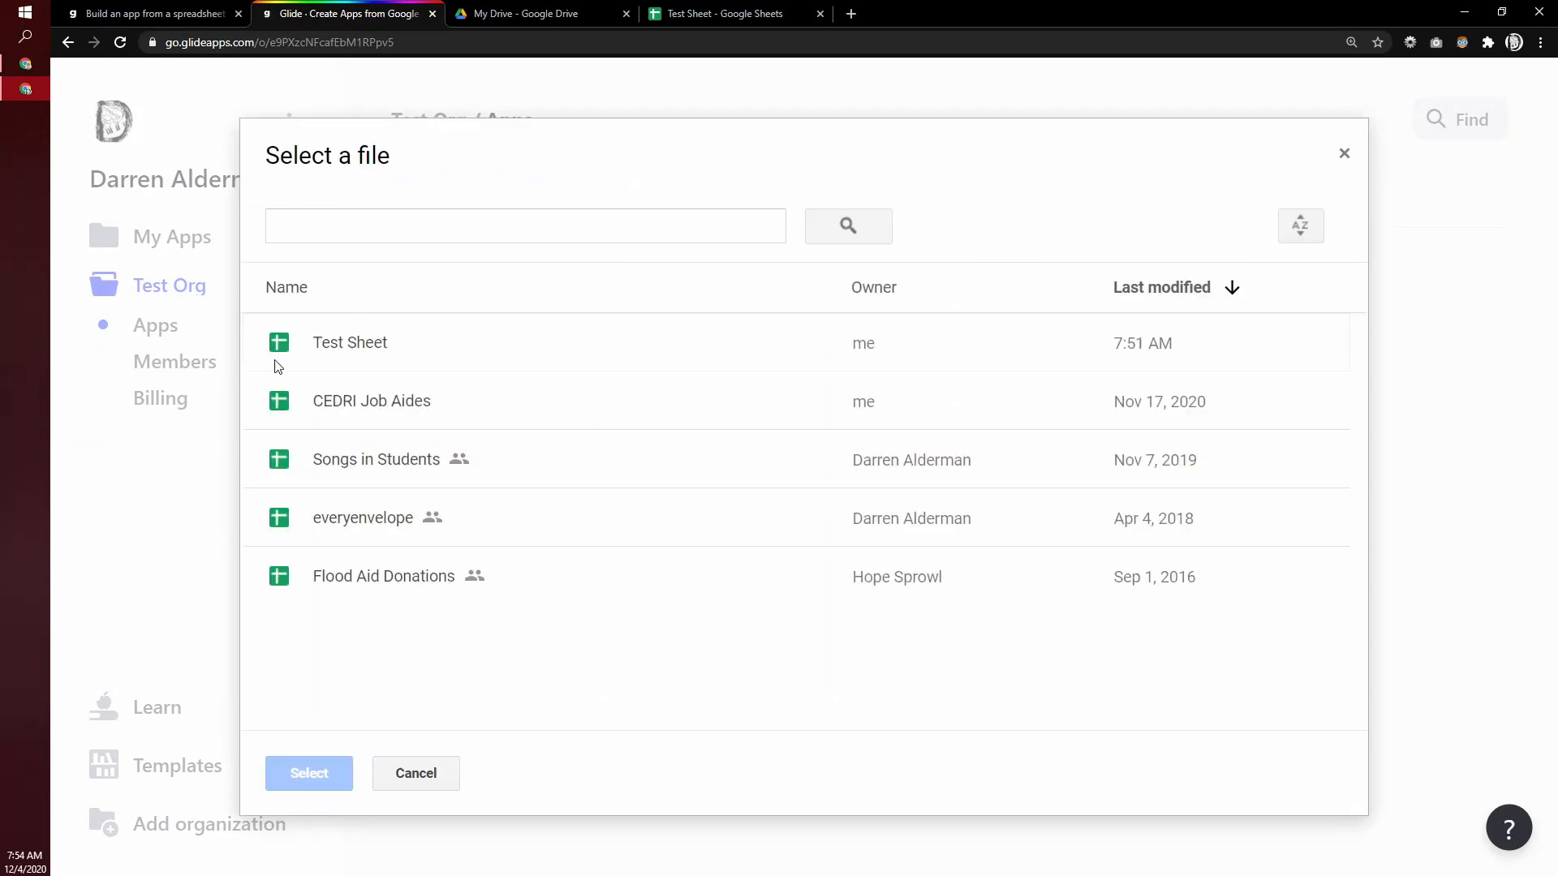
- Choose Test Sheet as the data source, then put 'A Value' in cell A1 of the spreadsheet
left_click(350, 343)
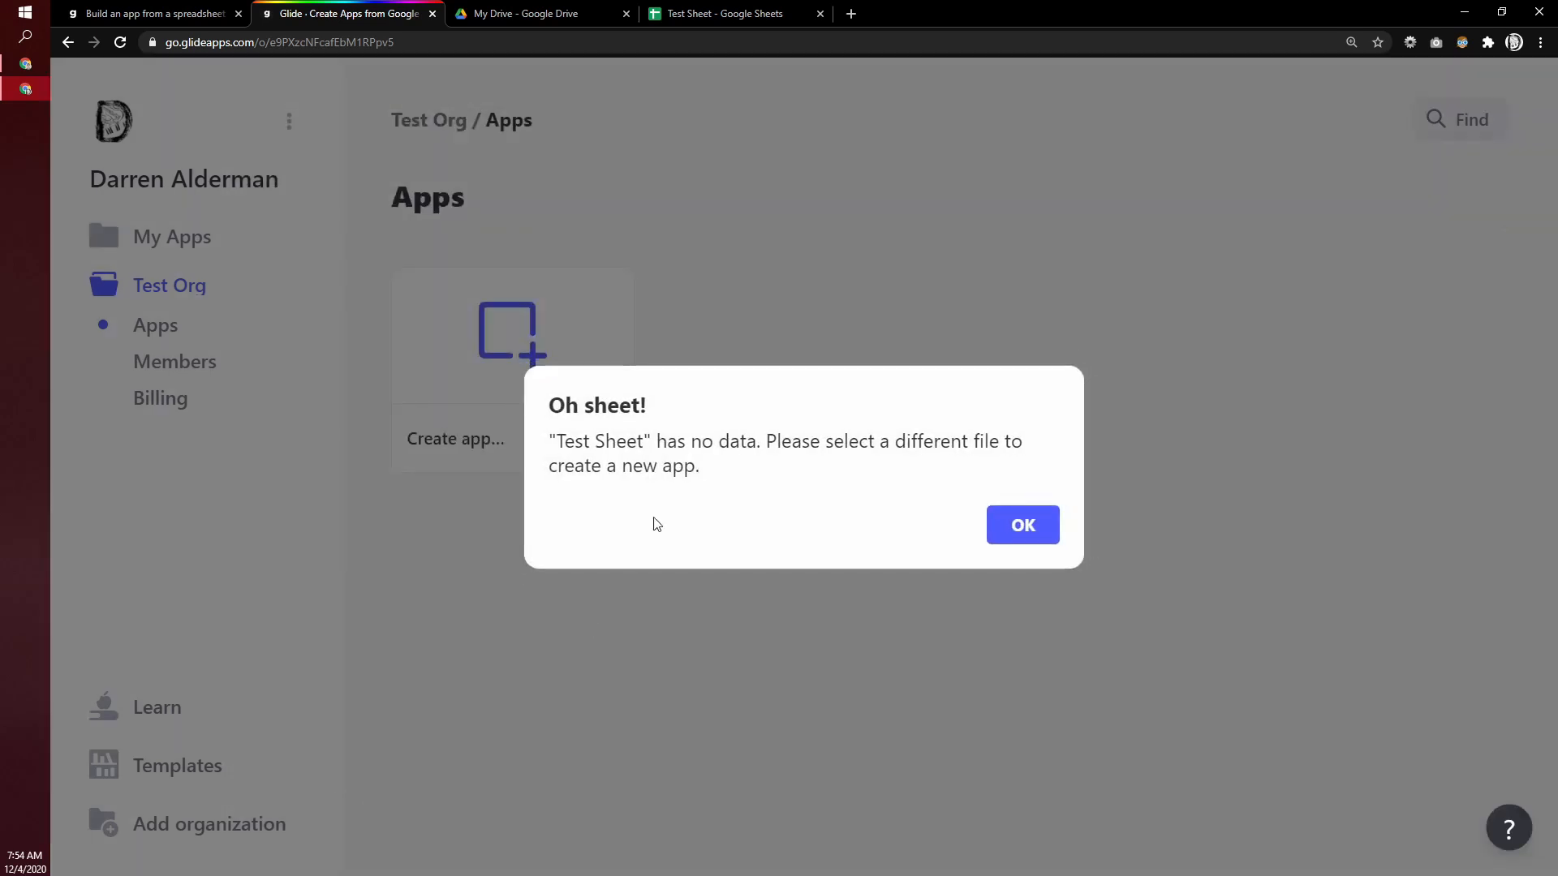
mouse_move(772, 542)
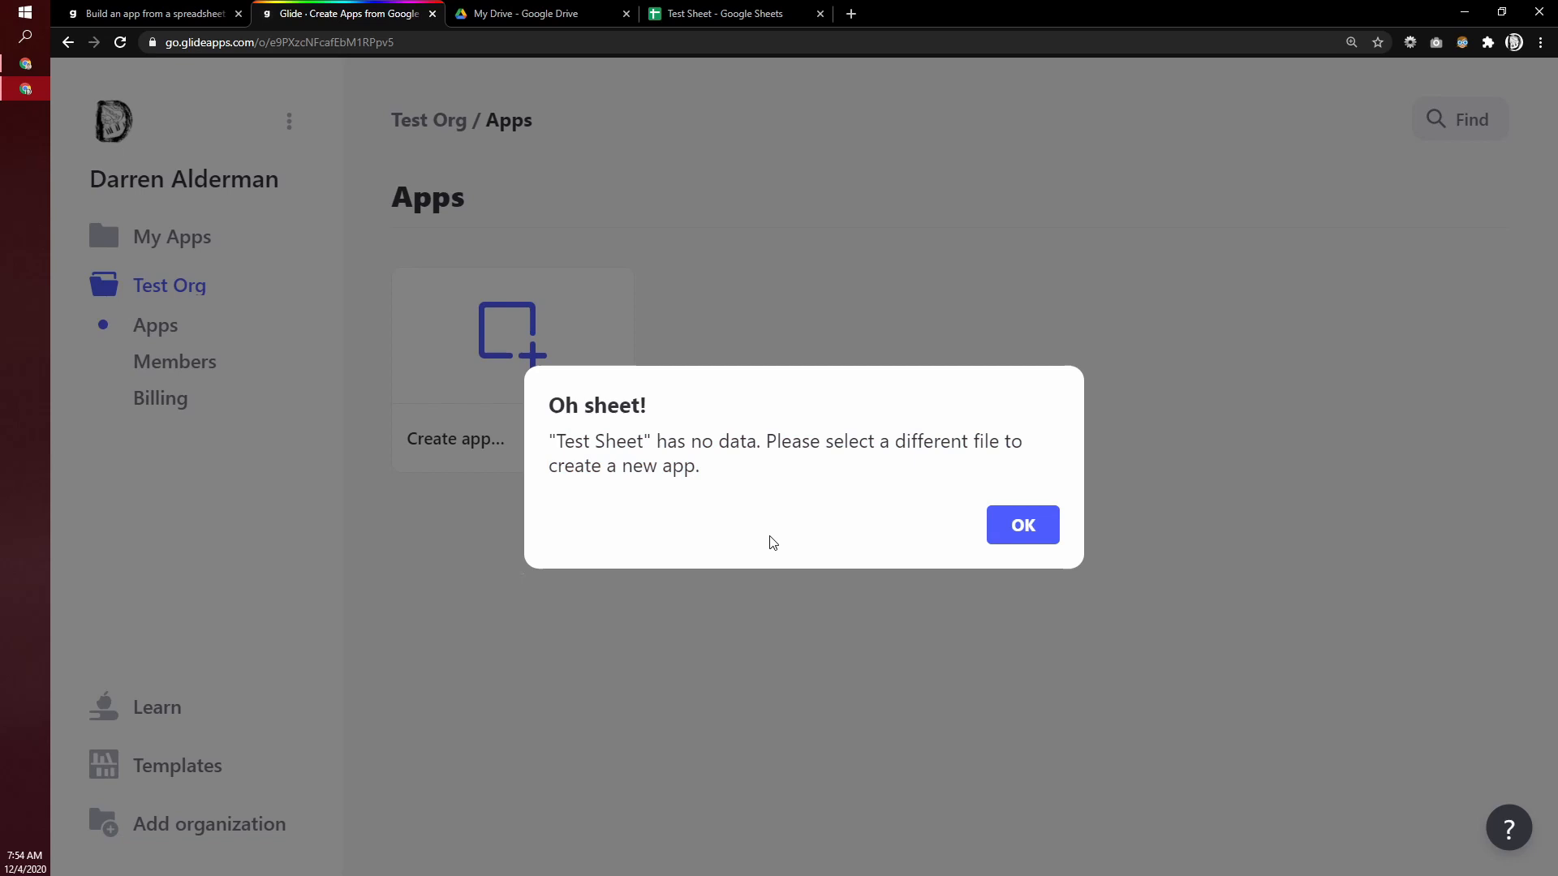
left_click(733, 14)
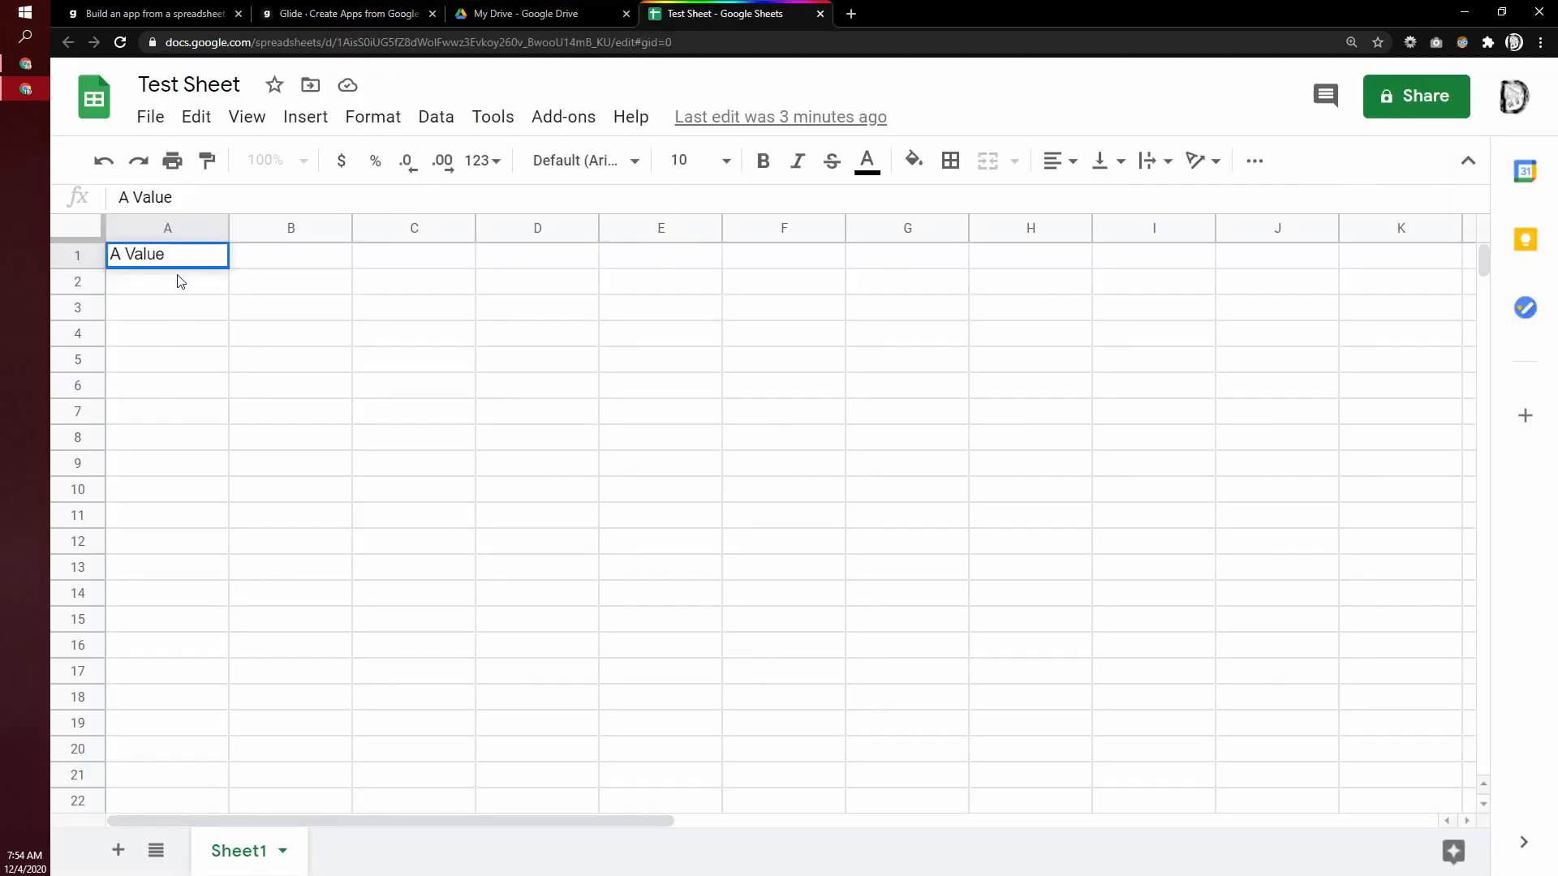
left_click(167, 307)
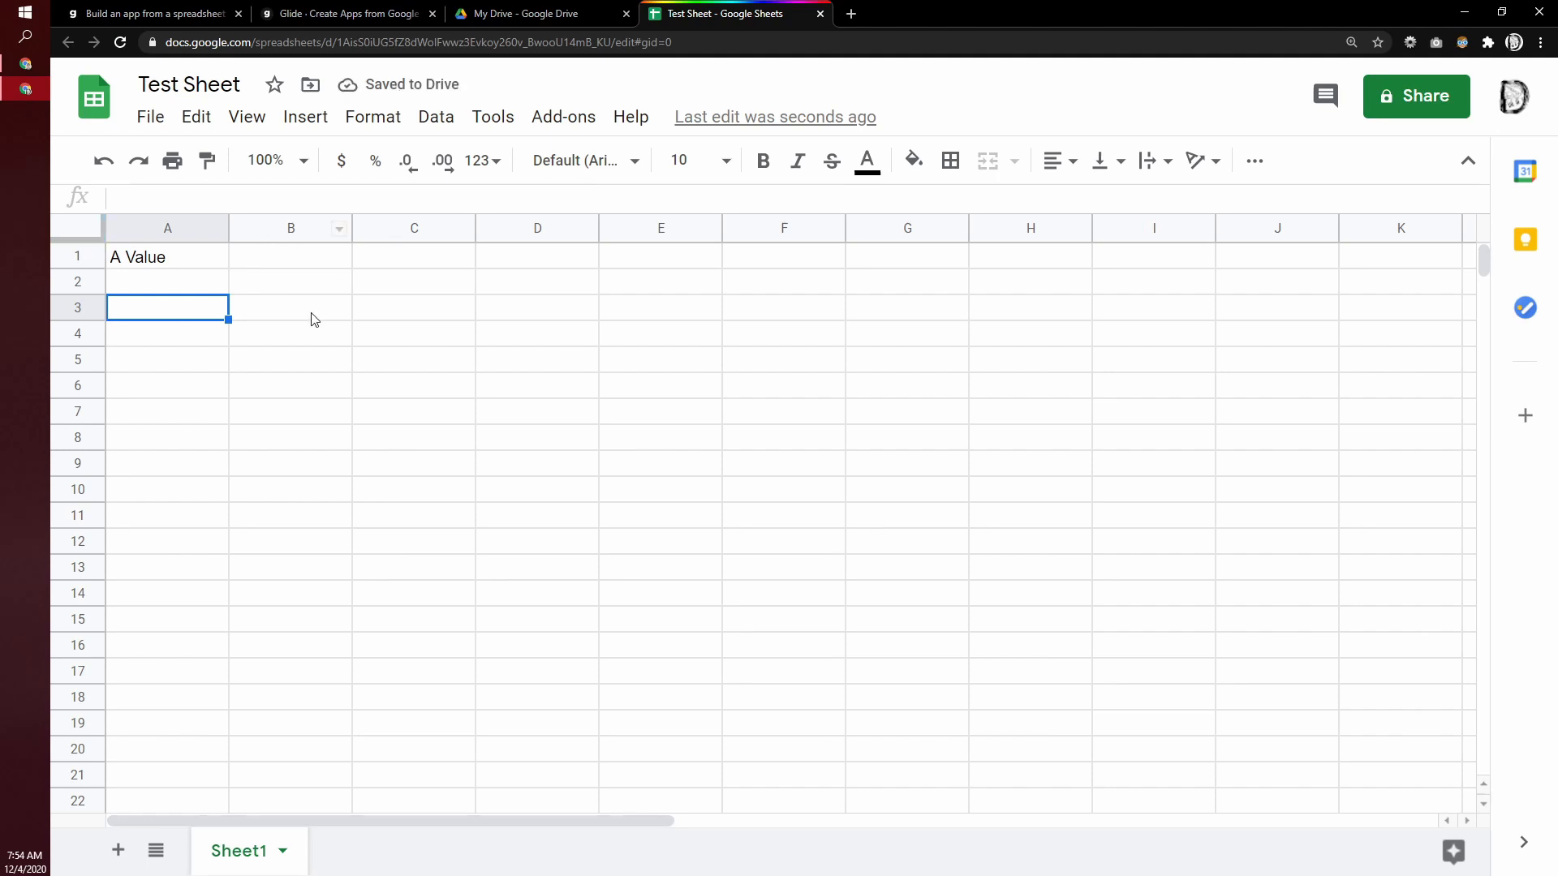
left_click(348, 15)
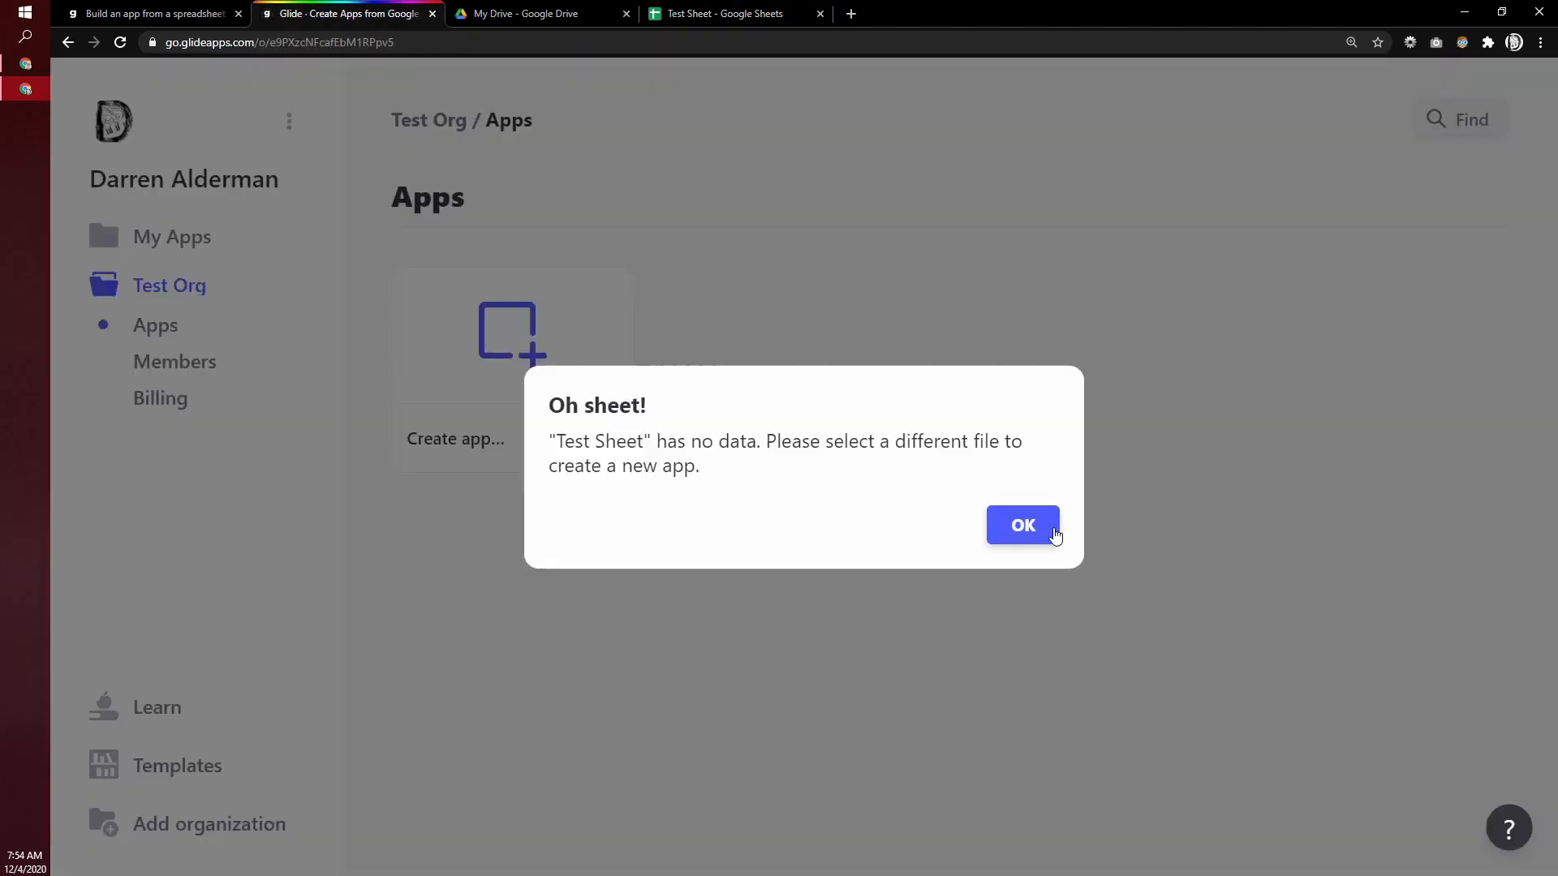
- Dismiss the no-data alert, accept the org warning, and build the app from Test Sheet
left_click(1020, 524)
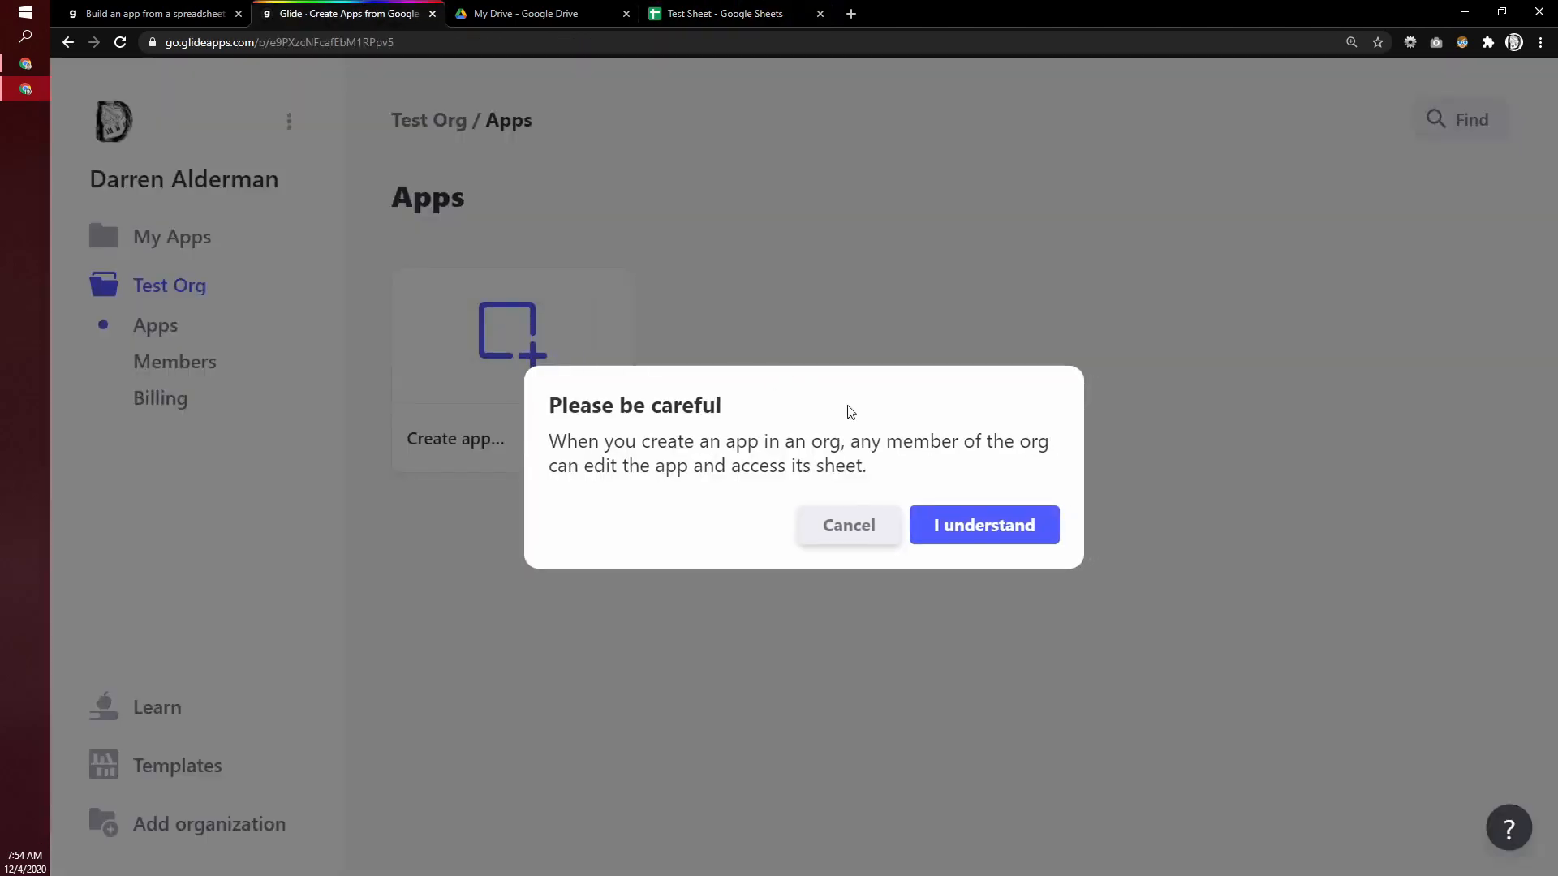
left_click(983, 524)
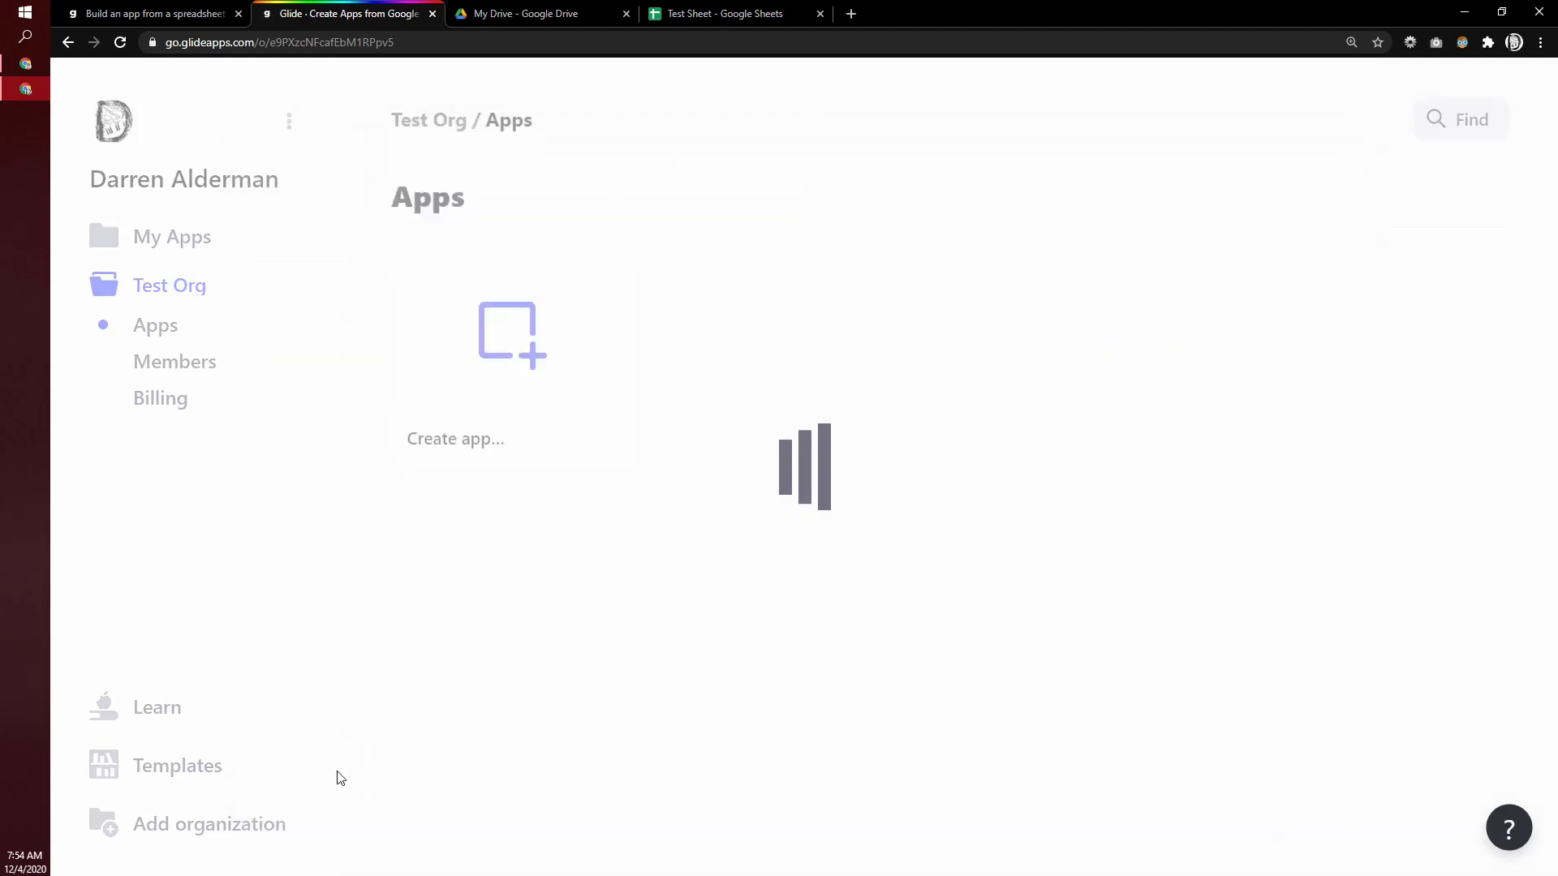
left_click(506, 333)
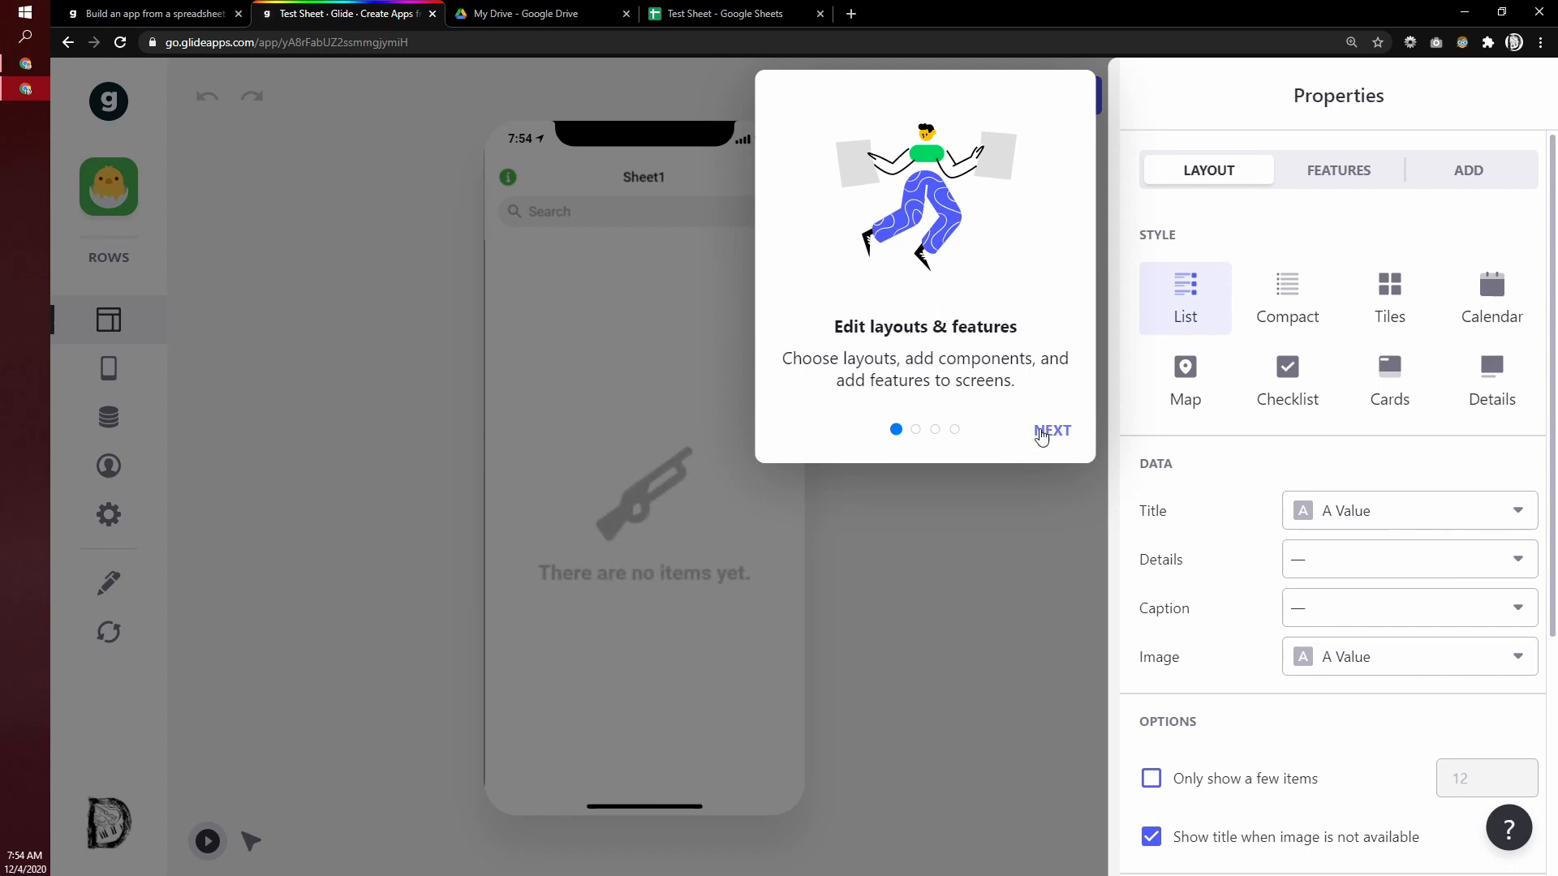
mouse_move(1101, 459)
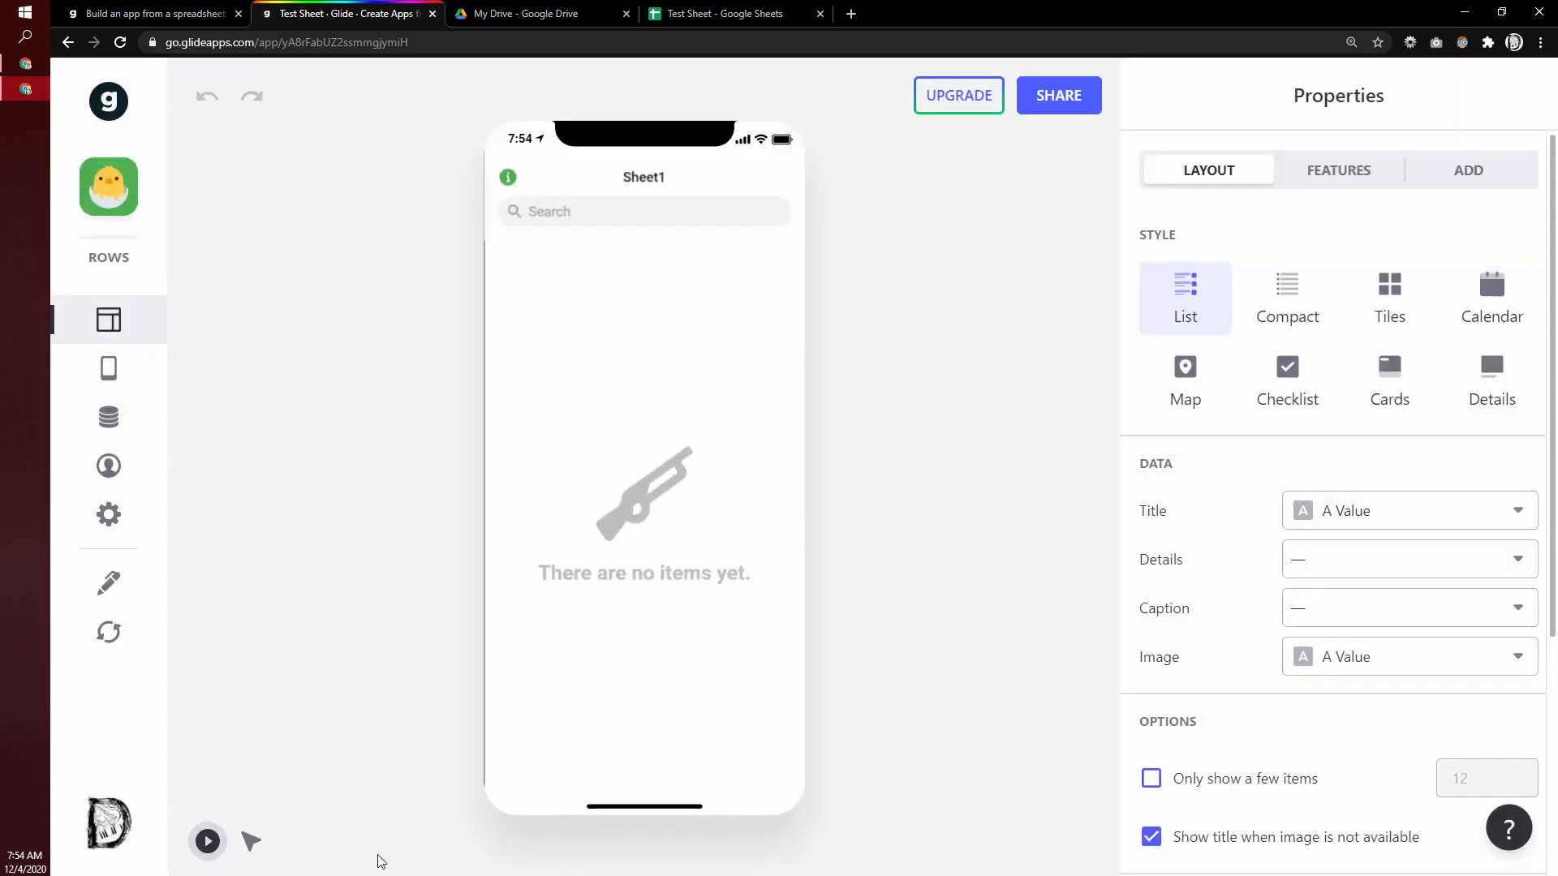
mouse_move(690, 179)
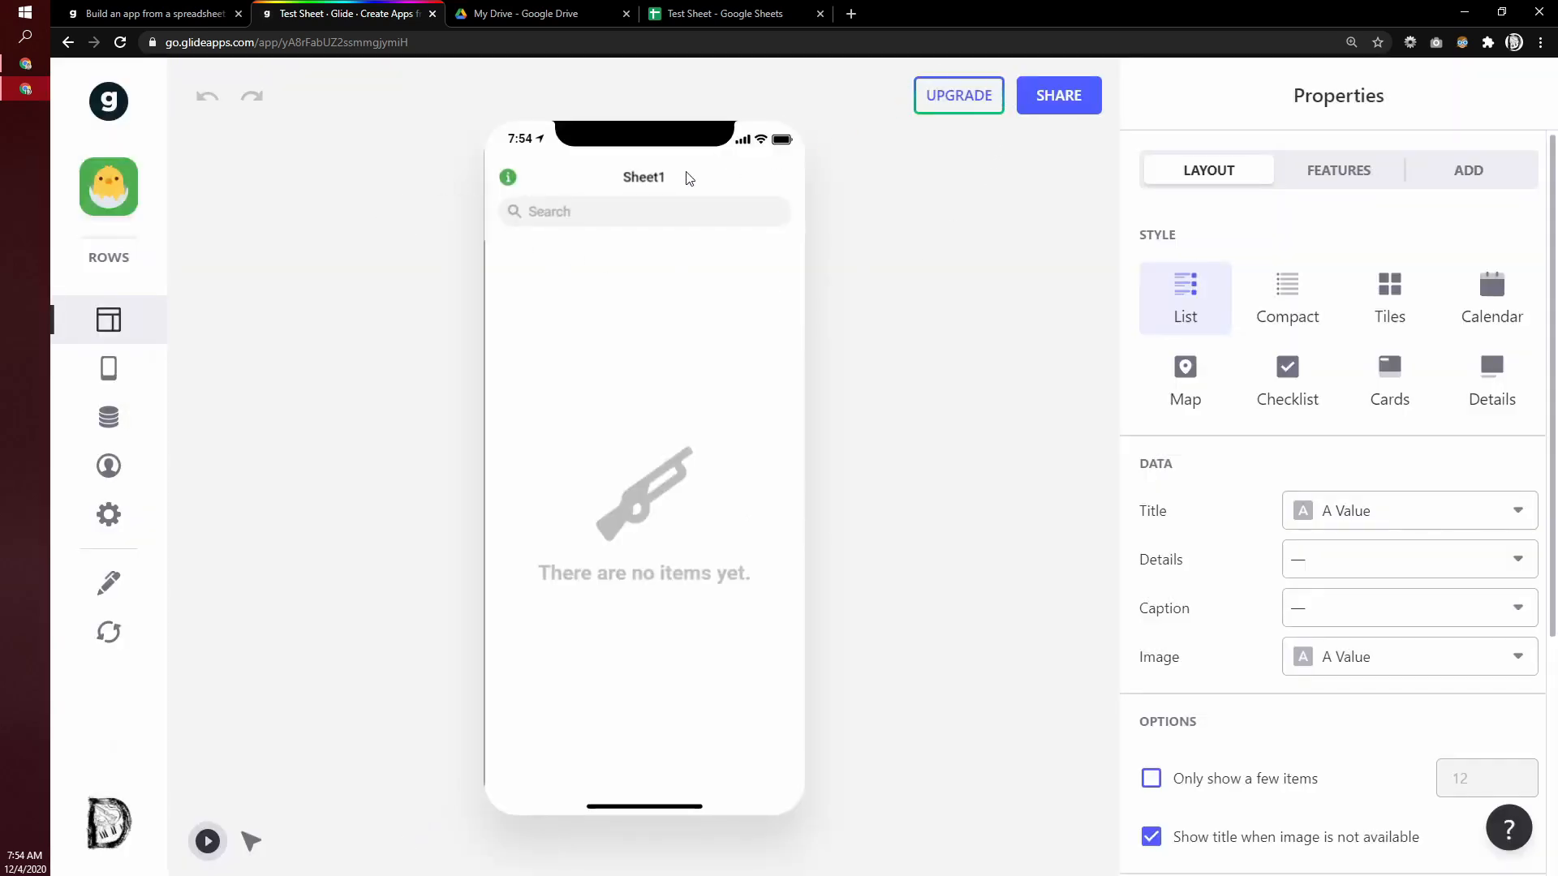
mouse_move(608, 253)
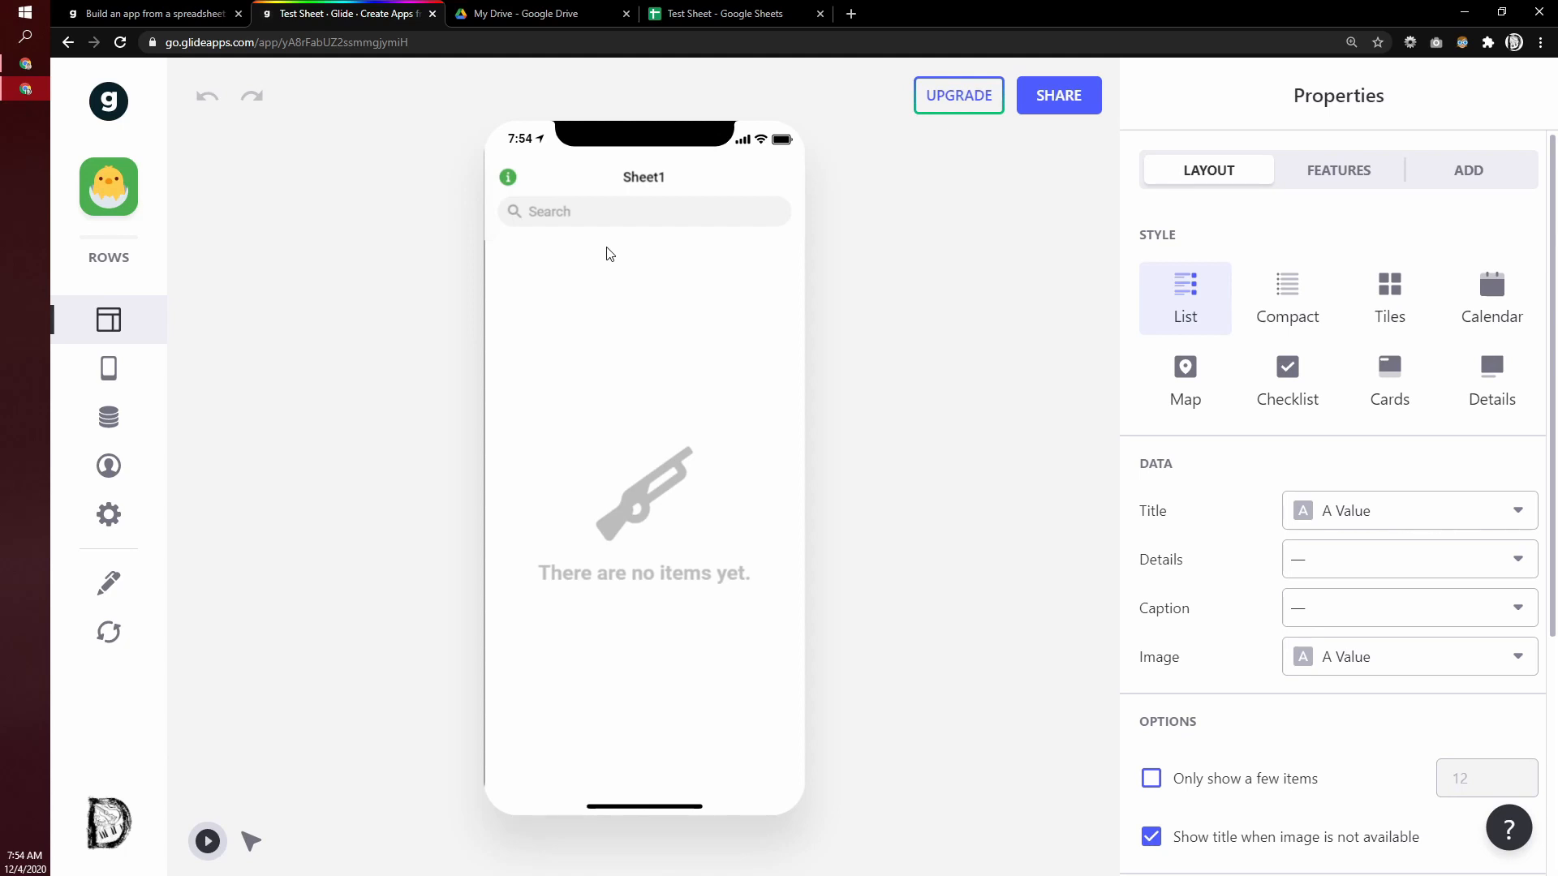
mouse_move(893, 277)
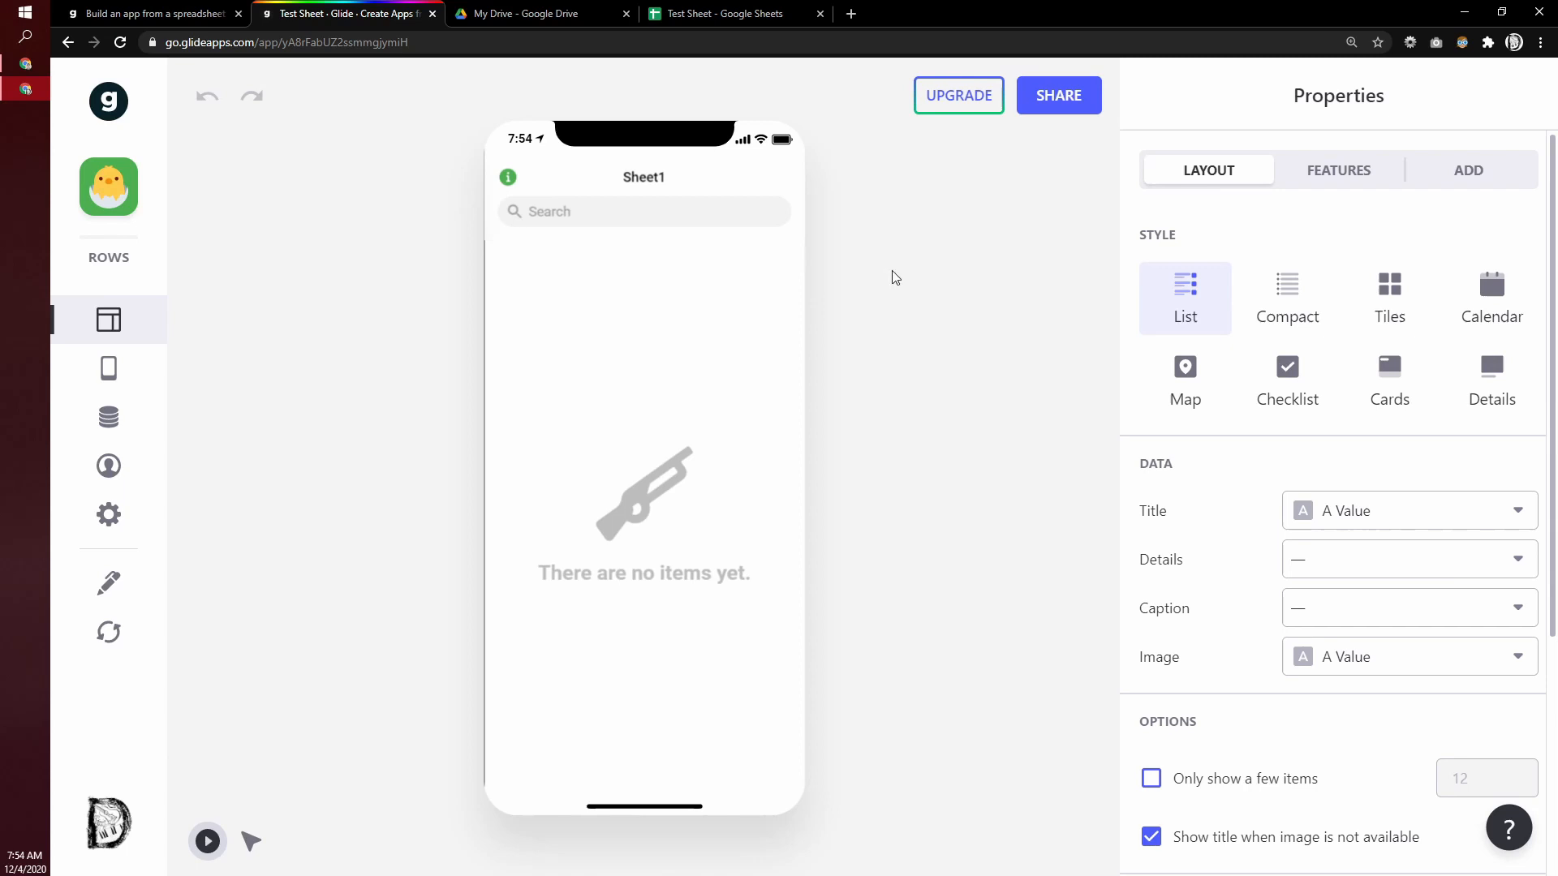
mouse_move(1063, 308)
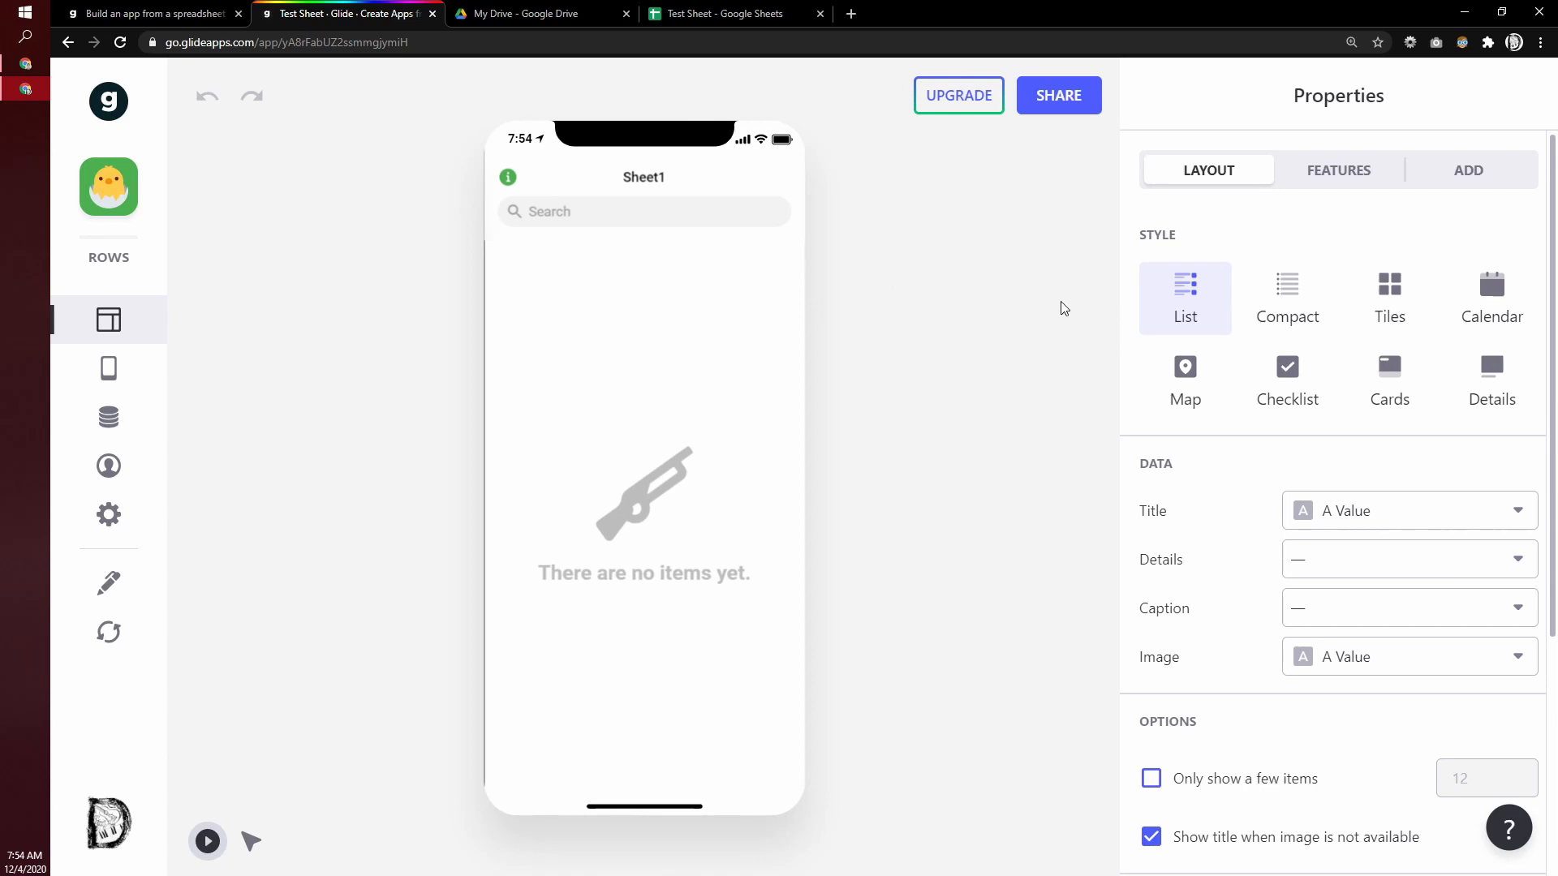
mouse_move(1037, 267)
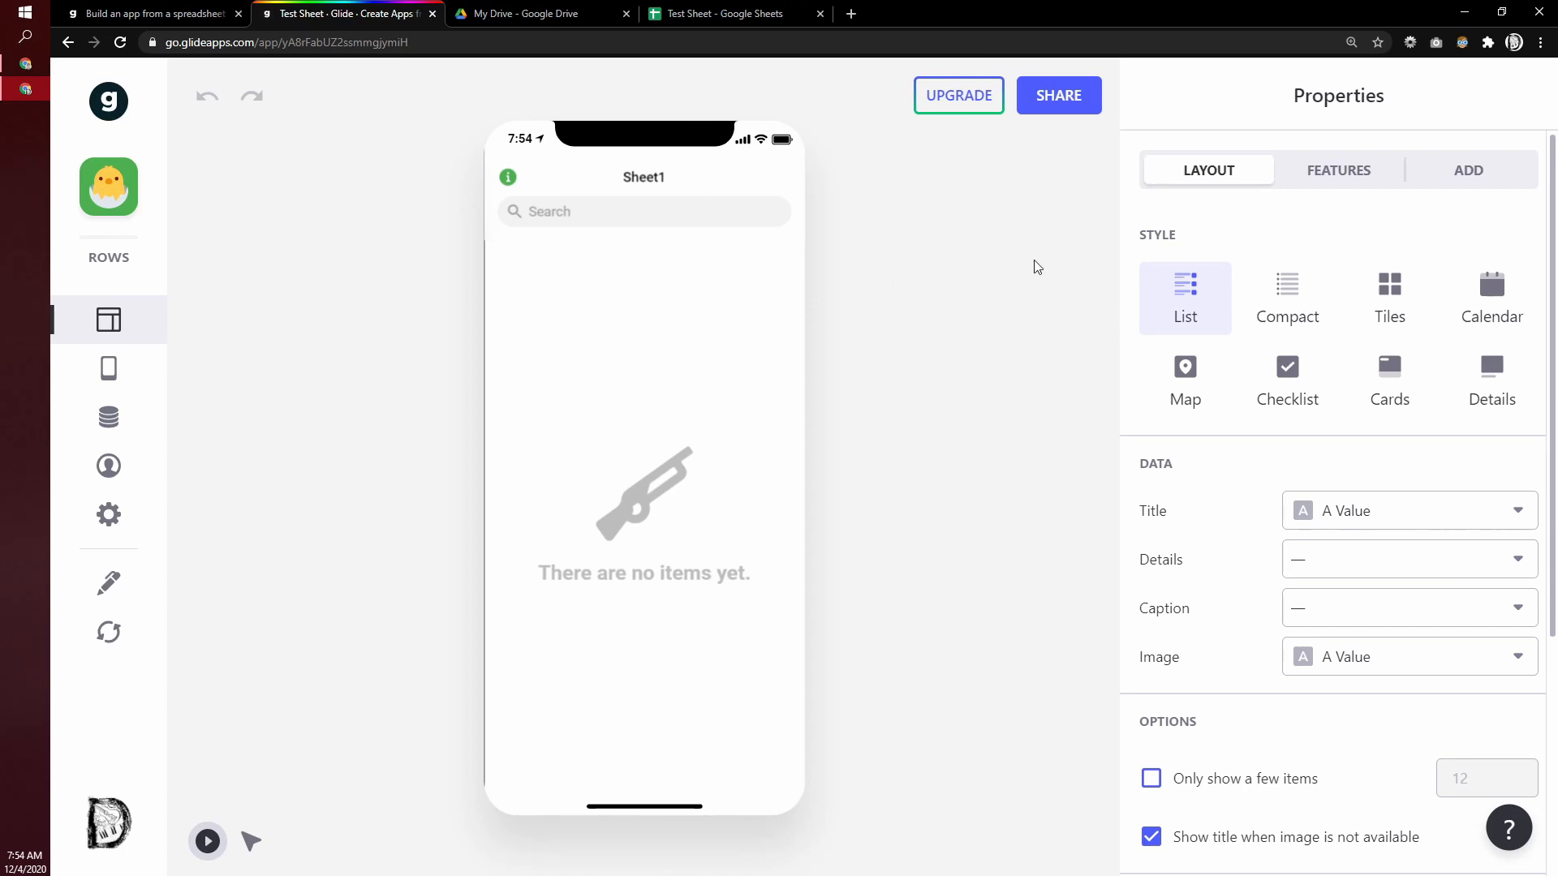
left_click(958, 96)
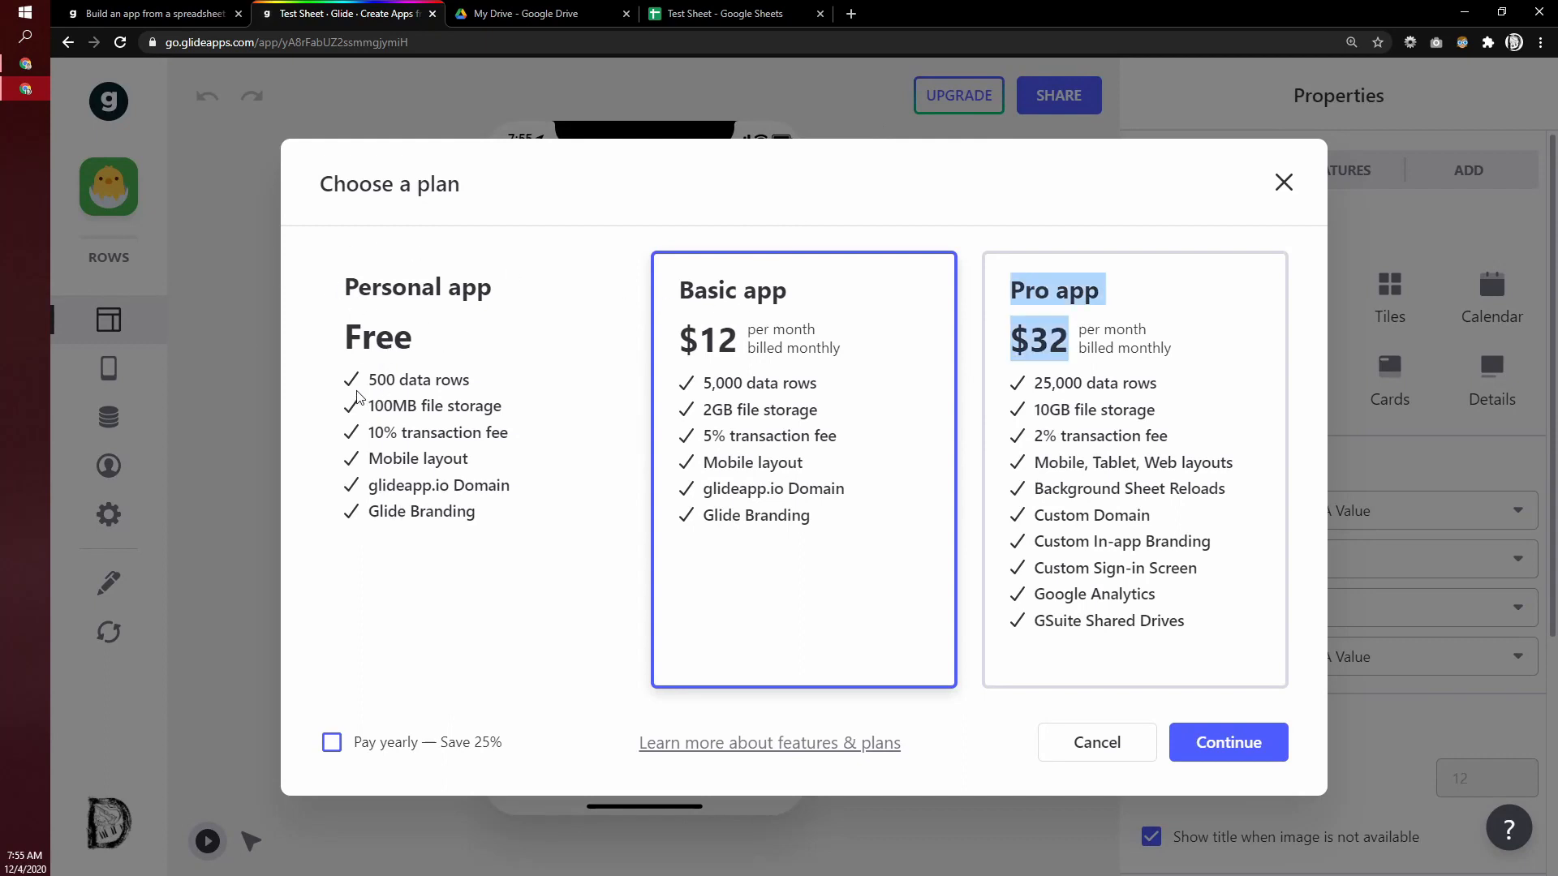
mouse_move(453, 440)
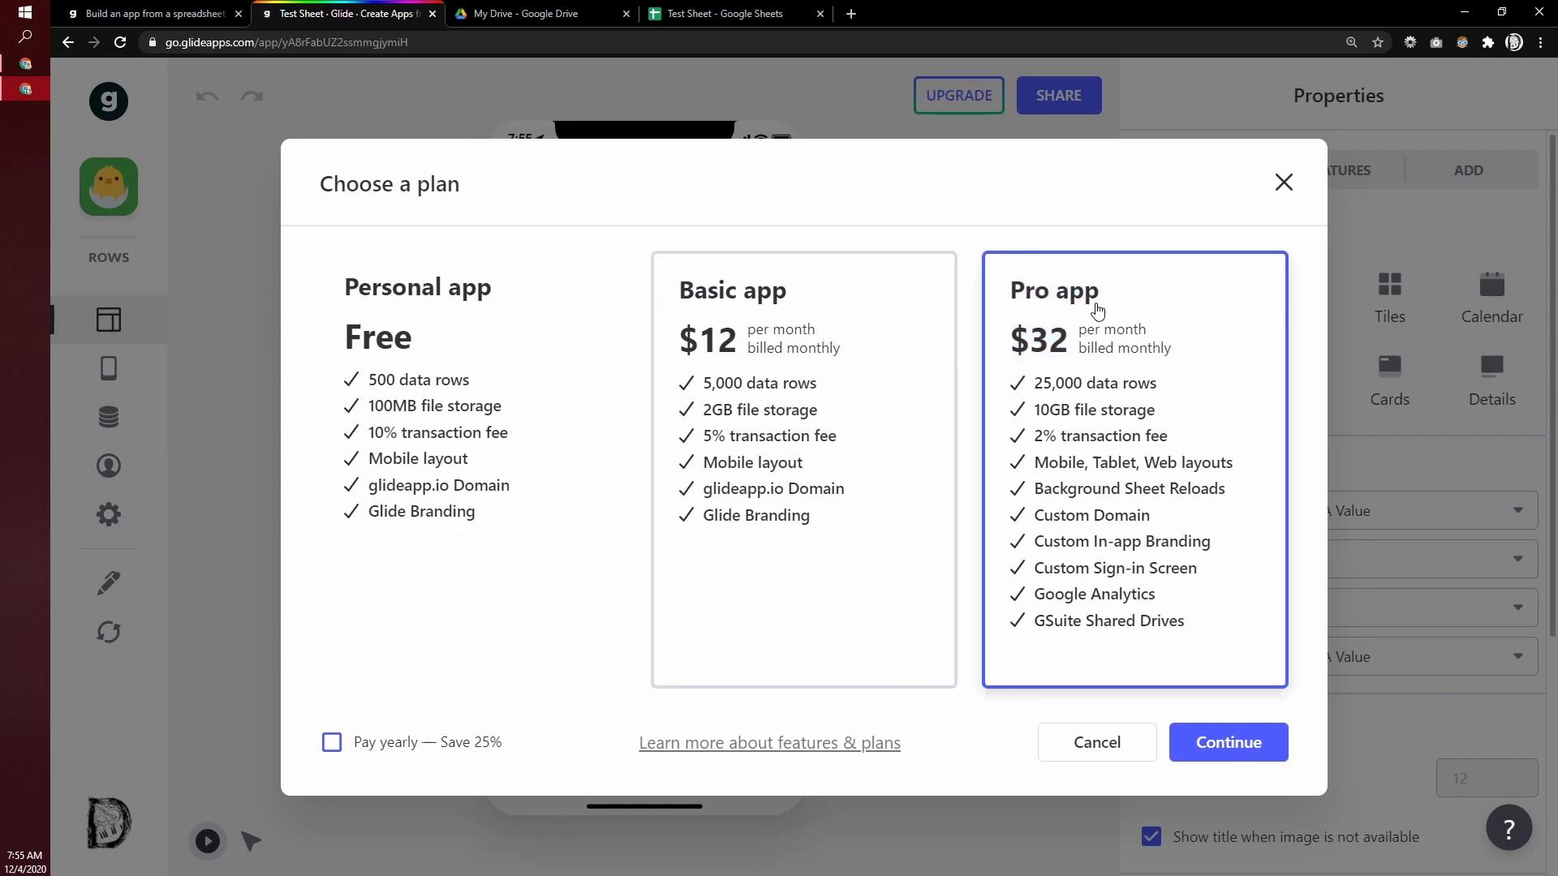
mouse_move(1066, 277)
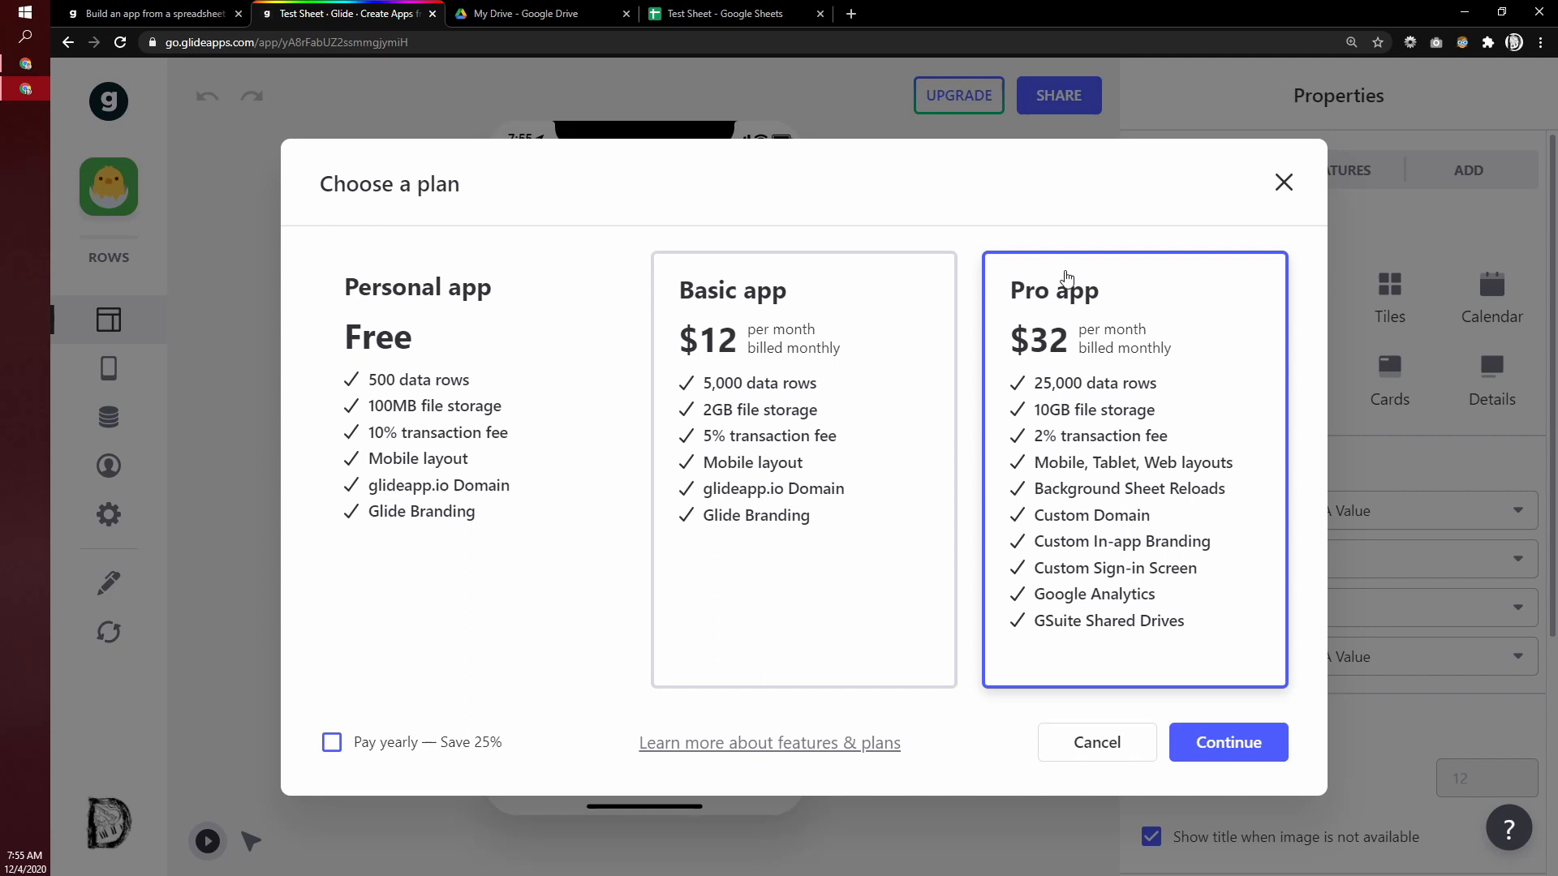
mouse_move(1072, 337)
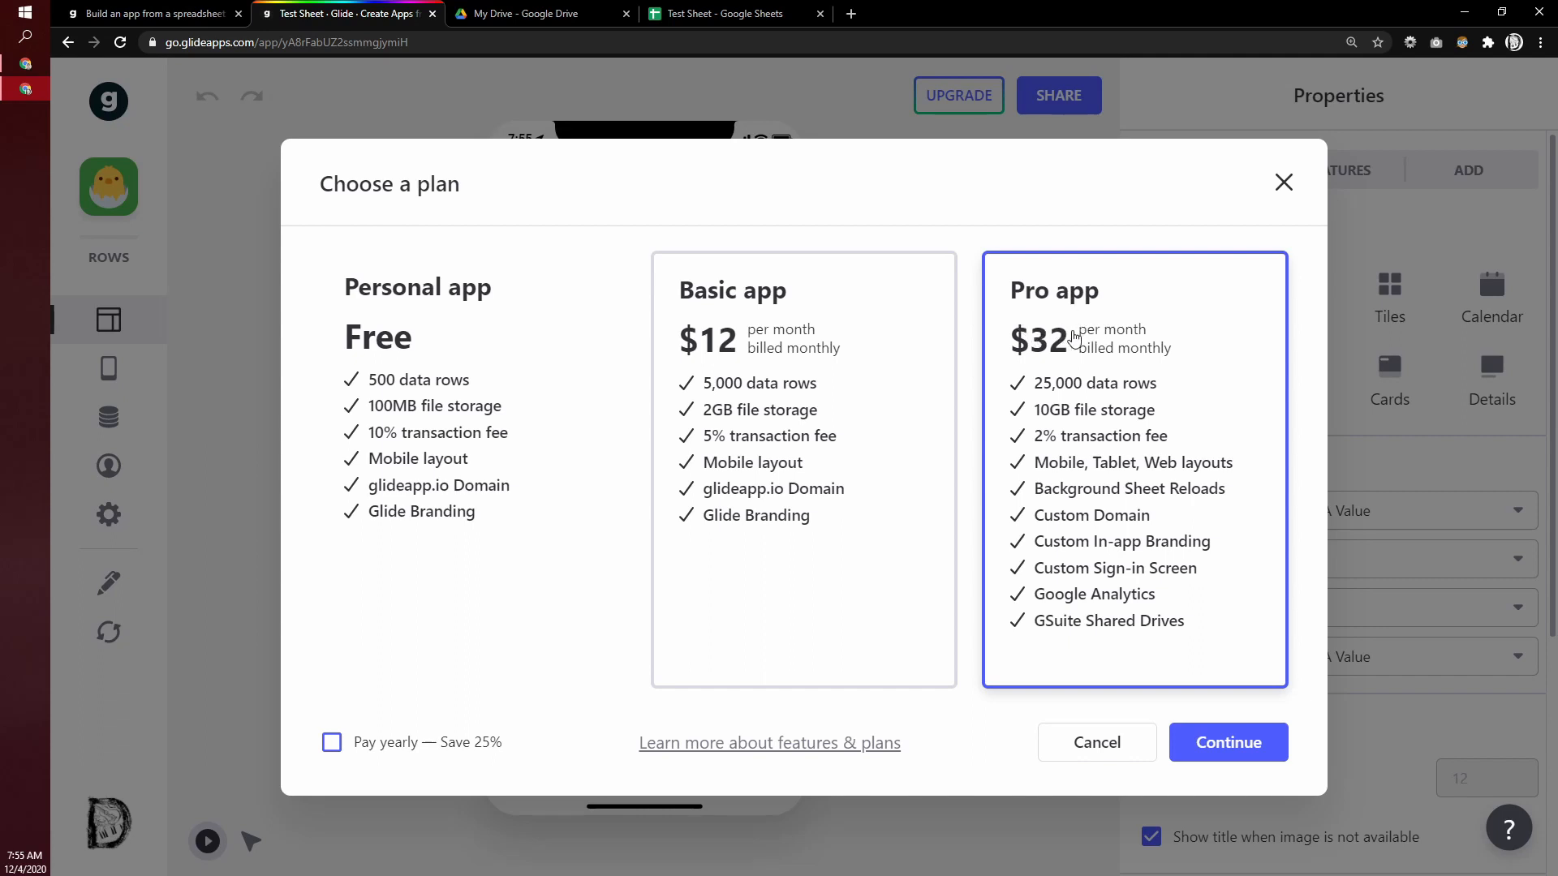
mouse_move(1110, 647)
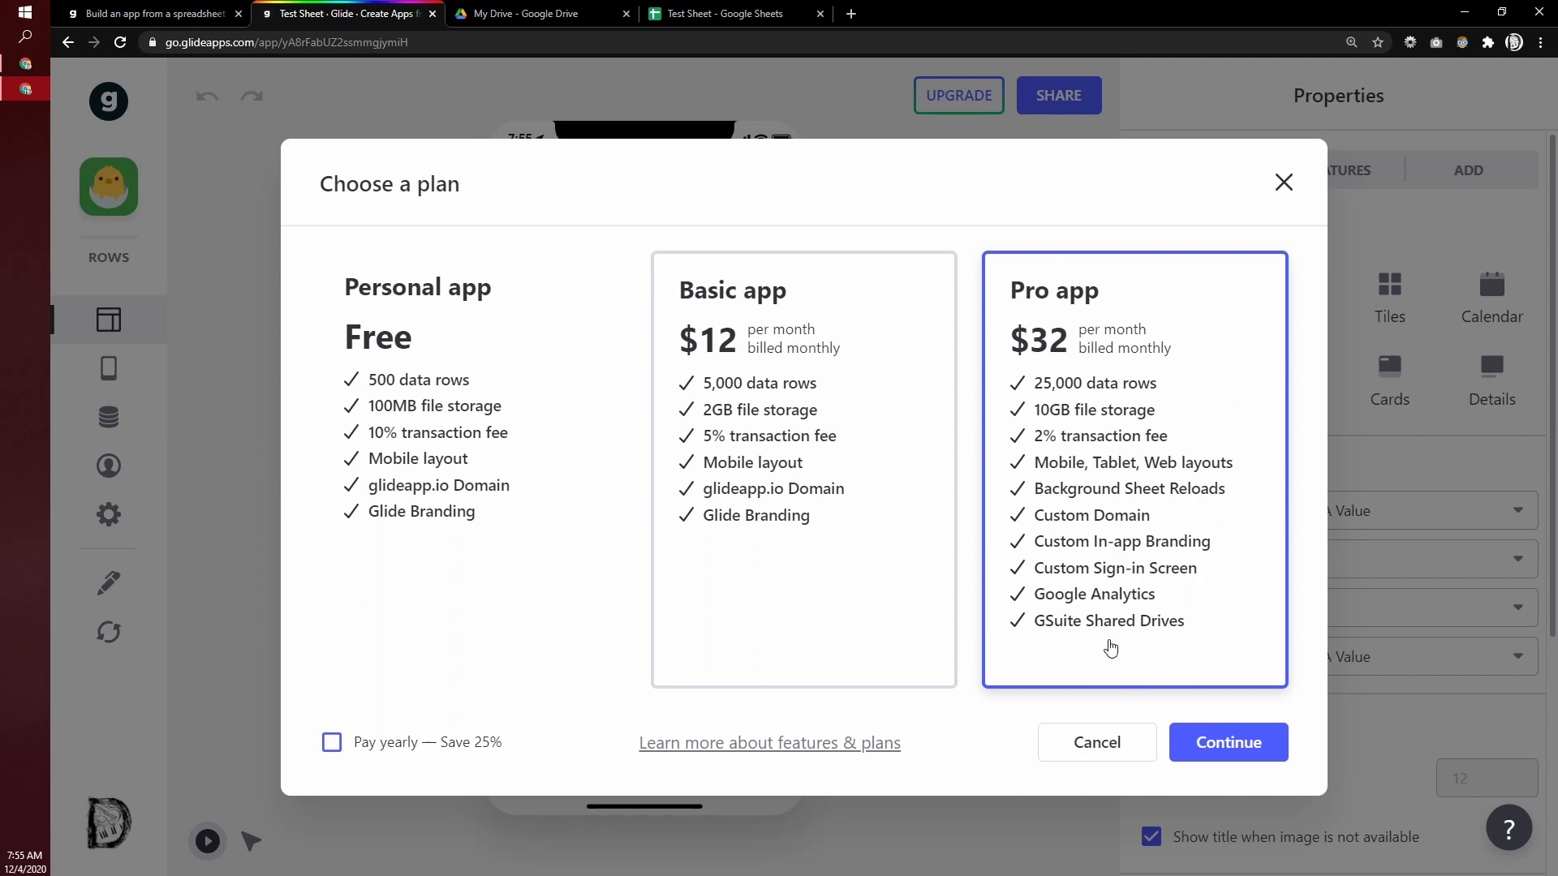
mouse_move(1064, 404)
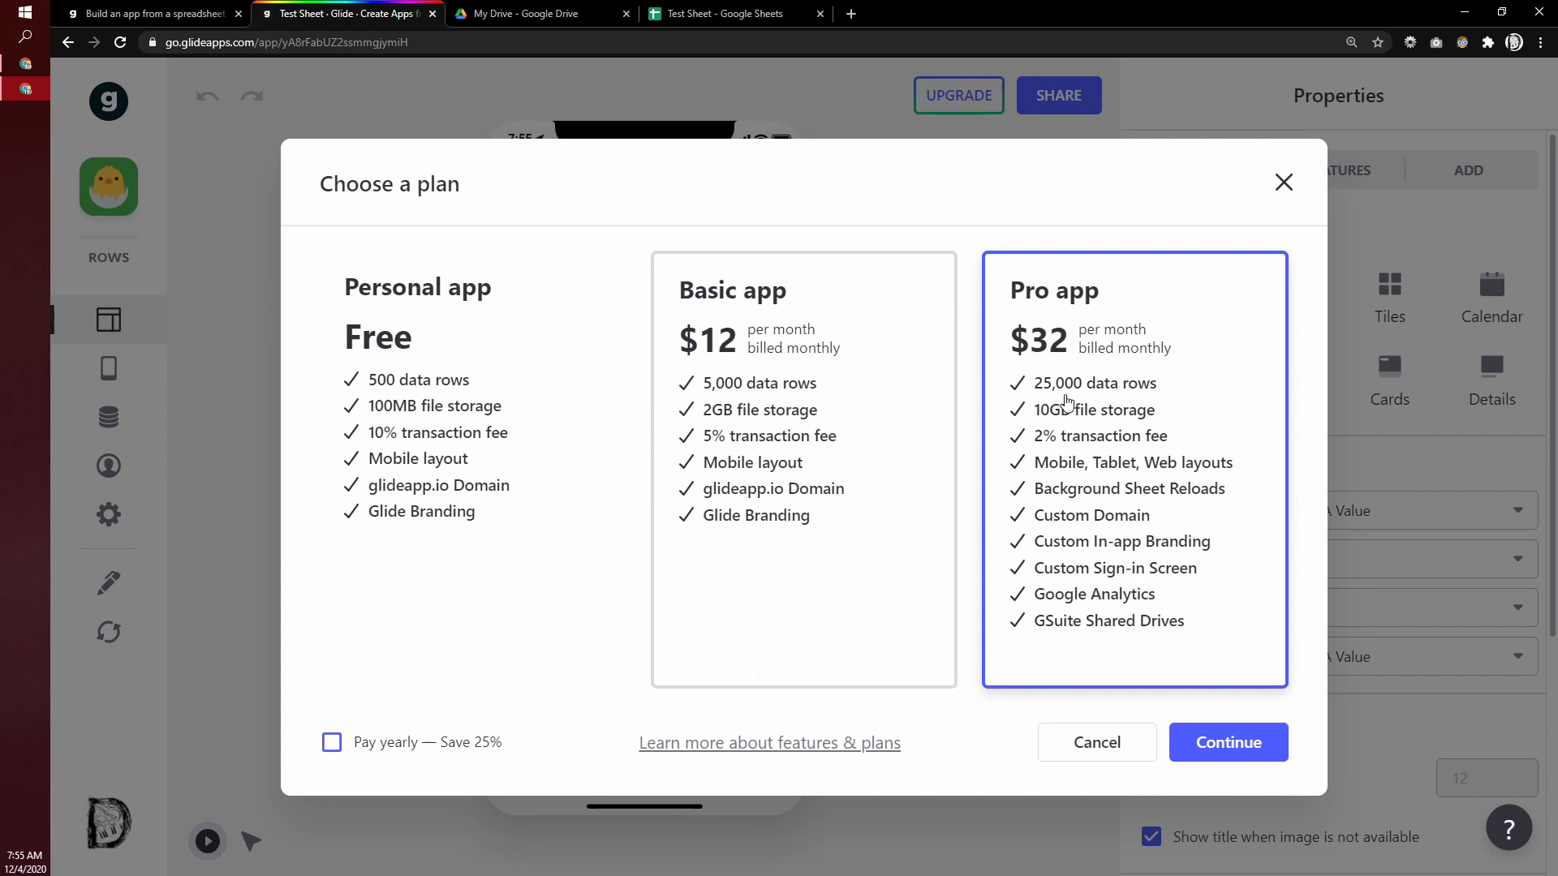
mouse_move(1110, 443)
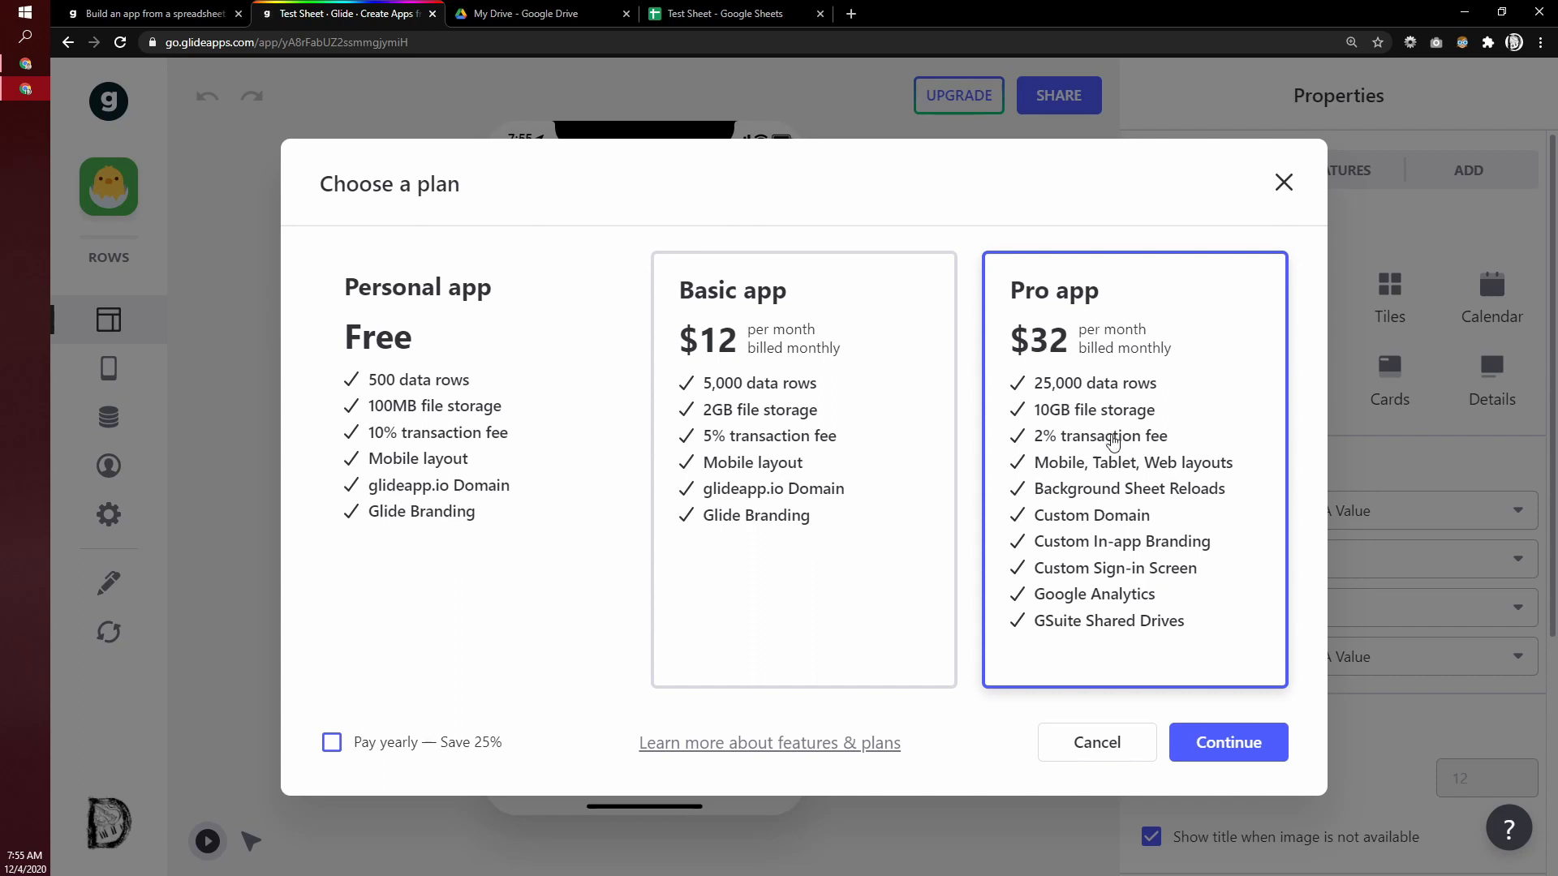
mouse_move(1120, 404)
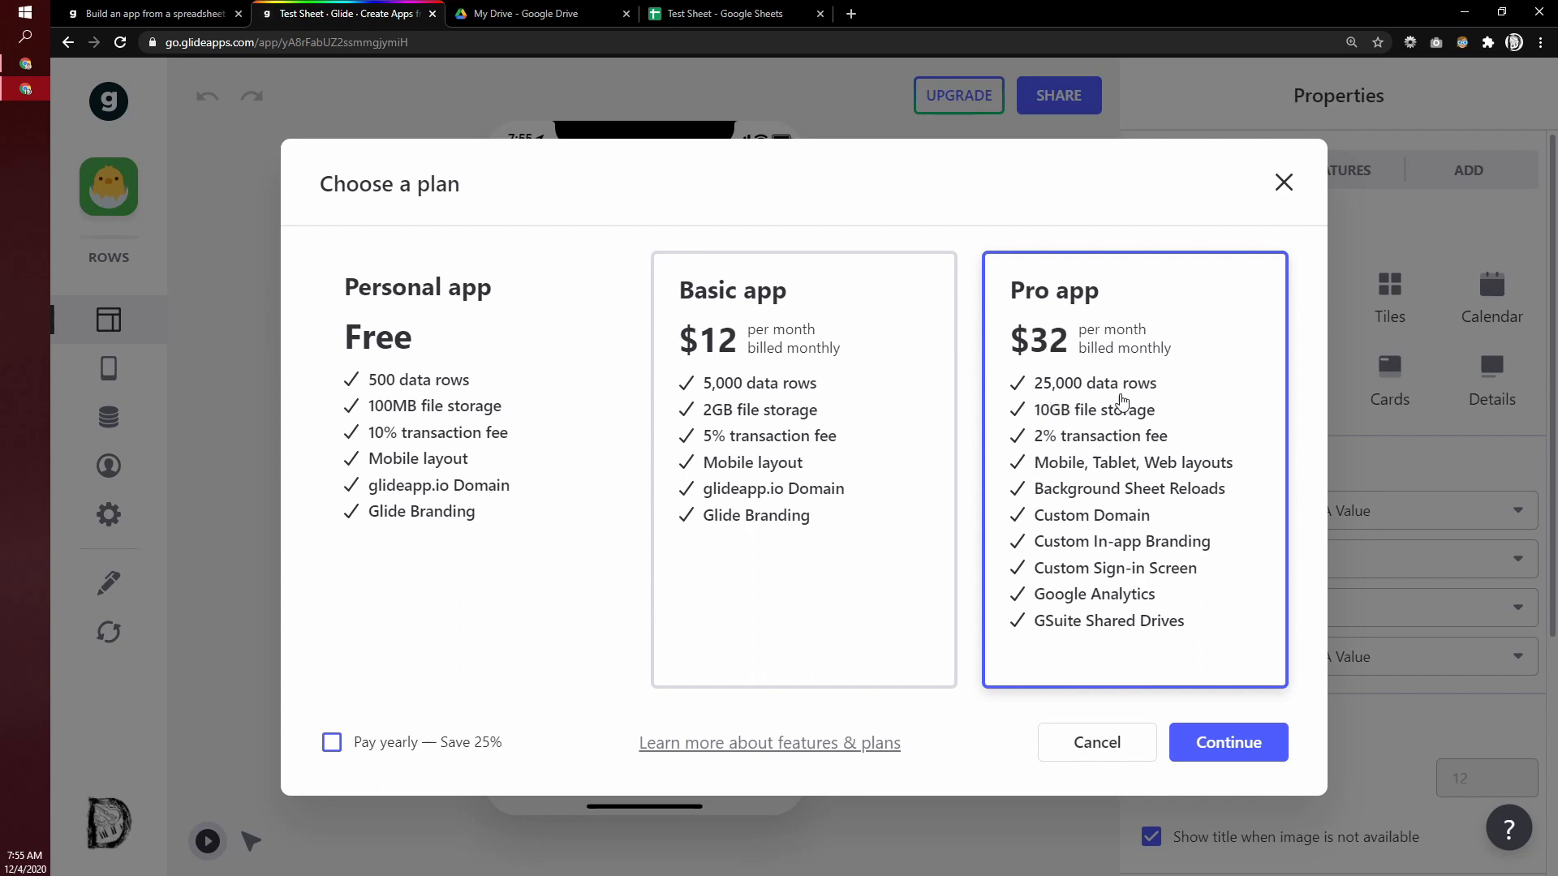
mouse_move(1152, 428)
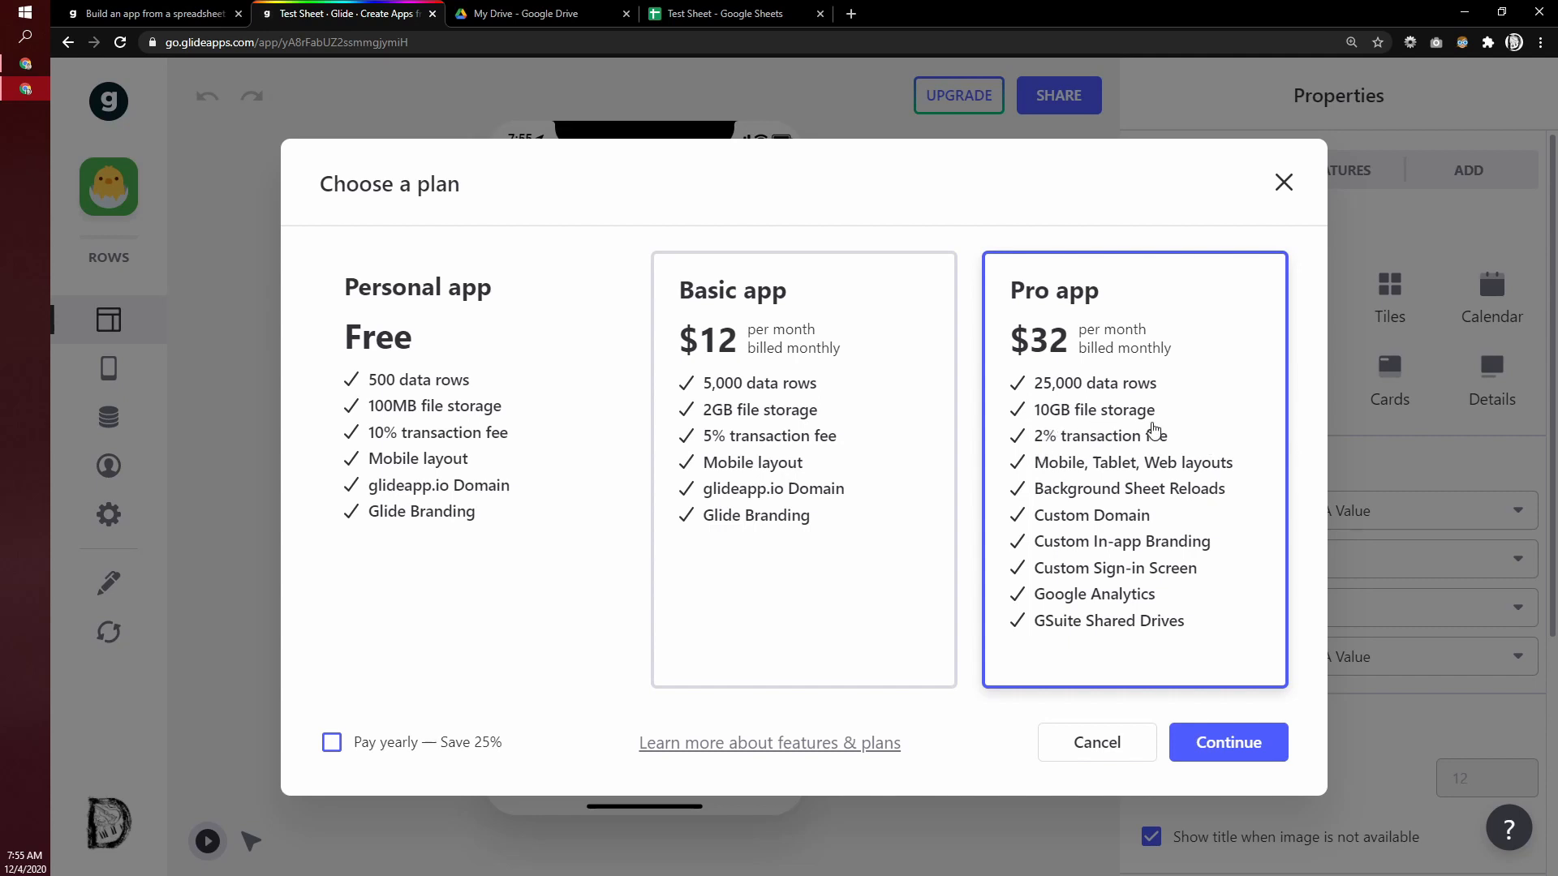
mouse_move(1165, 467)
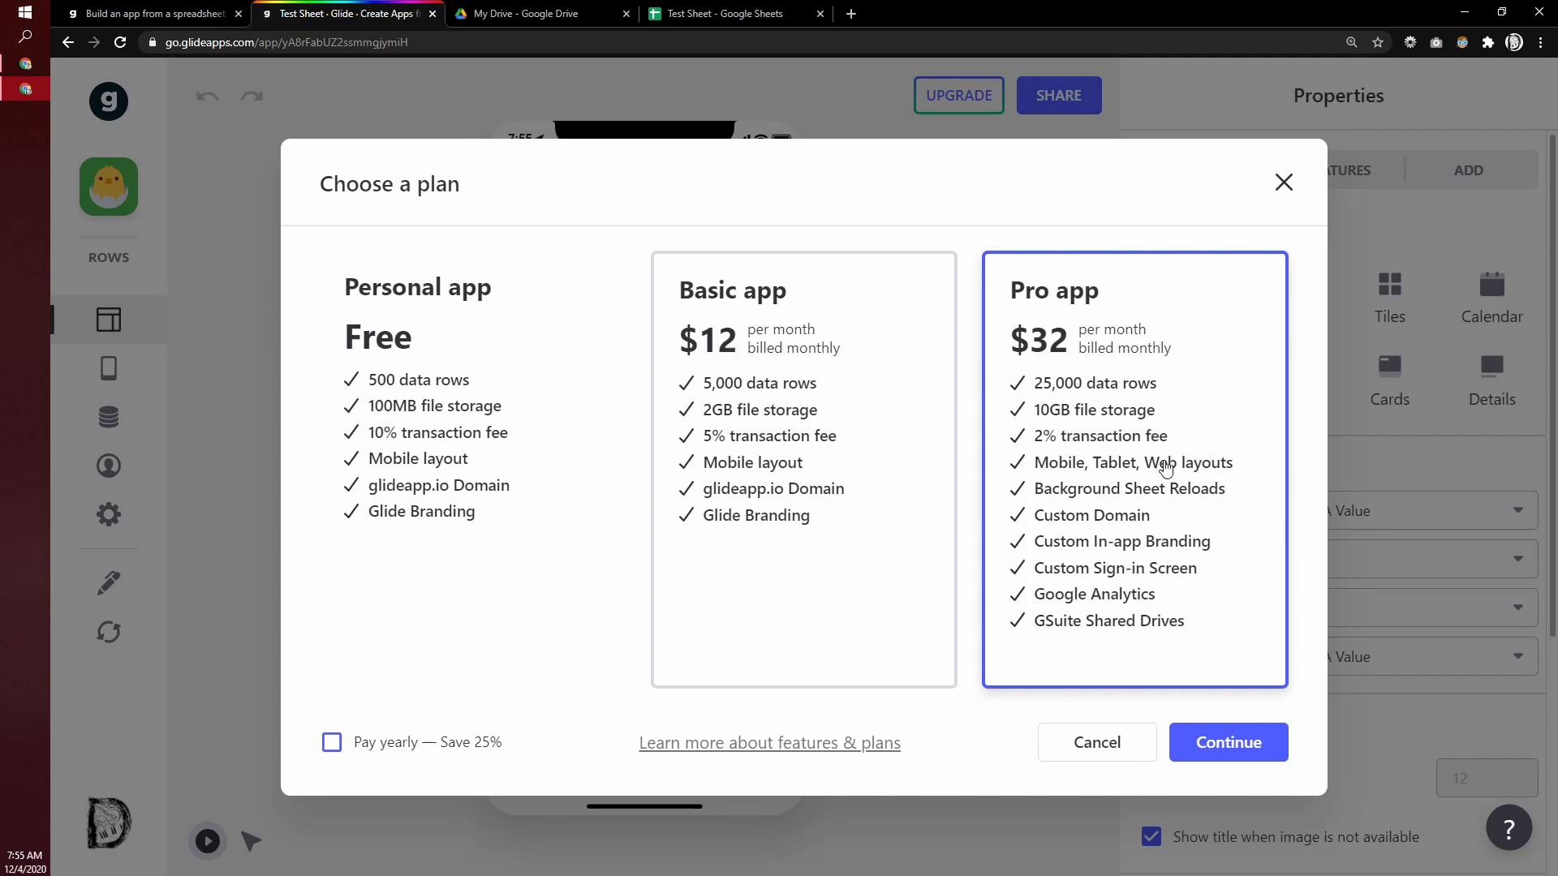
mouse_move(1113, 426)
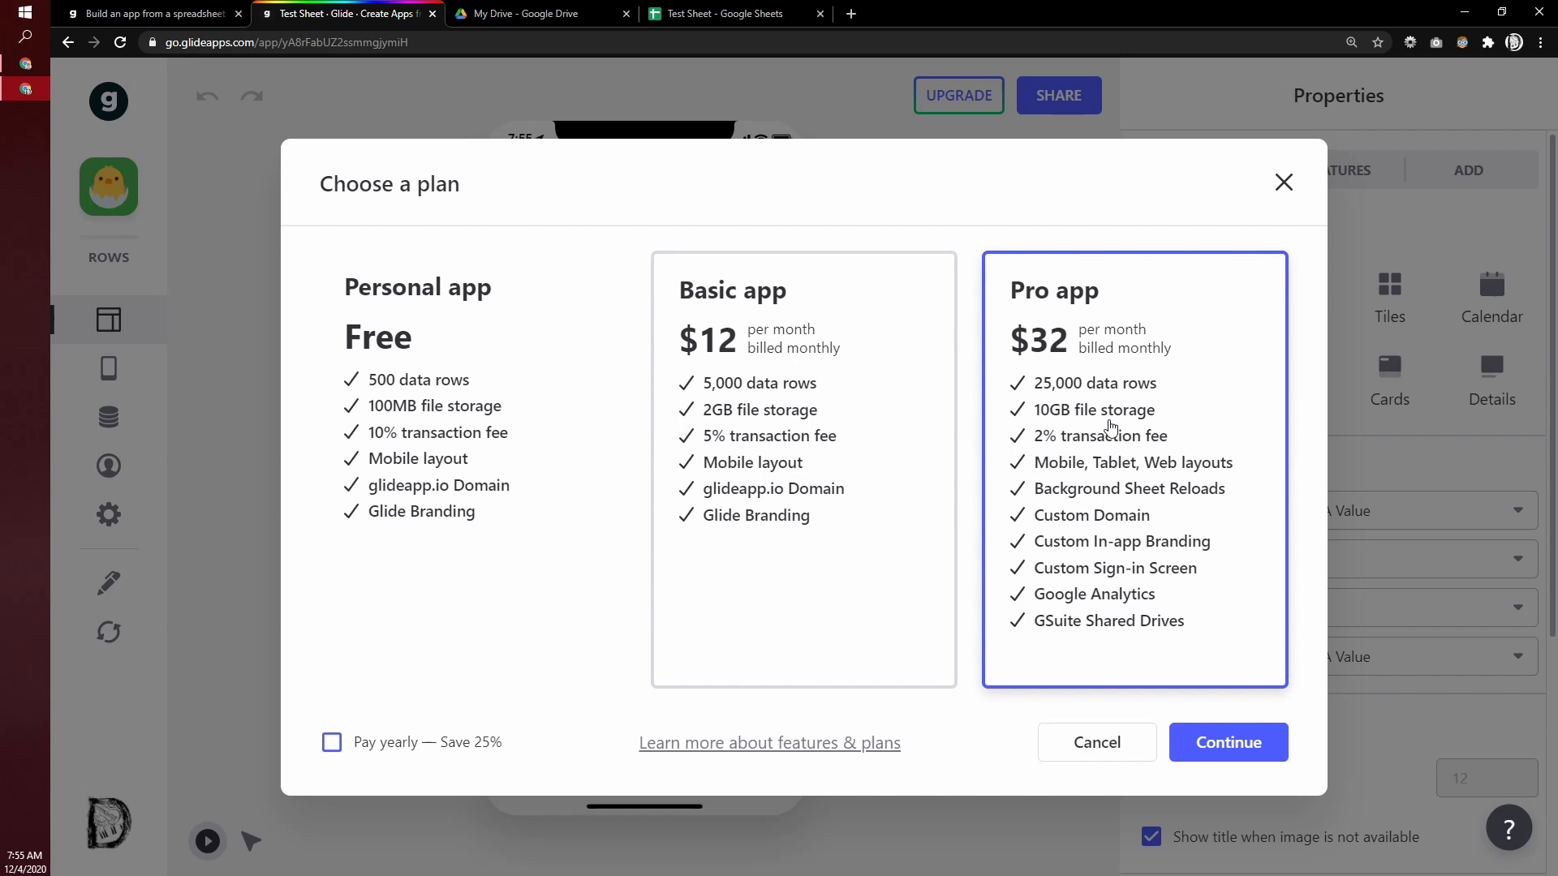
mouse_move(1106, 422)
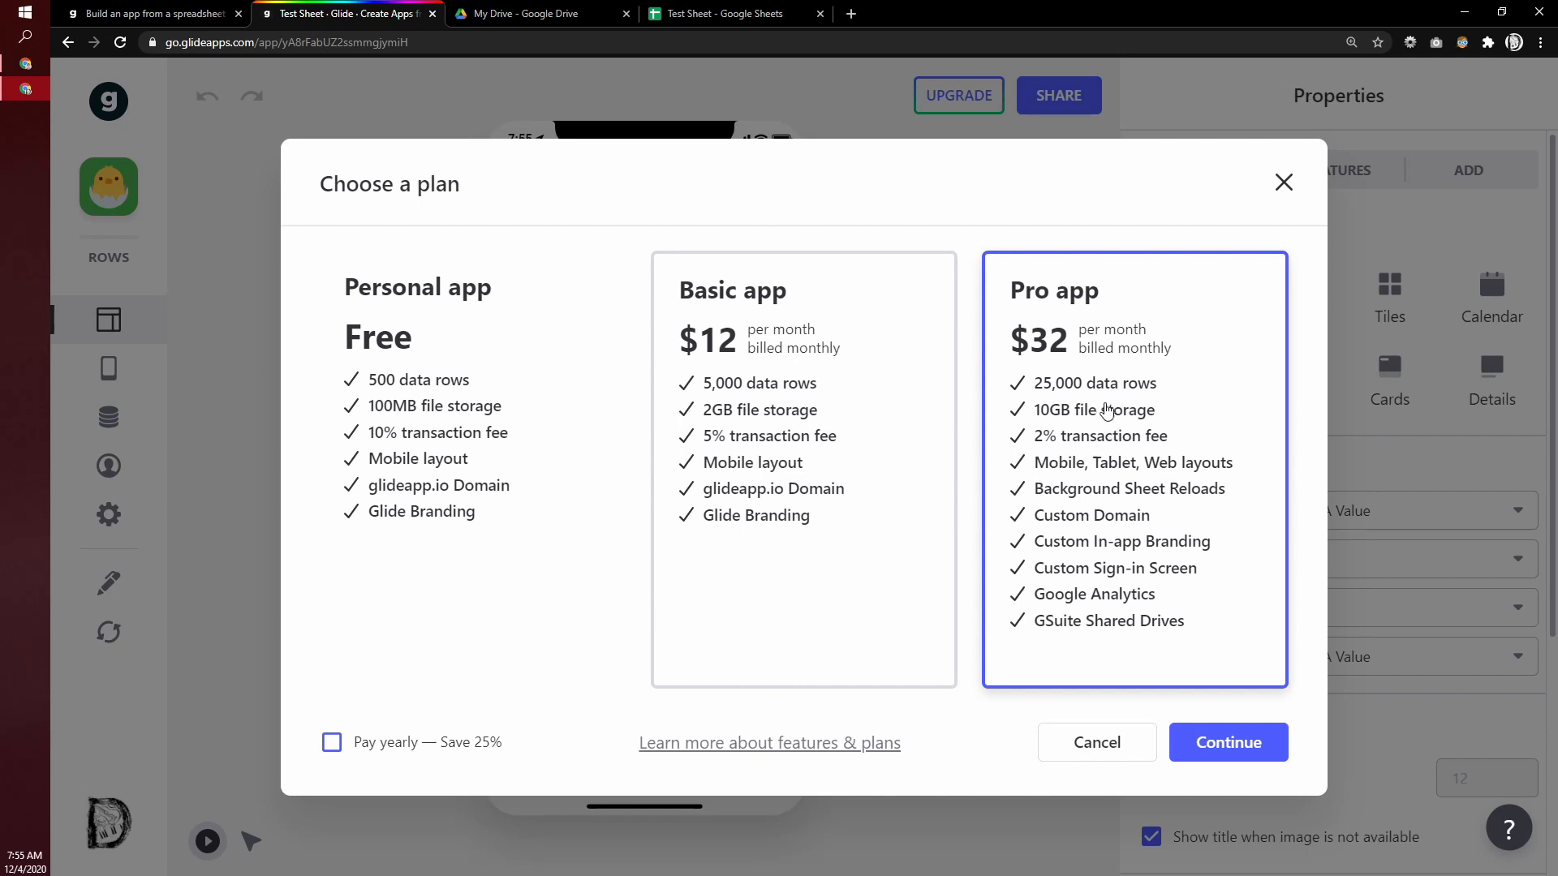
mouse_move(1170, 537)
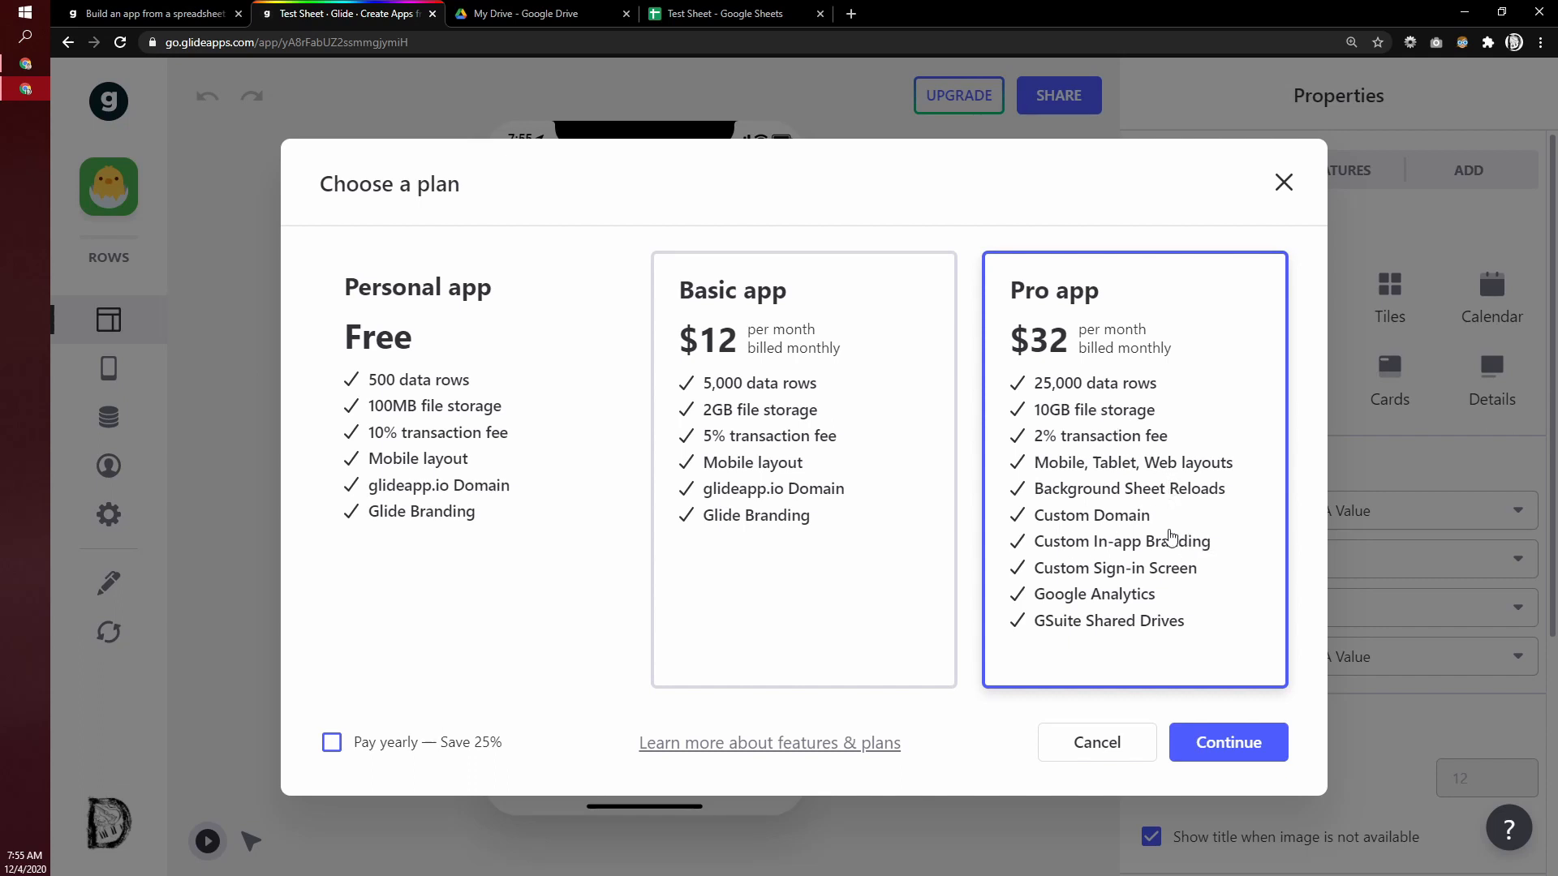
mouse_move(1170, 555)
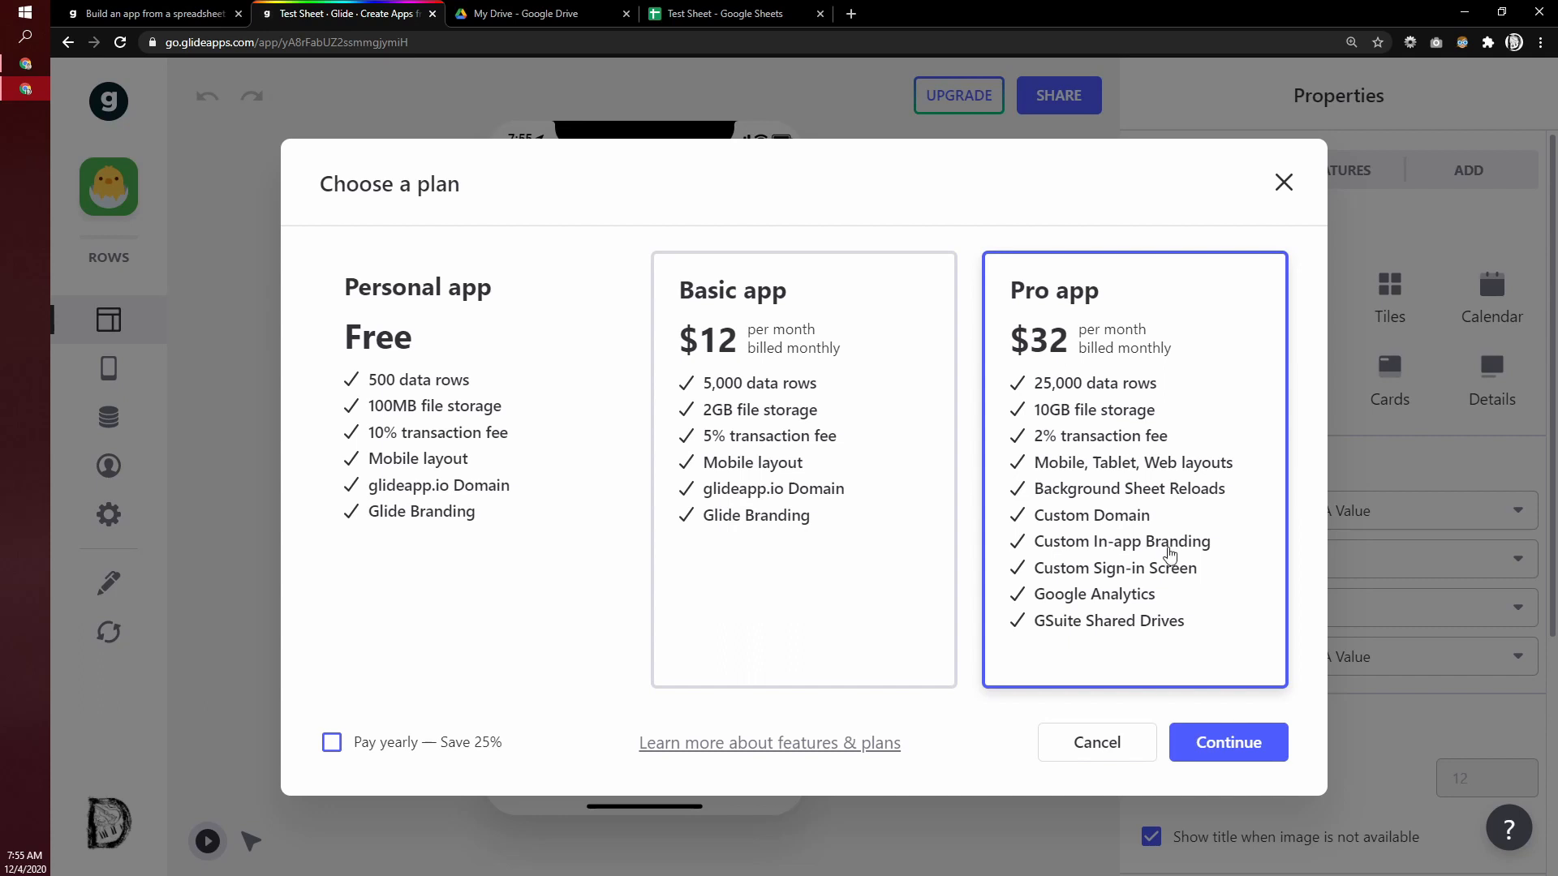
mouse_move(1163, 602)
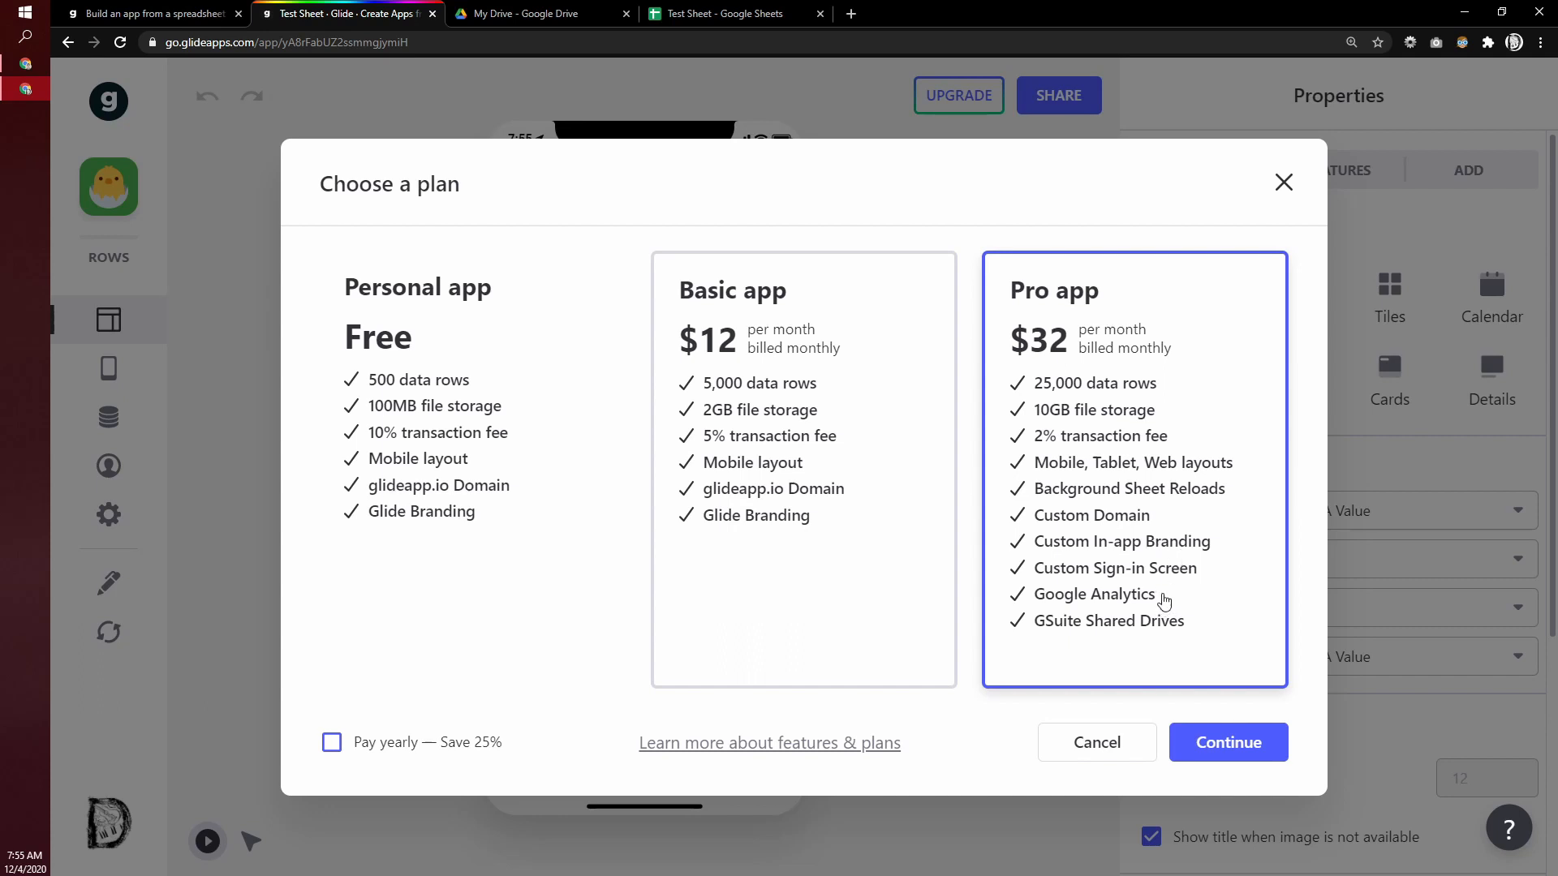
mouse_move(1113, 631)
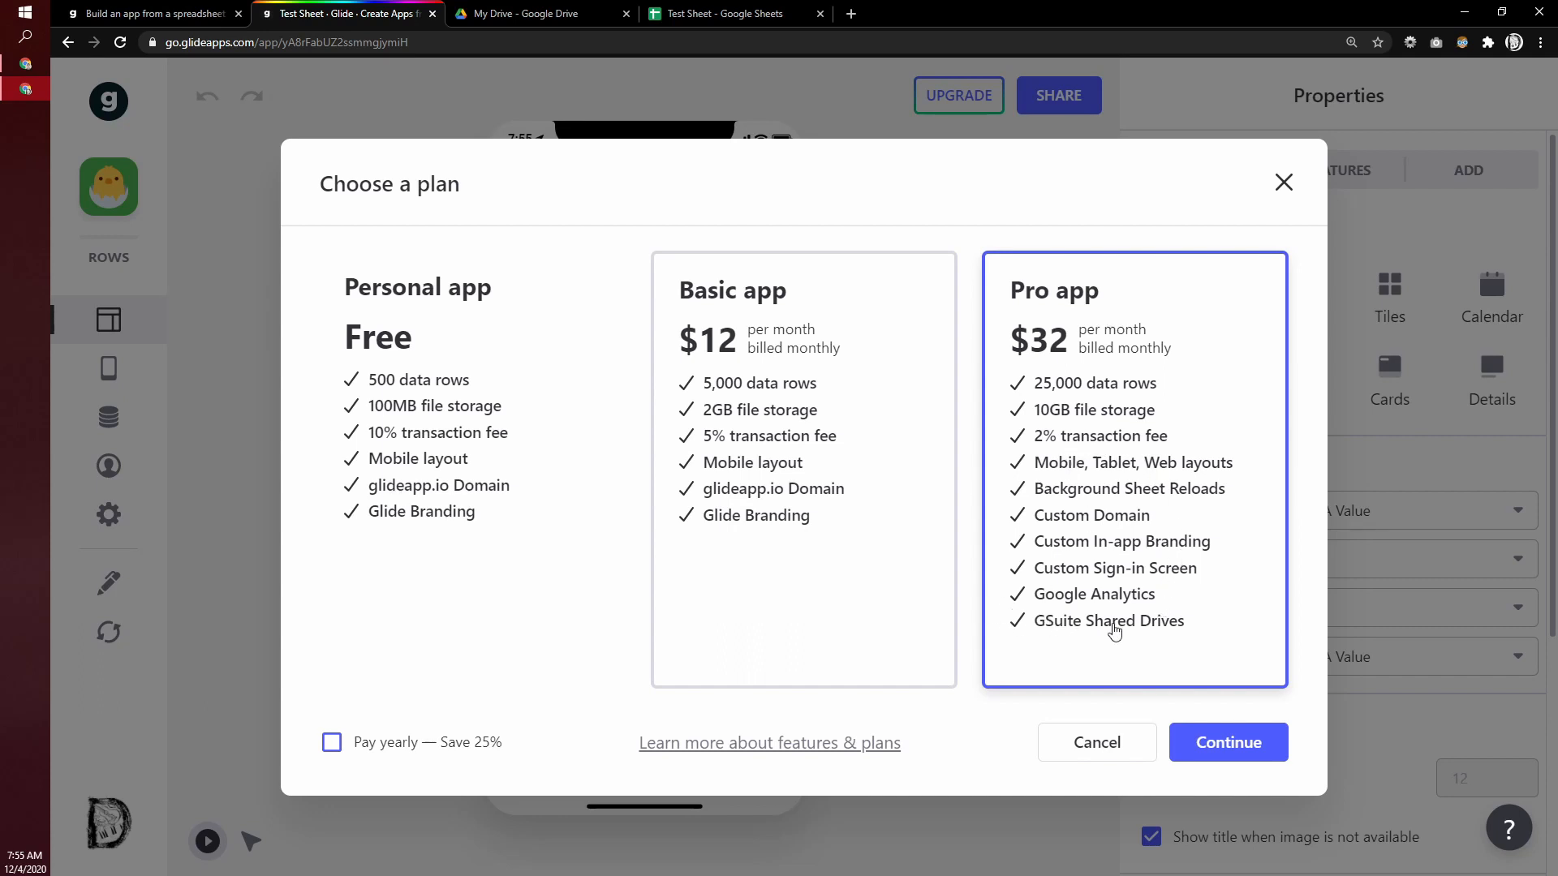
mouse_move(1162, 608)
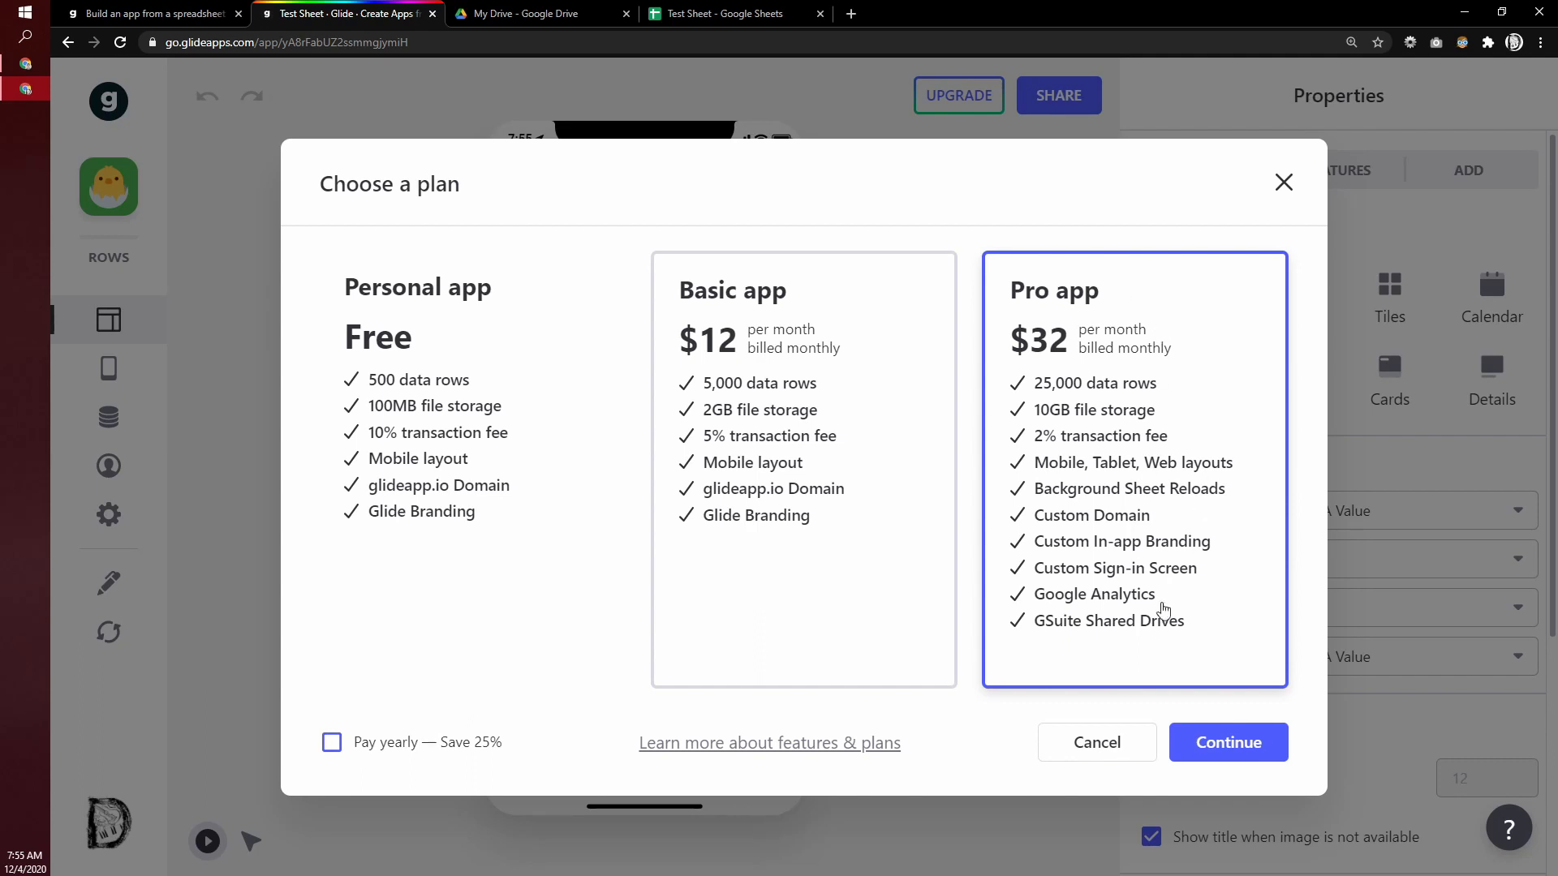
mouse_move(1042, 590)
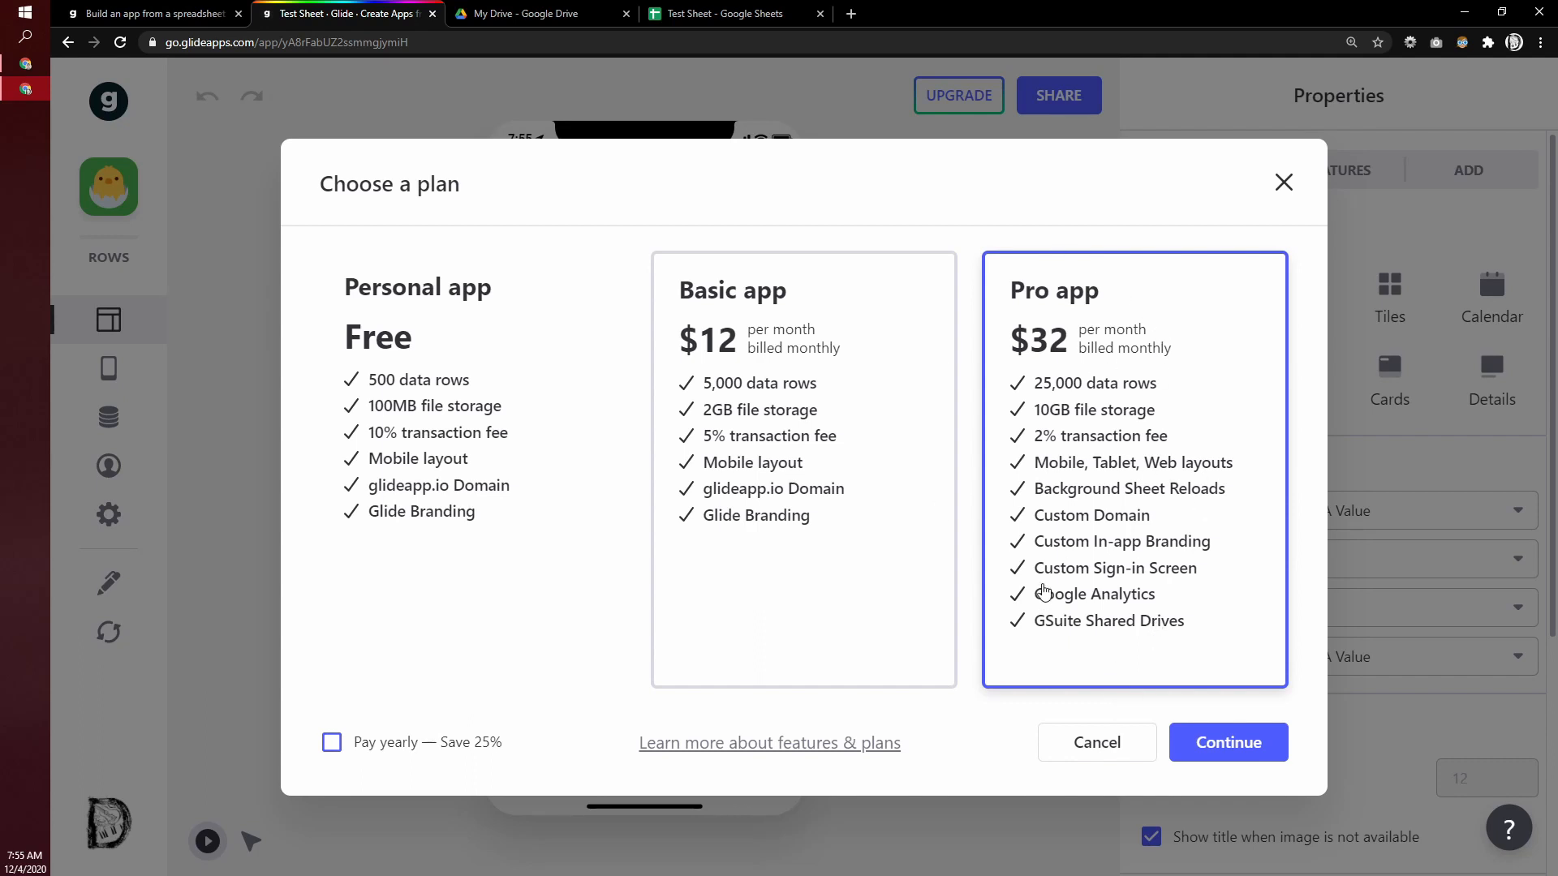
mouse_move(1096, 603)
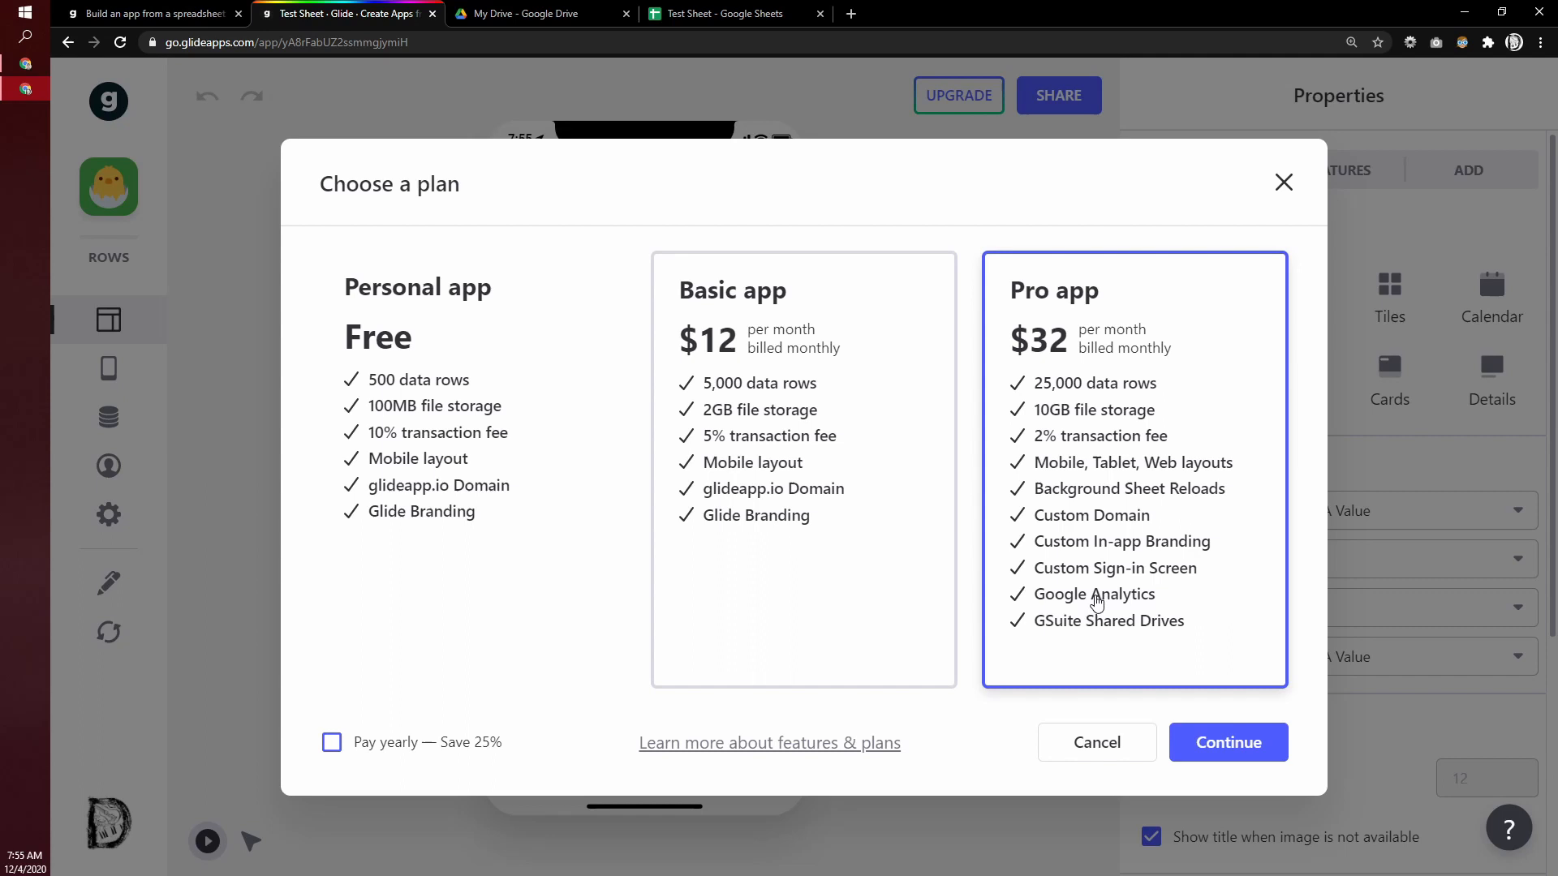
mouse_move(1110, 449)
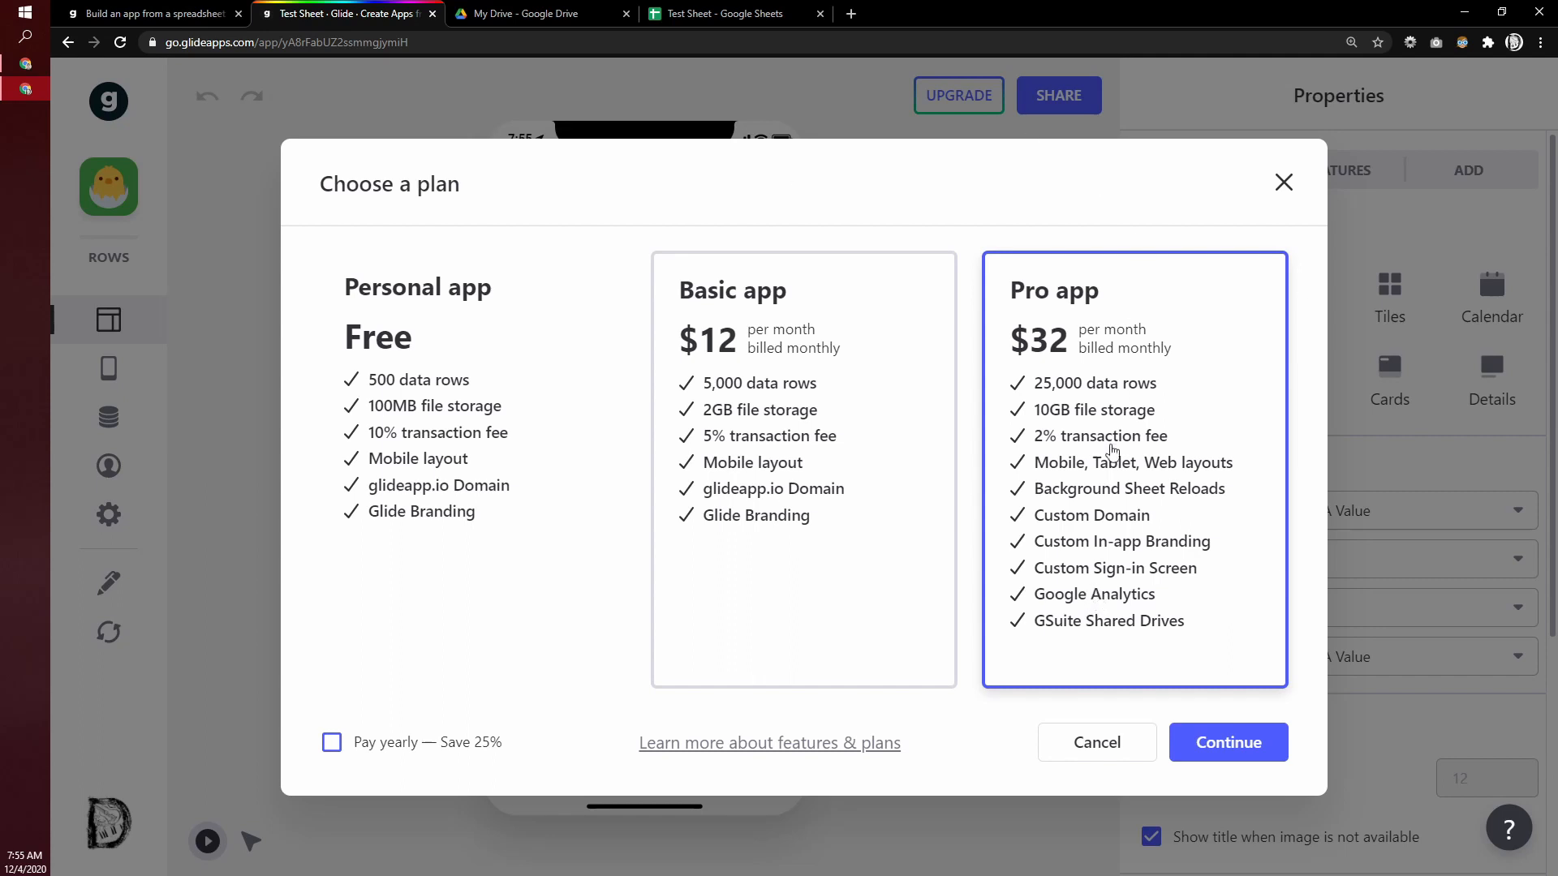
mouse_move(1109, 386)
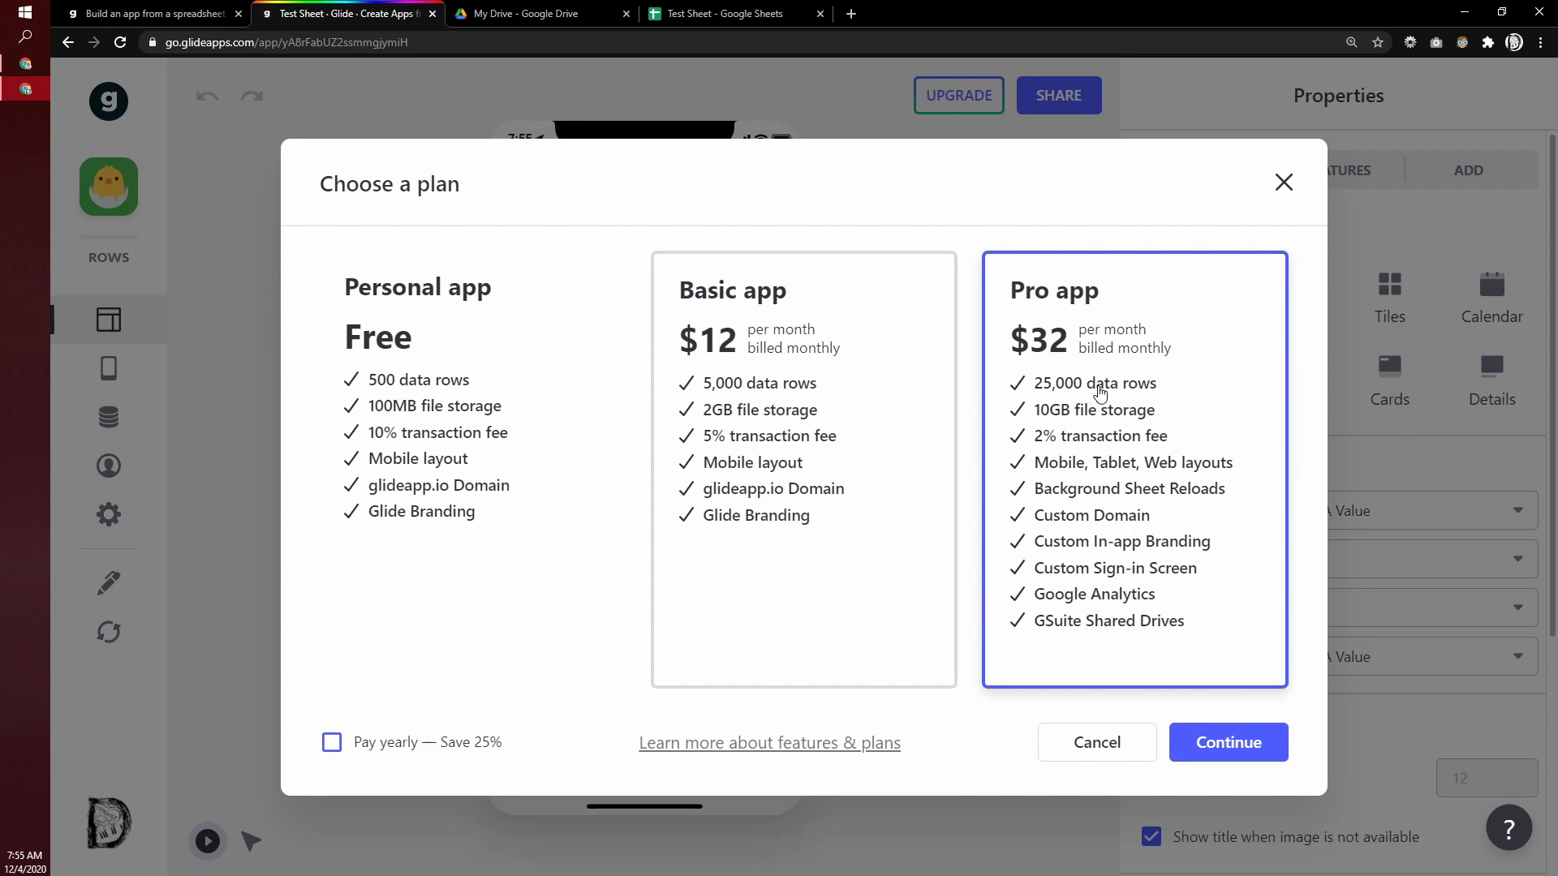
mouse_move(1147, 318)
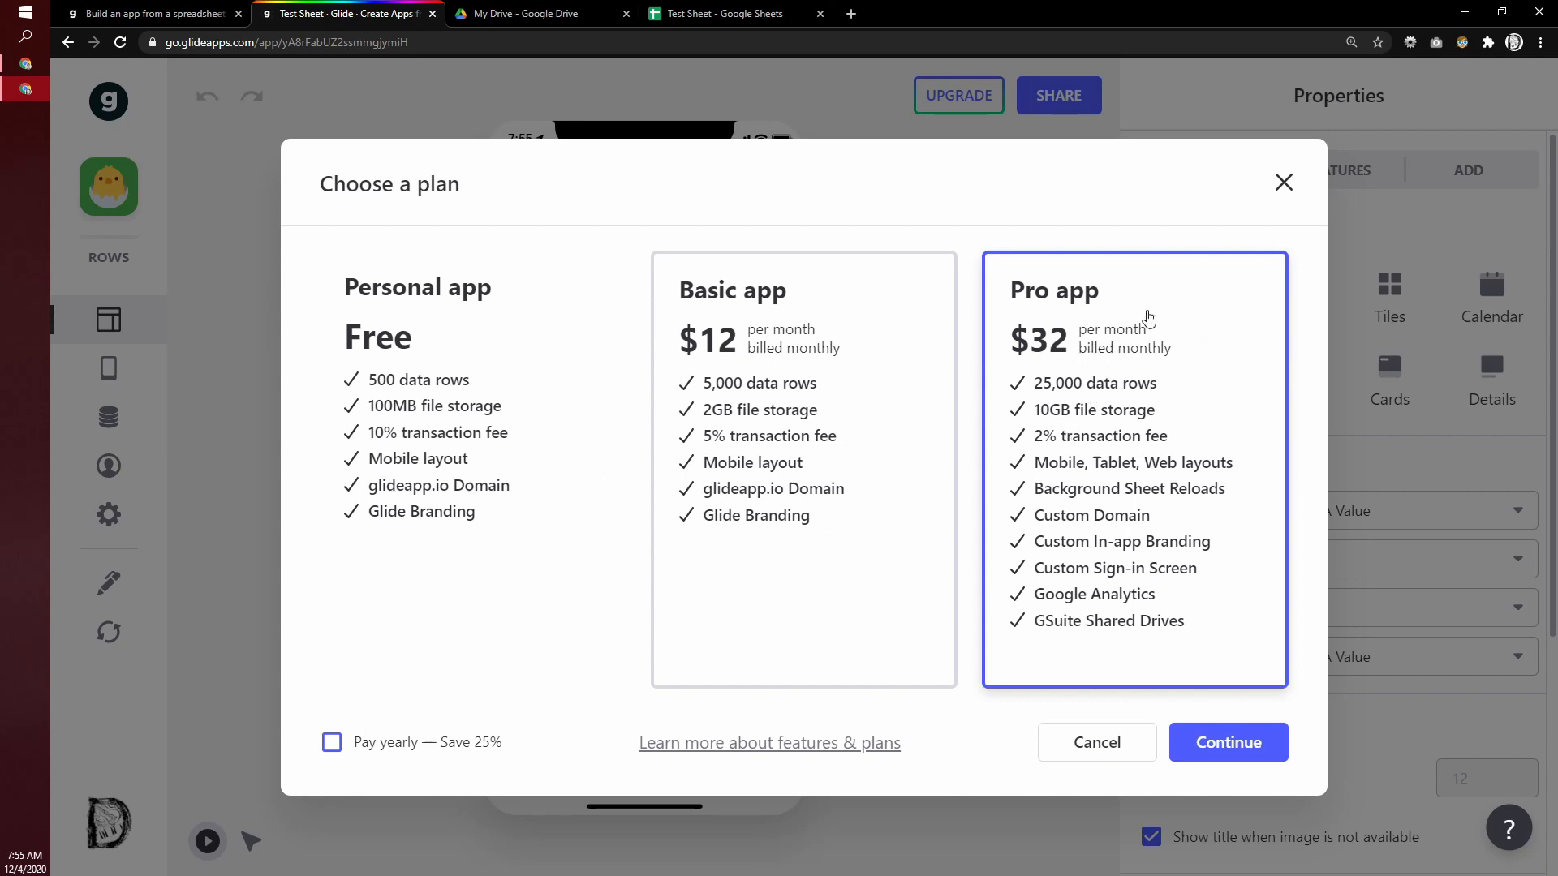
- Select yearly billing with a public Pro app and accept the $288 yearly review
left_click(331, 742)
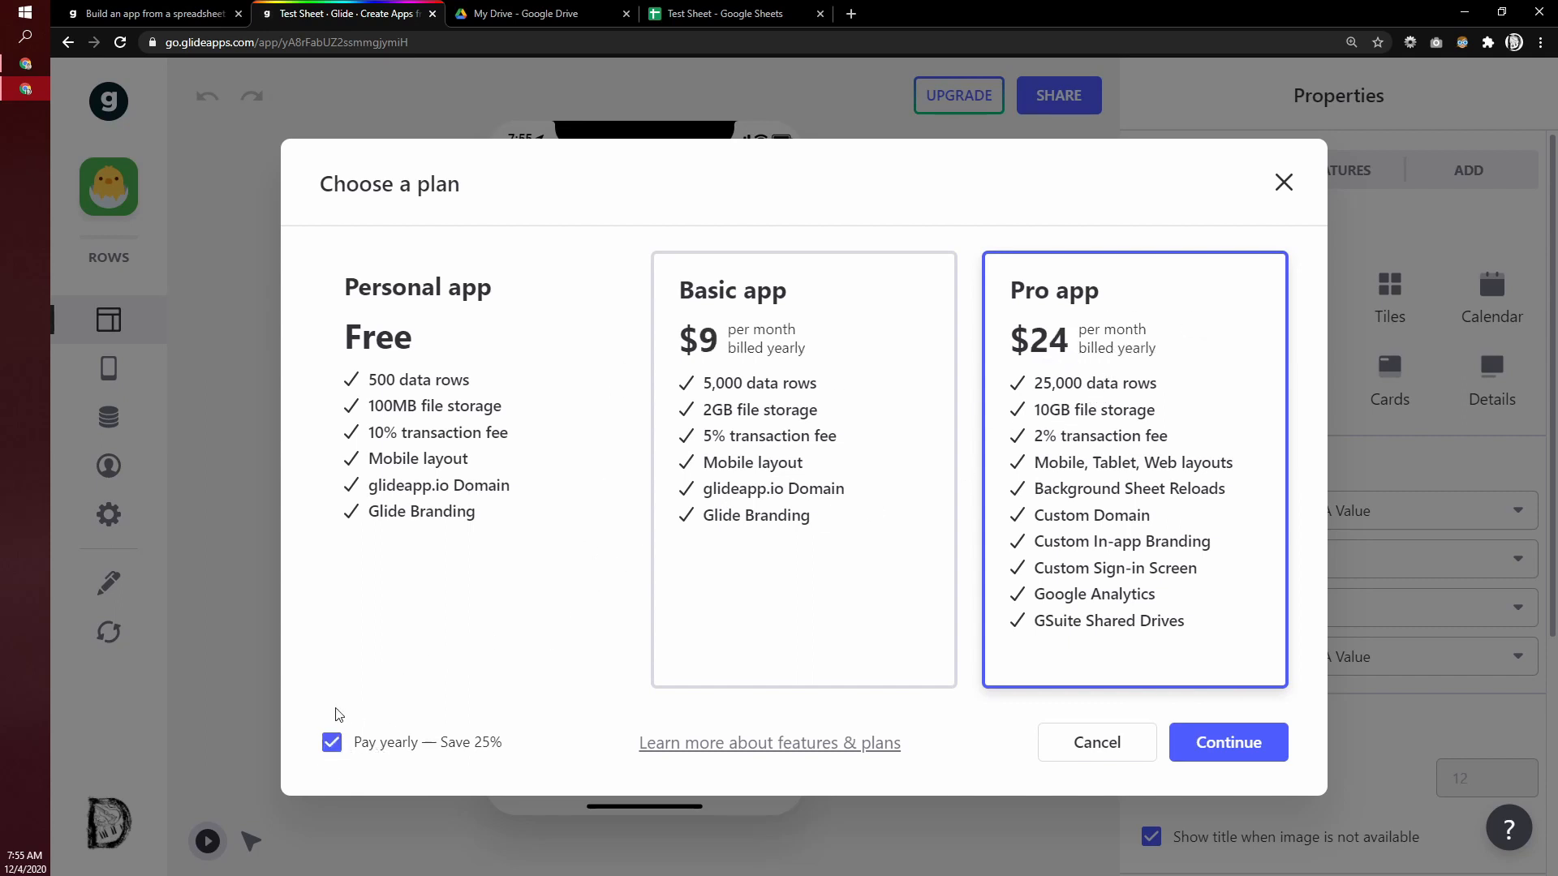
left_click(1228, 741)
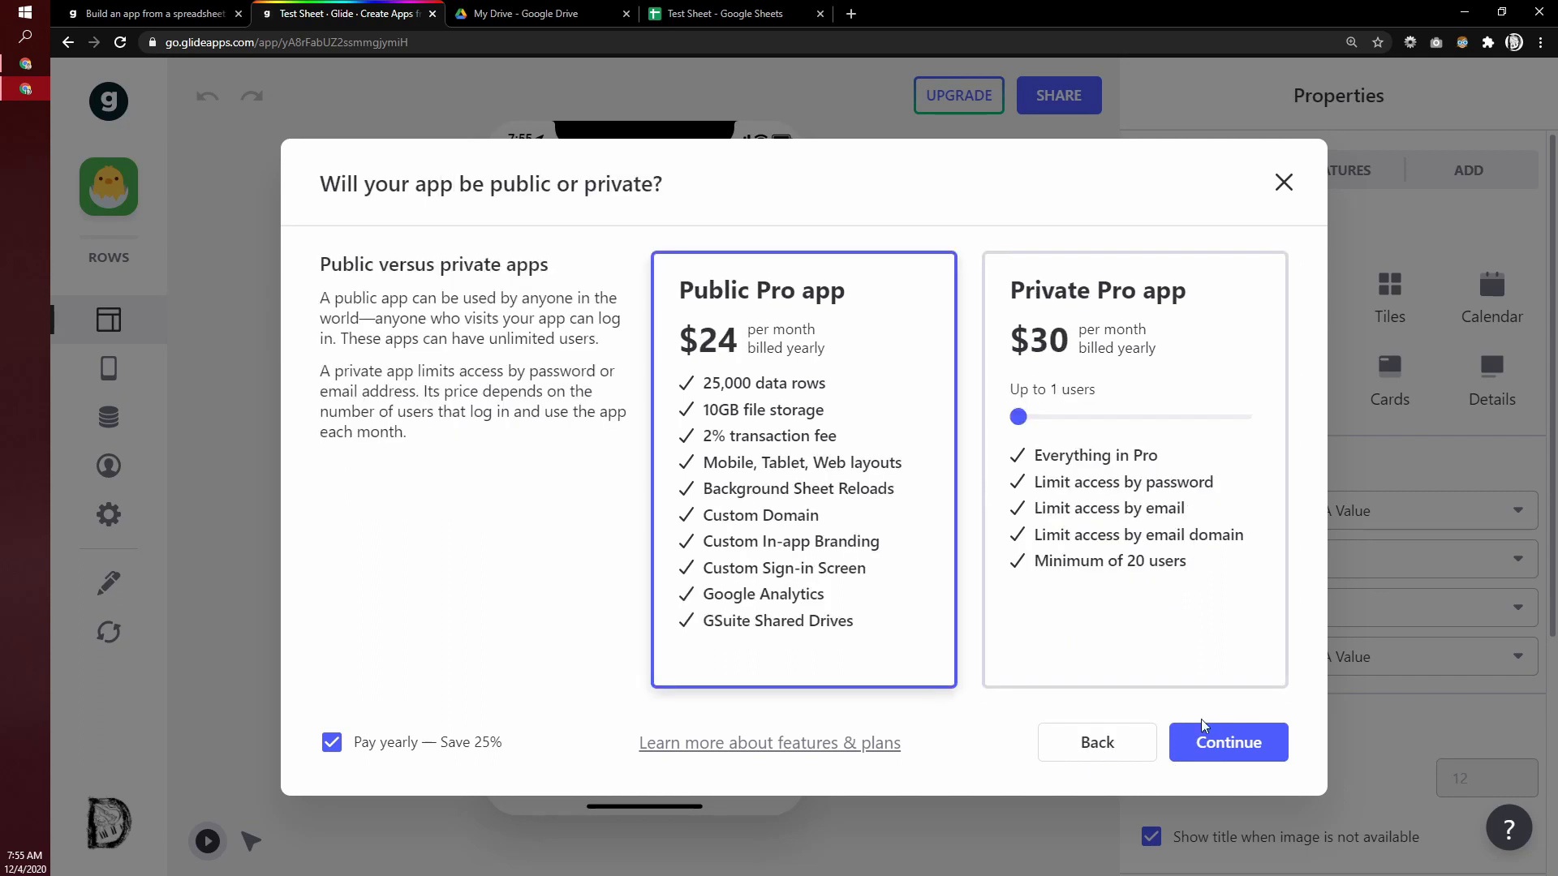
mouse_move(821, 406)
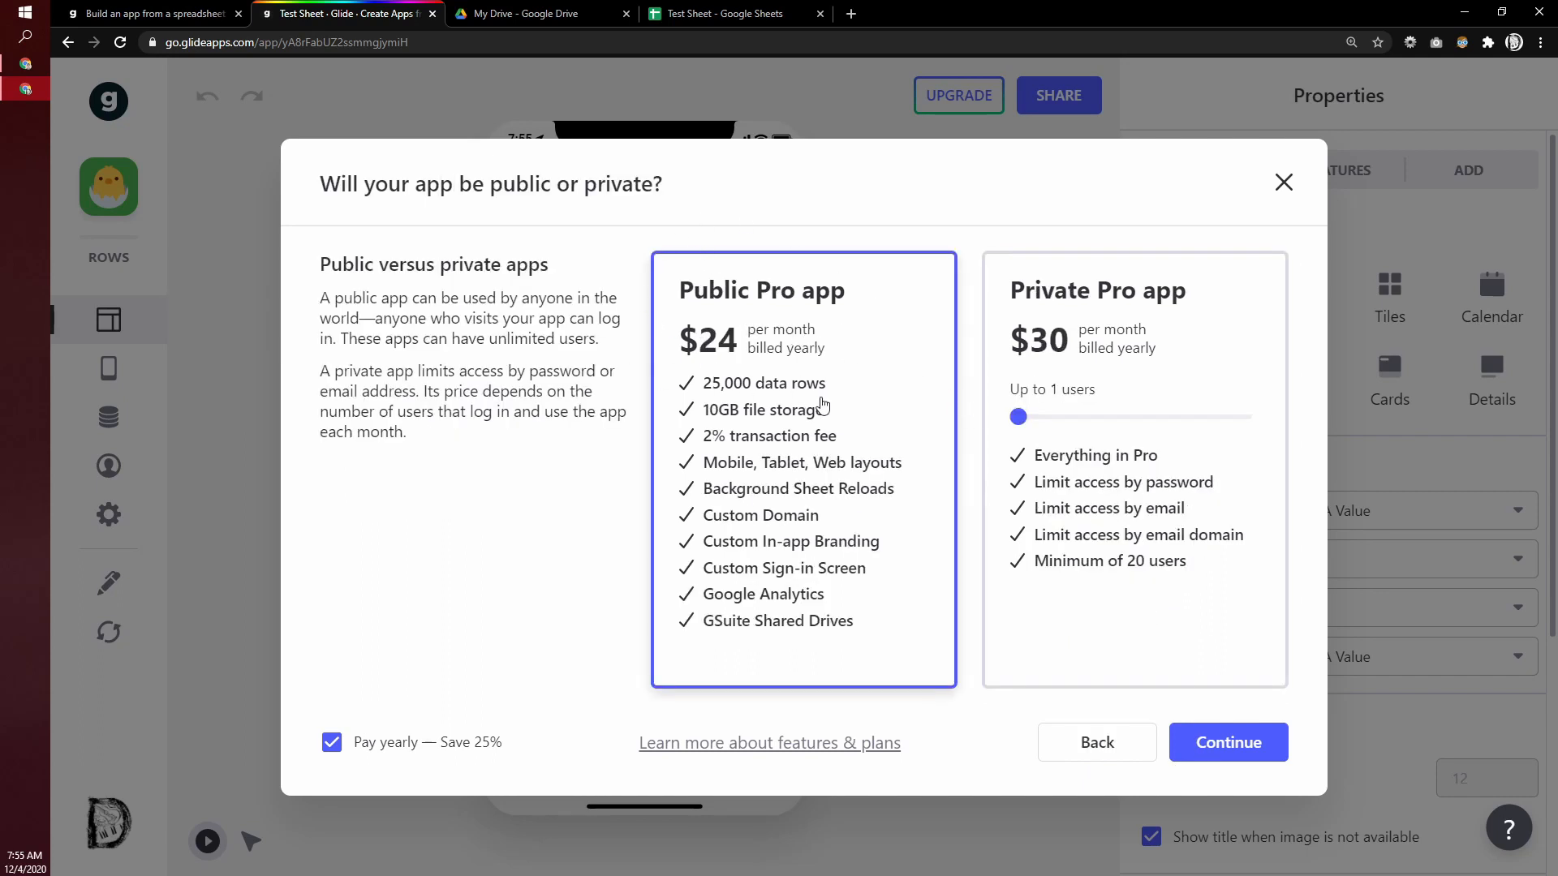
mouse_move(1024, 245)
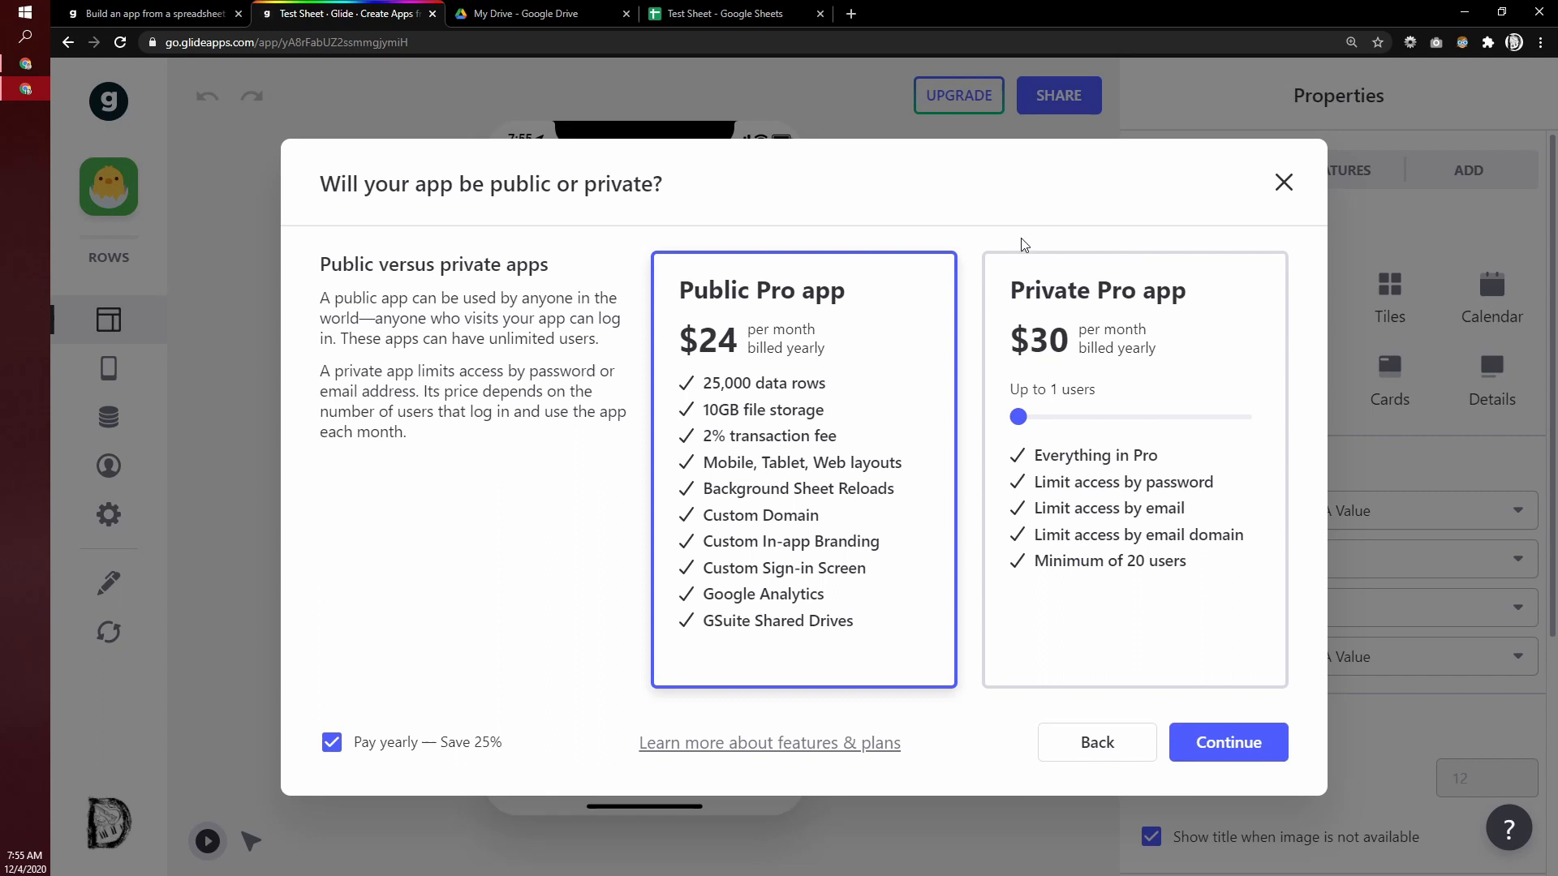
mouse_move(1214, 762)
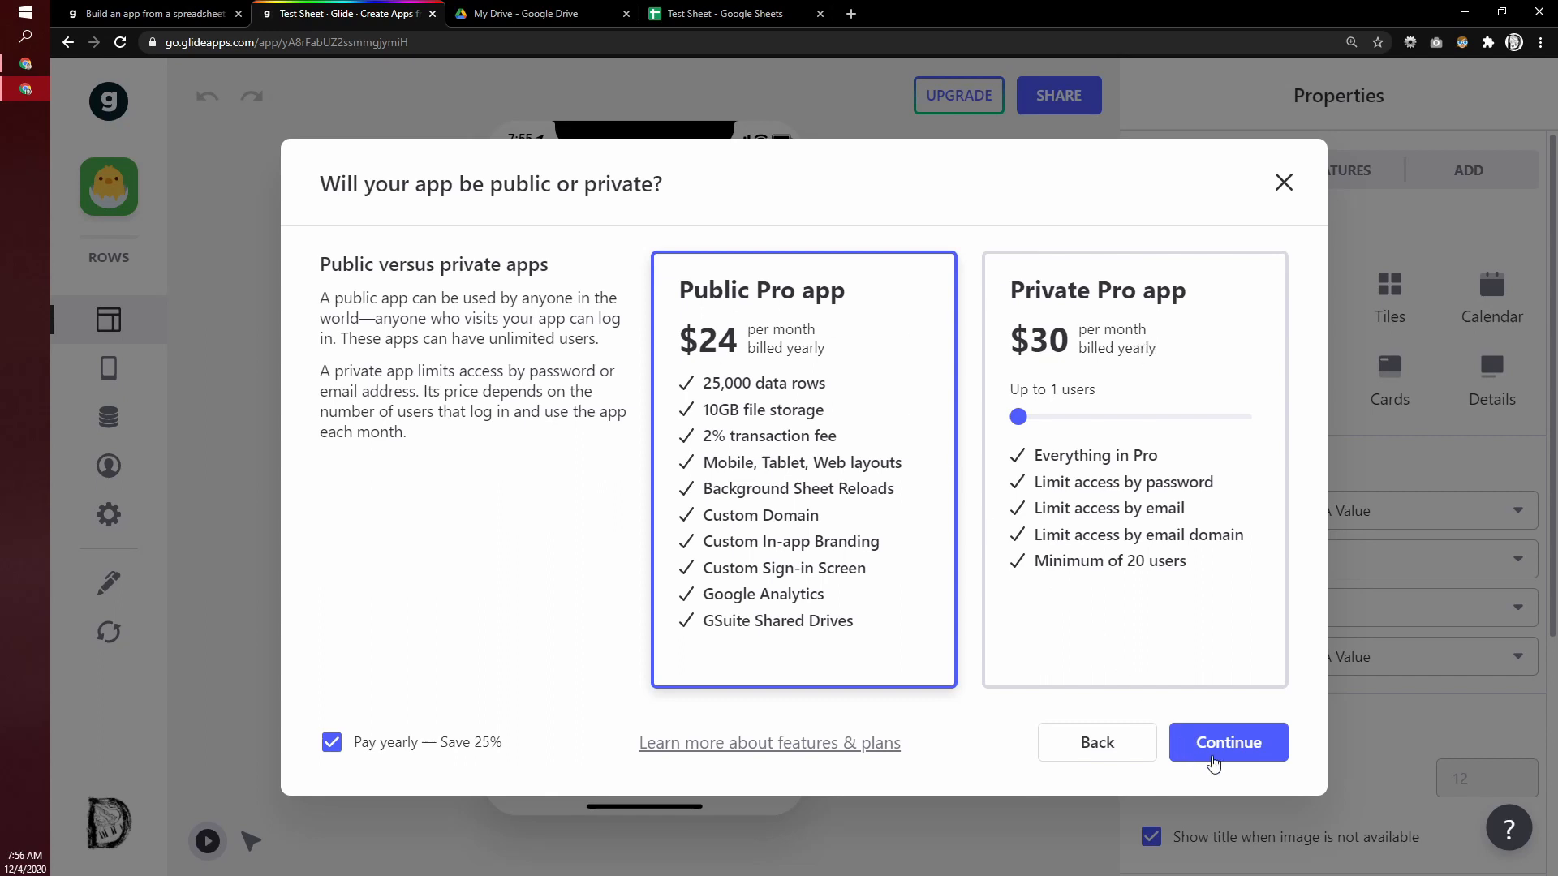
left_click(1226, 741)
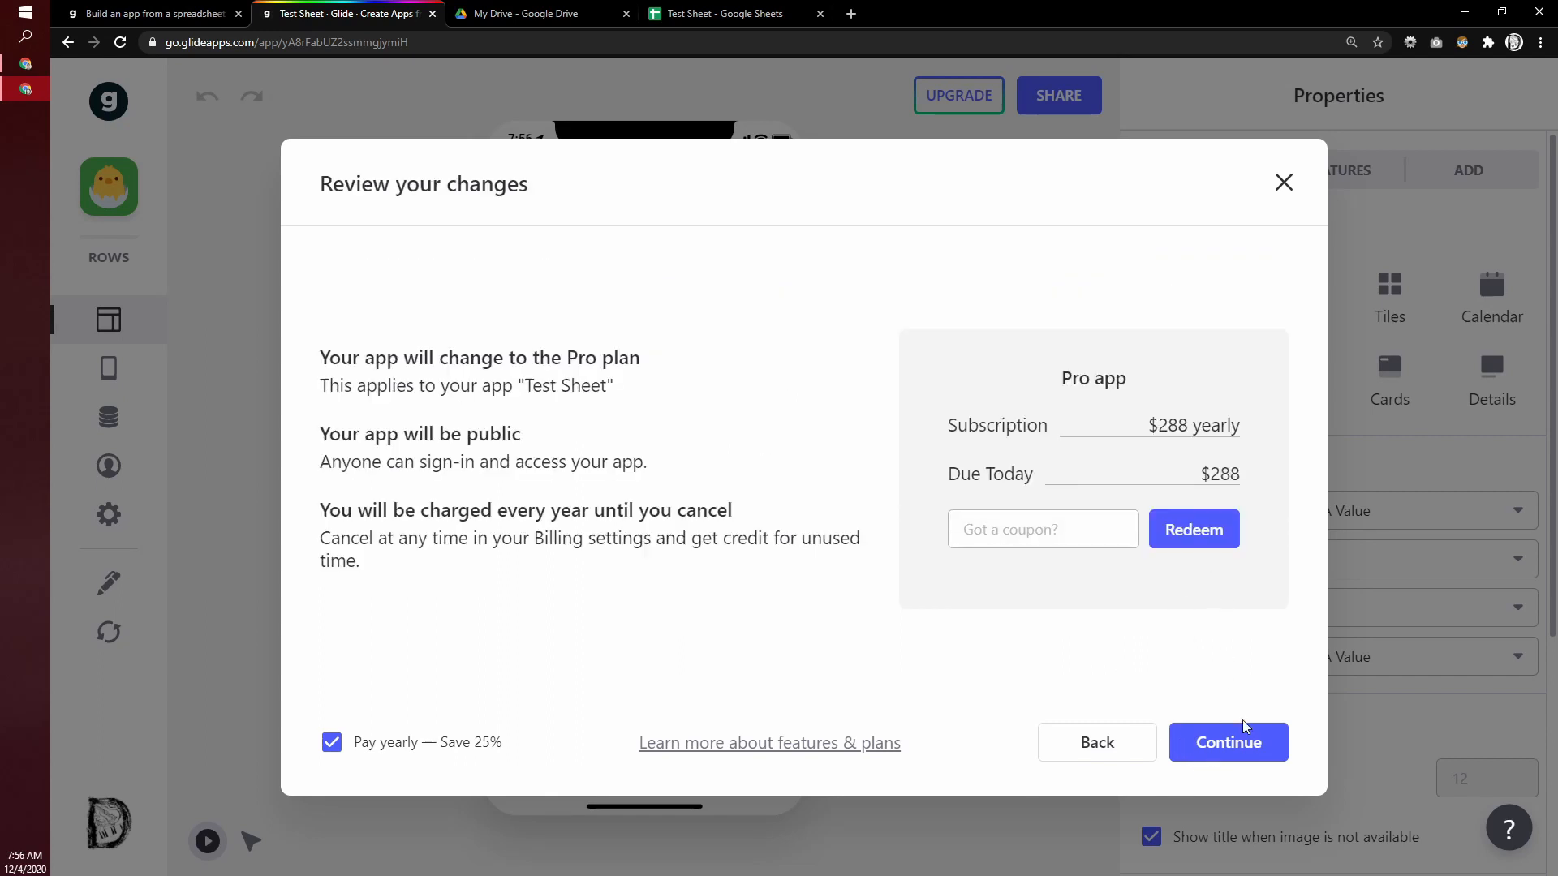
left_click(1228, 741)
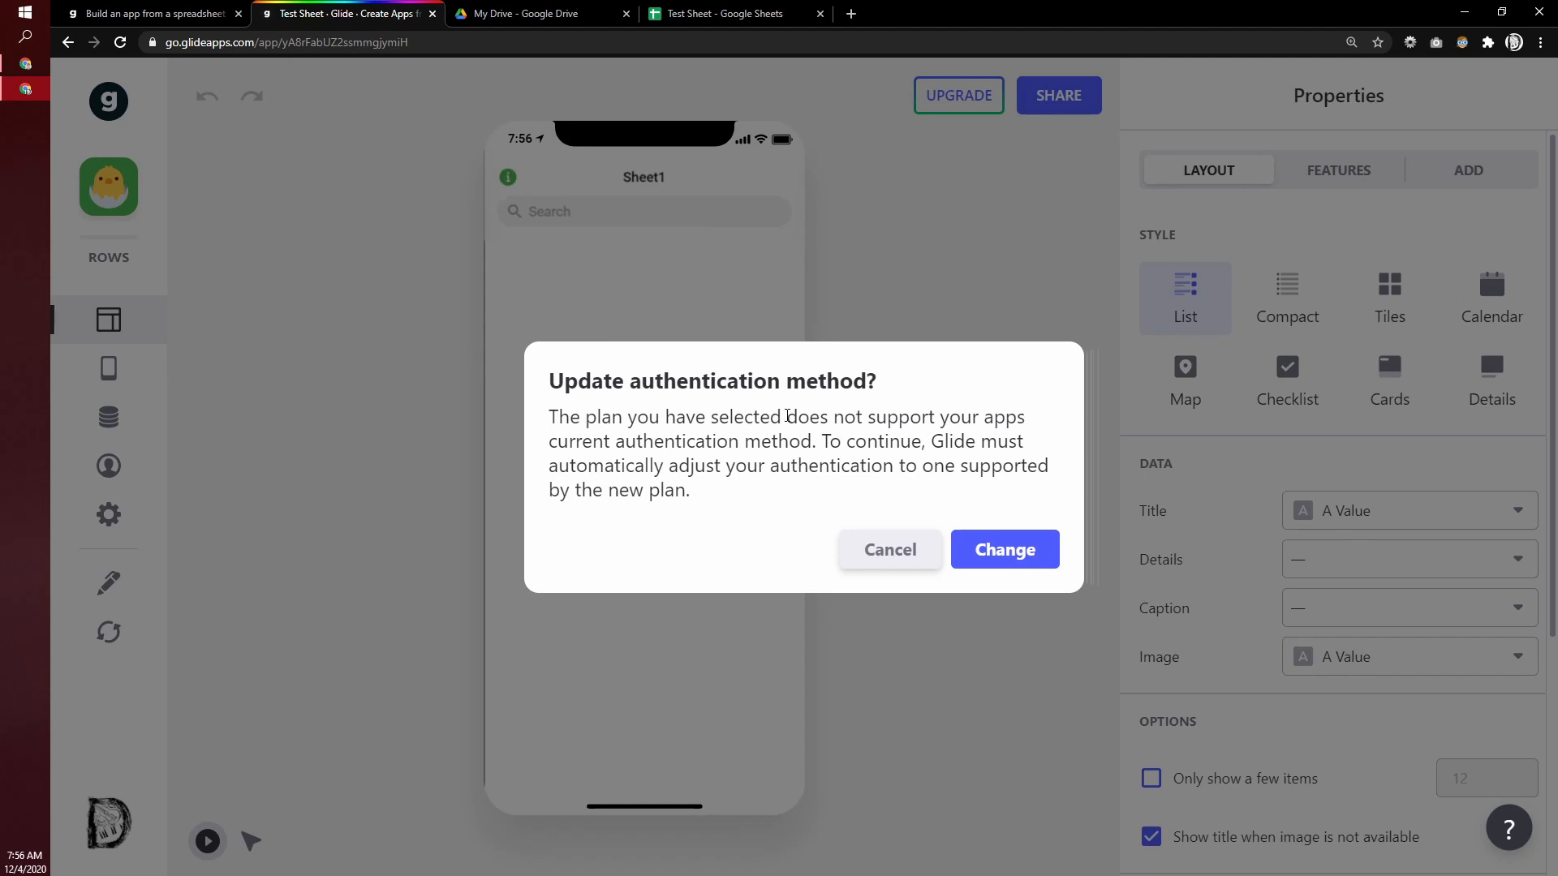
mouse_move(959, 657)
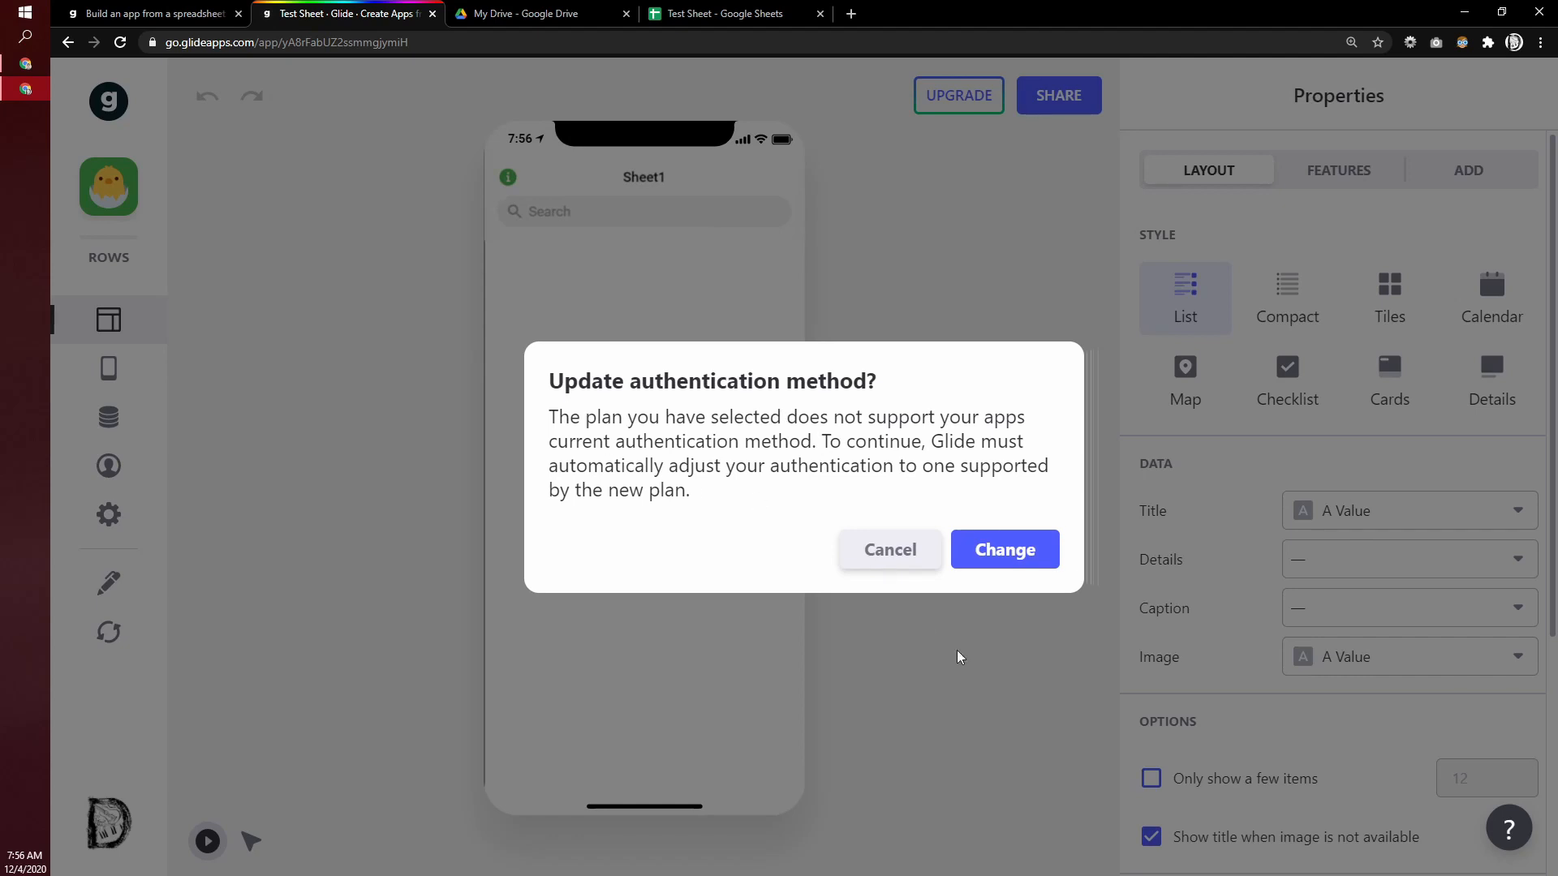
- Let Glide change the app's authentication method automatically
left_click(889, 550)
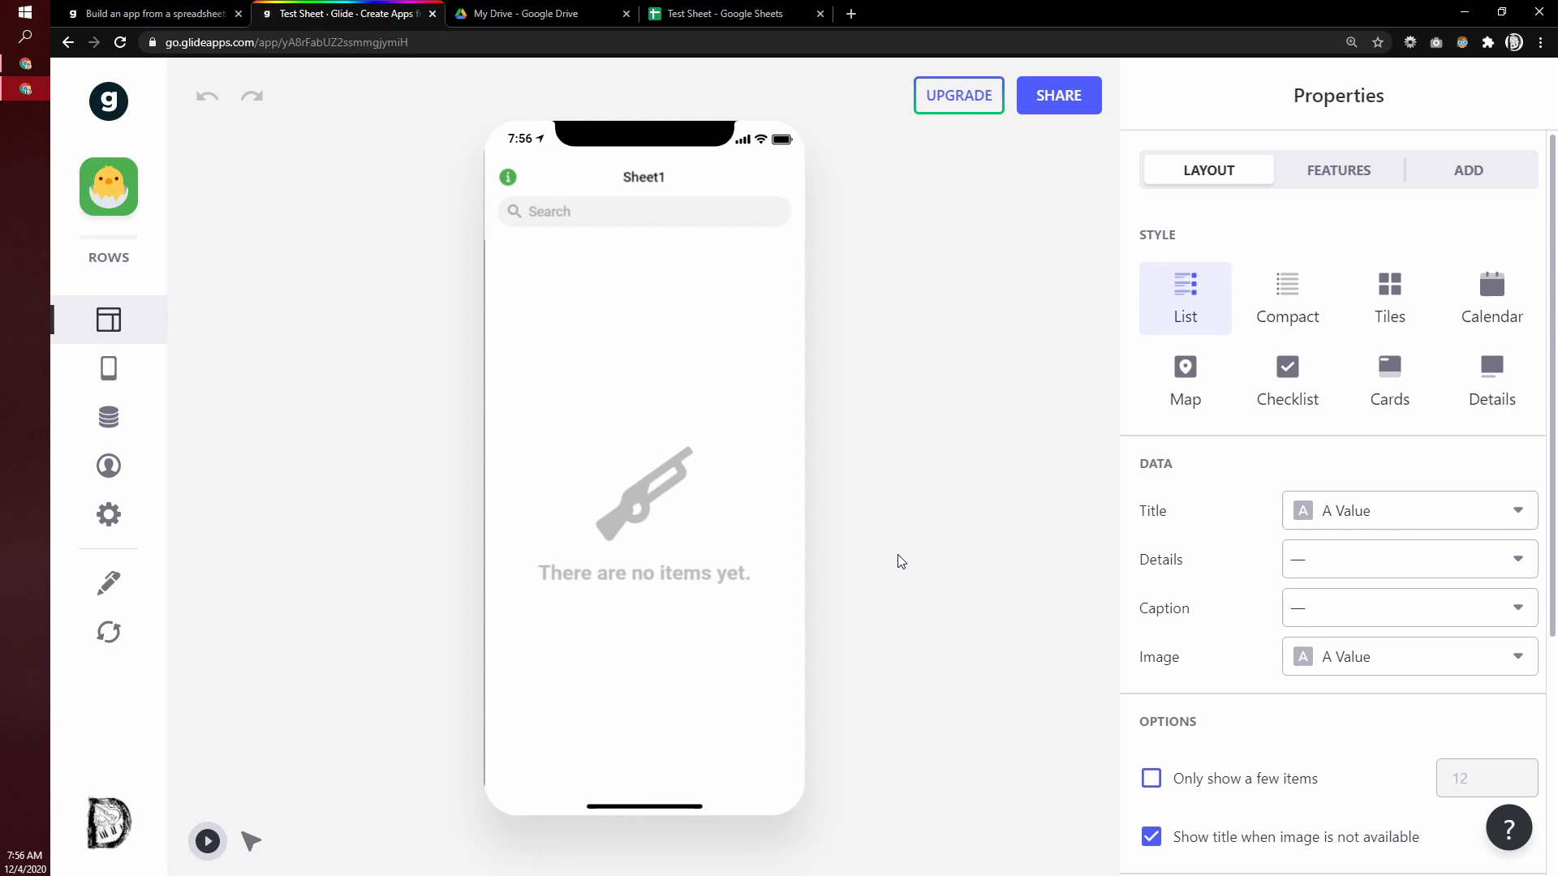
mouse_move(878, 552)
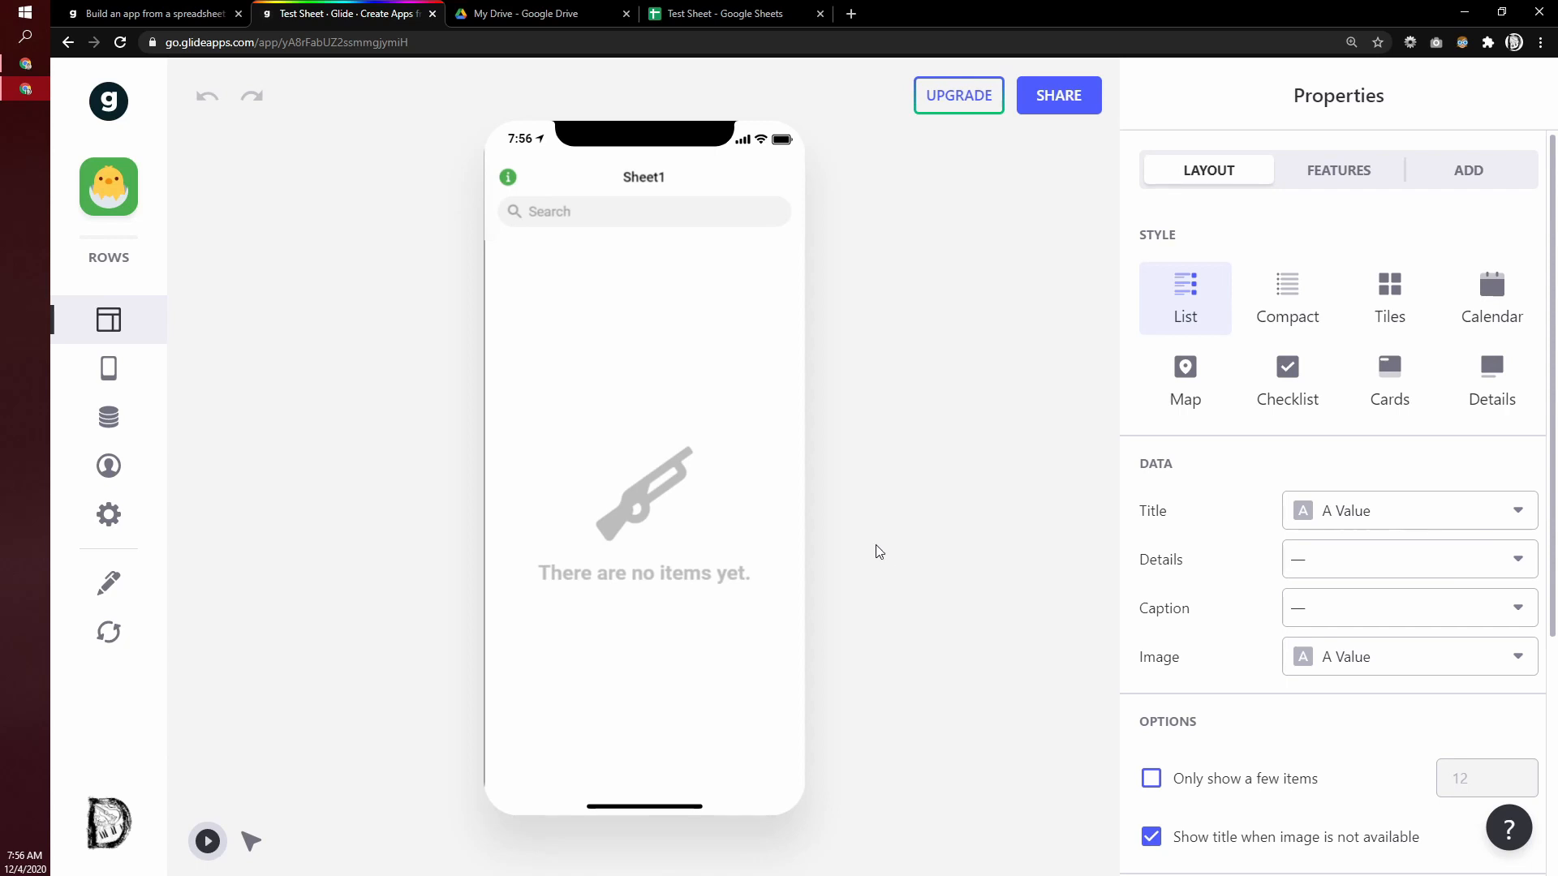
mouse_move(537, 547)
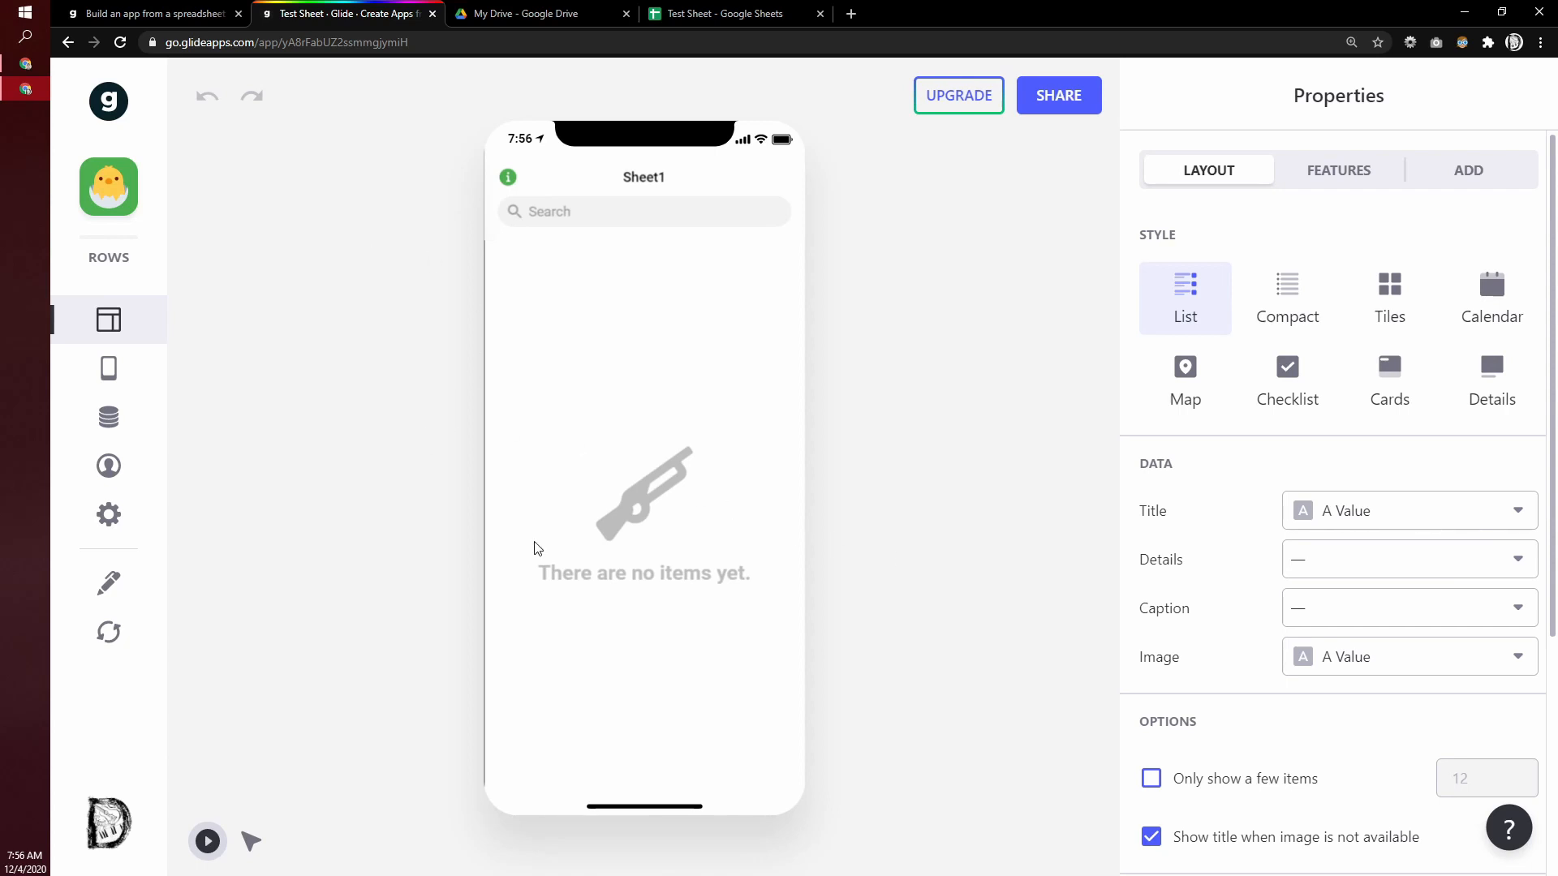